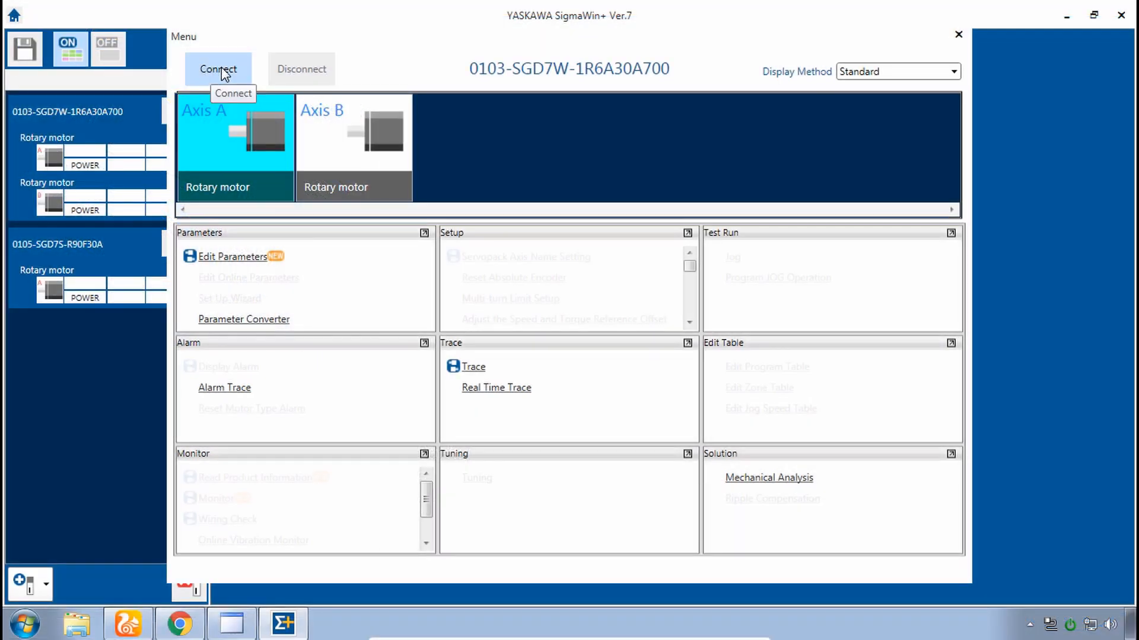
Step: Restore the SGD7S SERVOPACK parameters to defaults and acknowledge the power-off notice
left_click(233, 256)
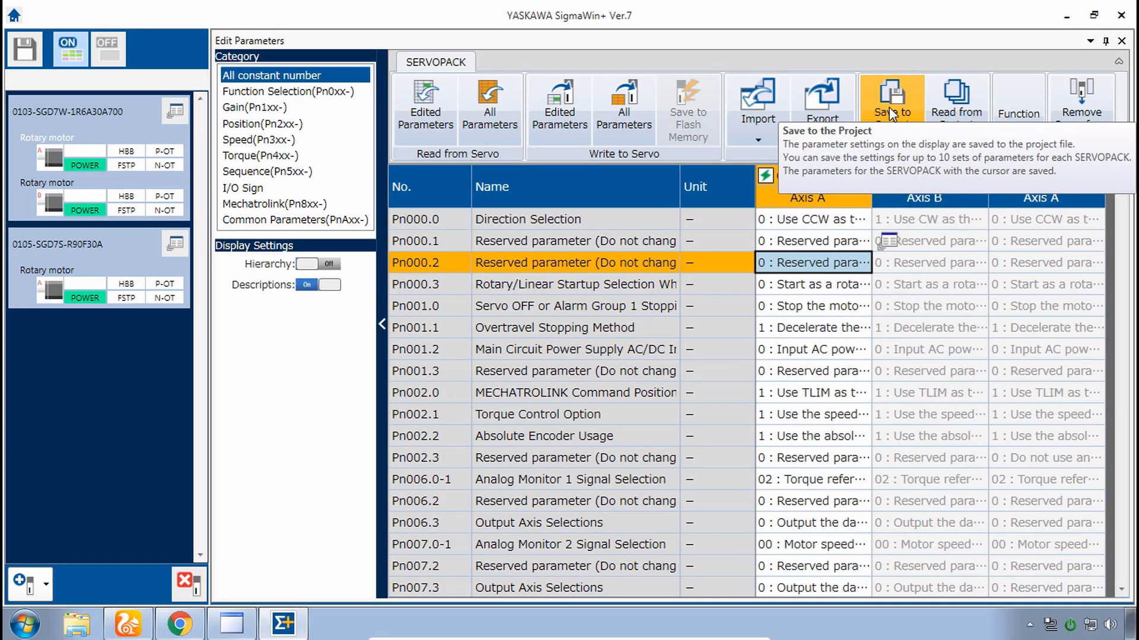
left_click(268, 171)
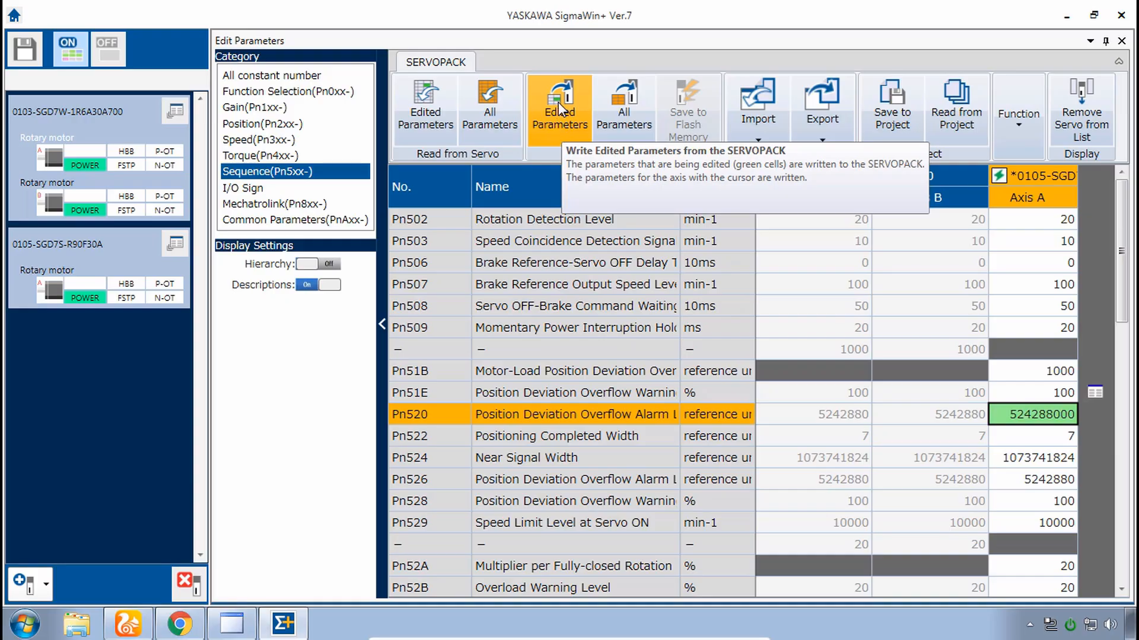
mouse_move(559, 105)
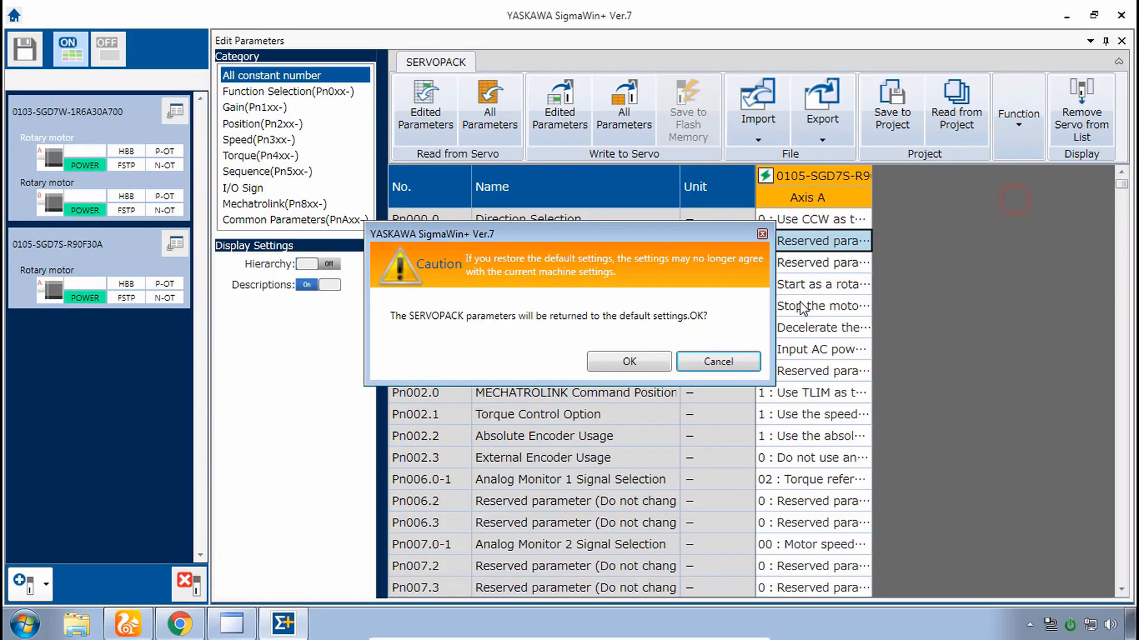
left_click(628, 361)
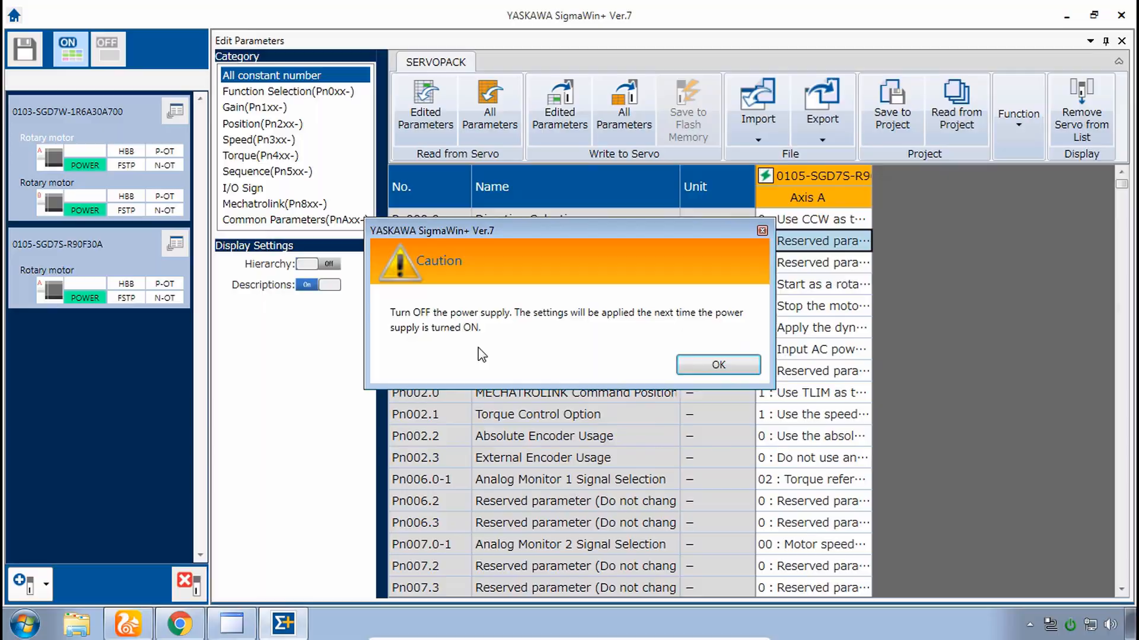
left_click(717, 365)
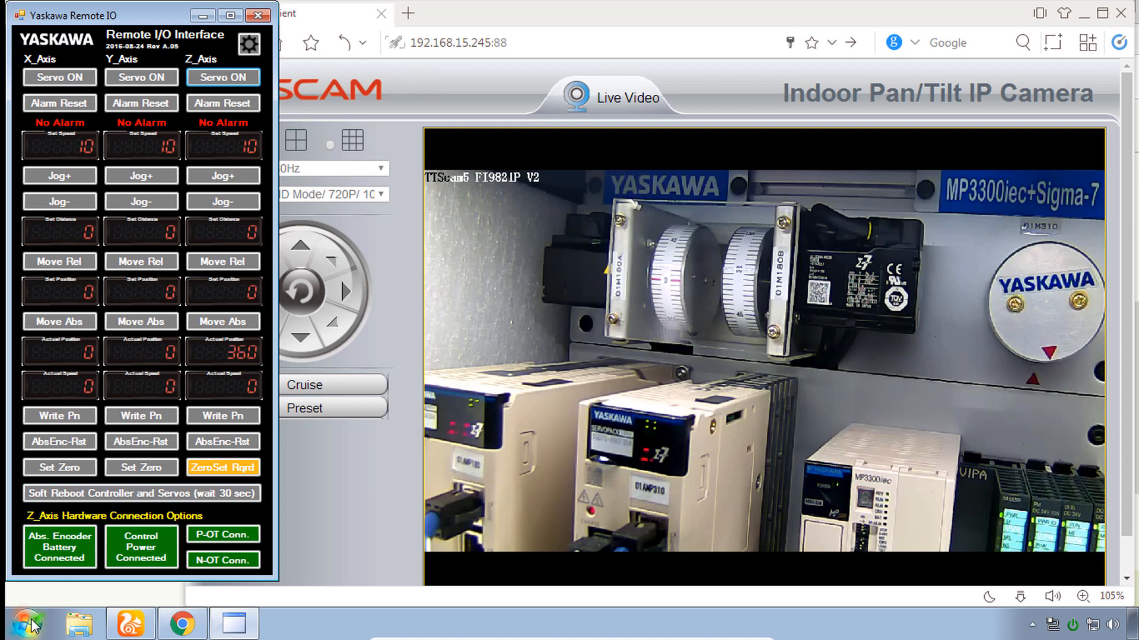
Step: Check Z_Axis shows No Alarm at position 360, then return to SigmaWin+
left_click(27, 624)
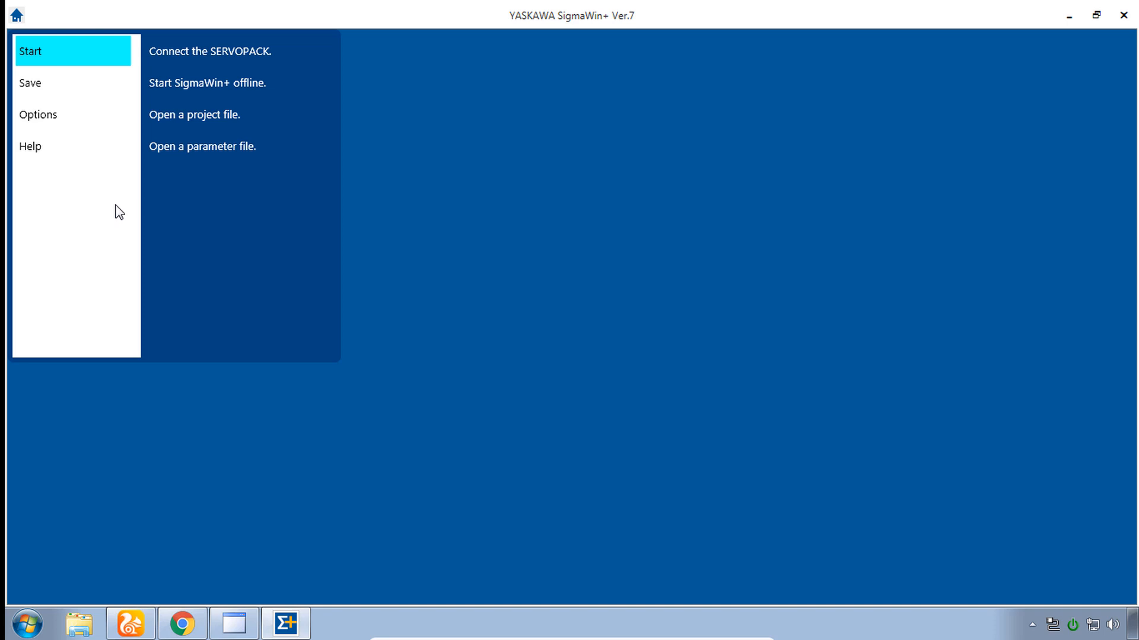
mouse_move(72, 82)
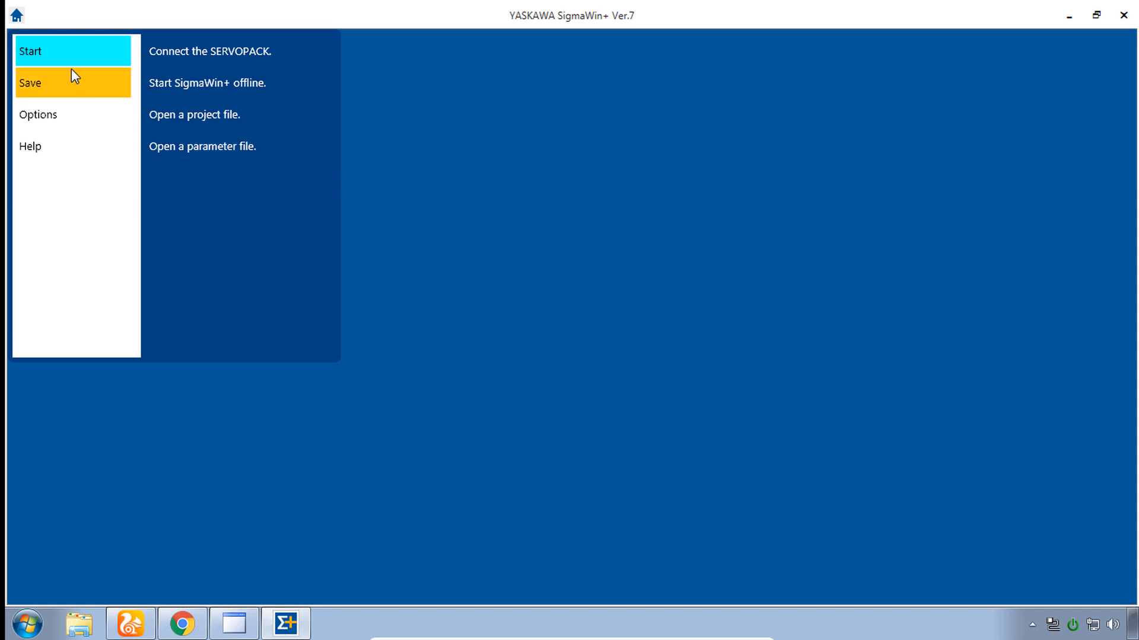
mouse_move(203, 120)
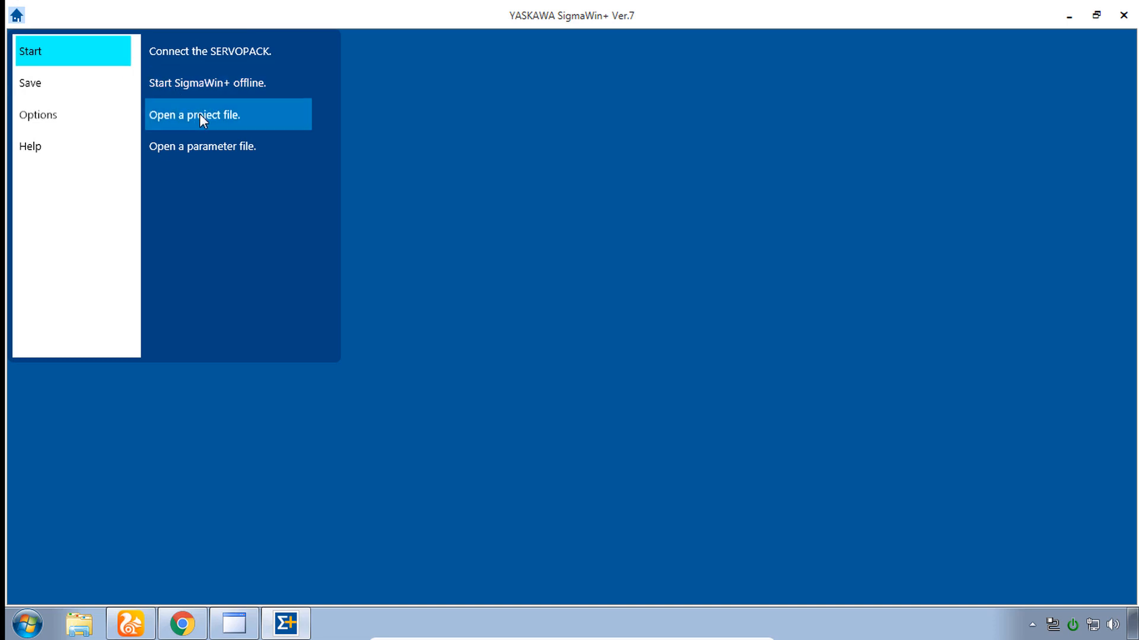
mouse_move(204, 120)
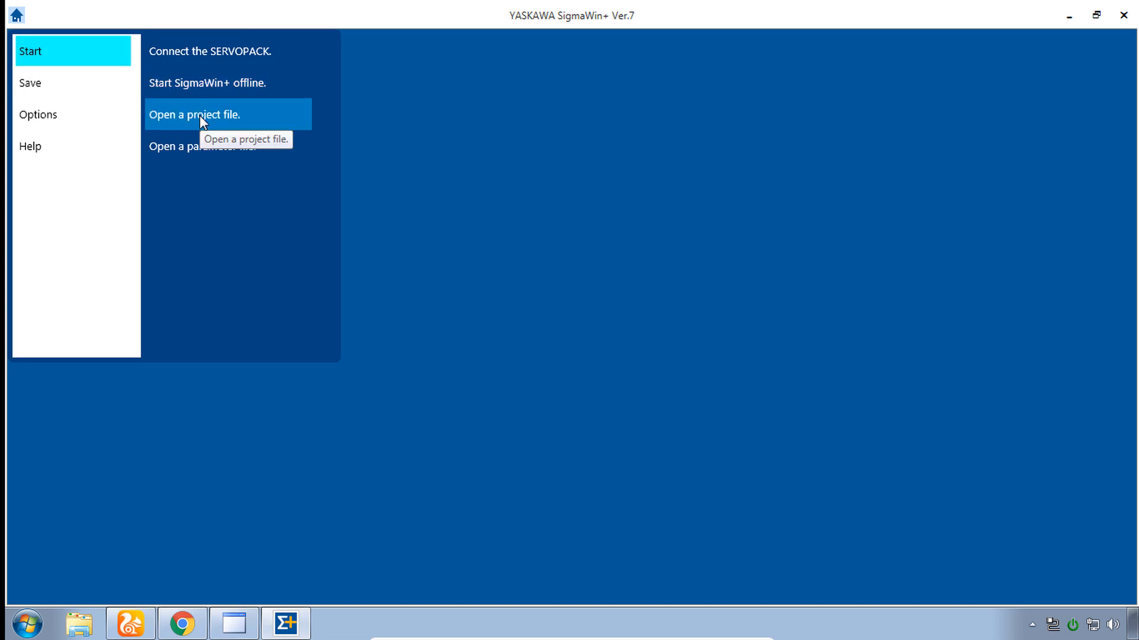
Step: Open the Sigma-7 Training project file containing the SGD7W and SGD7S drives
left_click(194, 114)
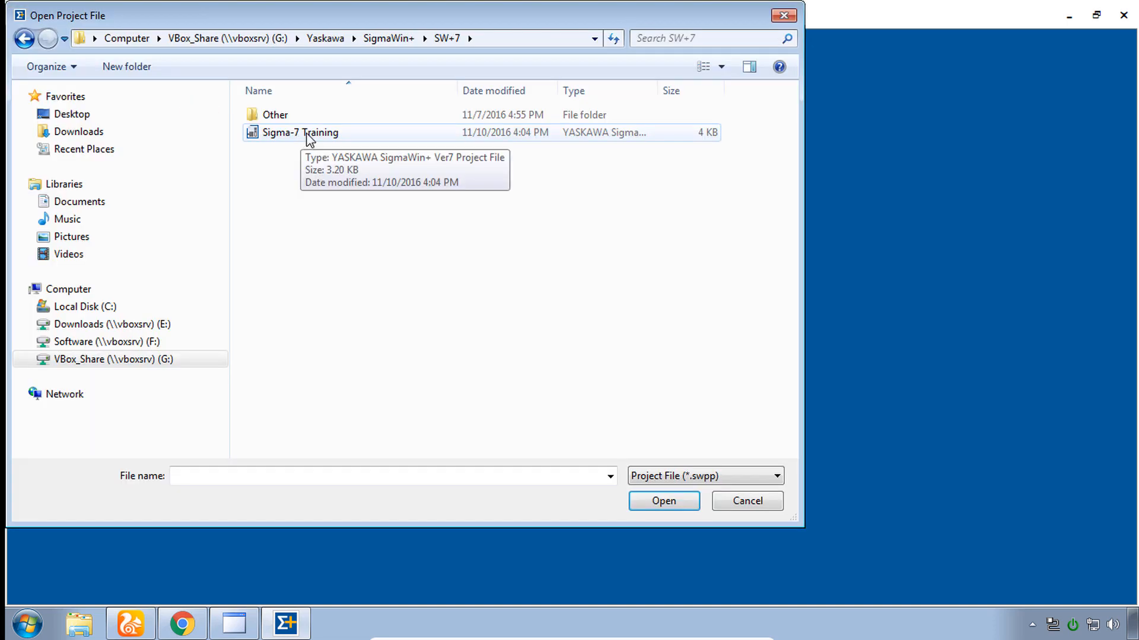
left_click(300, 133)
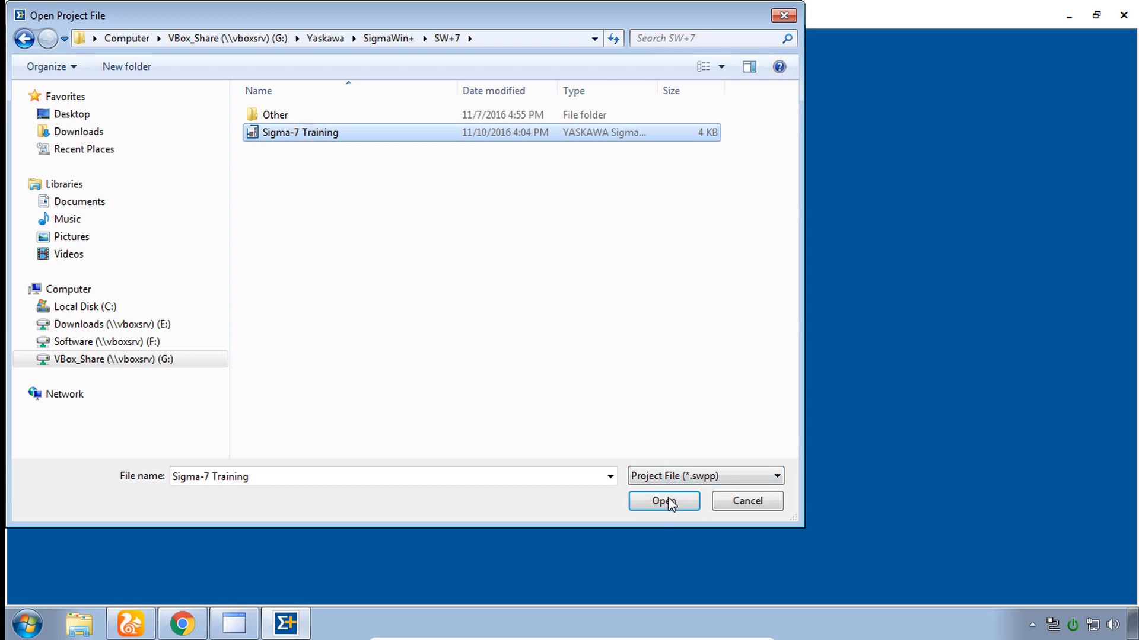
left_click(663, 502)
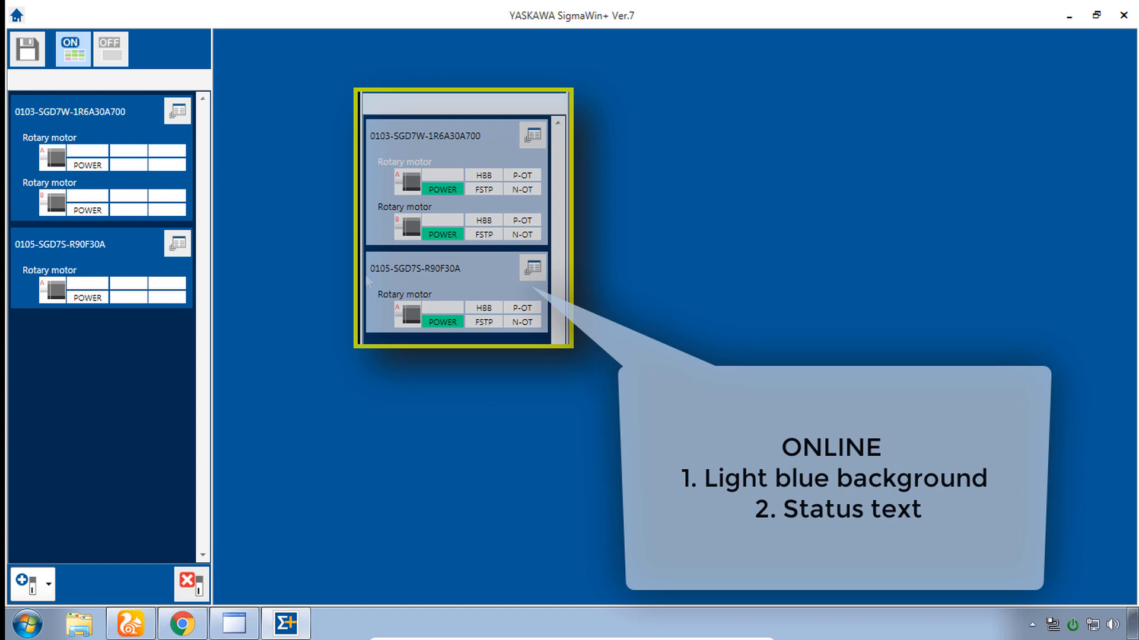
mouse_move(200, 223)
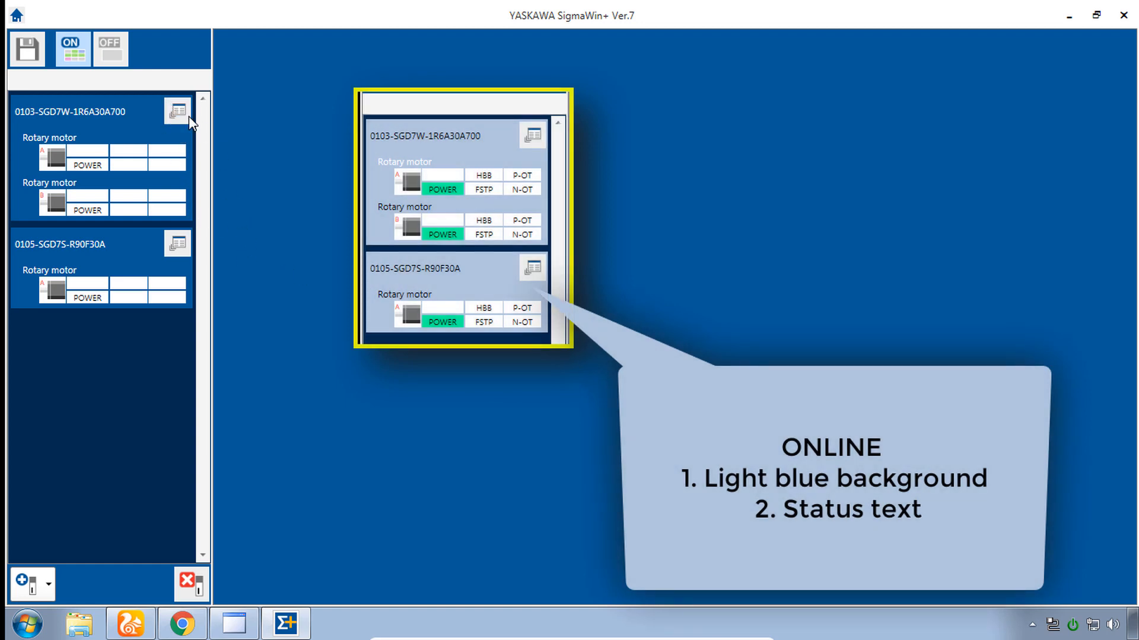
left_click(16, 14)
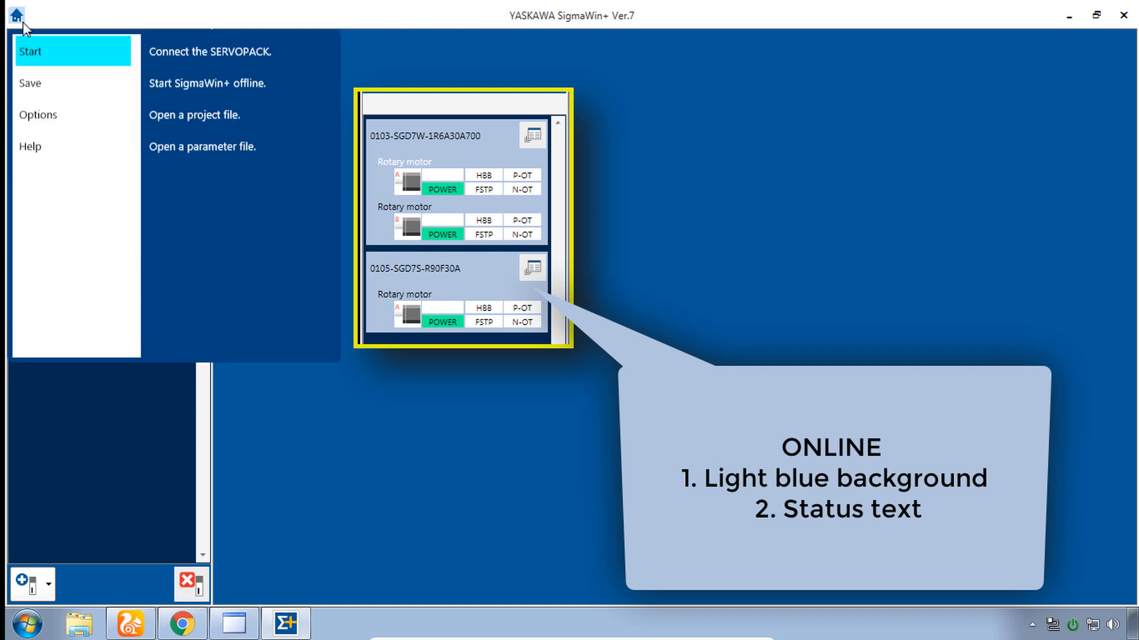
mouse_move(210, 51)
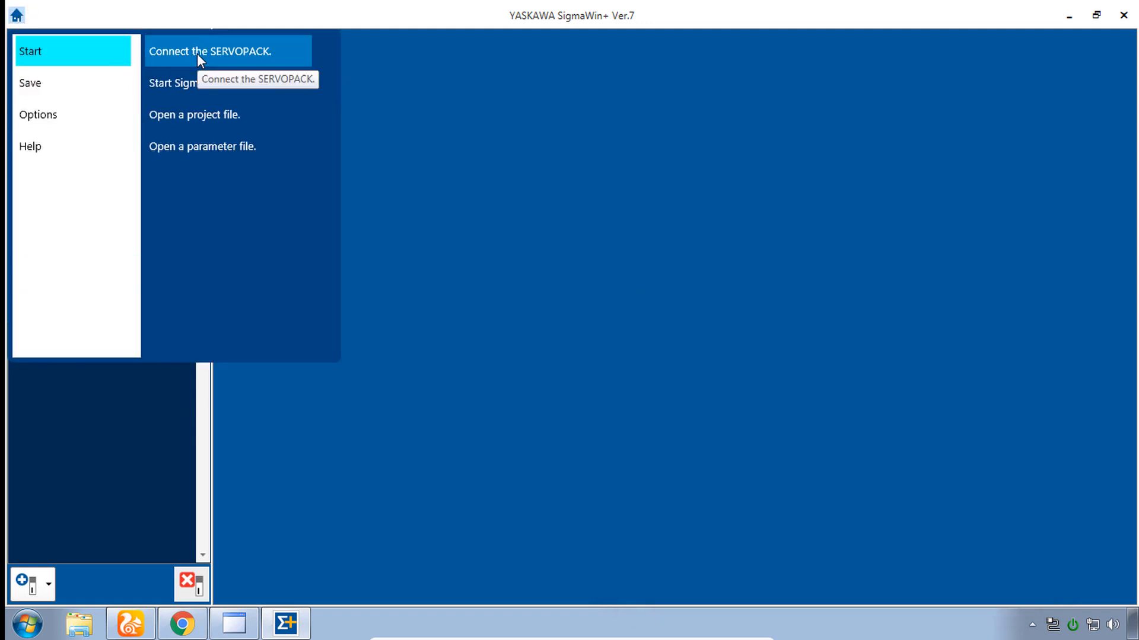
left_click(209, 51)
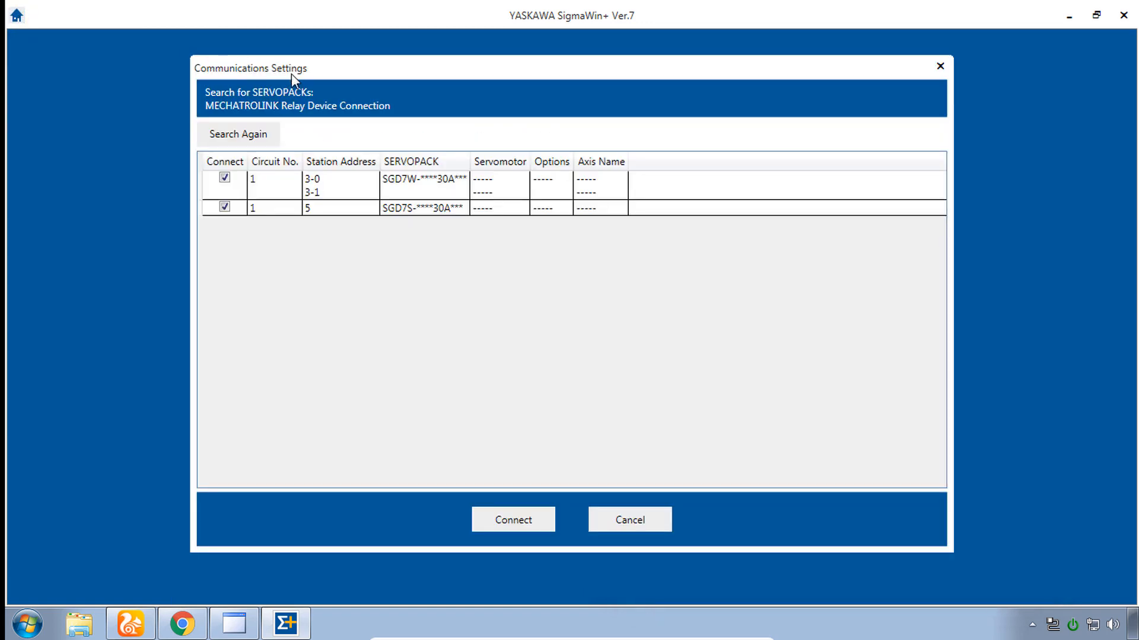
mouse_move(628, 520)
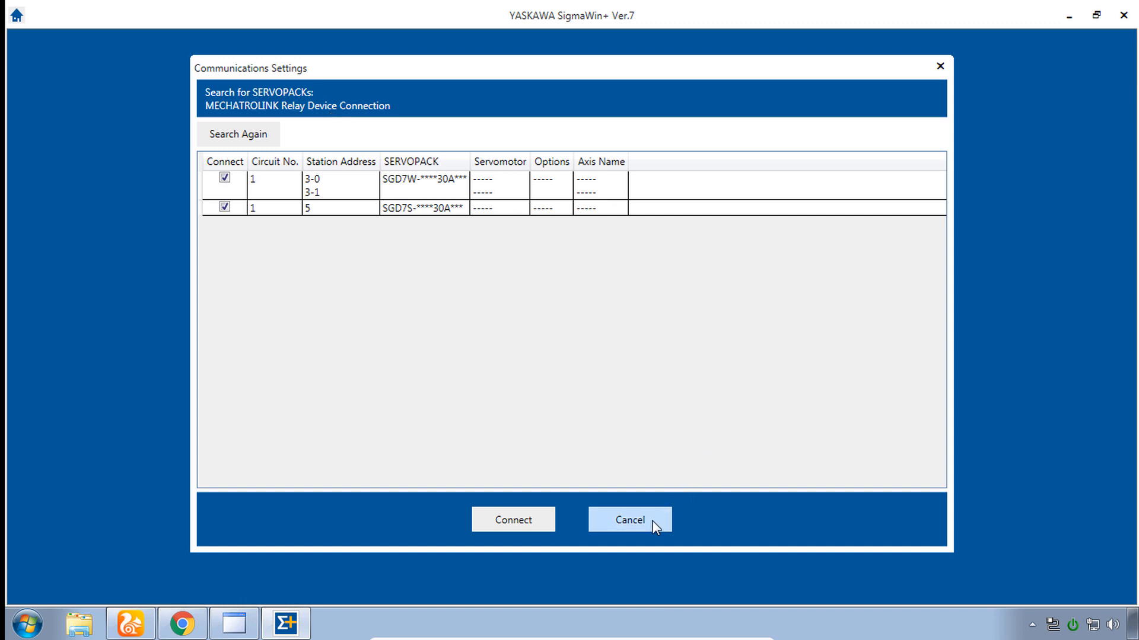
left_click(629, 520)
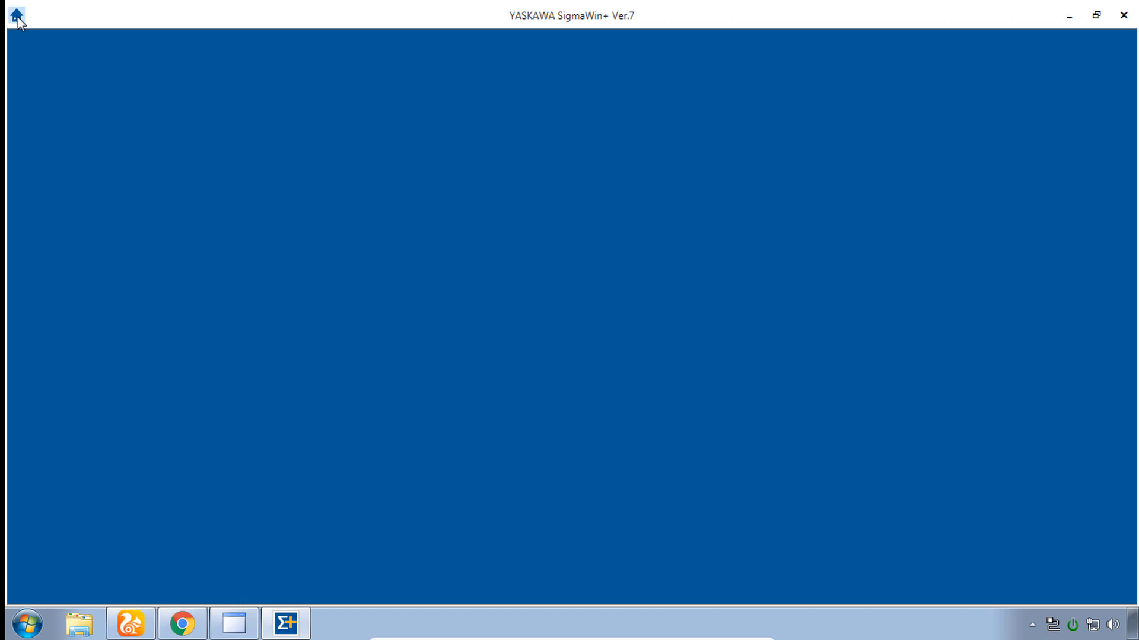
left_click(16, 14)
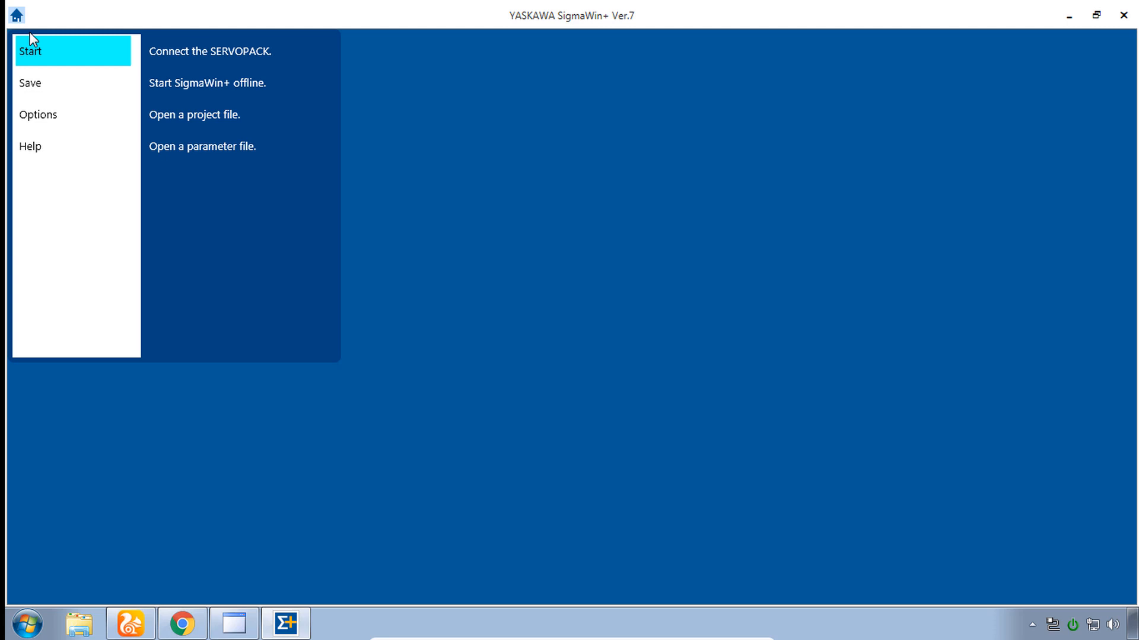
left_click(194, 114)
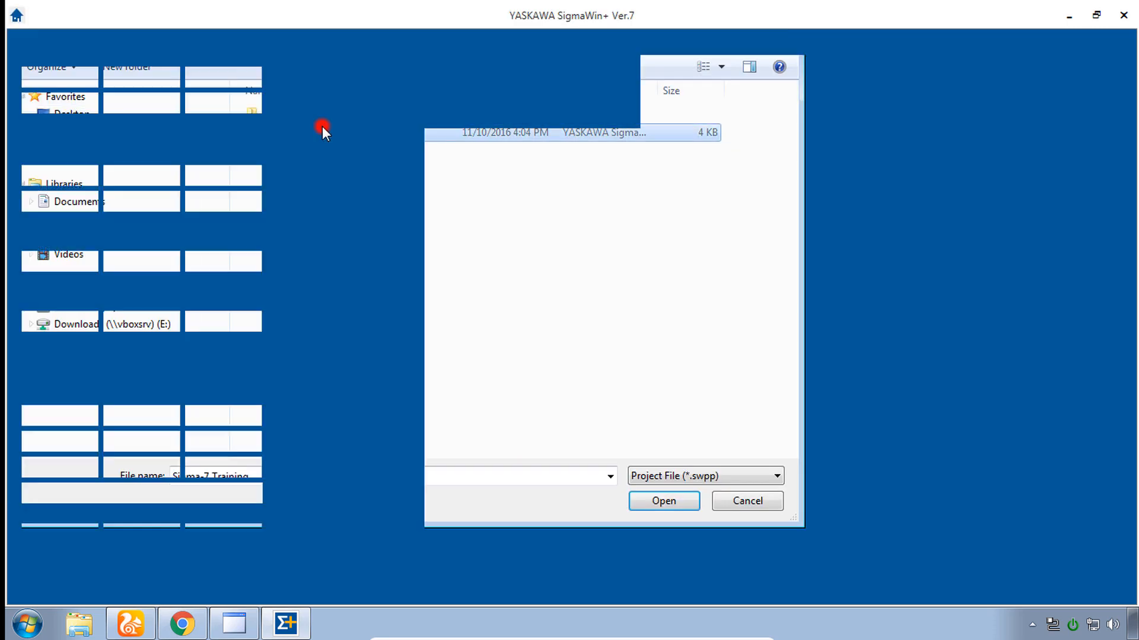
left_click(663, 501)
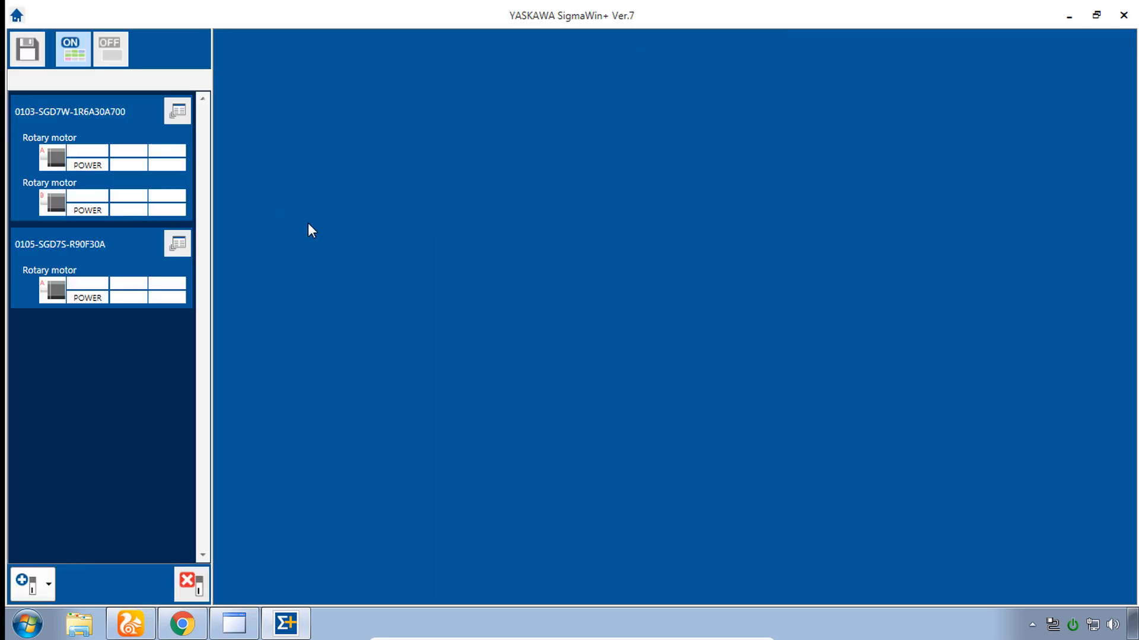
mouse_move(204, 191)
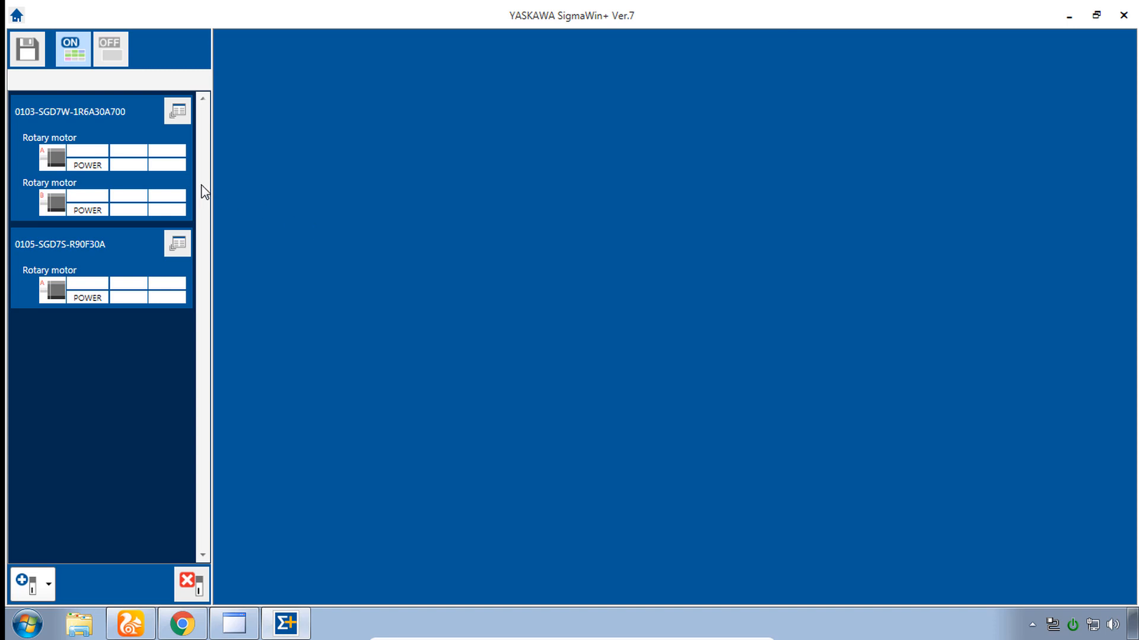
mouse_move(183, 139)
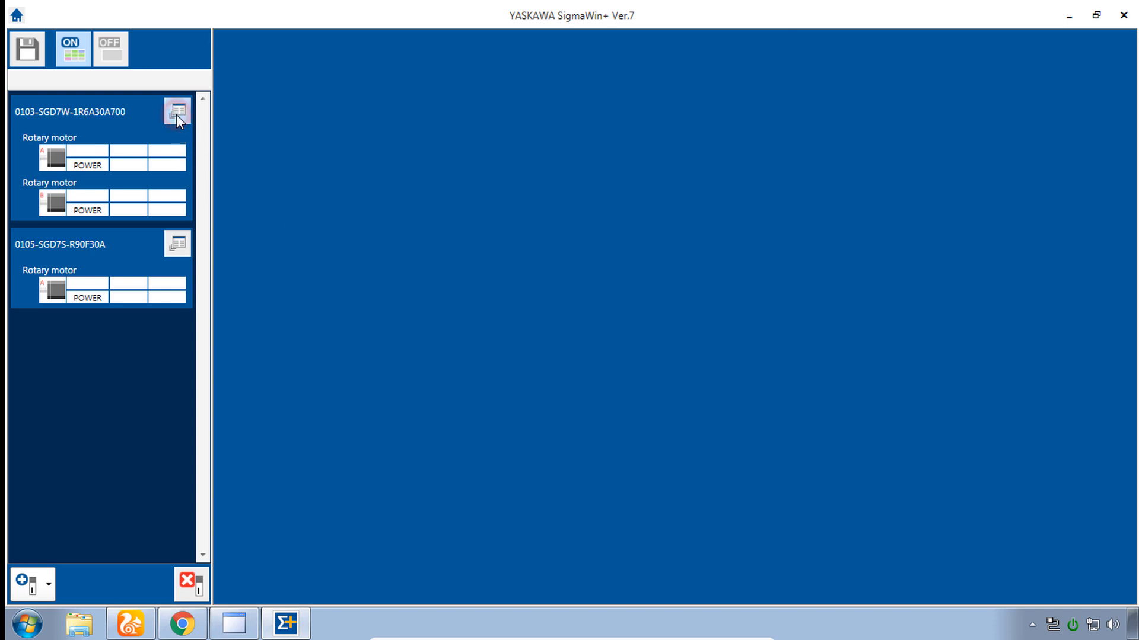
Step: Connect to the SGD7W drive from its function menu, then close the menu
left_click(177, 113)
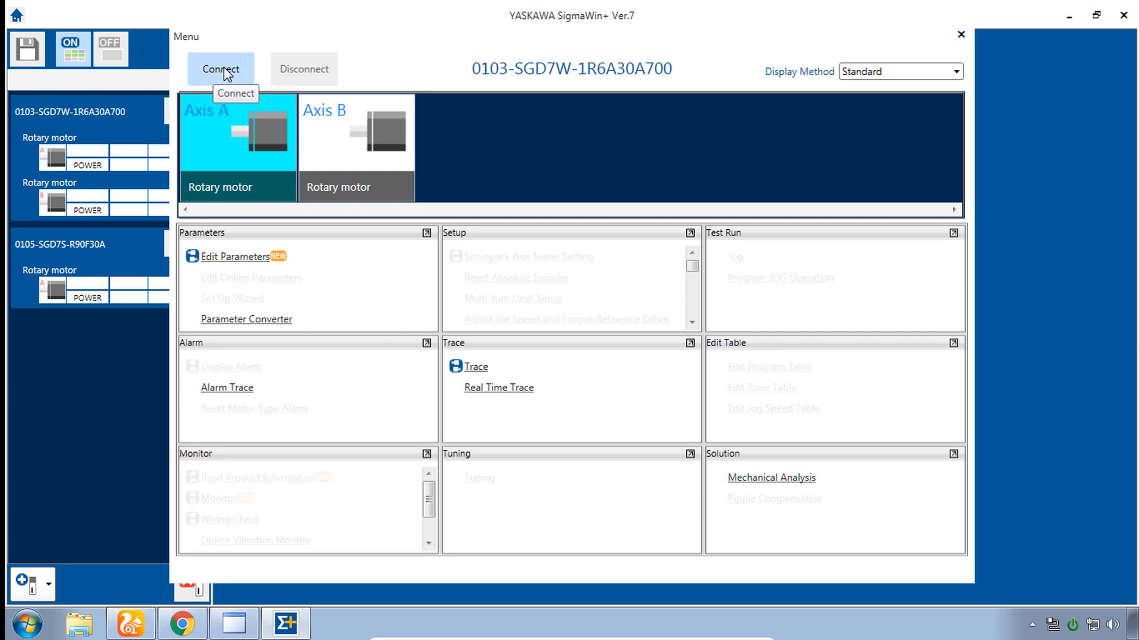
left_click(220, 68)
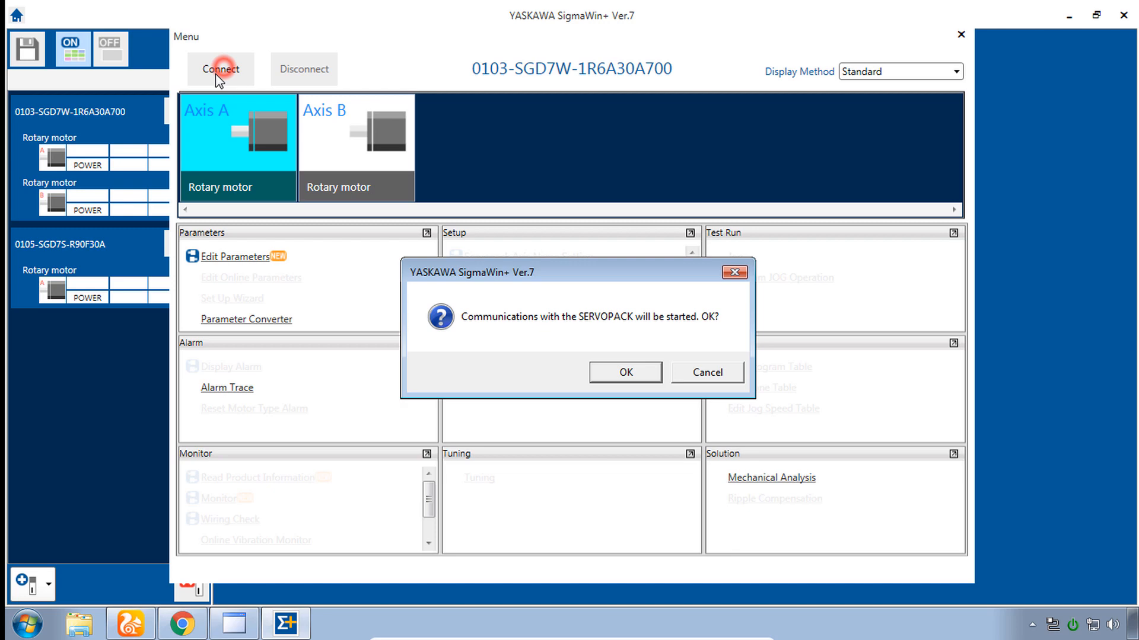
left_click(623, 372)
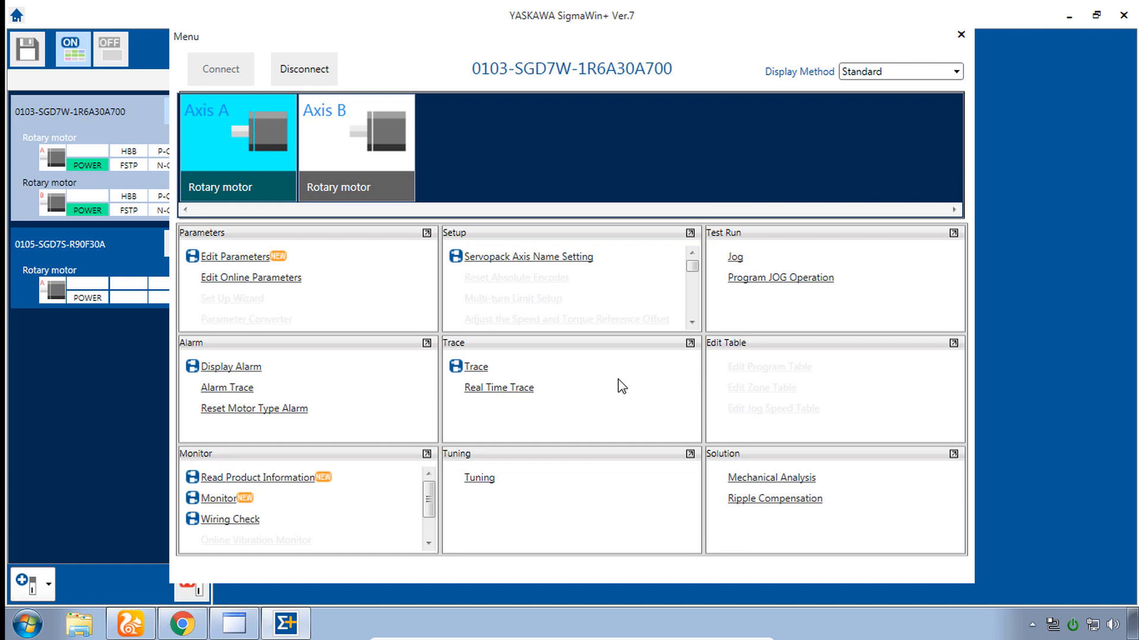
mouse_move(110, 190)
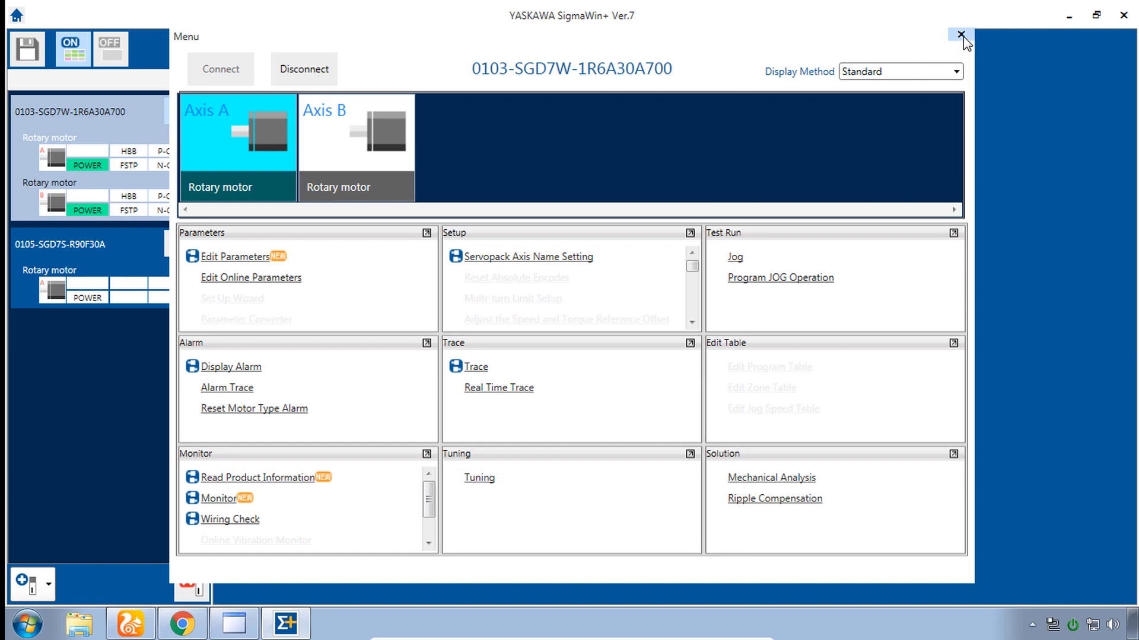
left_click(961, 35)
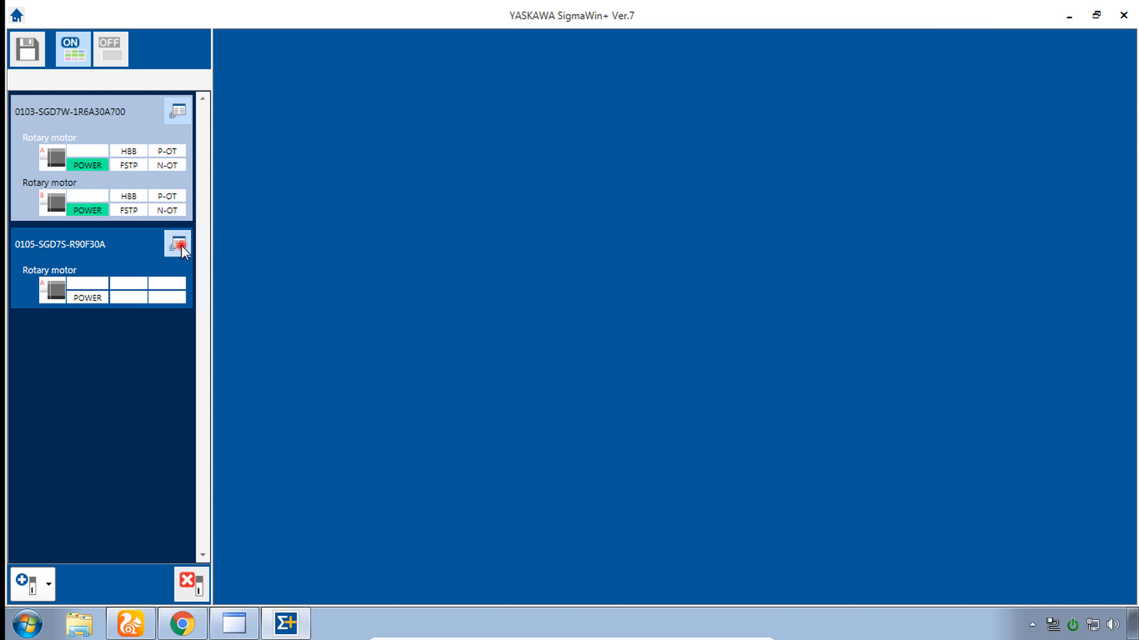
Step: Connect to the 0105-SGD7S-R90F30A drive, then close its task menu
left_click(176, 243)
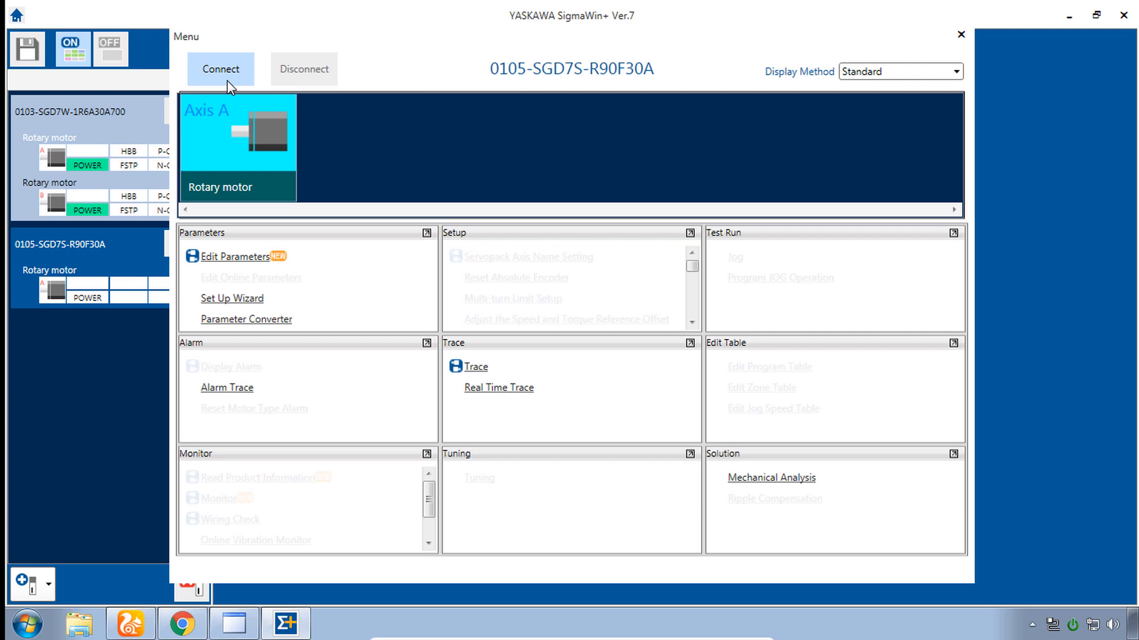
left_click(220, 69)
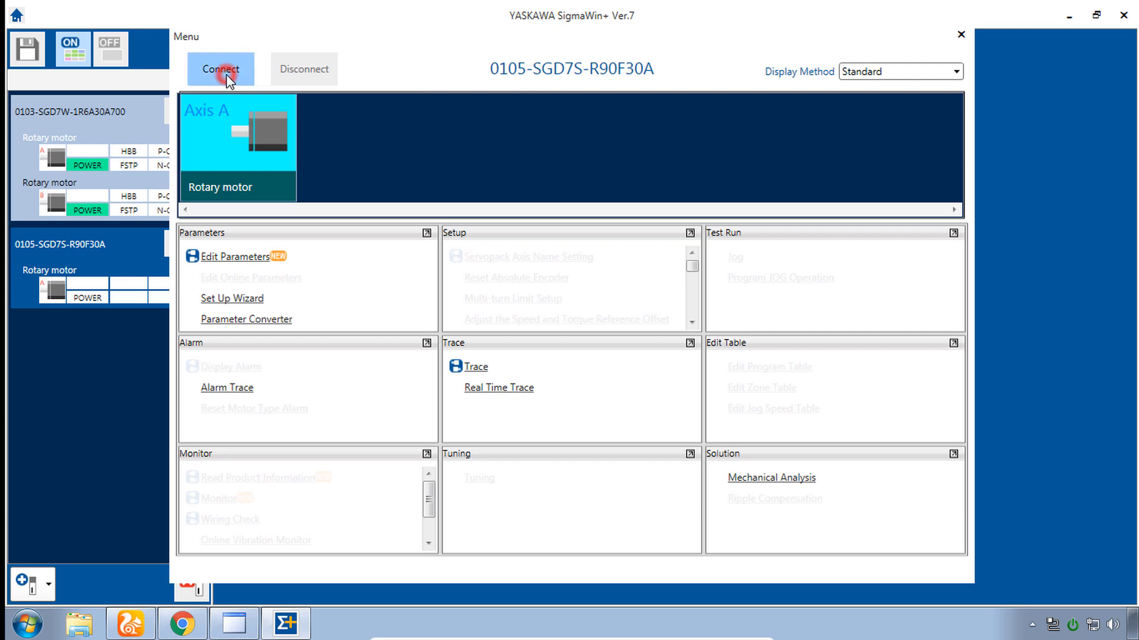
left_click(220, 68)
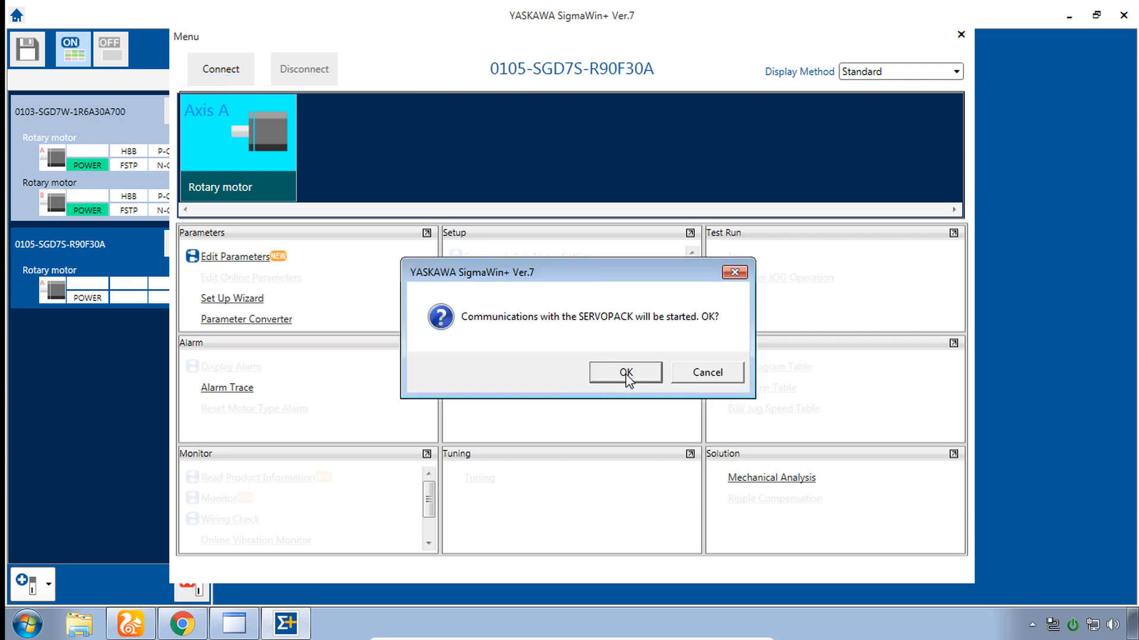
left_click(624, 372)
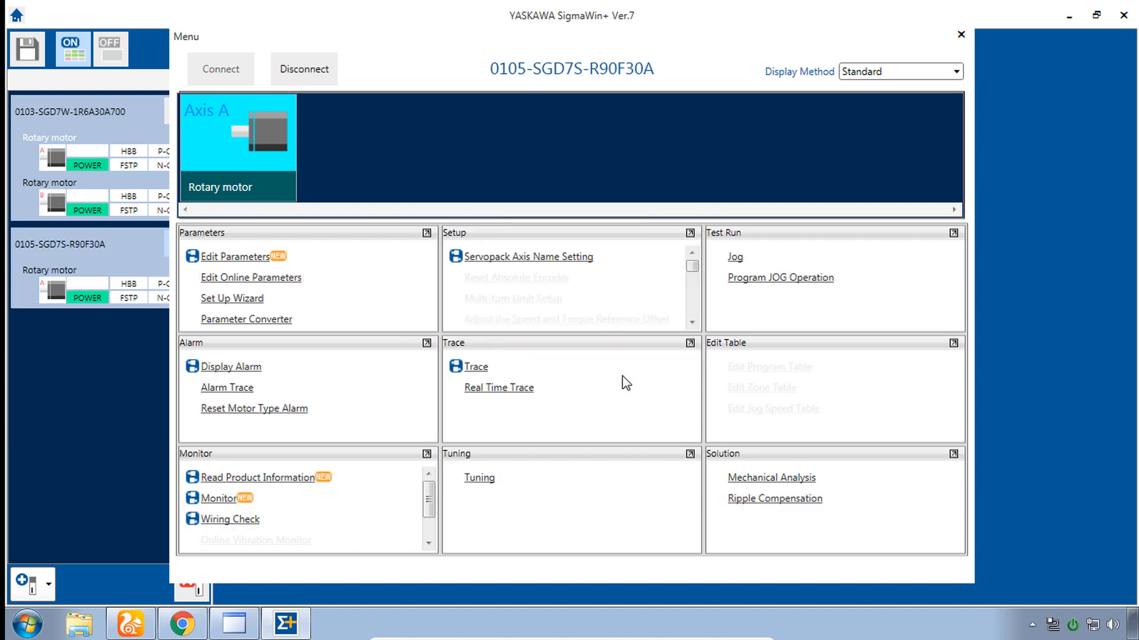
mouse_move(960, 34)
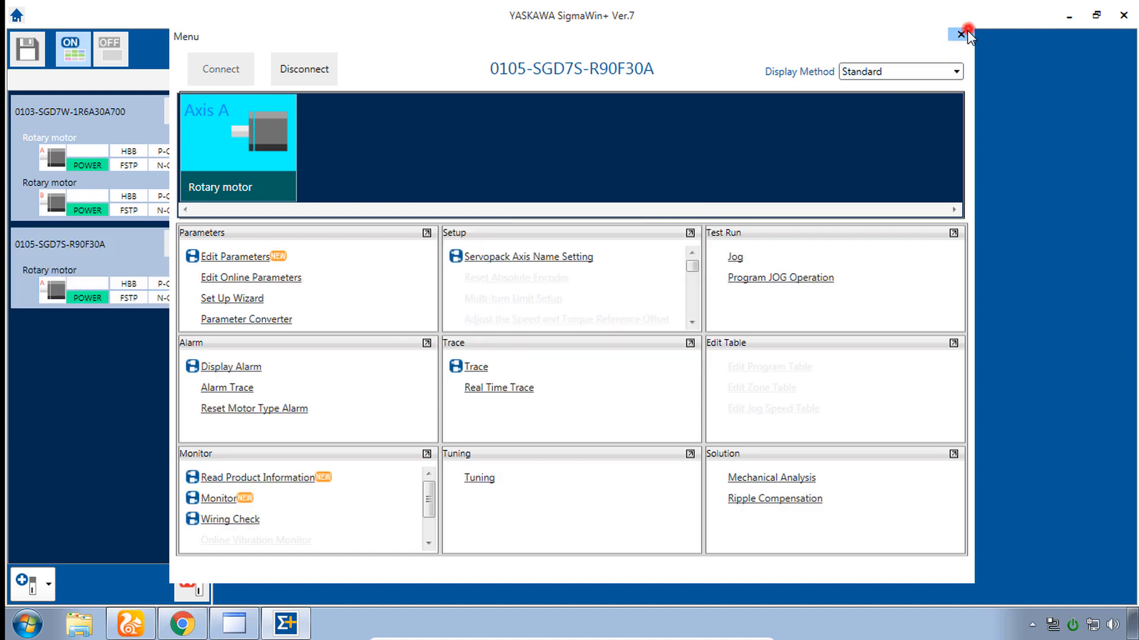
left_click(963, 35)
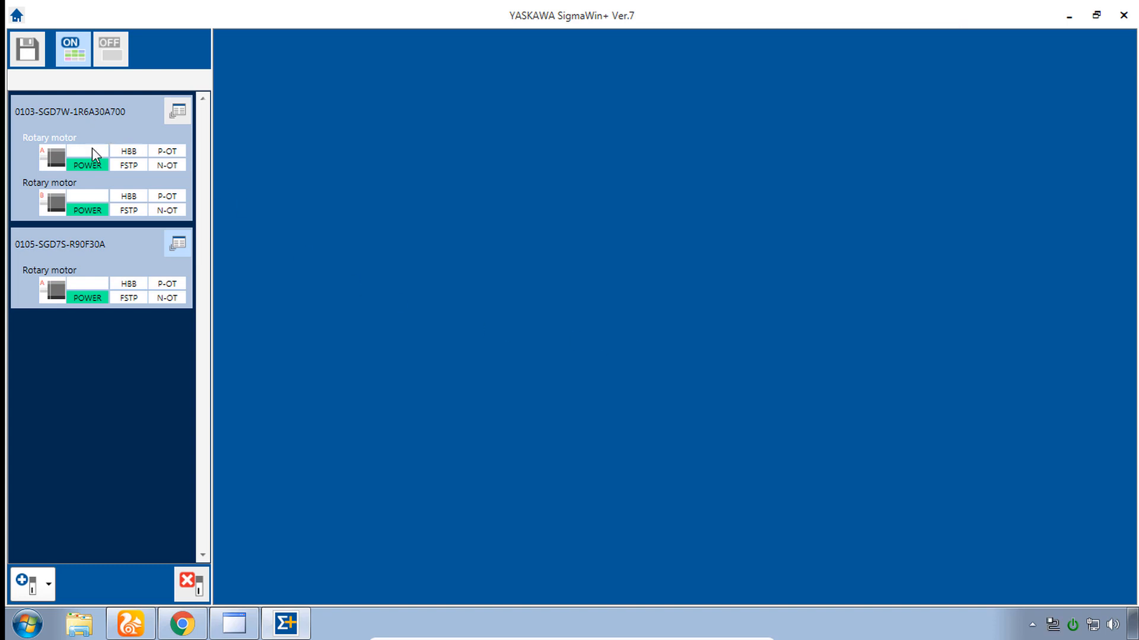
mouse_move(108, 133)
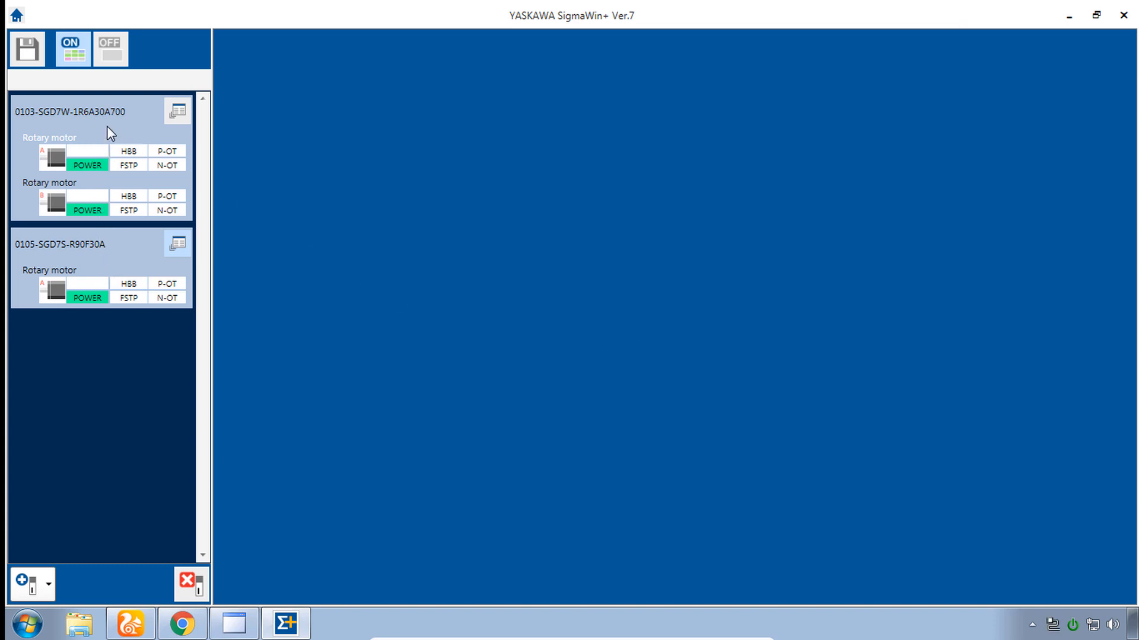
mouse_move(118, 136)
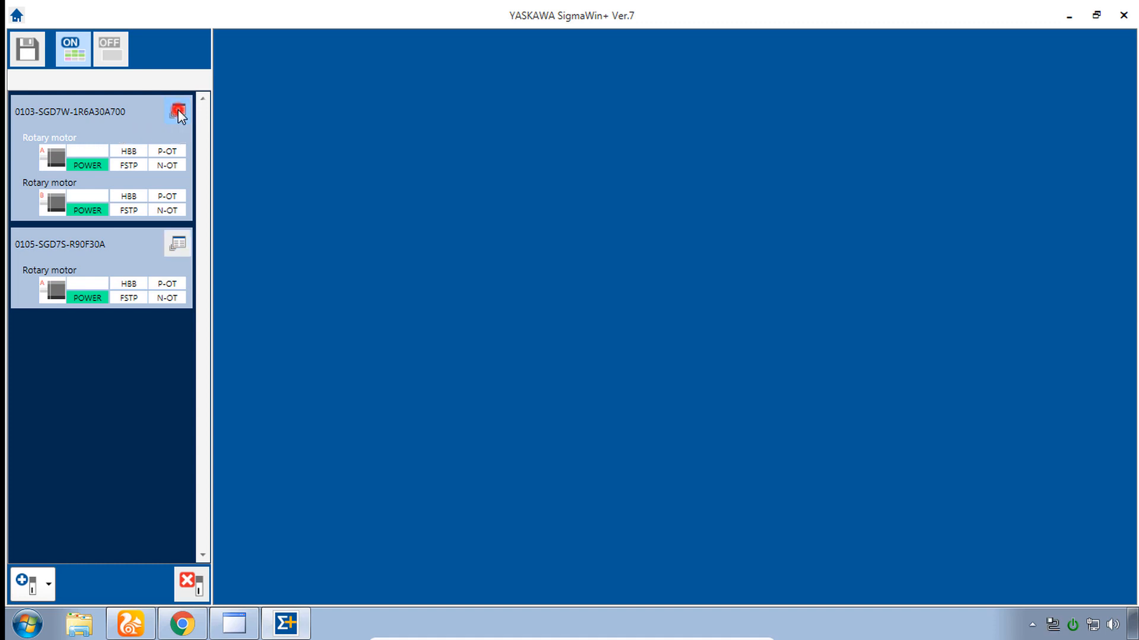
Step: Edit parameters of 0103-SGD7W-1R6A30A700, select Axis B, and check the camera feed
left_click(178, 115)
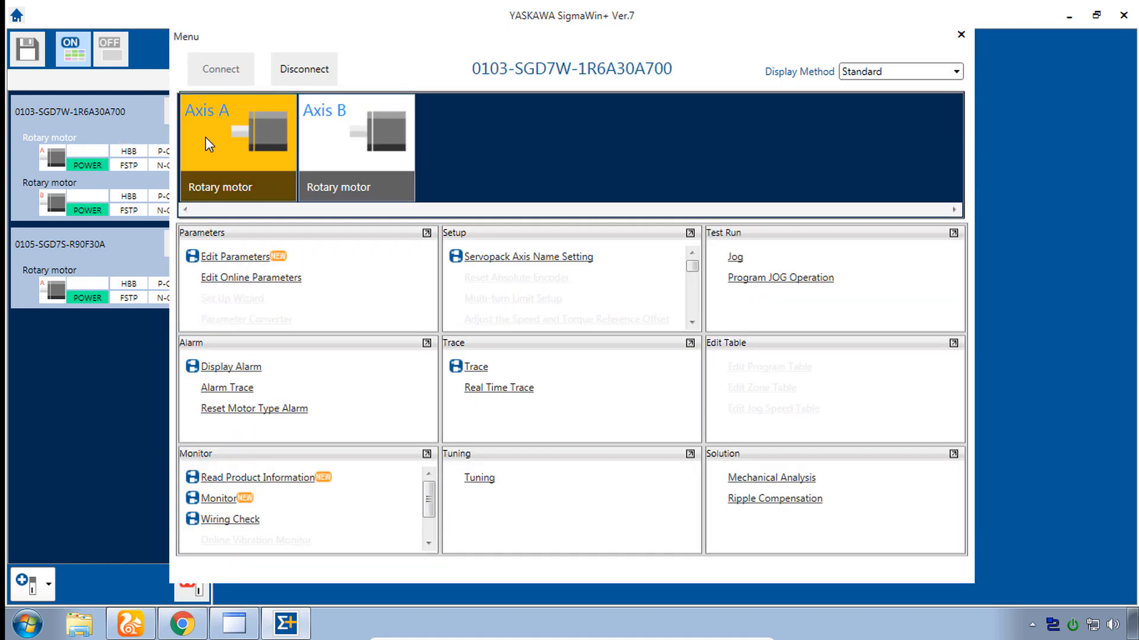
left_click(960, 35)
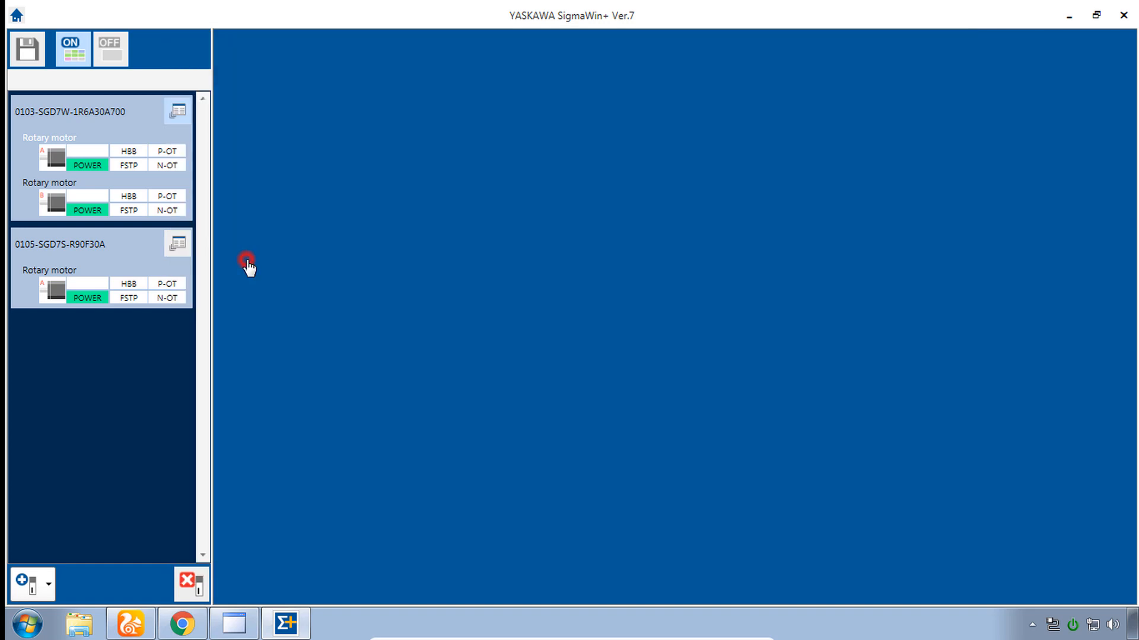
left_click(176, 111)
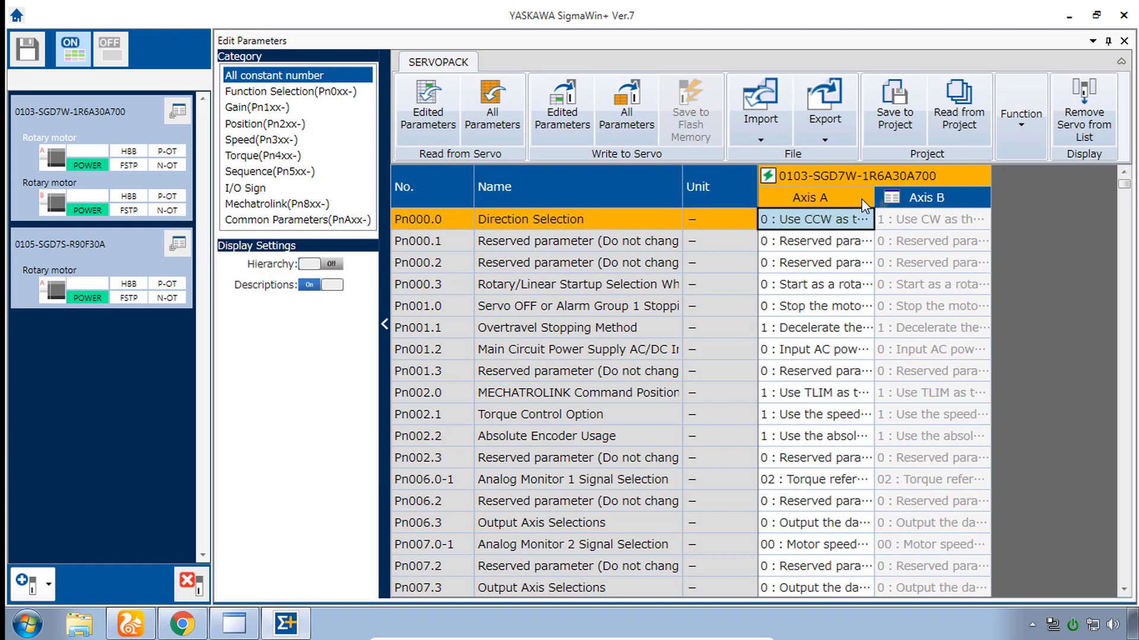
left_click(932, 240)
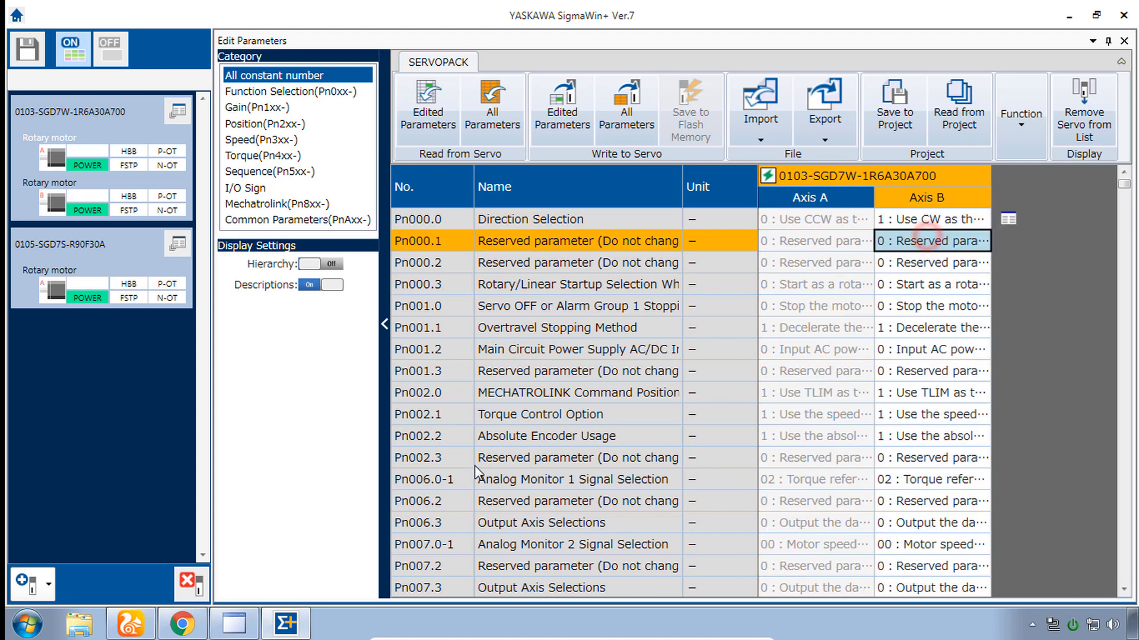
mouse_move(131, 624)
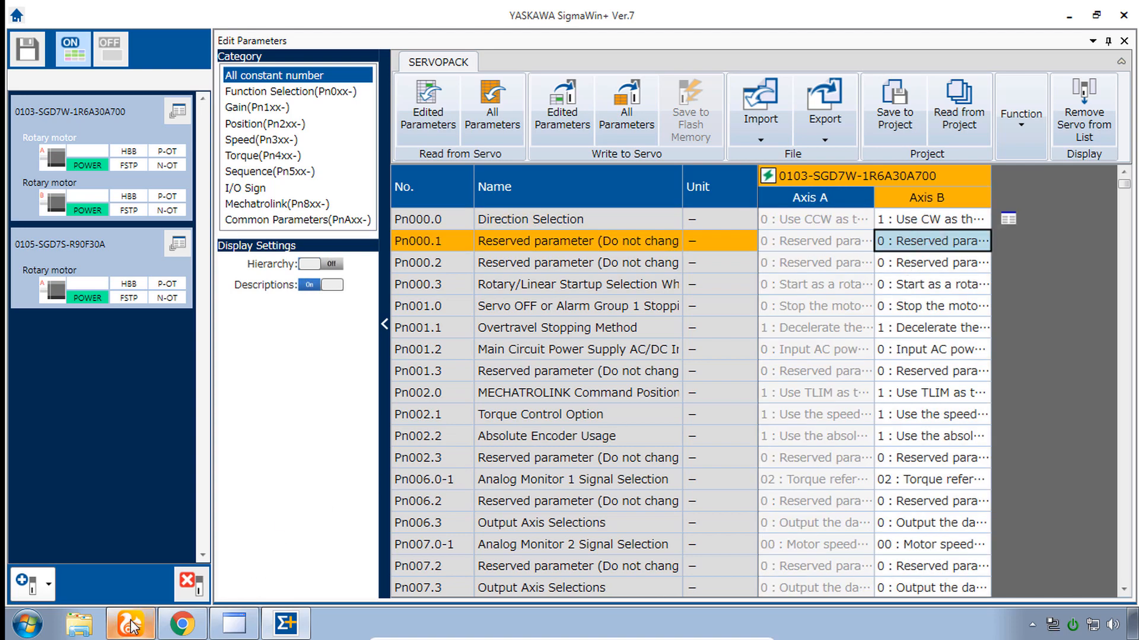
left_click(130, 623)
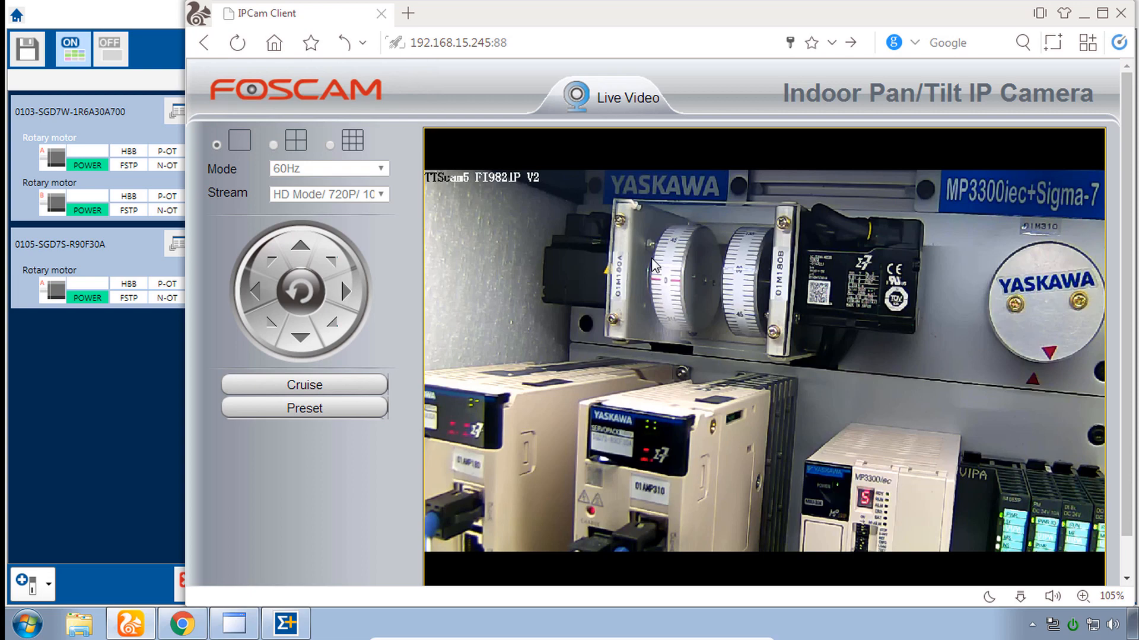
mouse_move(476, 438)
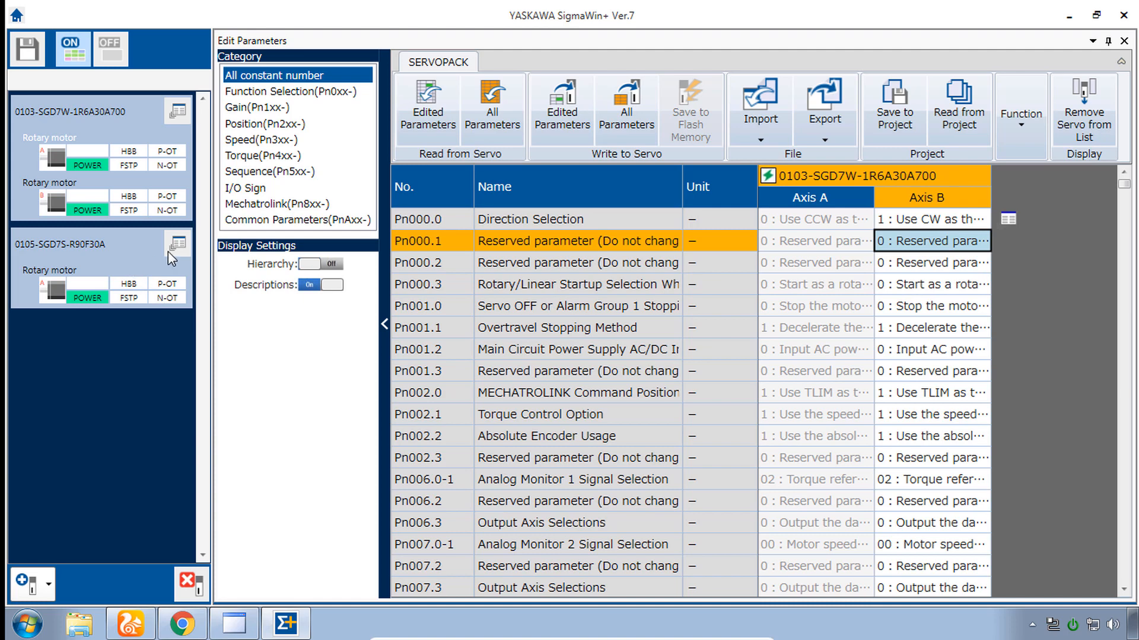
mouse_move(181, 256)
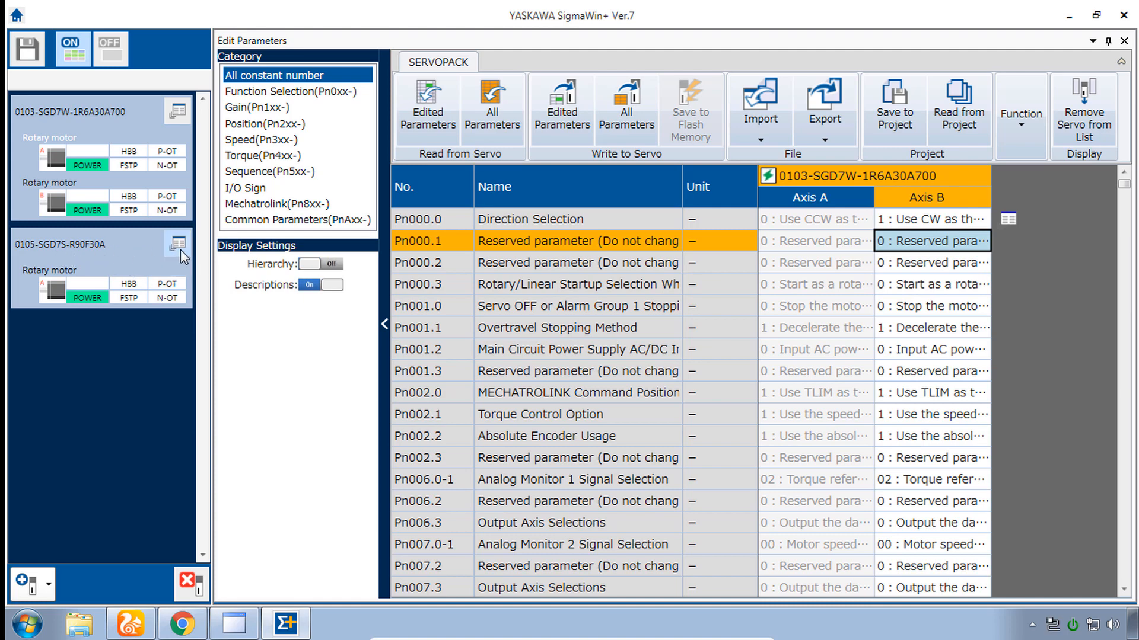
Step: Add SGD7S parameters to the editor and save SGD7W and SGD7S parameters to the project
left_click(177, 249)
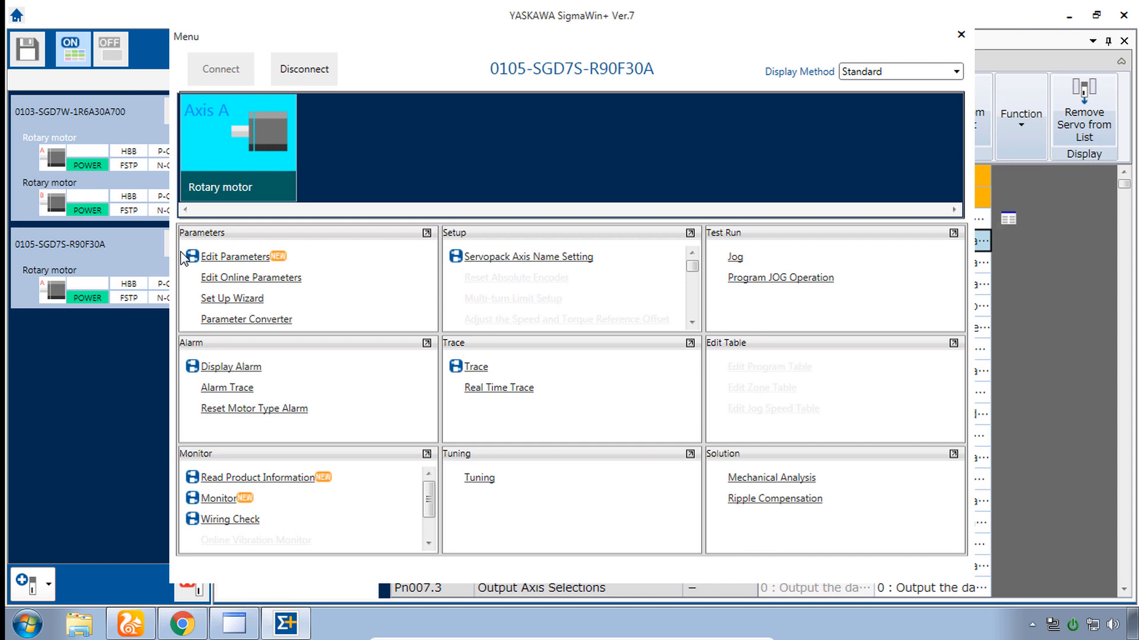
left_click(239, 256)
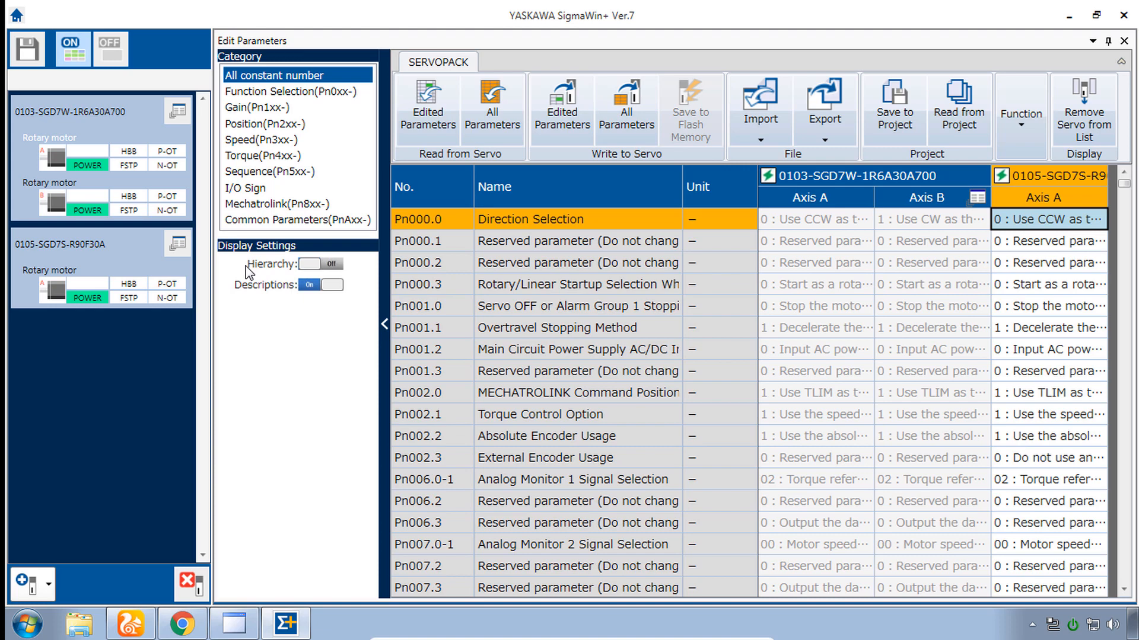
mouse_move(949, 270)
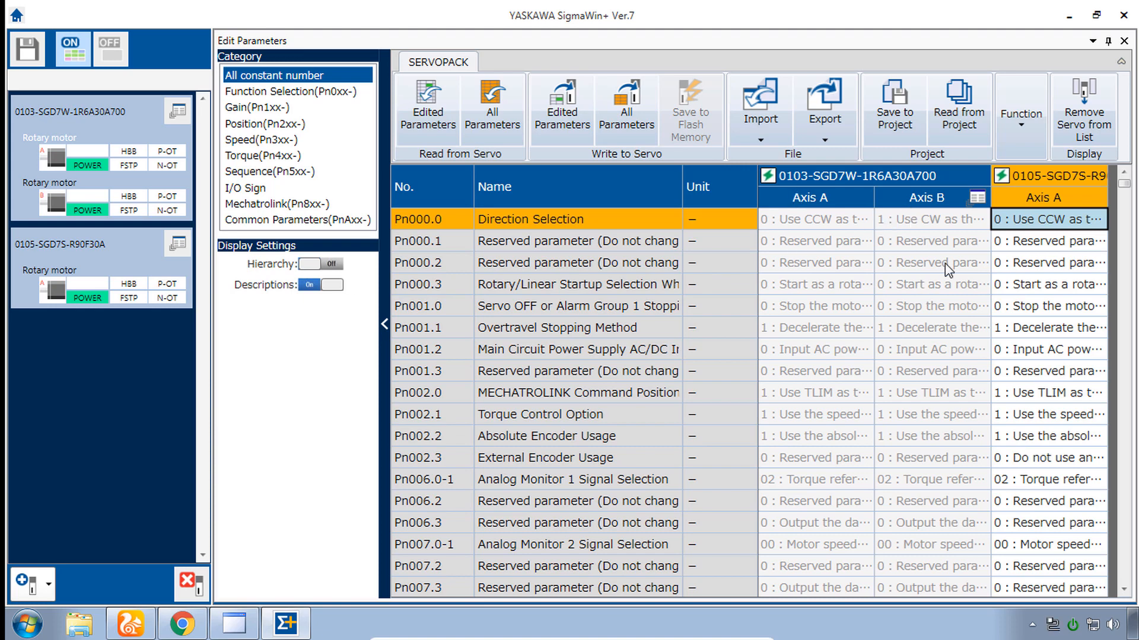
mouse_move(1064, 284)
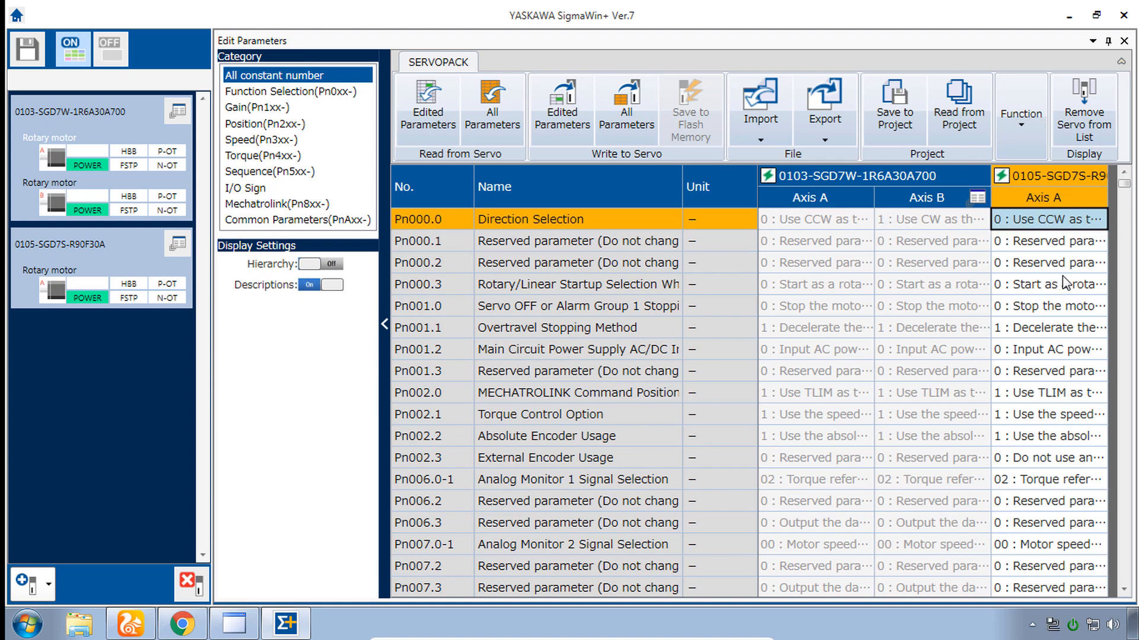
mouse_move(1012, 299)
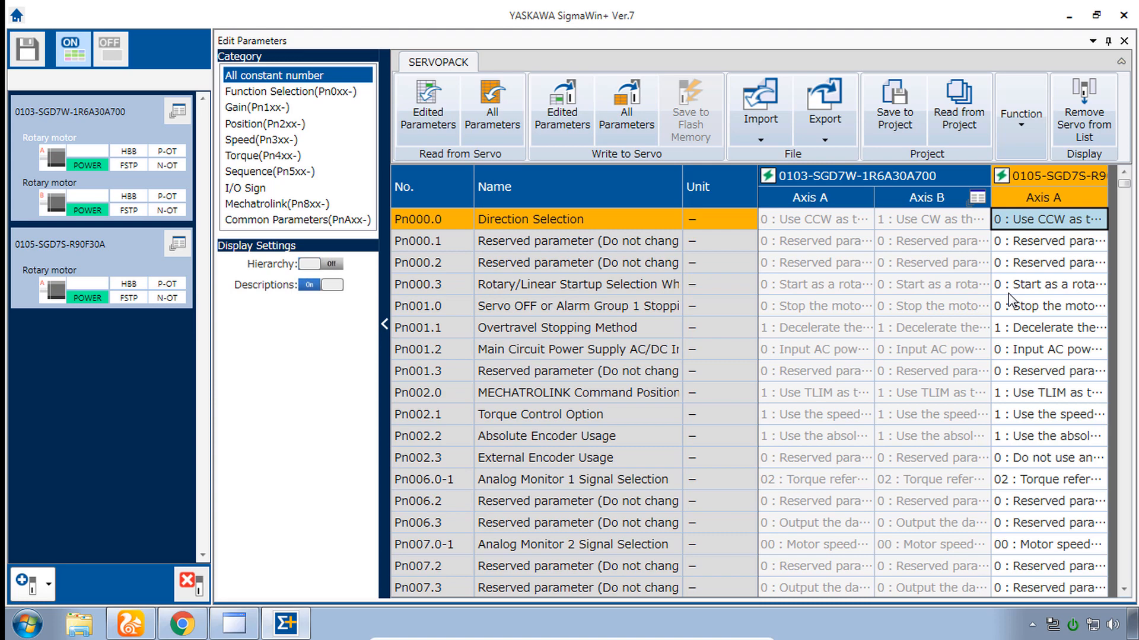
left_click(815, 262)
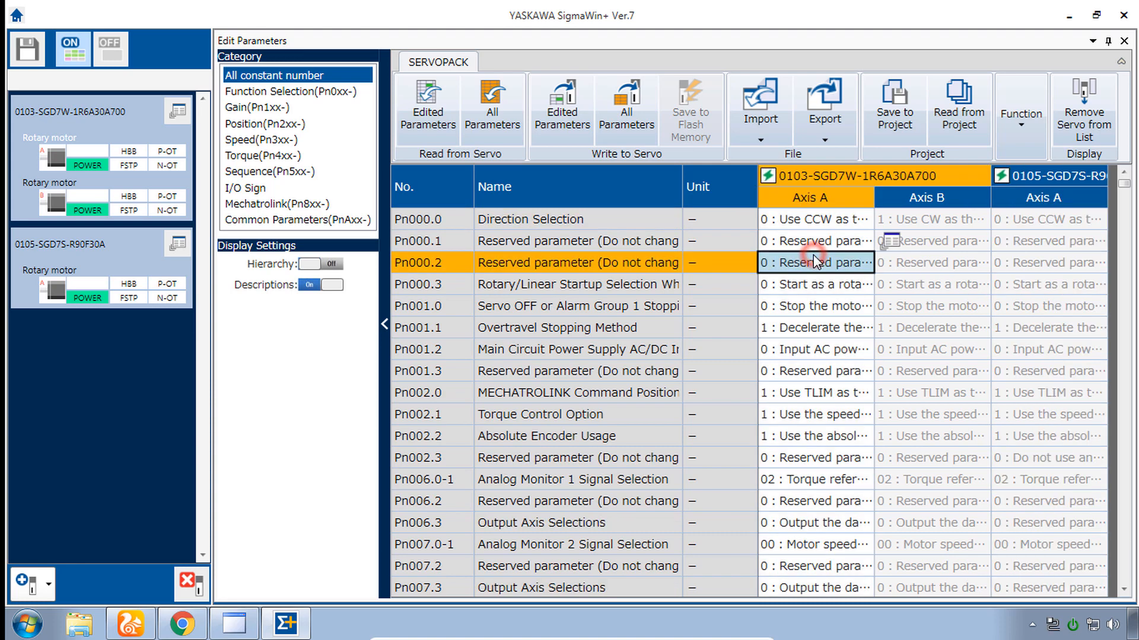
mouse_move(895, 110)
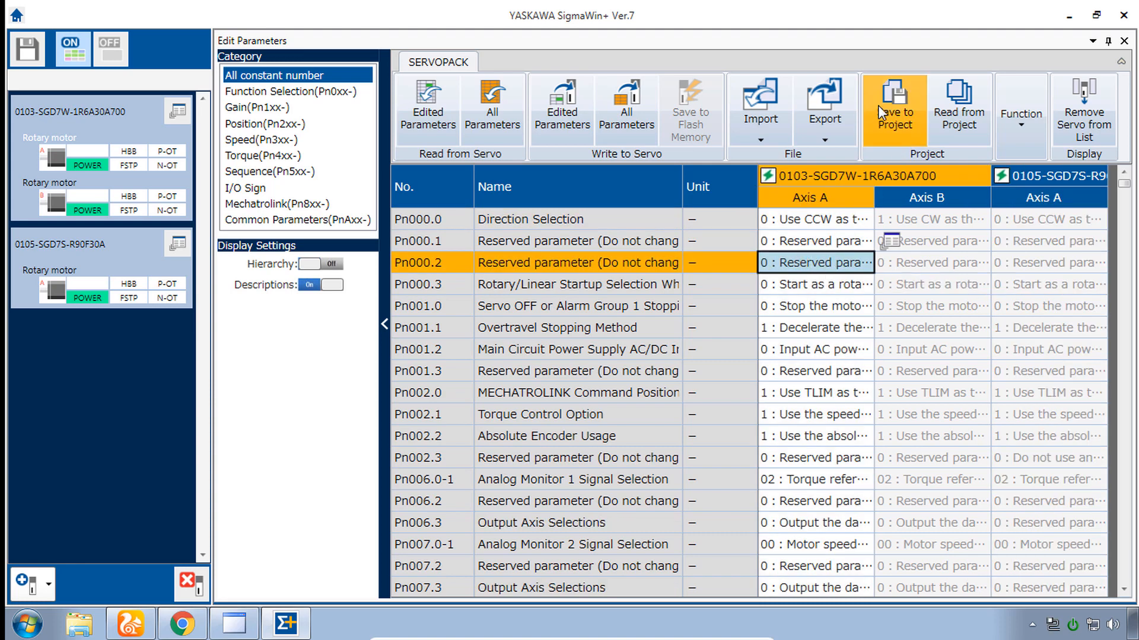
mouse_move(893, 113)
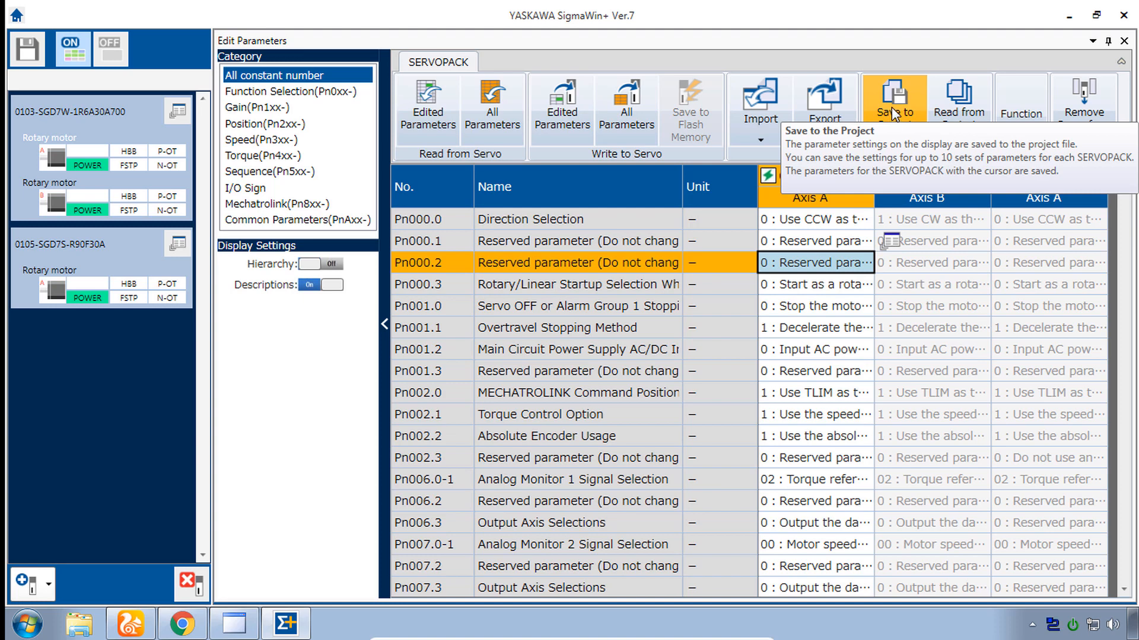
left_click(894, 106)
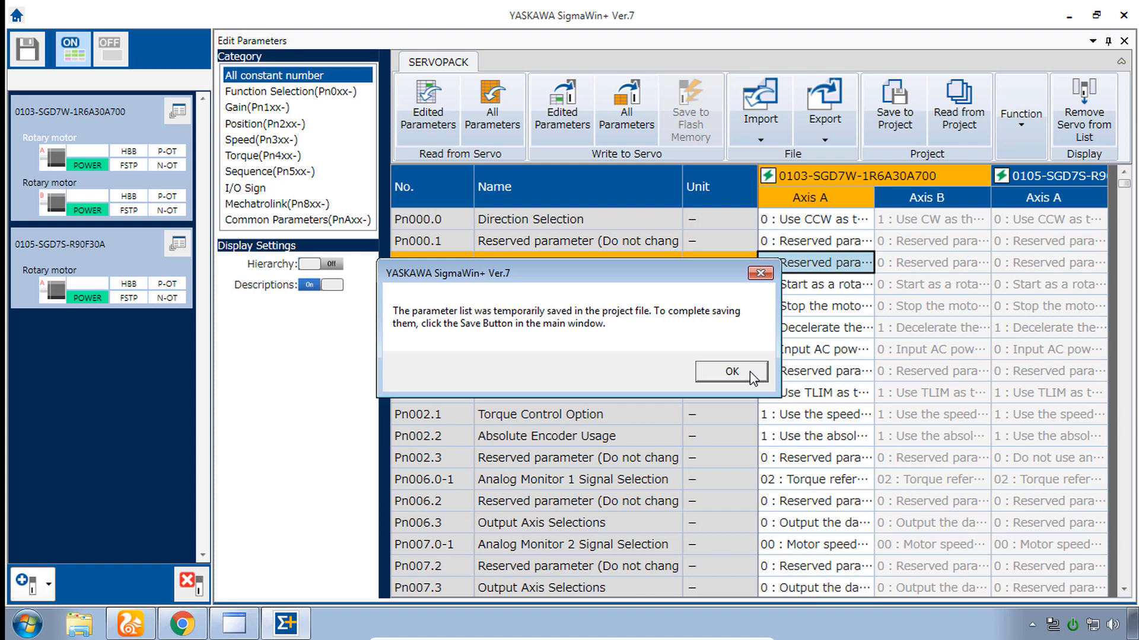
left_click(730, 372)
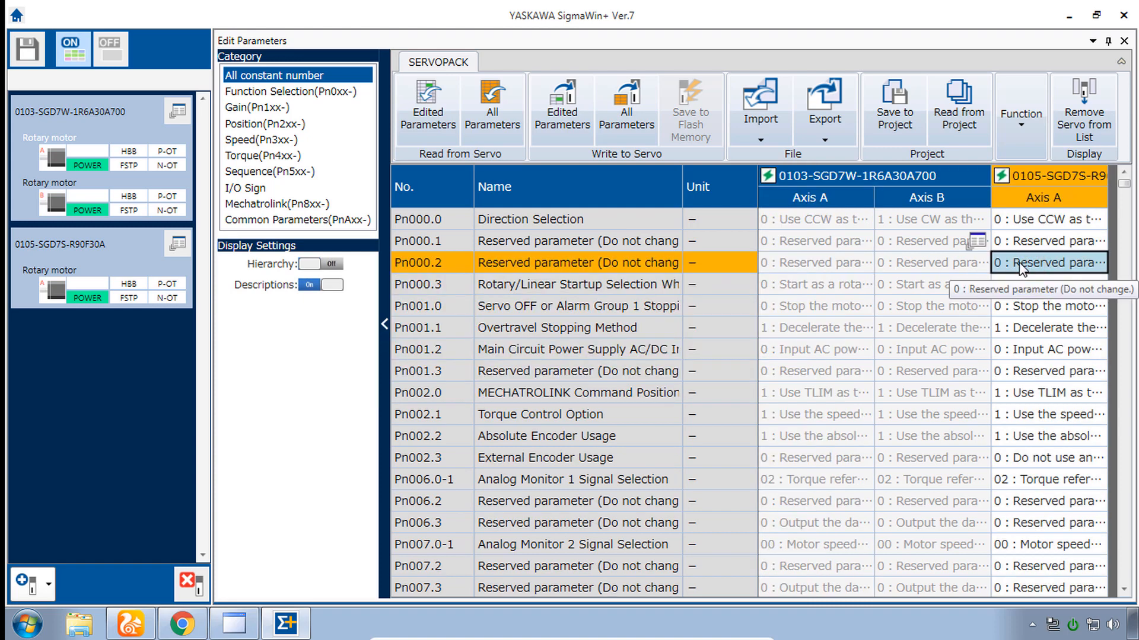
left_click(893, 110)
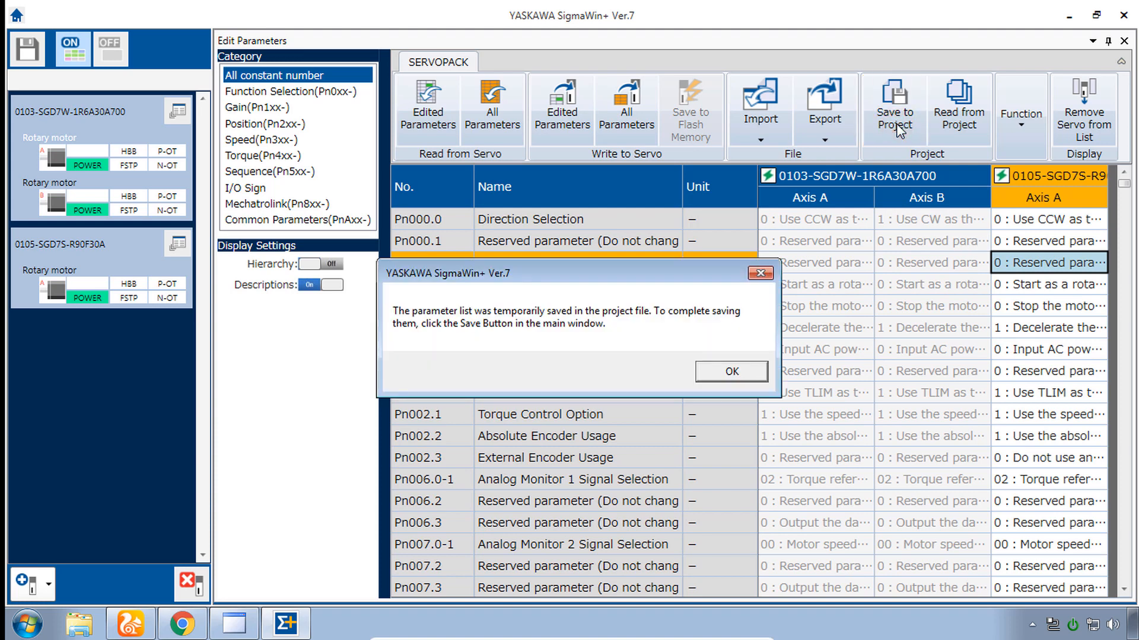
left_click(730, 371)
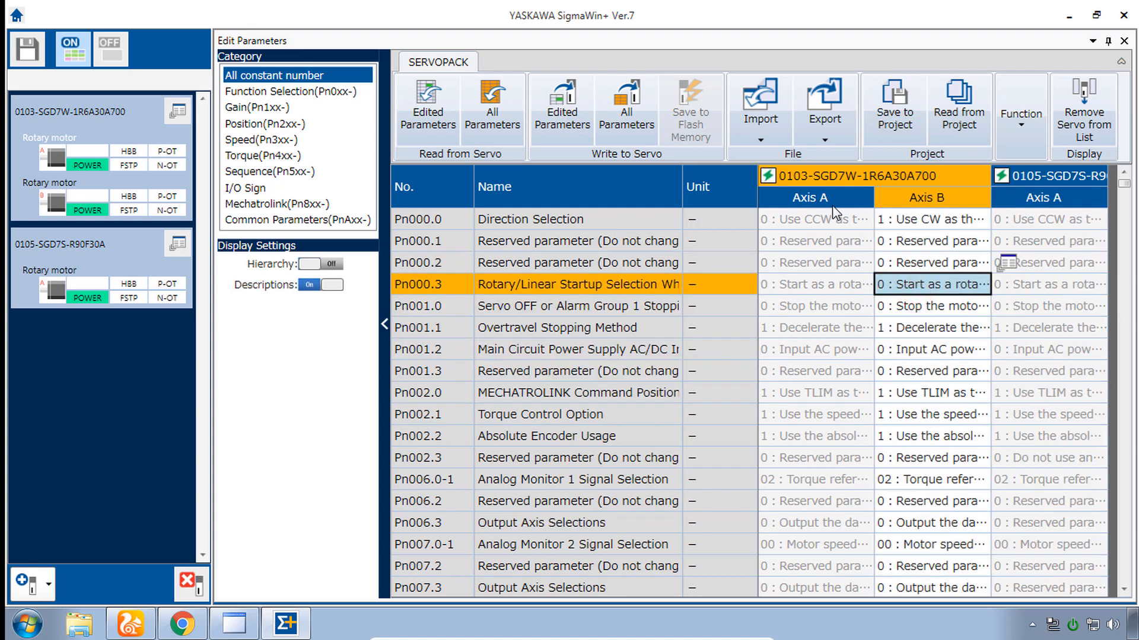
mouse_move(813, 291)
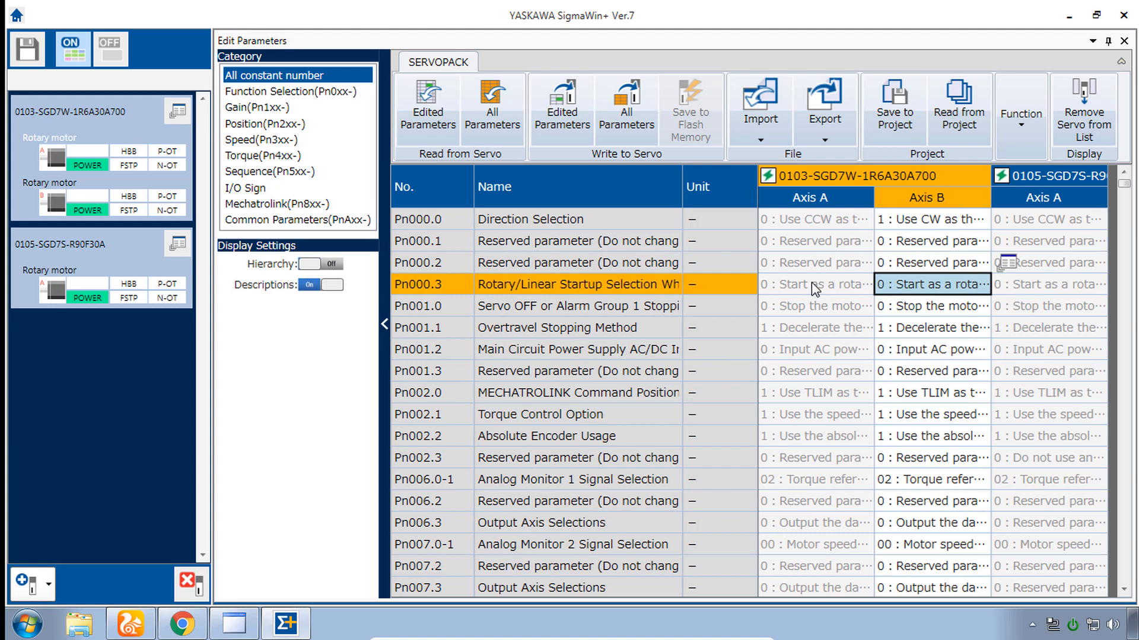
mouse_move(930, 221)
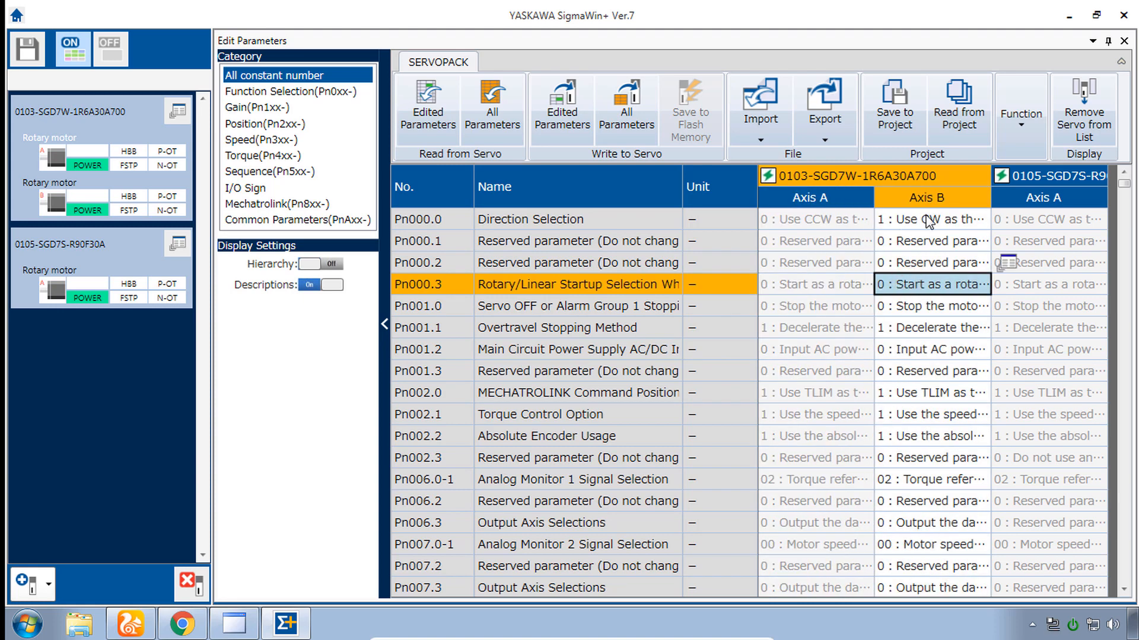
mouse_move(903, 265)
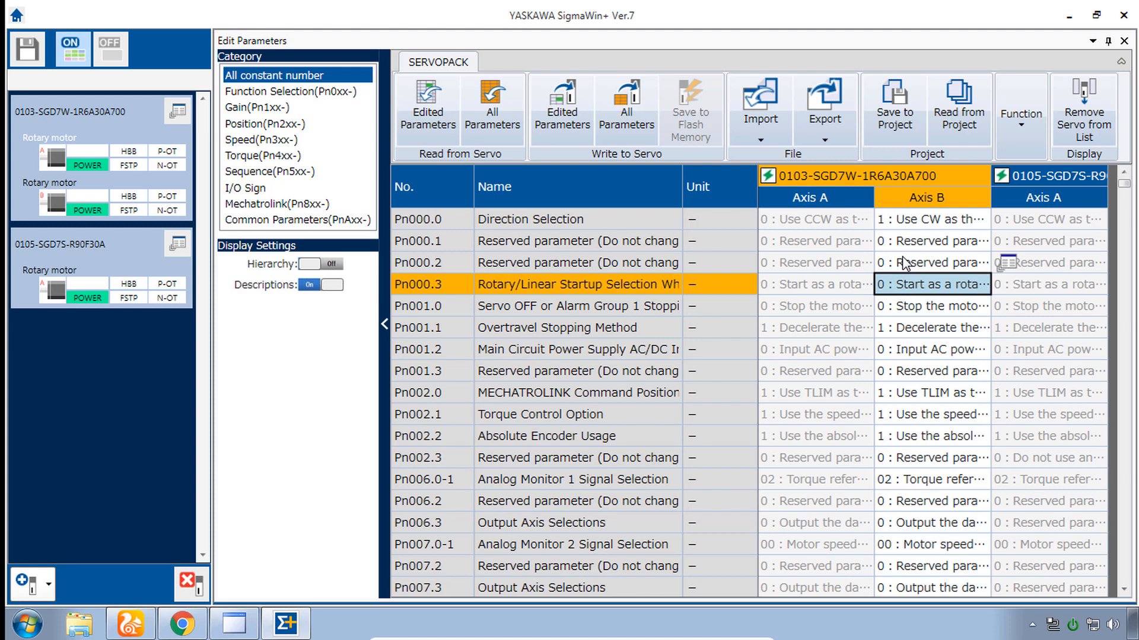
mouse_move(928, 174)
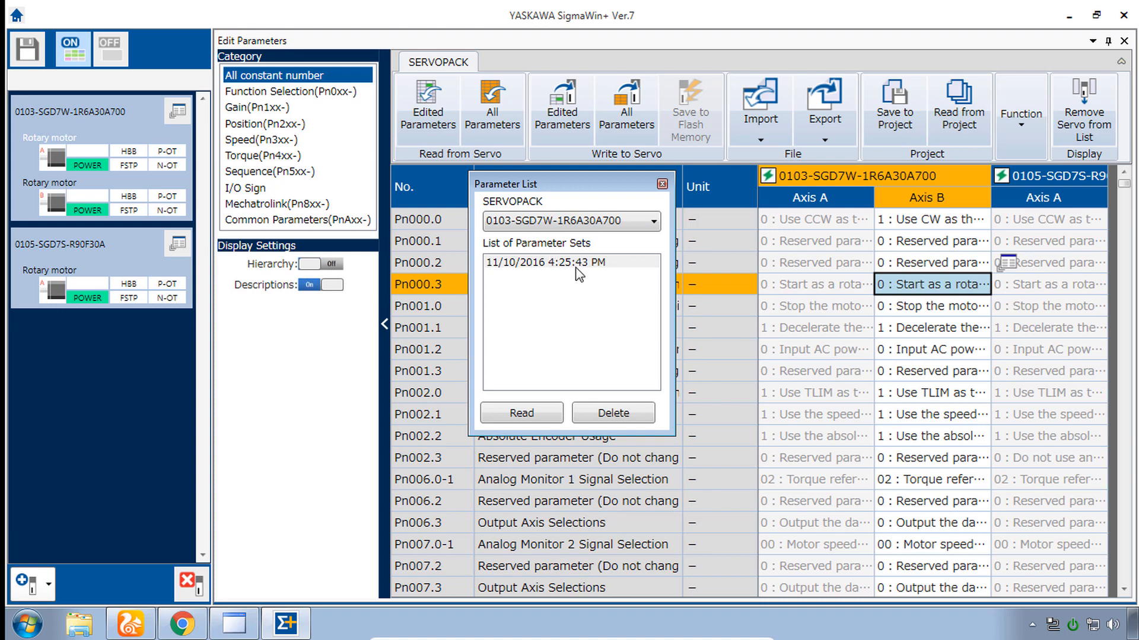
Step: Show the 0105-SGD7S-R90F30A saved parameter set from 11/10/2016 4:25:52 PM
left_click(648, 221)
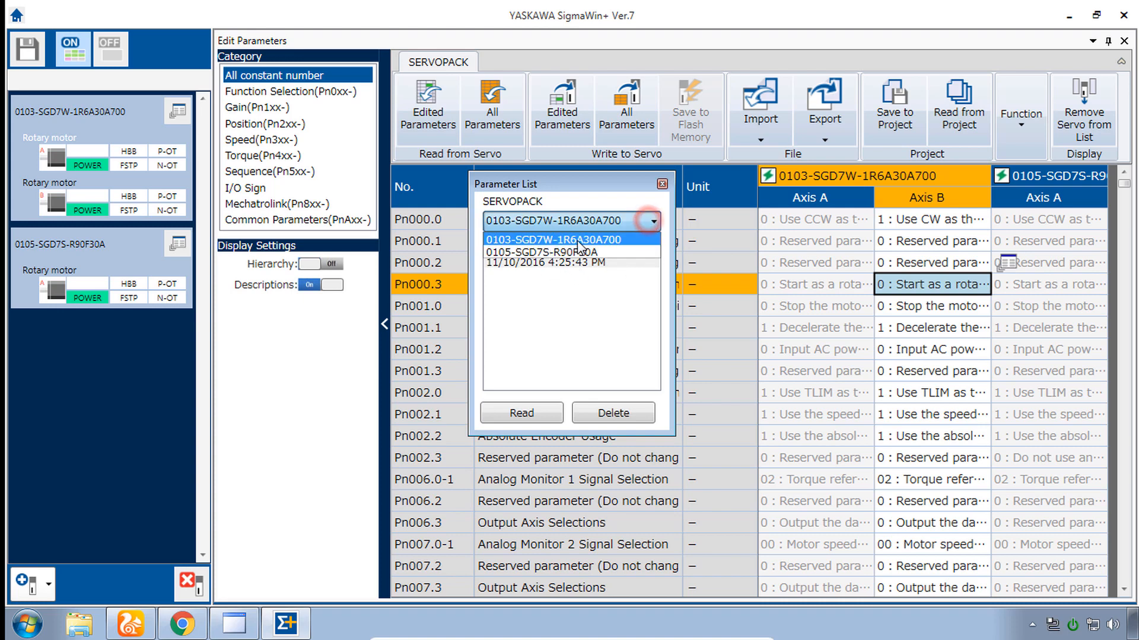
left_click(572, 252)
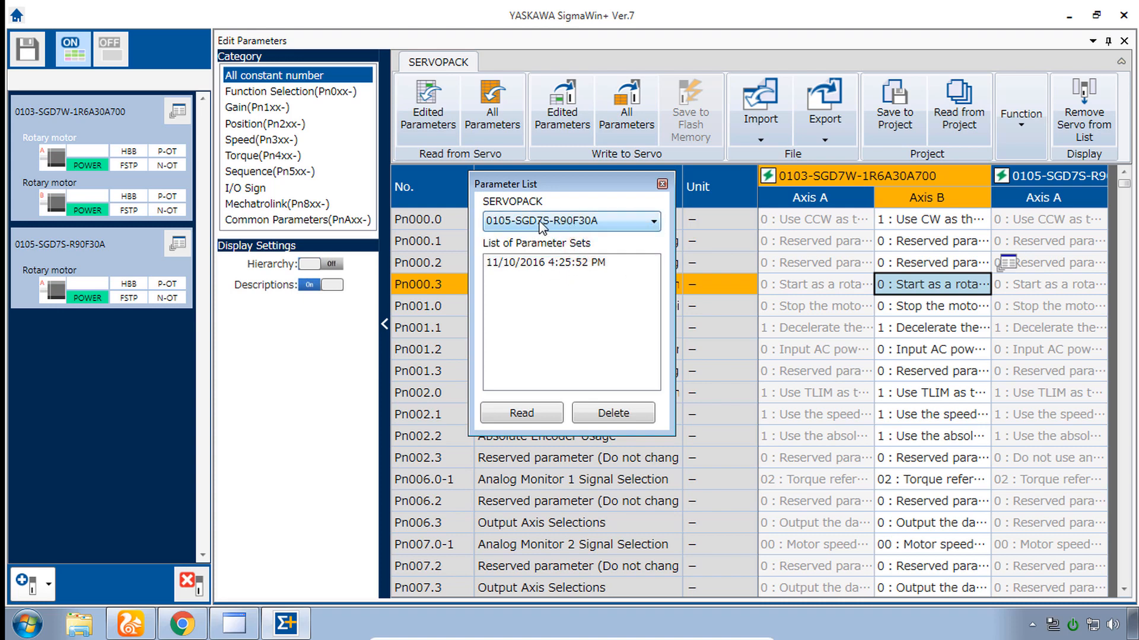
mouse_move(559, 250)
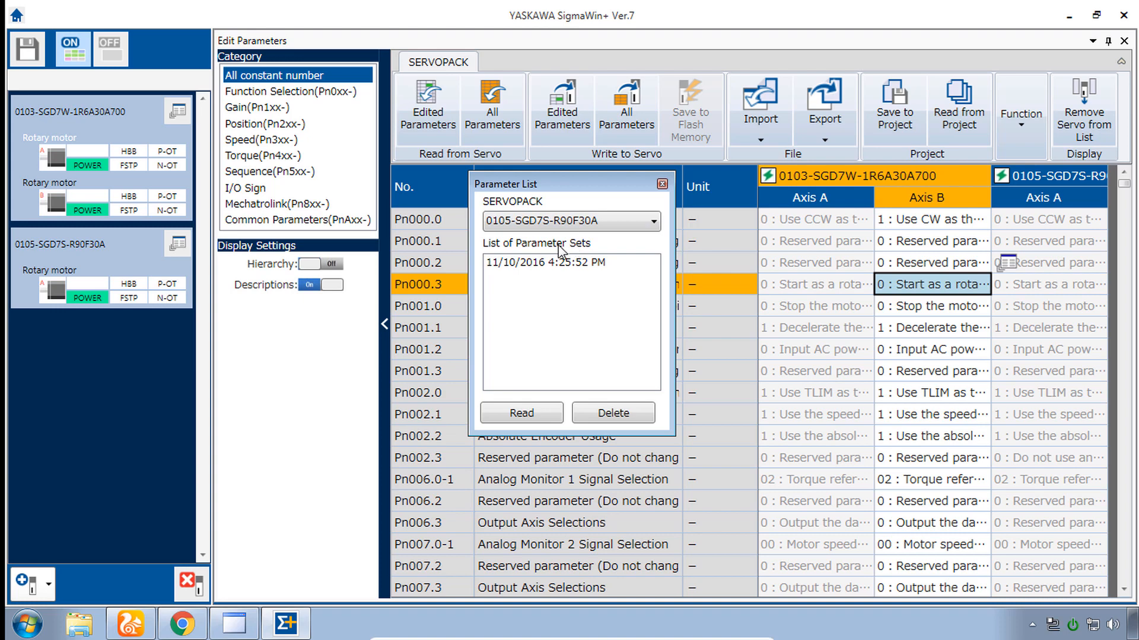
mouse_move(574, 302)
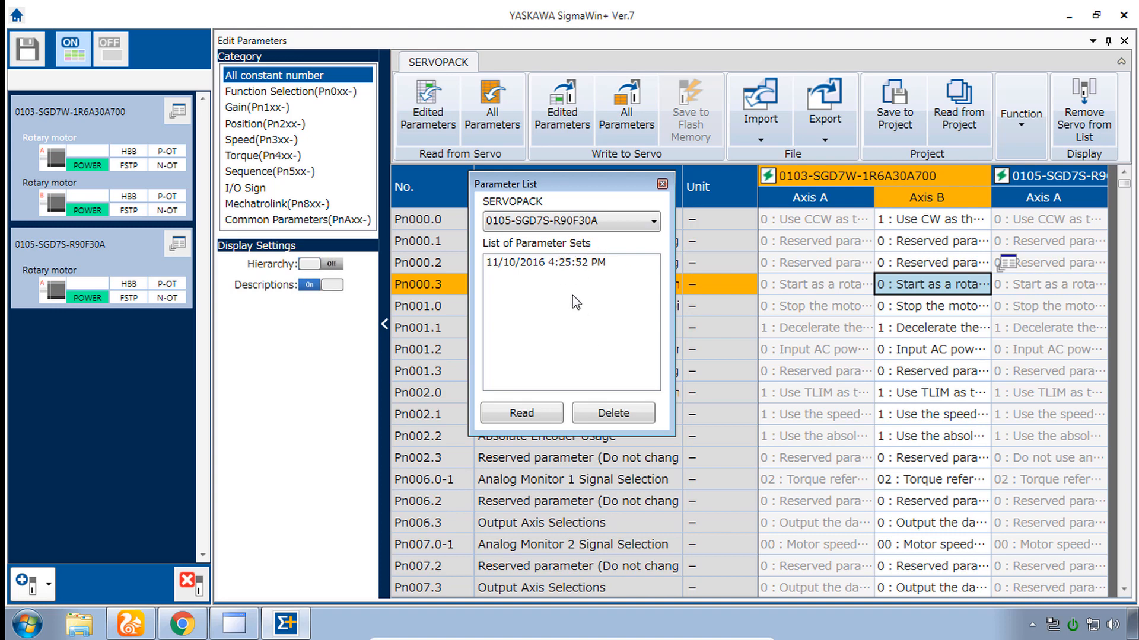
mouse_move(582, 270)
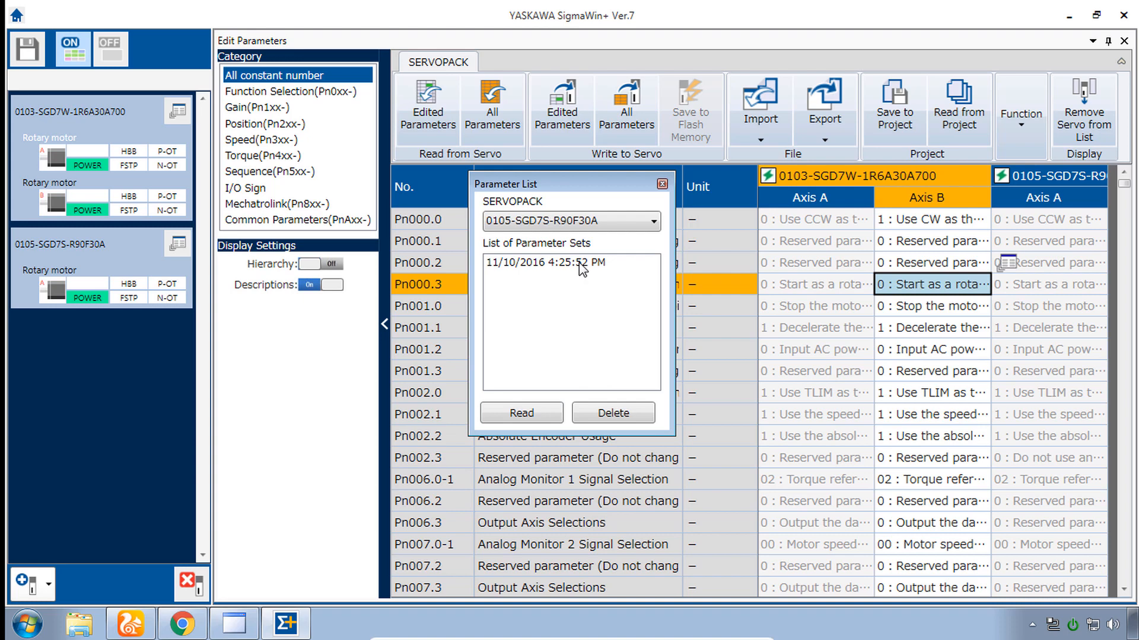
mouse_move(656, 219)
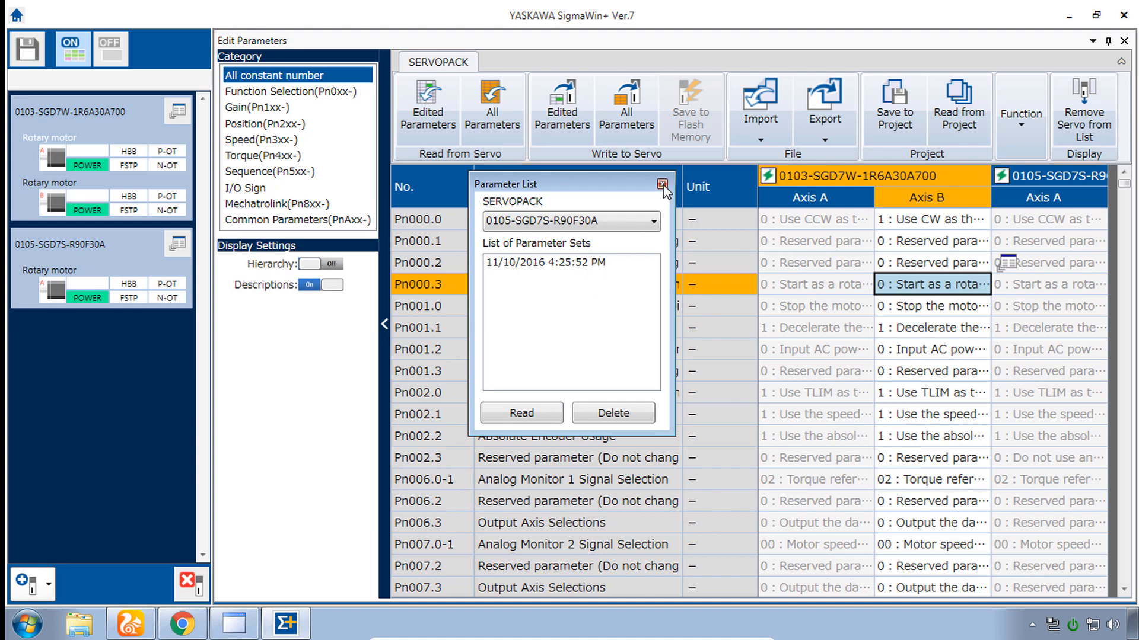
Step: Close the saved-sets list and export SGD7W parameters as SERVOPACK file 'X and Y'
left_click(662, 184)
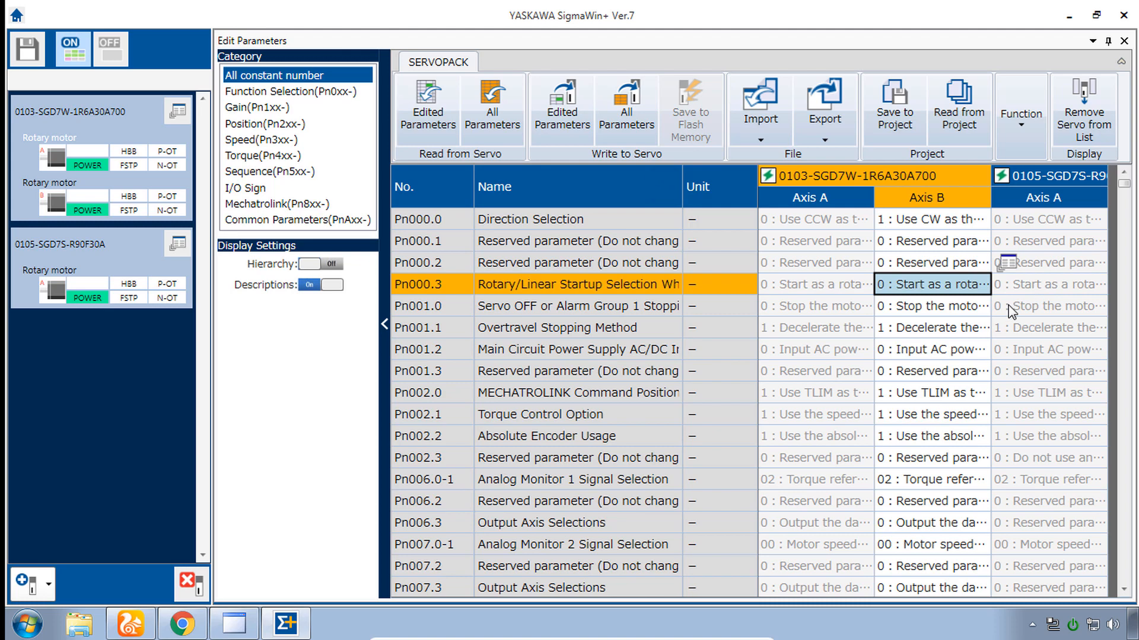
mouse_move(1012, 313)
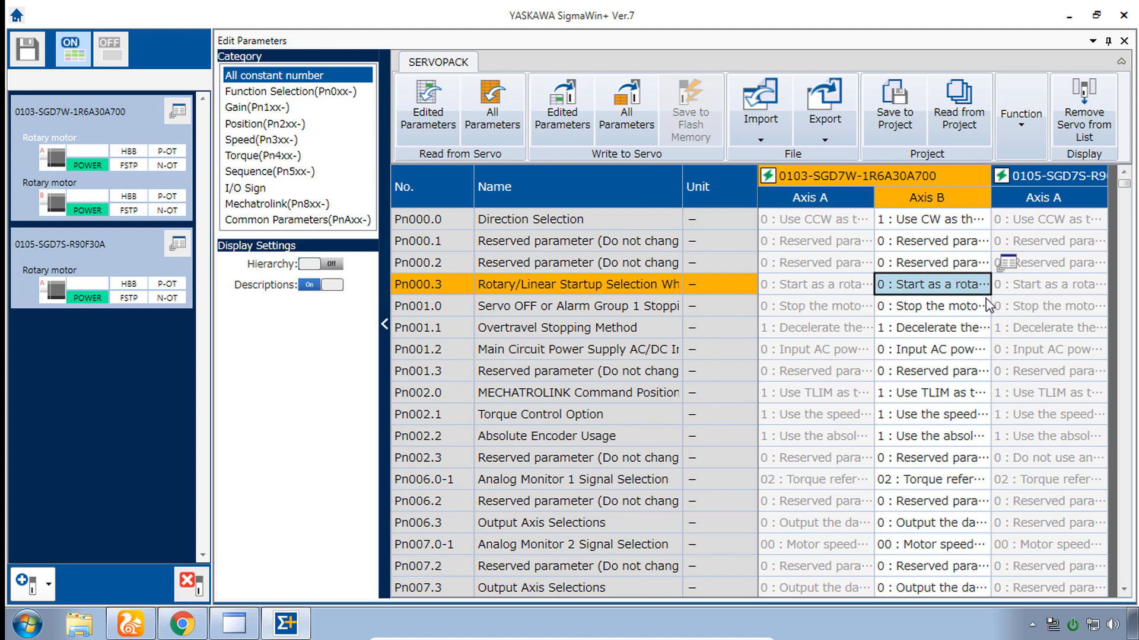
mouse_move(681, 271)
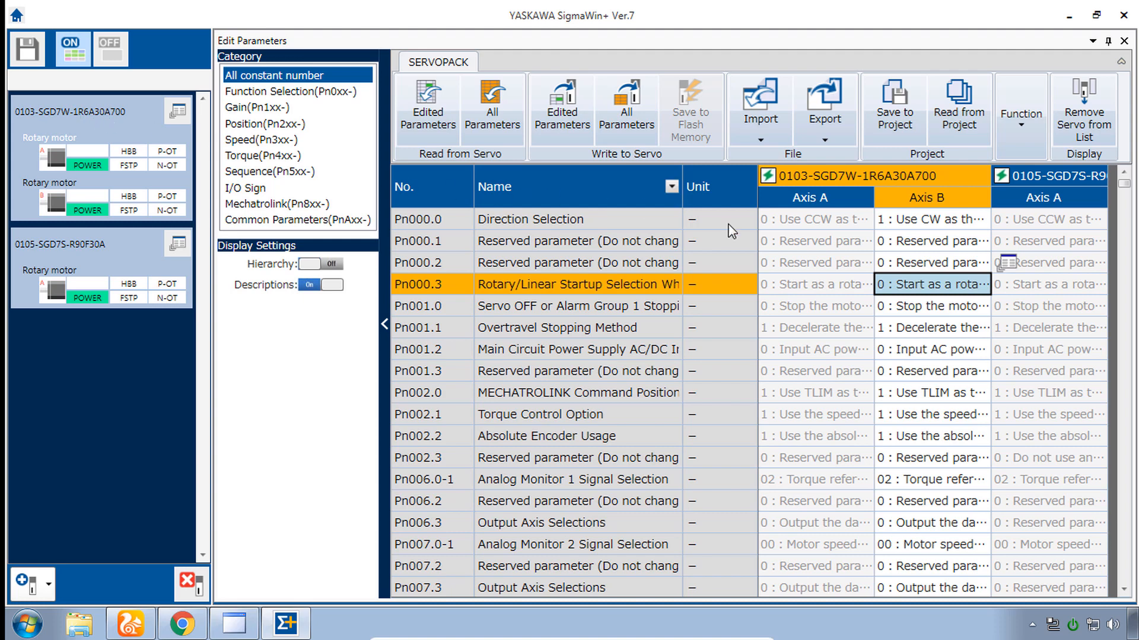
left_click(824, 105)
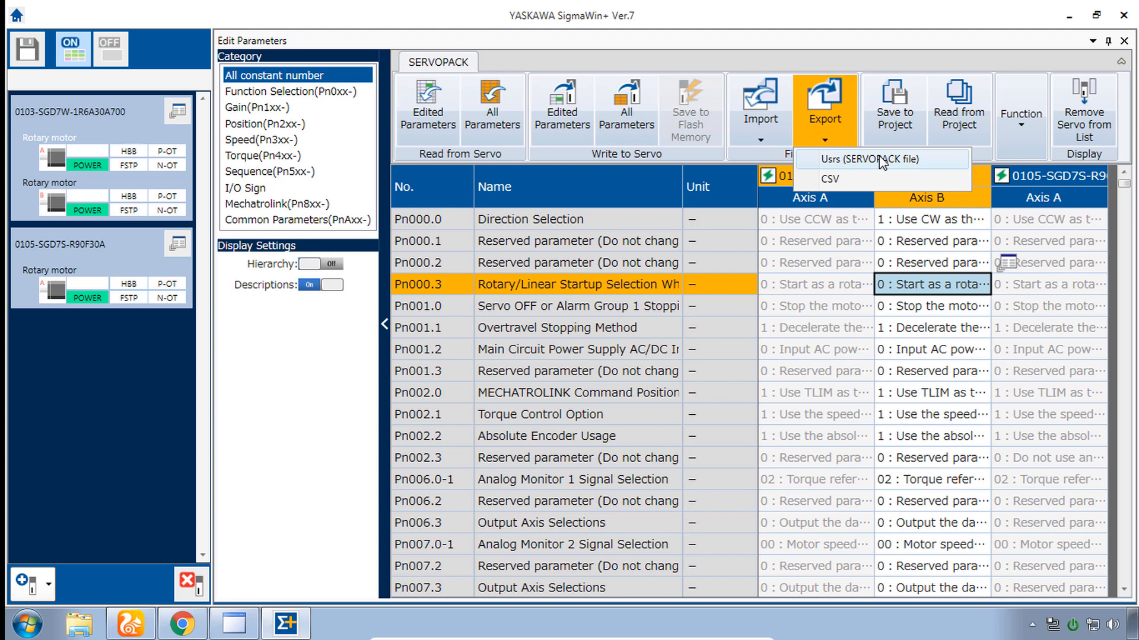
mouse_move(876, 159)
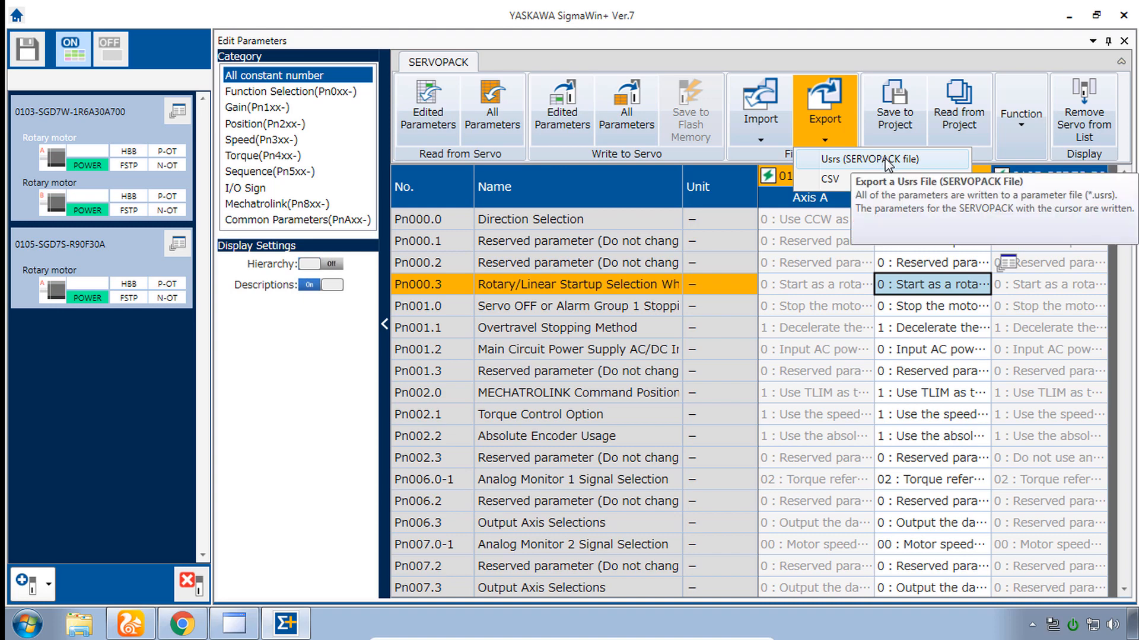
left_click(860, 159)
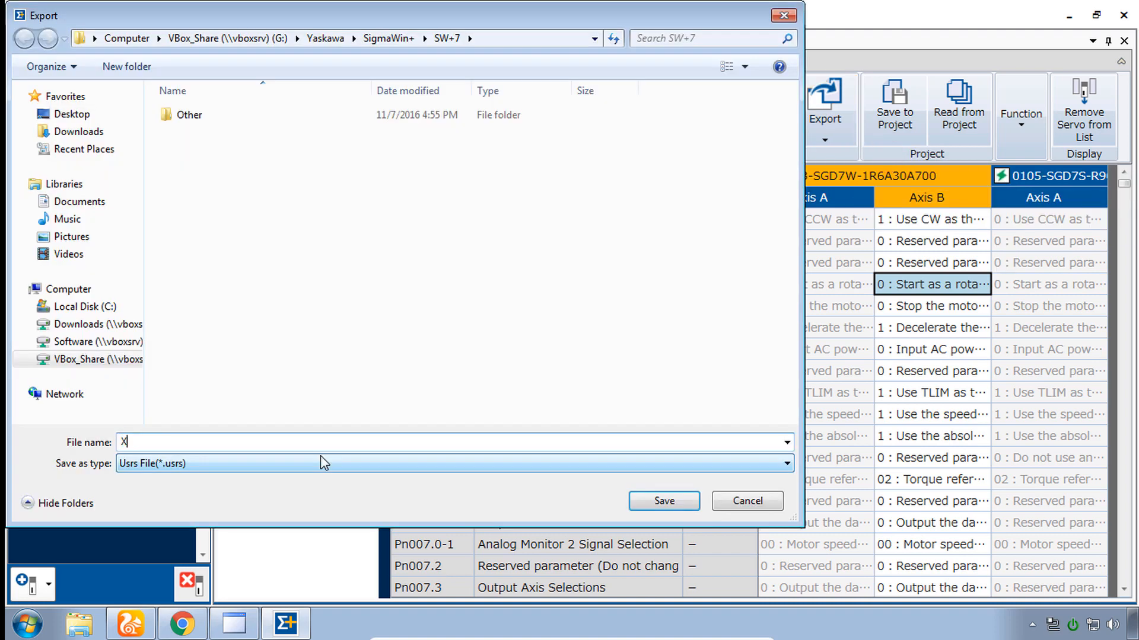
type("and Y")
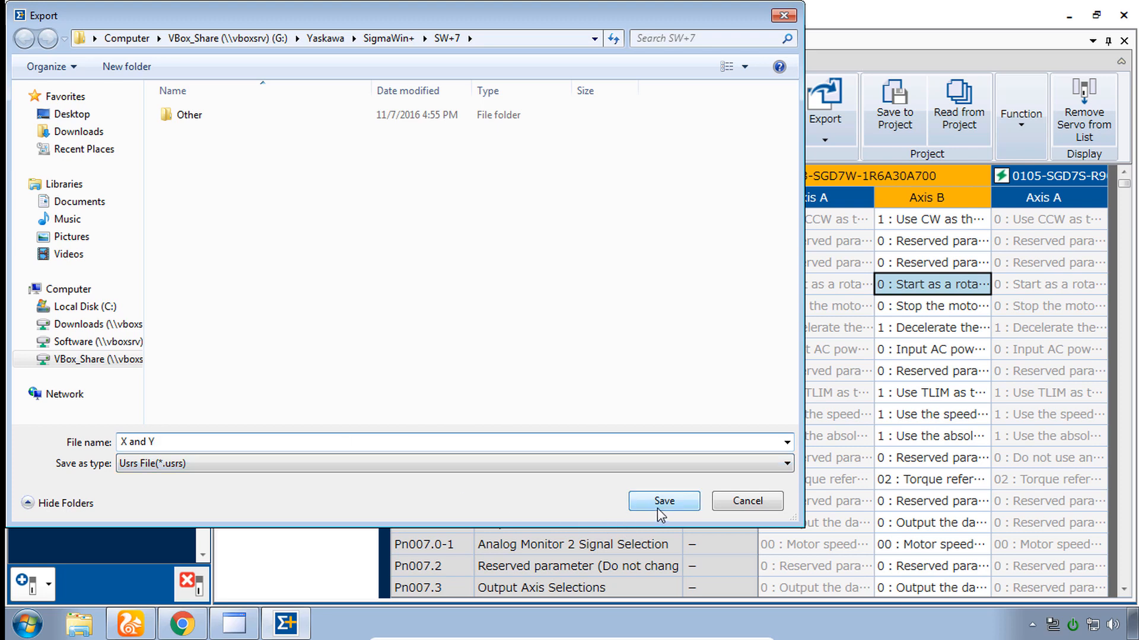
left_click(661, 501)
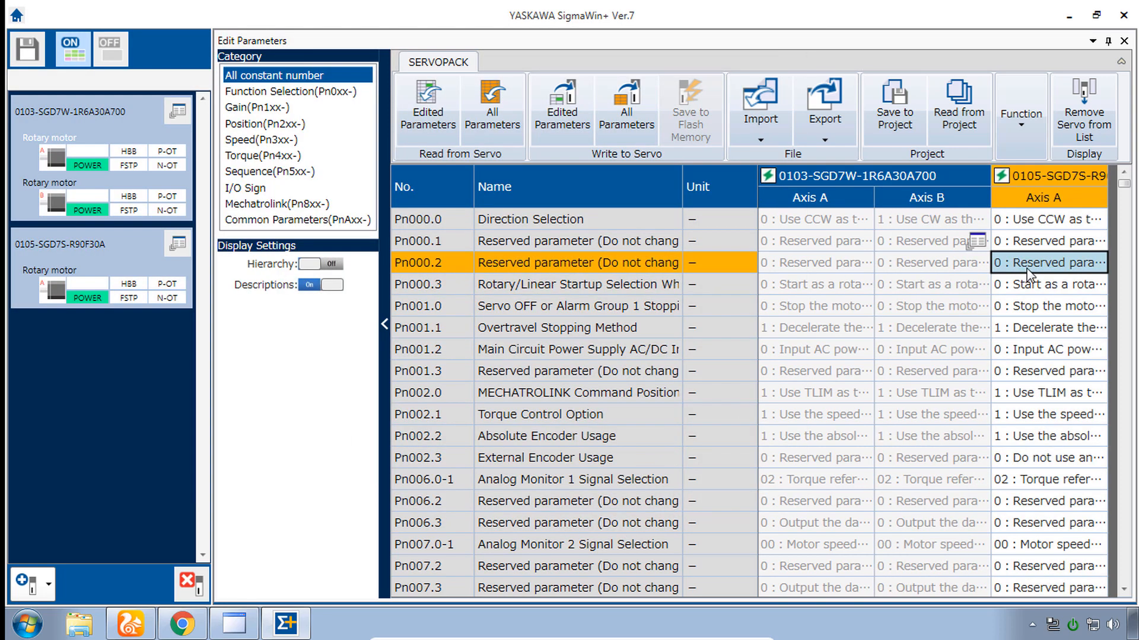
mouse_move(1044, 271)
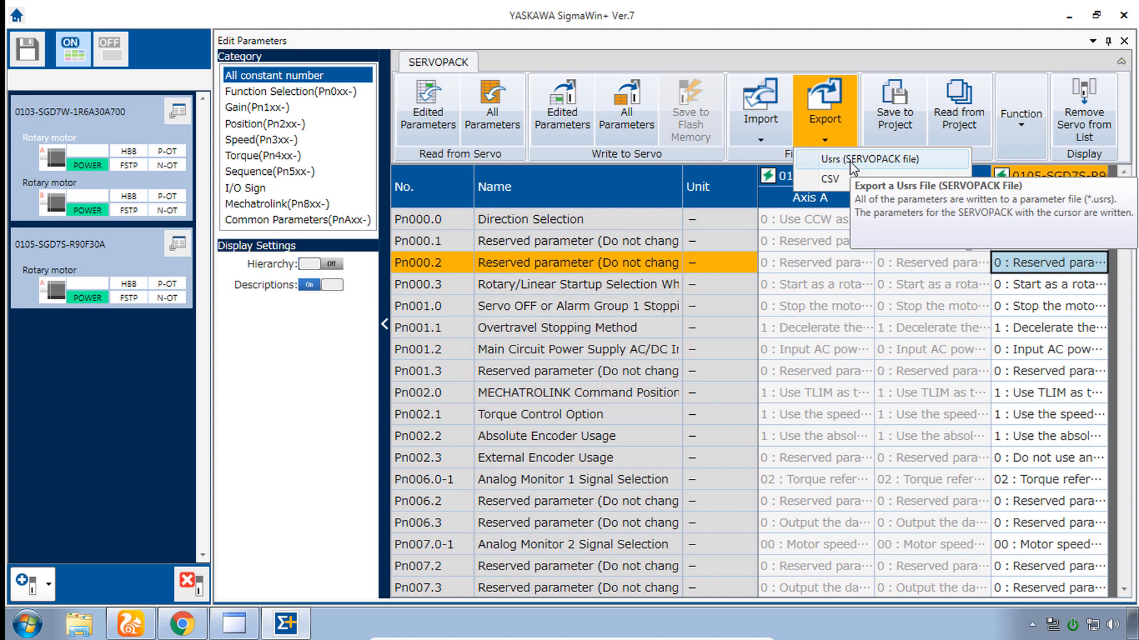
Step: Export the 0105-SGD7S-R90F30A parameters as SERVOPACK file 'Z'
left_click(867, 159)
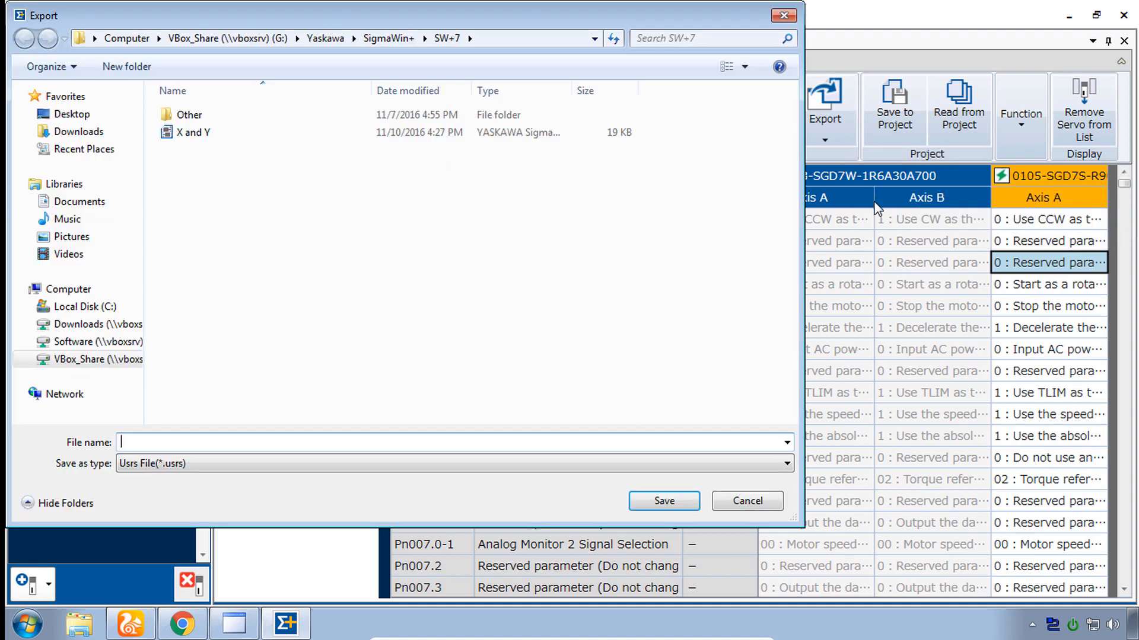
type("Z")
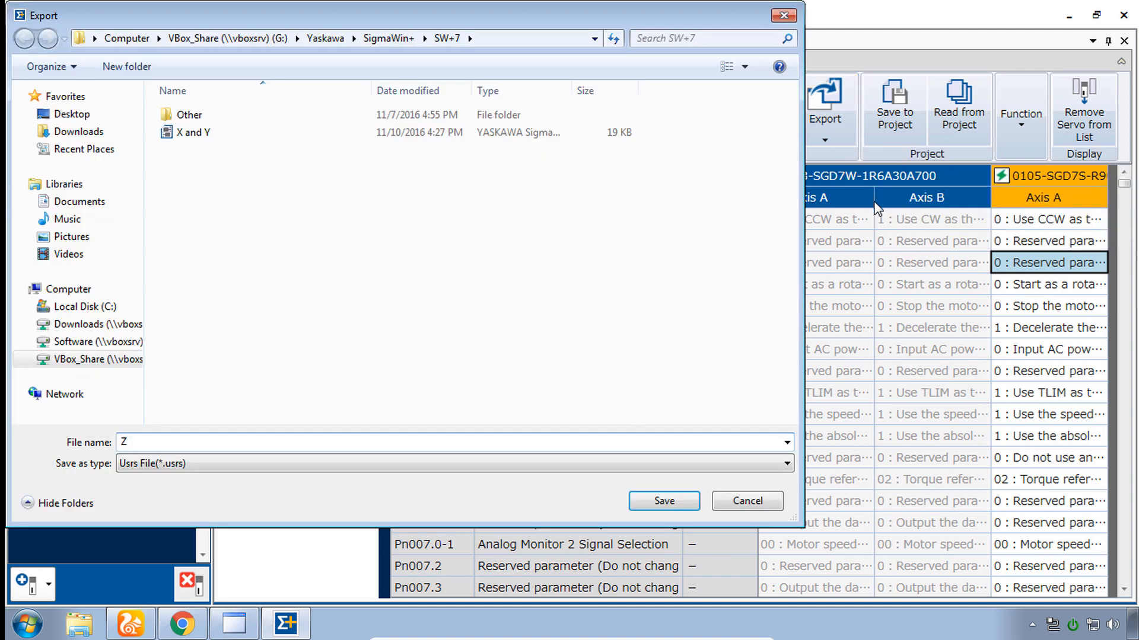
left_click(663, 501)
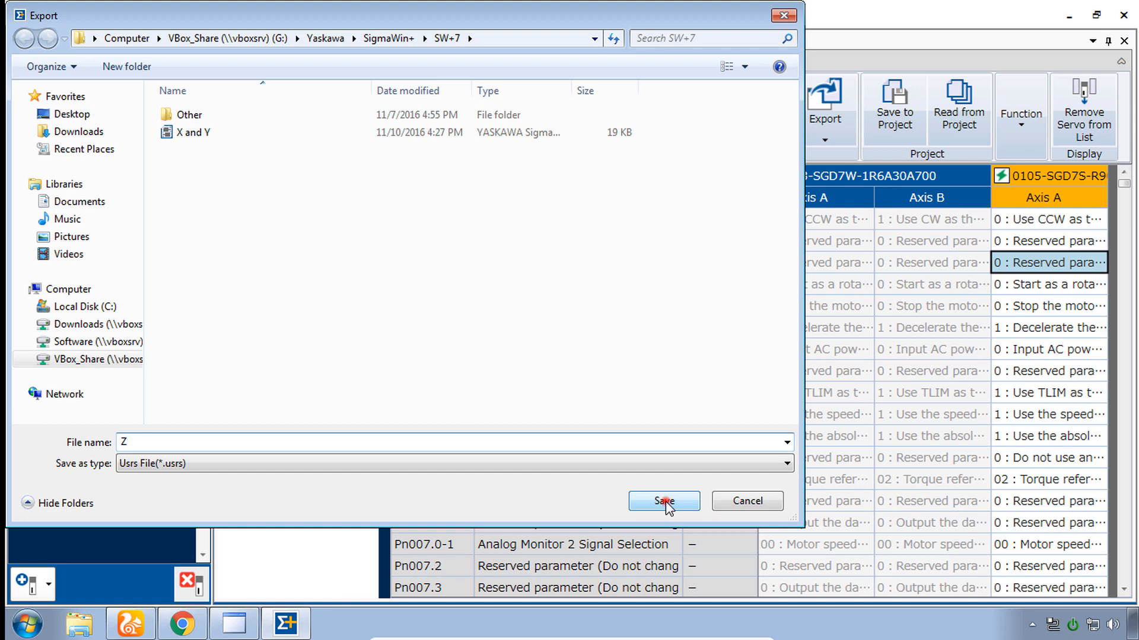
left_click(662, 501)
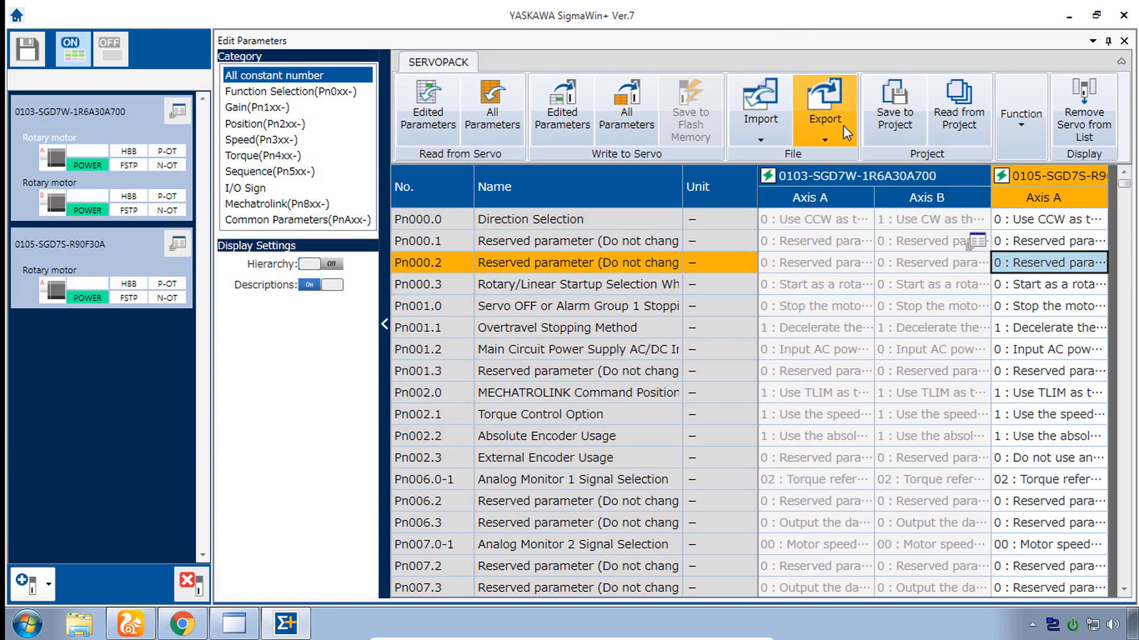
mouse_move(837, 276)
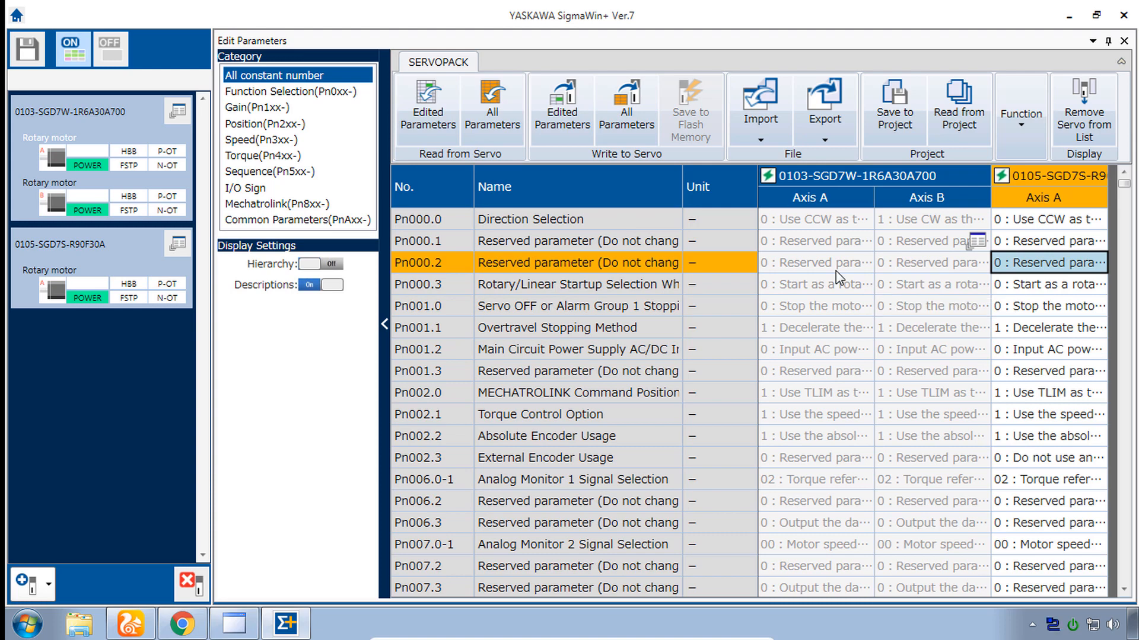
left_click(931, 262)
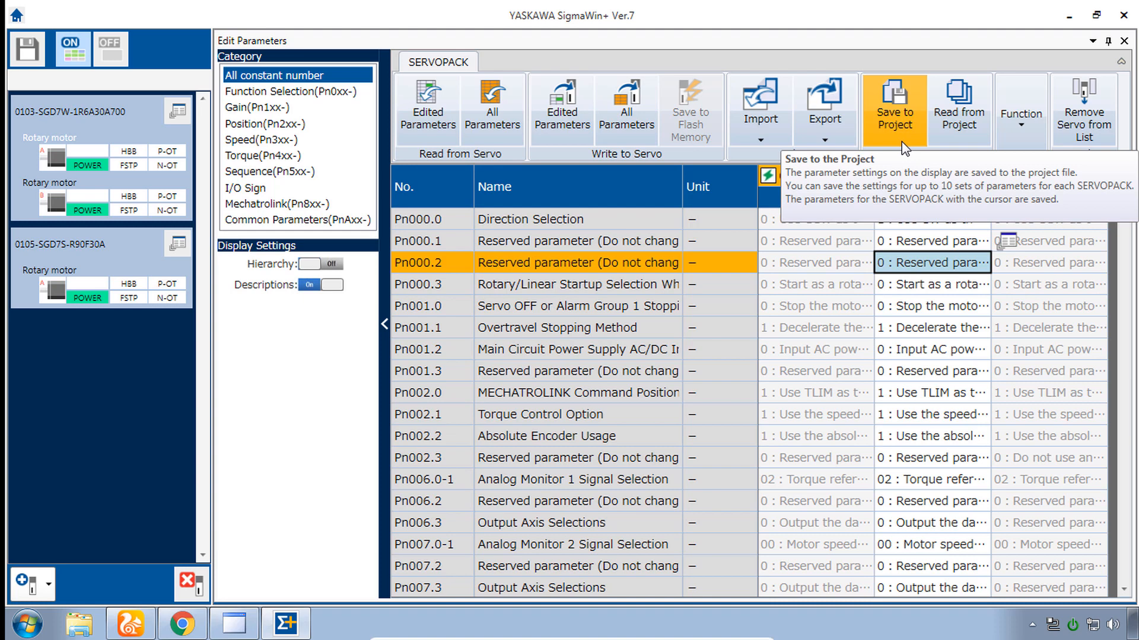
mouse_move(71, 104)
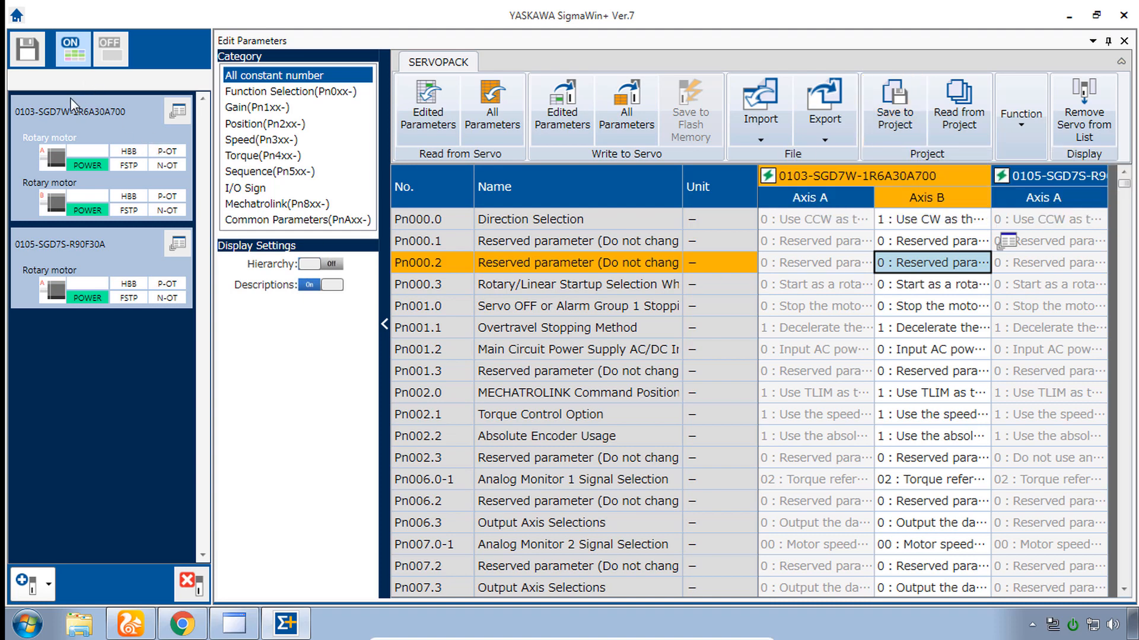
mouse_move(117, 131)
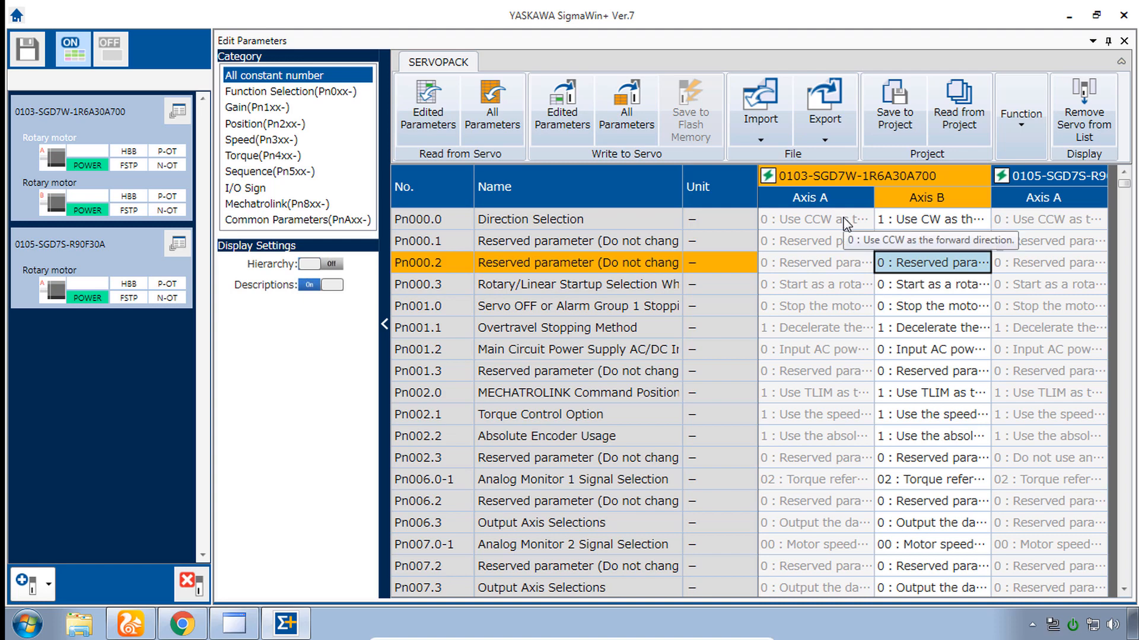
left_click(759, 139)
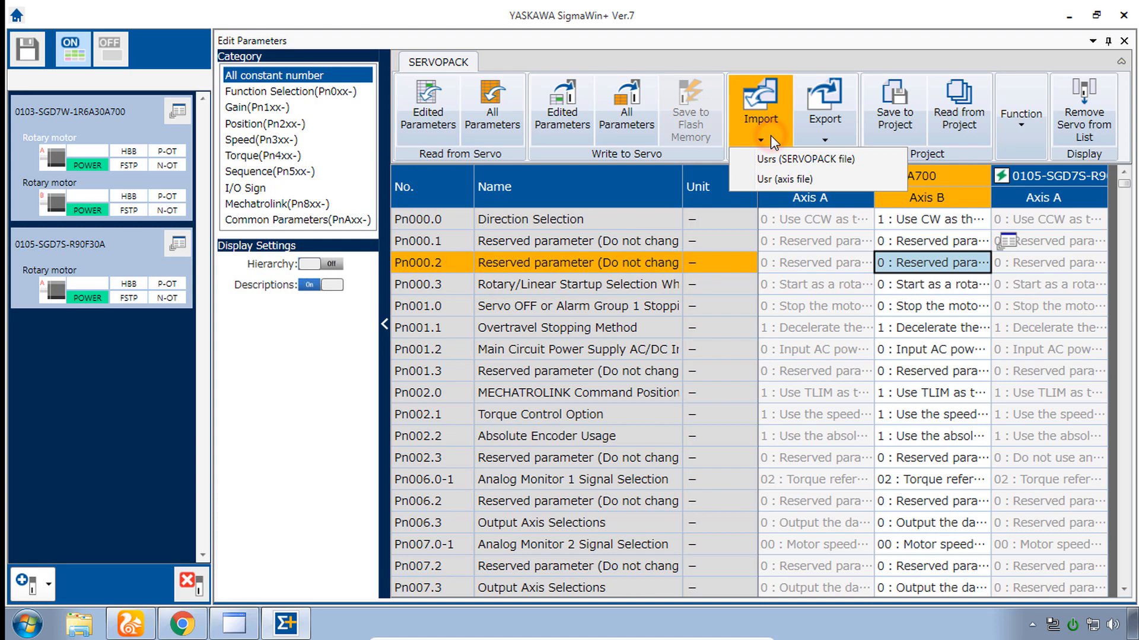
left_click(797, 159)
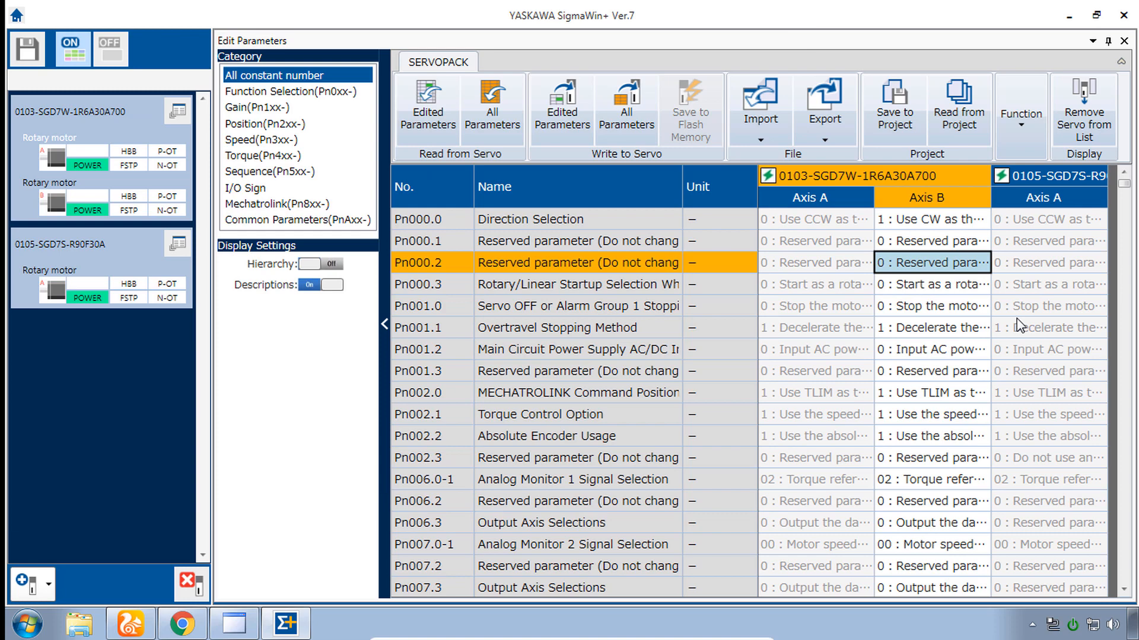
mouse_move(975, 460)
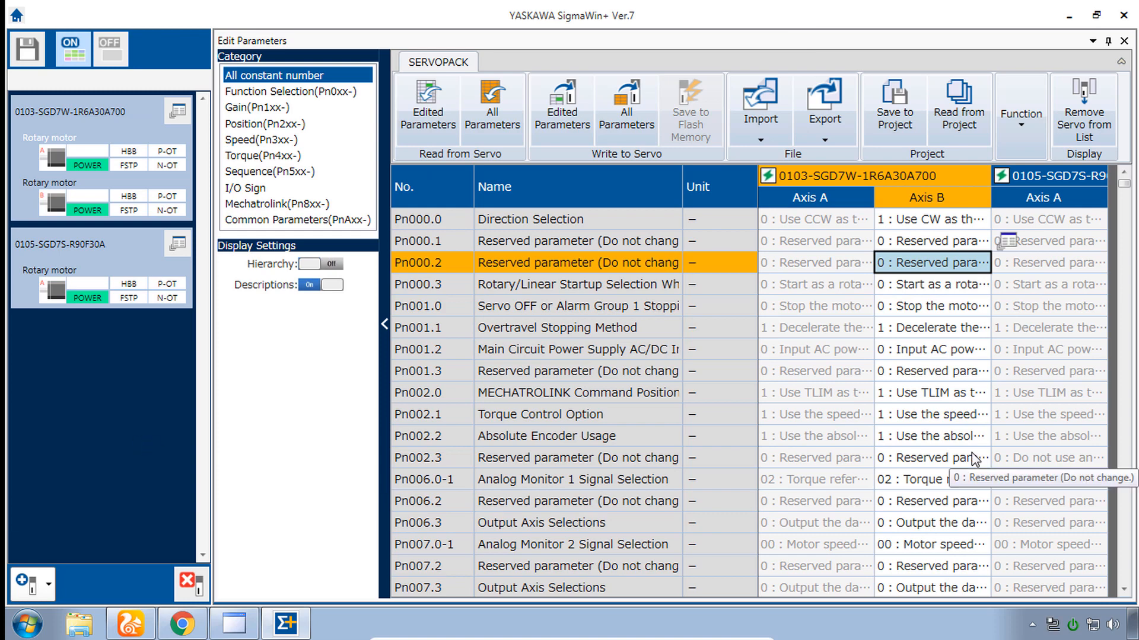
mouse_move(89, 463)
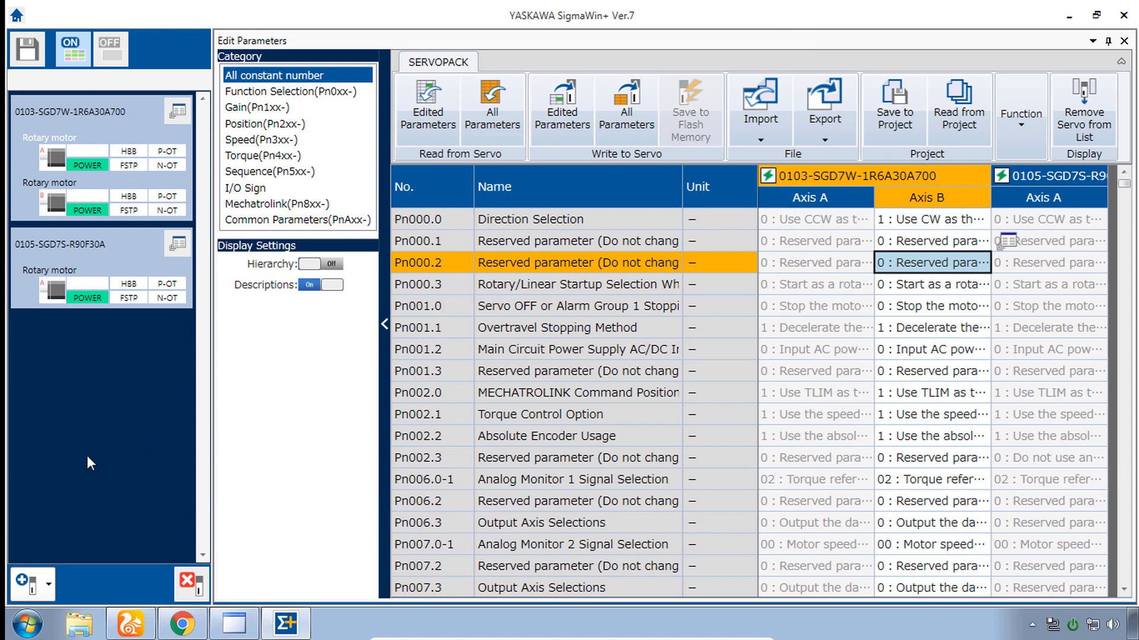
mouse_move(937, 459)
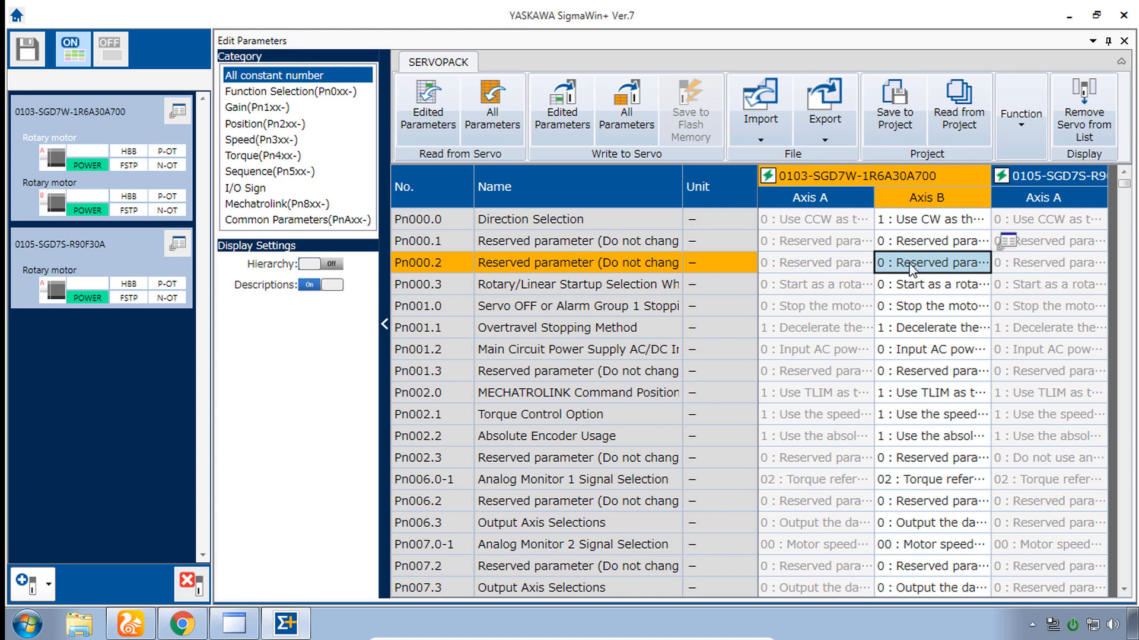
mouse_move(951, 324)
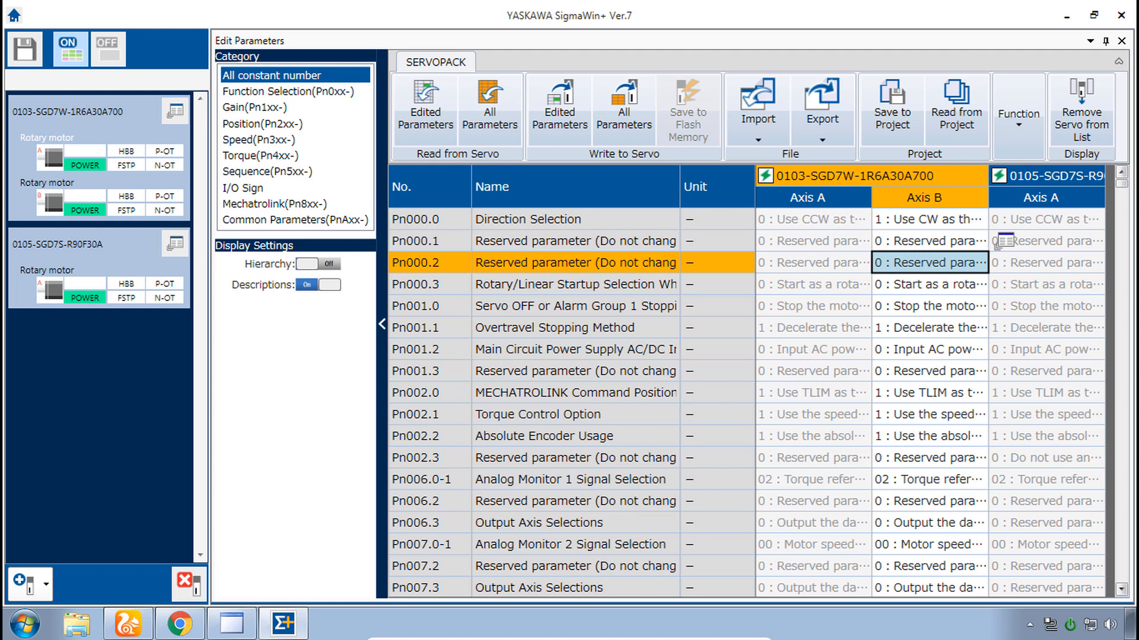
mouse_move(953, 337)
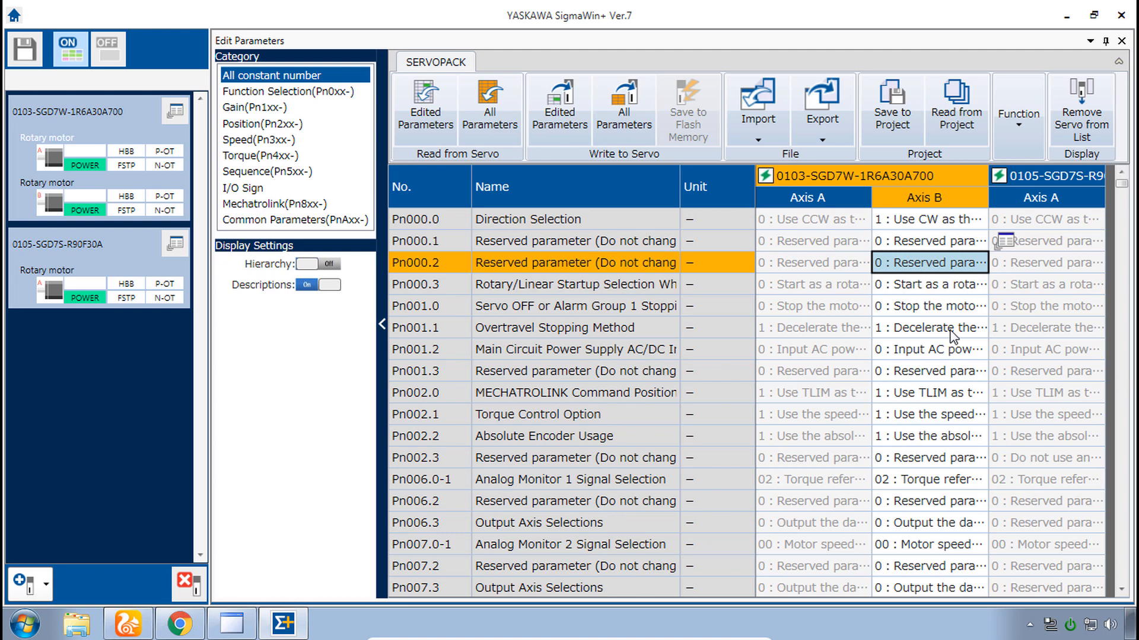
Step: Switch to the SGD7S servopack's parameter column and scroll through the full parameter list
left_click(1048, 263)
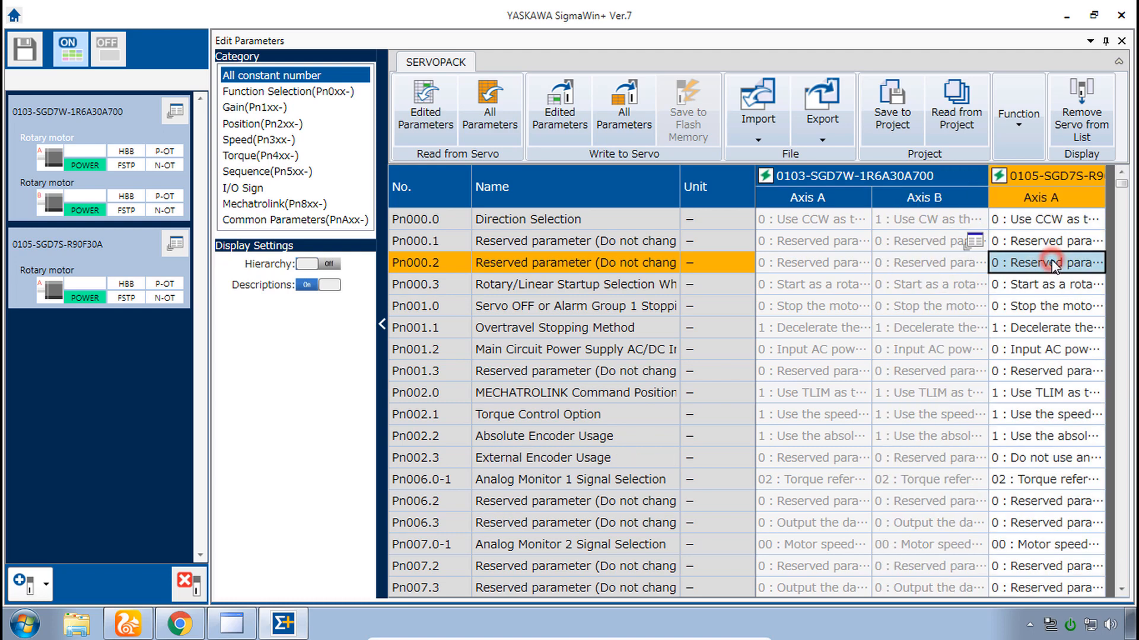
mouse_move(1085, 259)
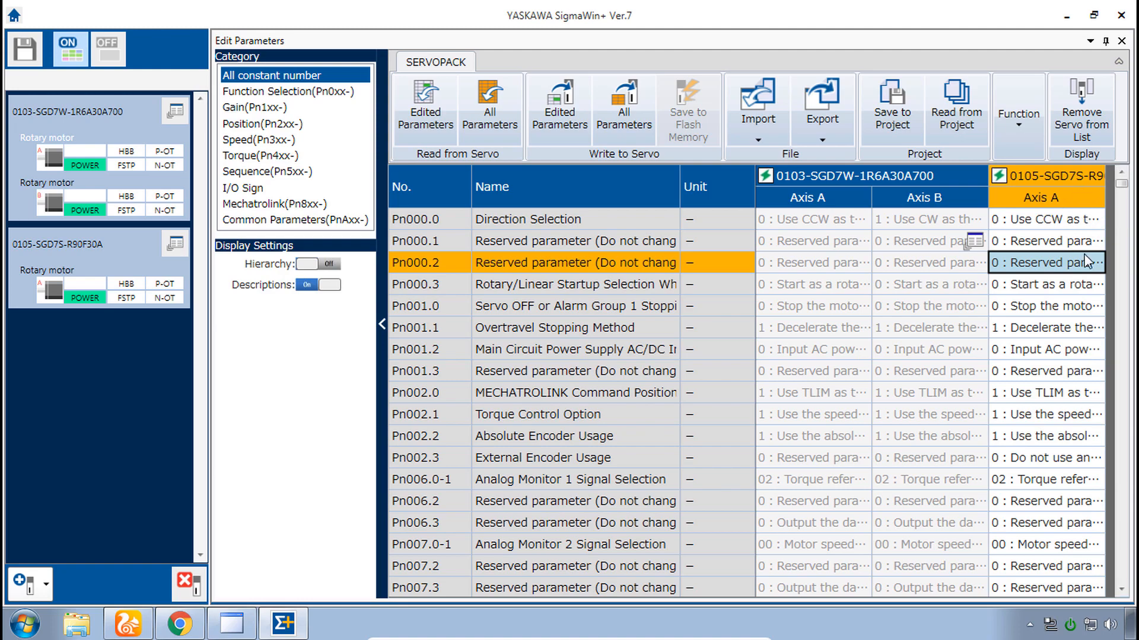
scroll("down", 3)
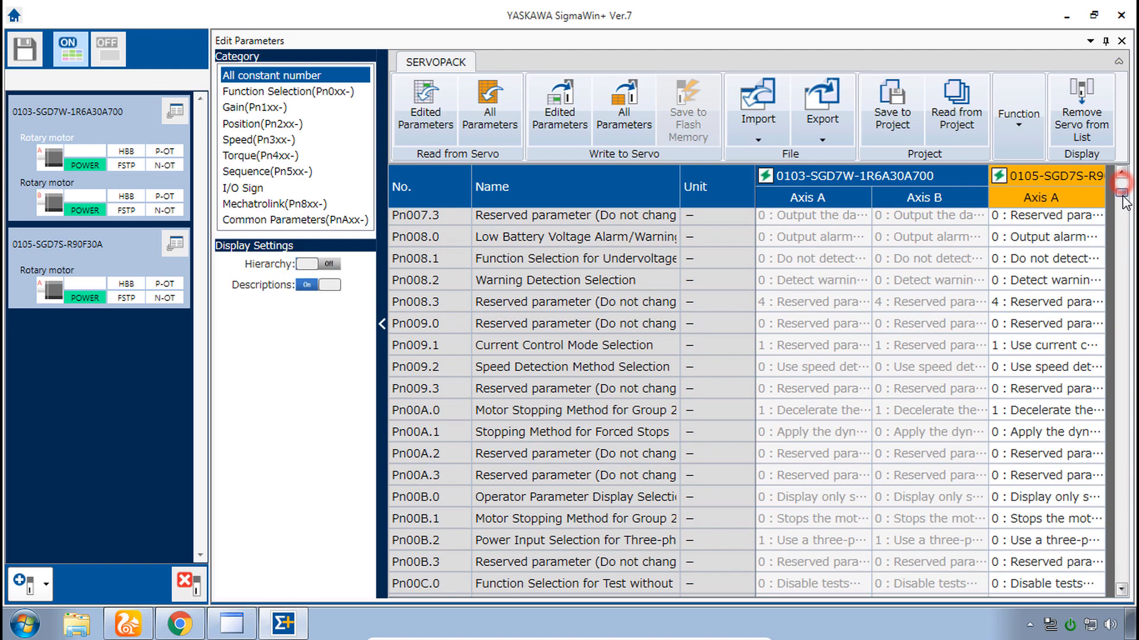
scroll("down", 3)
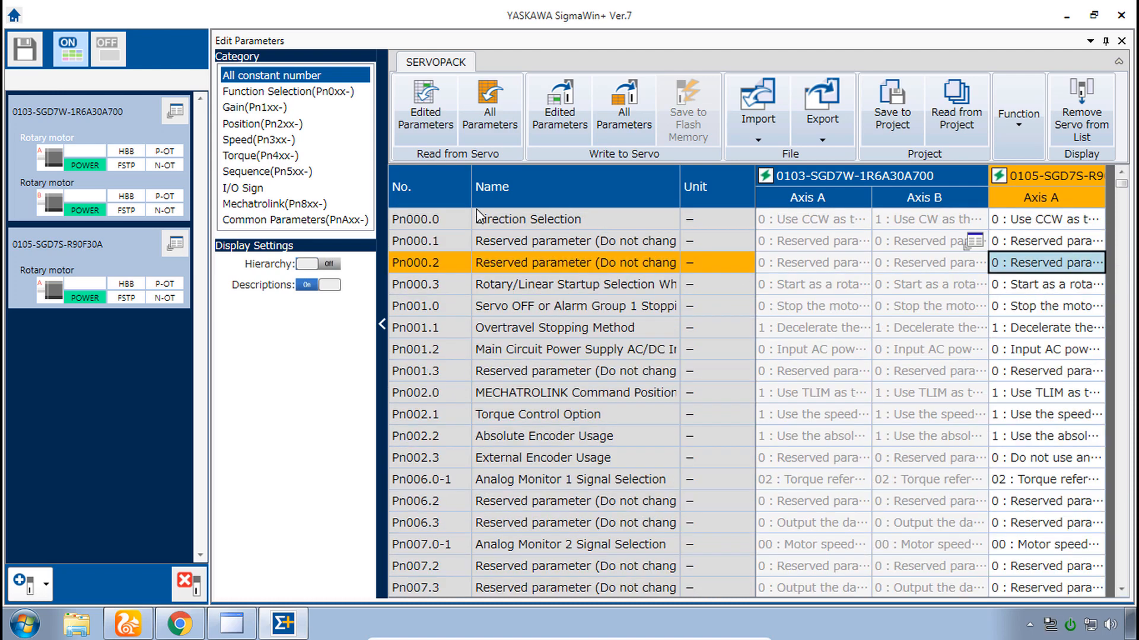
mouse_move(243, 67)
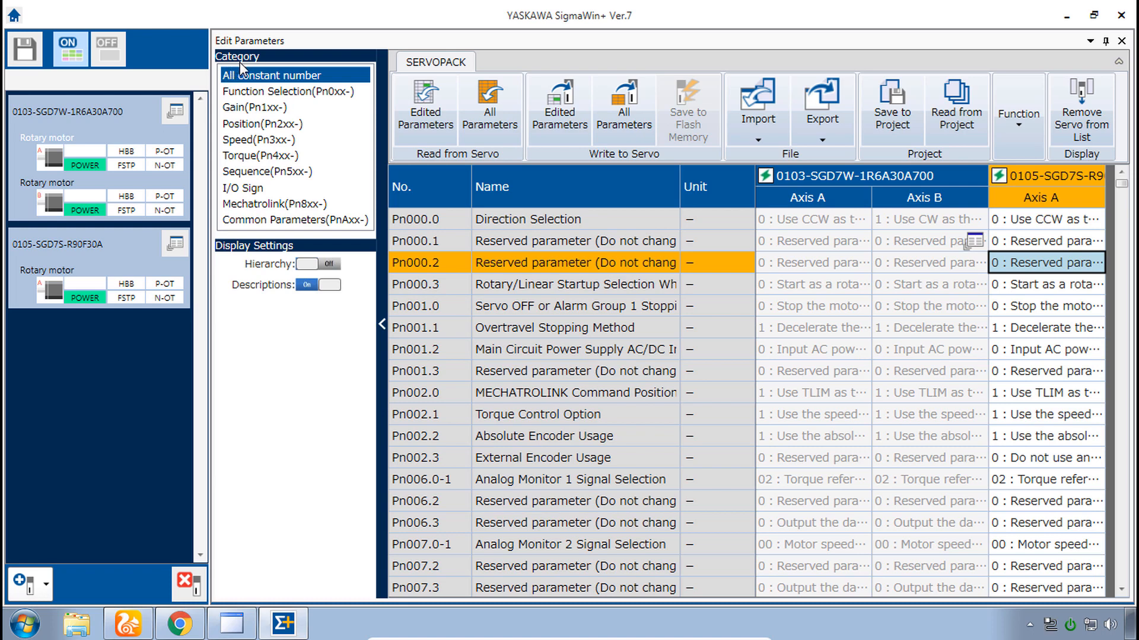
mouse_move(266, 84)
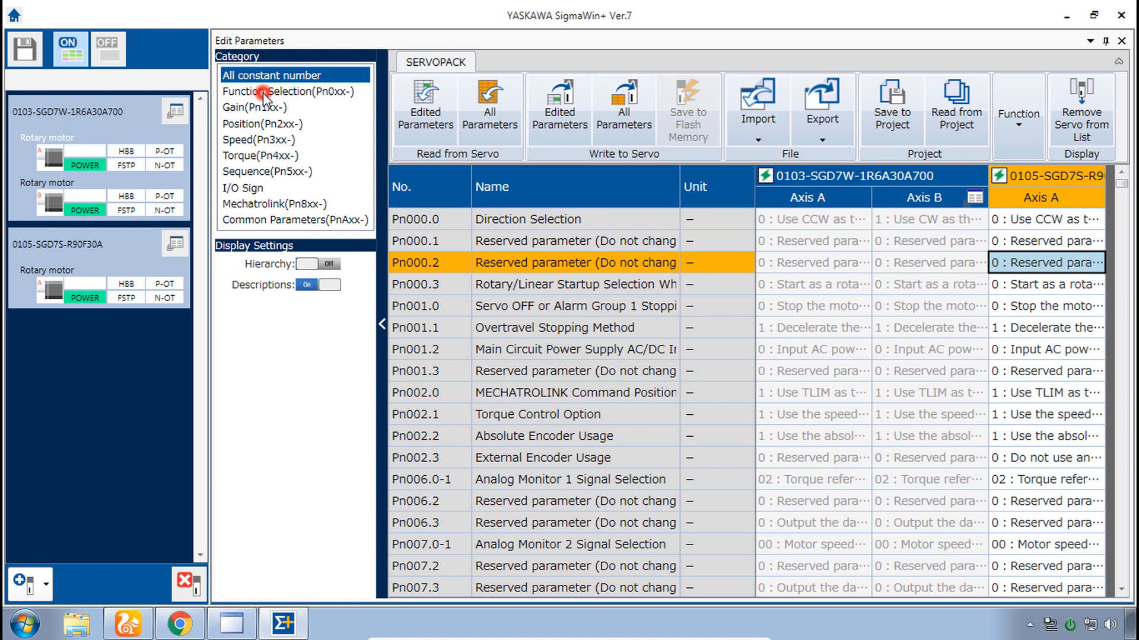
Step: Review the Function Selection, Gain, Position, Speed, Torque and Sequence parameter categories
left_click(287, 91)
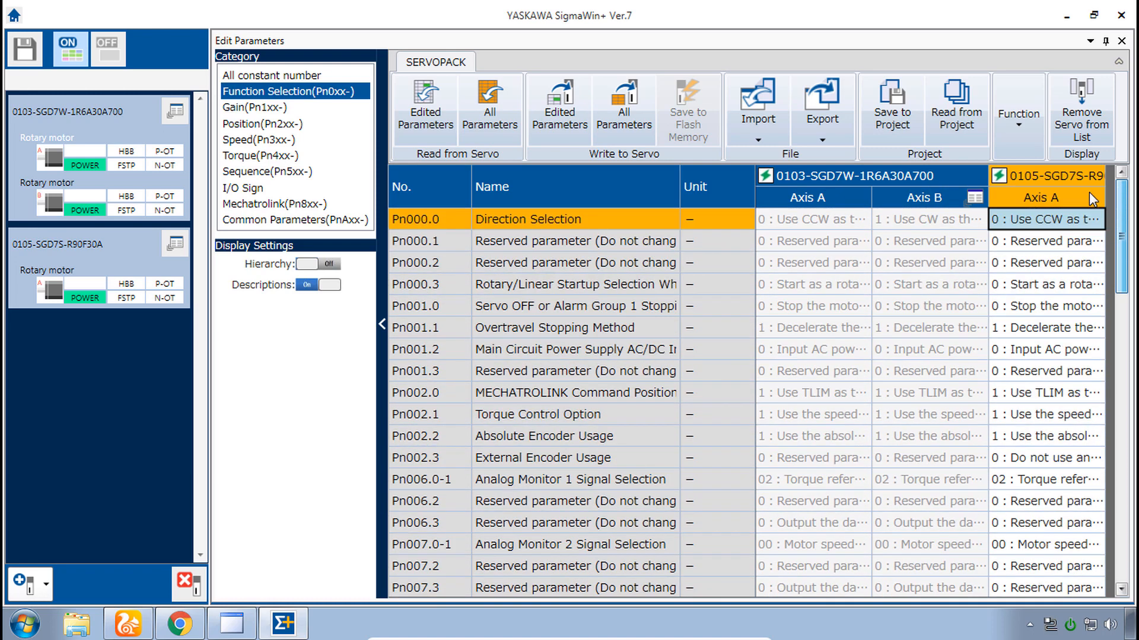
left_click(259, 108)
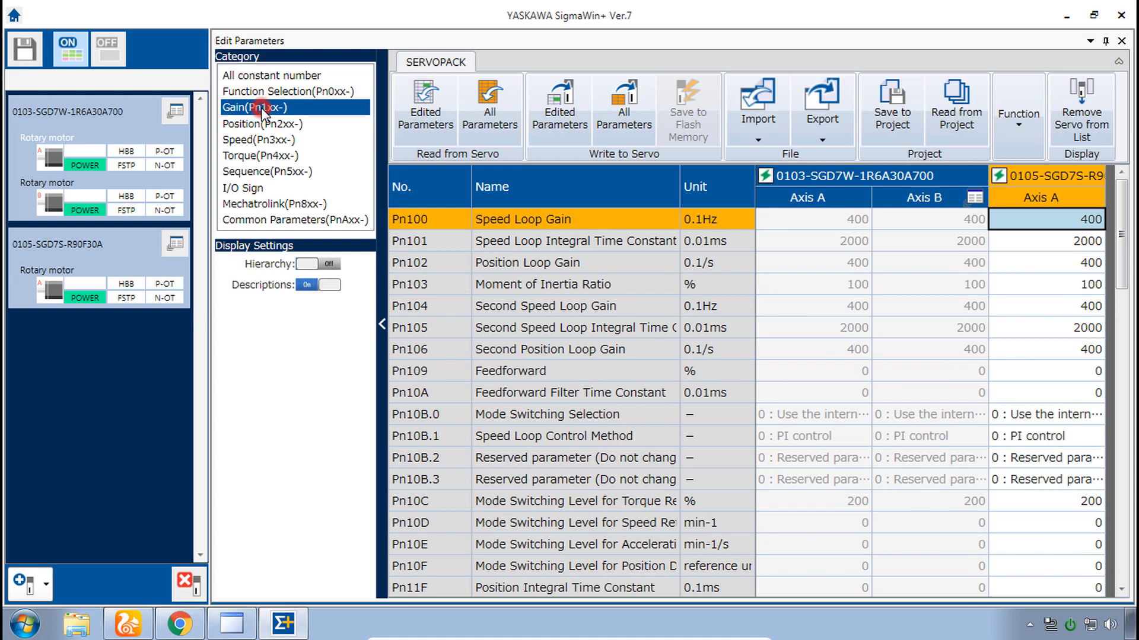
left_click(261, 124)
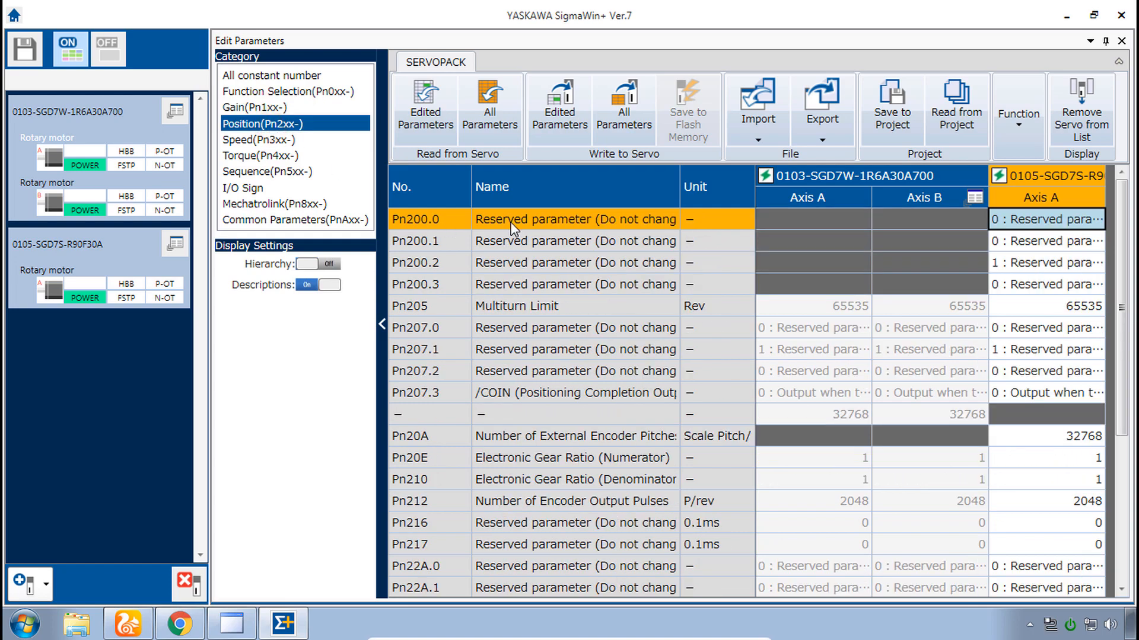
left_click(262, 140)
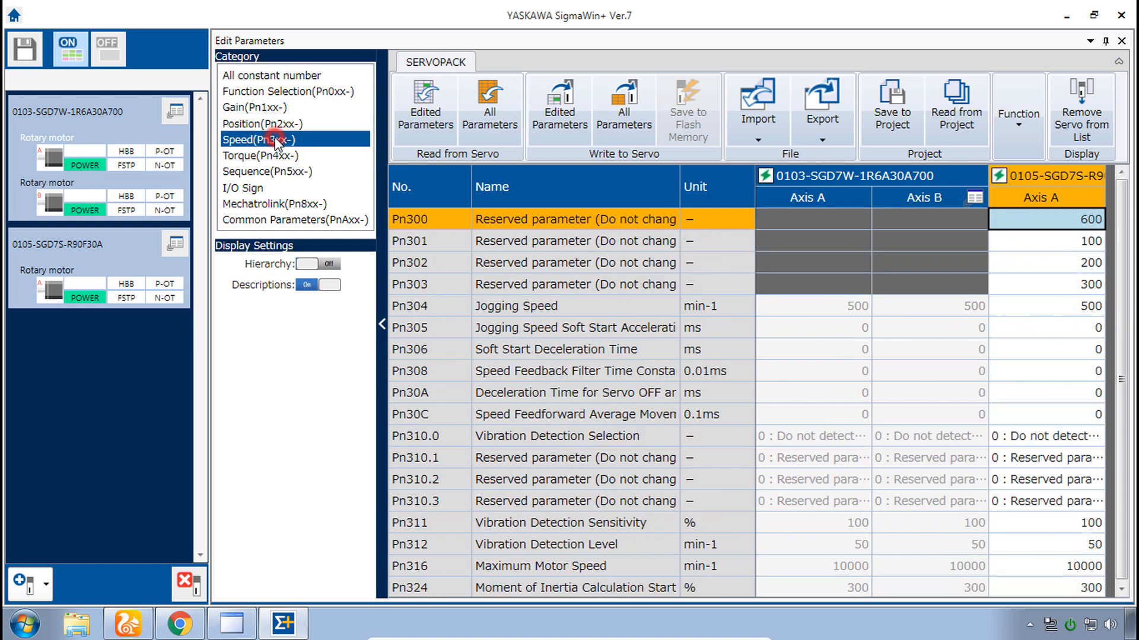
mouse_move(558, 275)
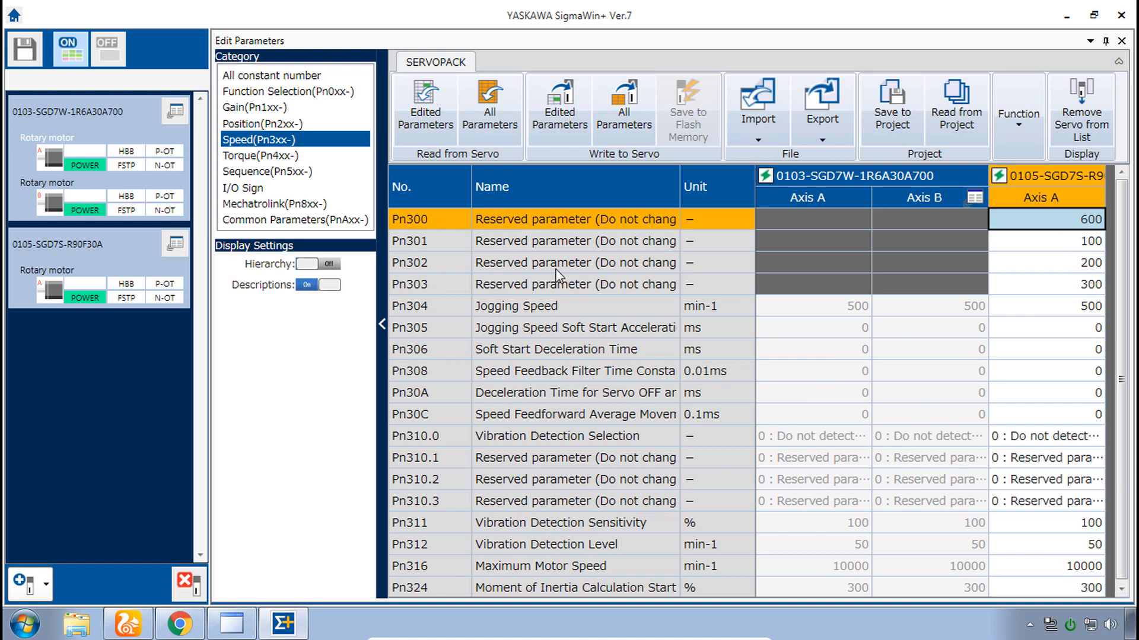
left_click(261, 155)
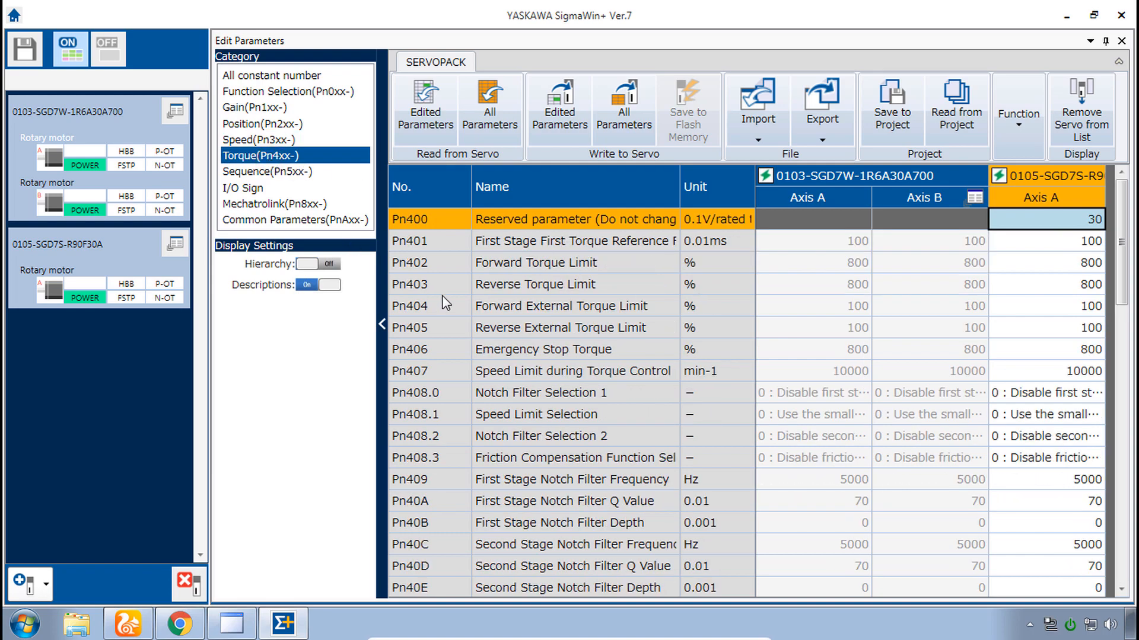
left_click(268, 171)
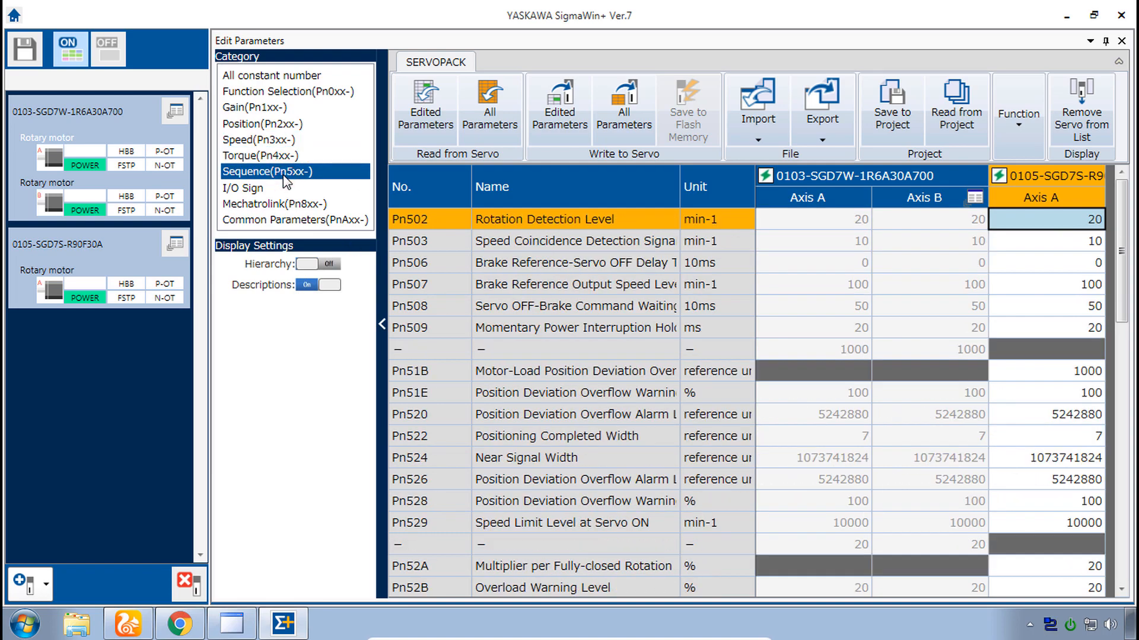
mouse_move(305, 187)
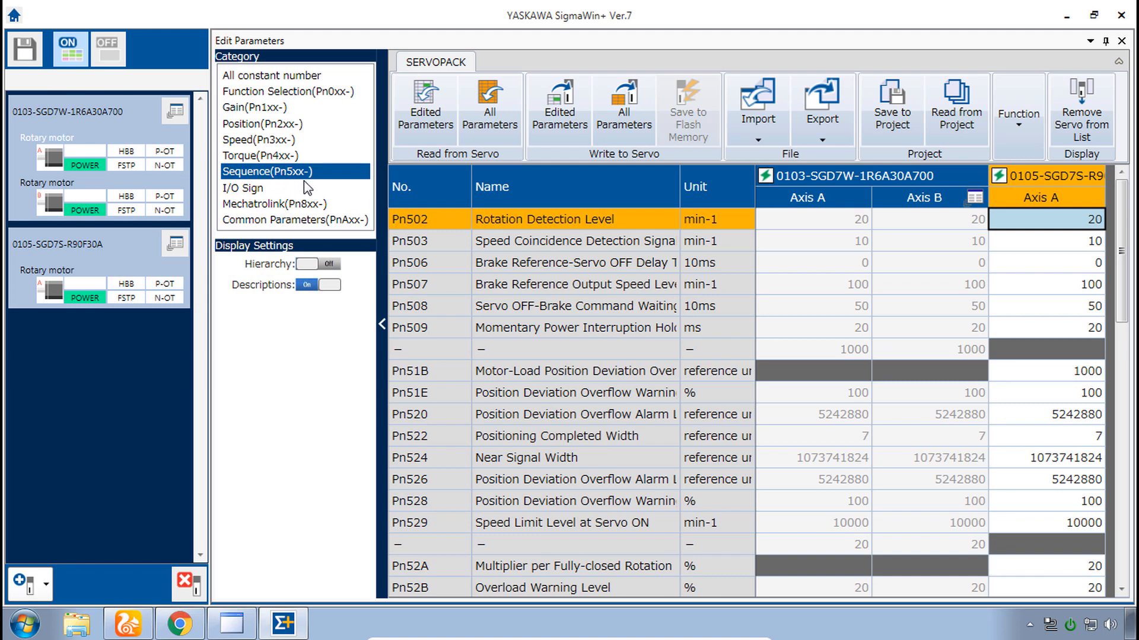
mouse_move(617, 250)
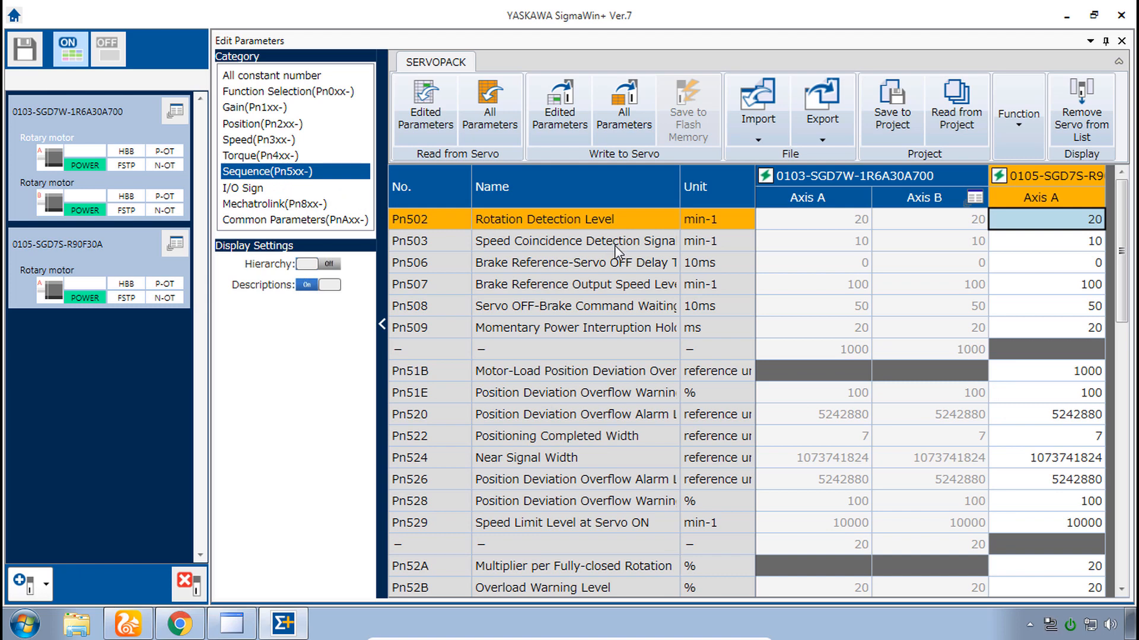
mouse_move(619, 259)
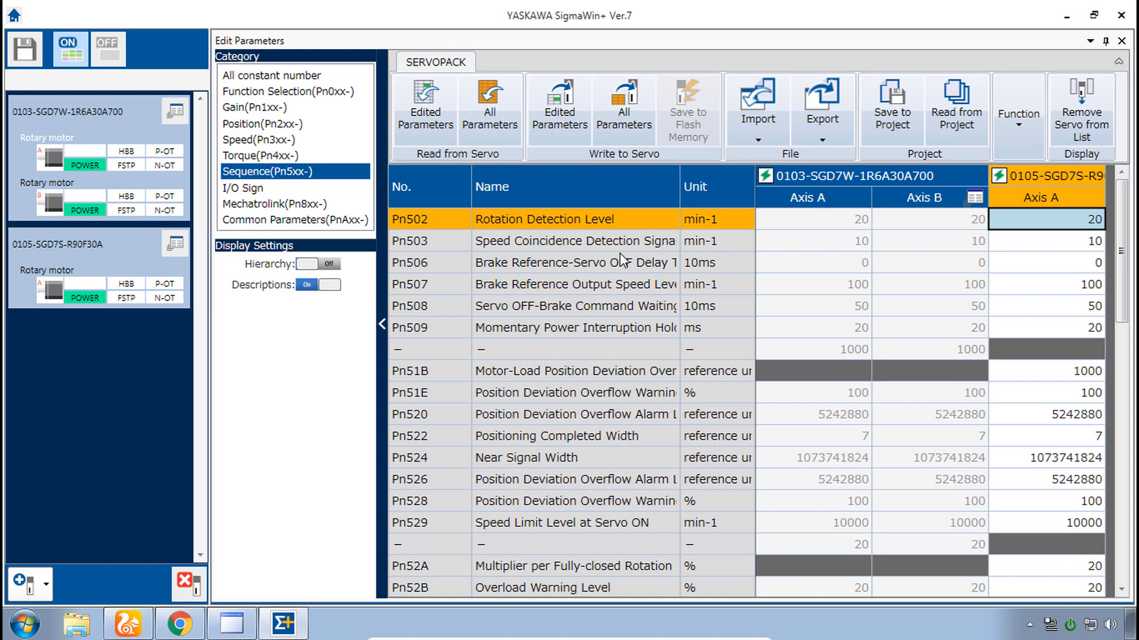
Step: Review the I/O Sign, Mechatrolink and Common Parameters (PnAxx/PnBxx) categories, scrolling their tables
left_click(243, 188)
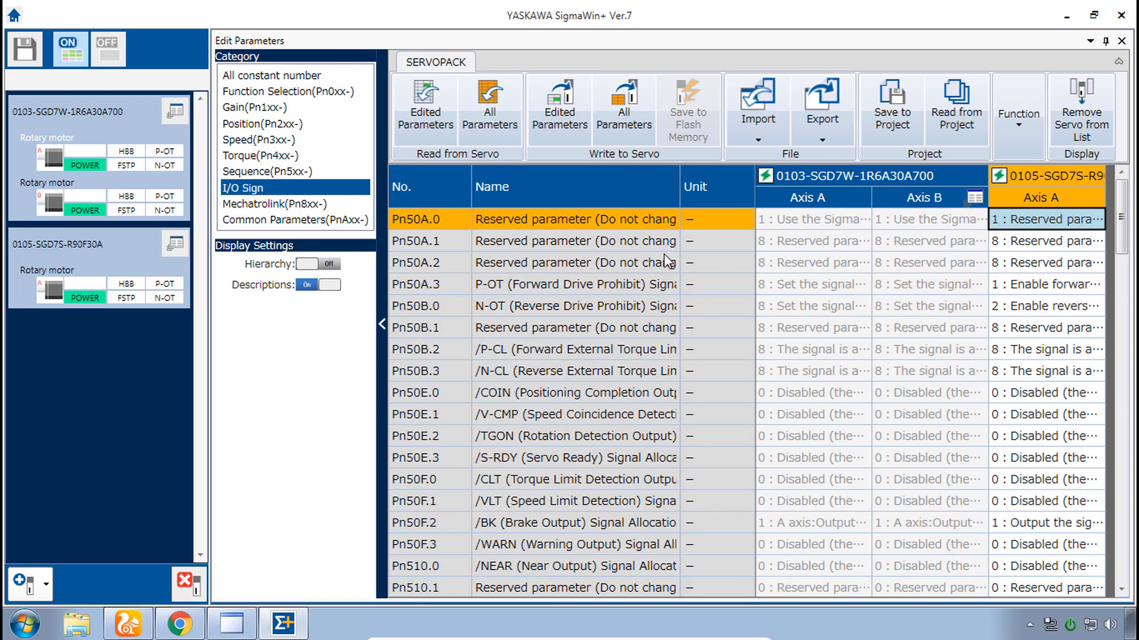
scroll("down", 3)
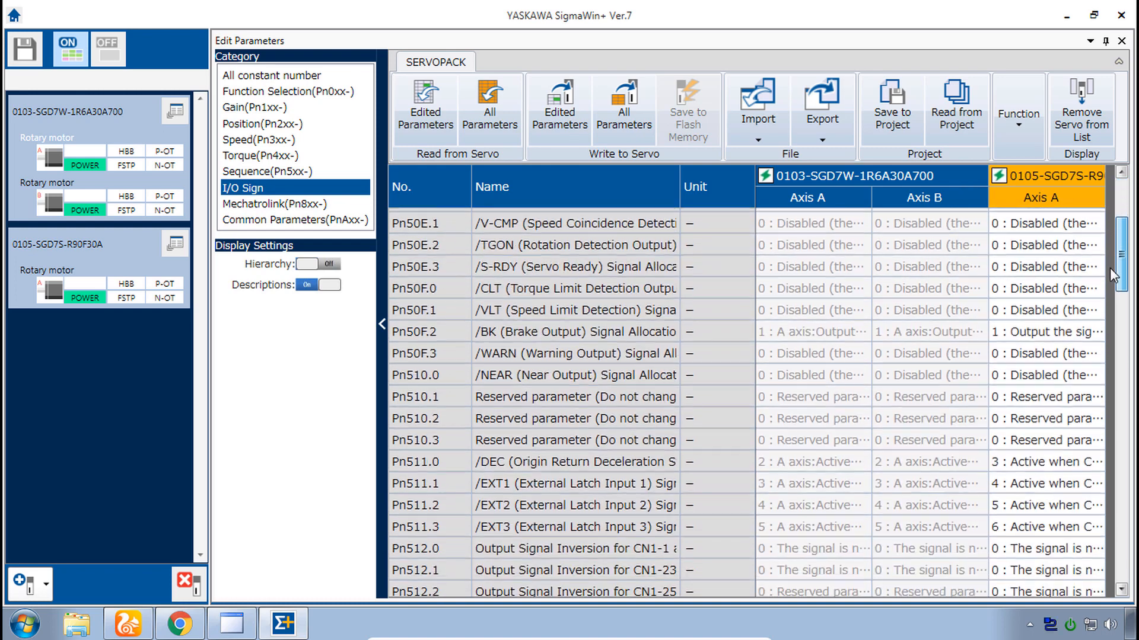
scroll("down", 3)
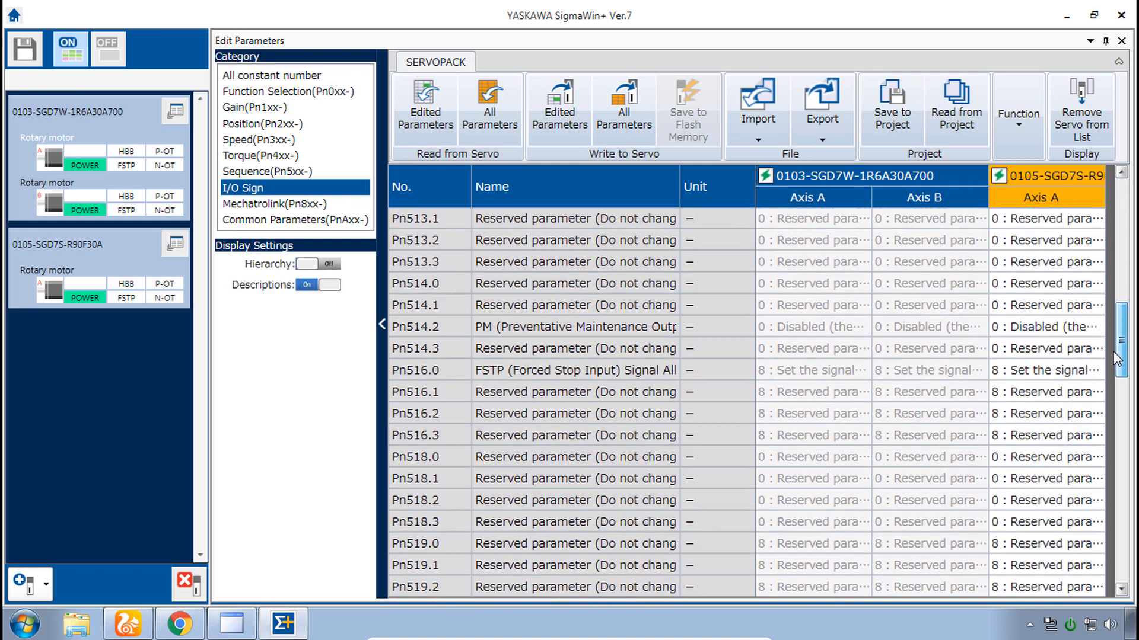
left_click(275, 204)
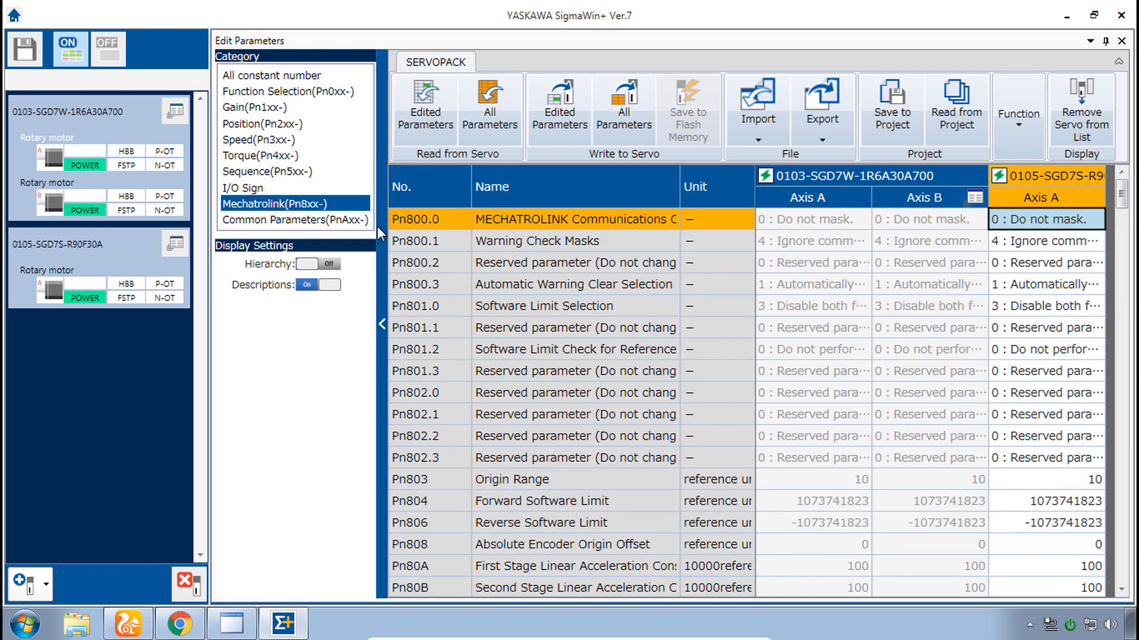
left_click(295, 219)
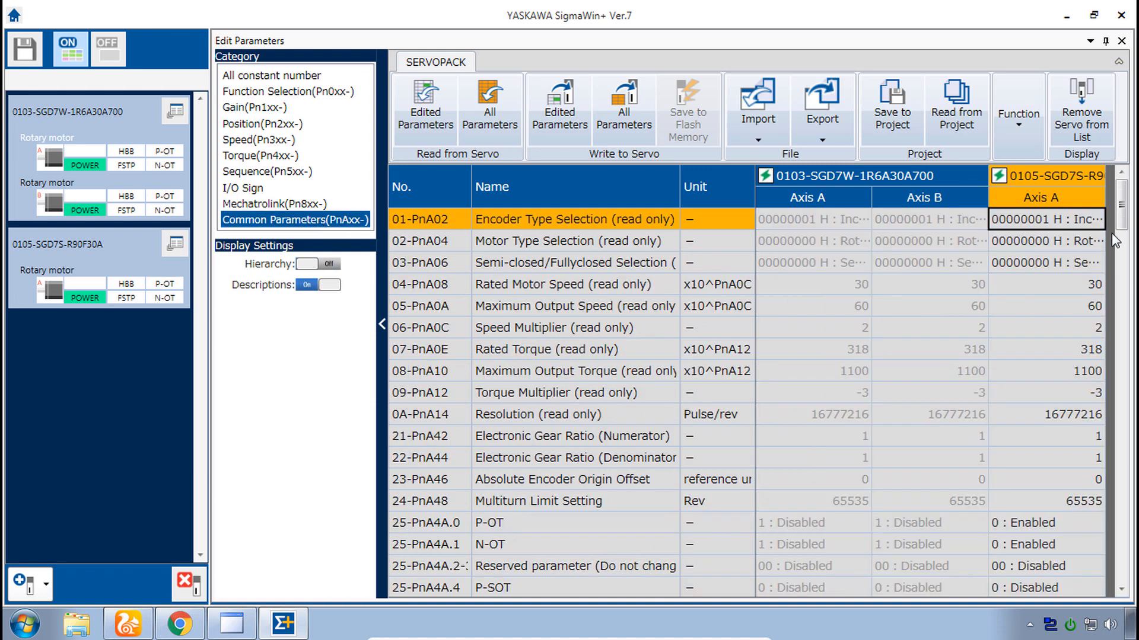
scroll("down", 3)
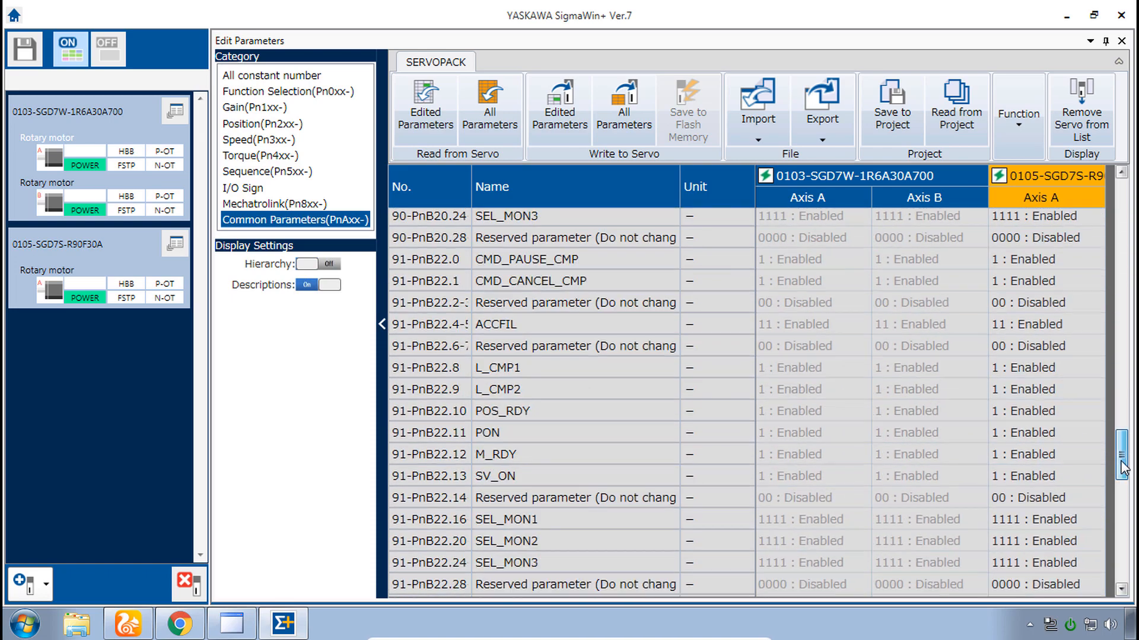
scroll("down", 3)
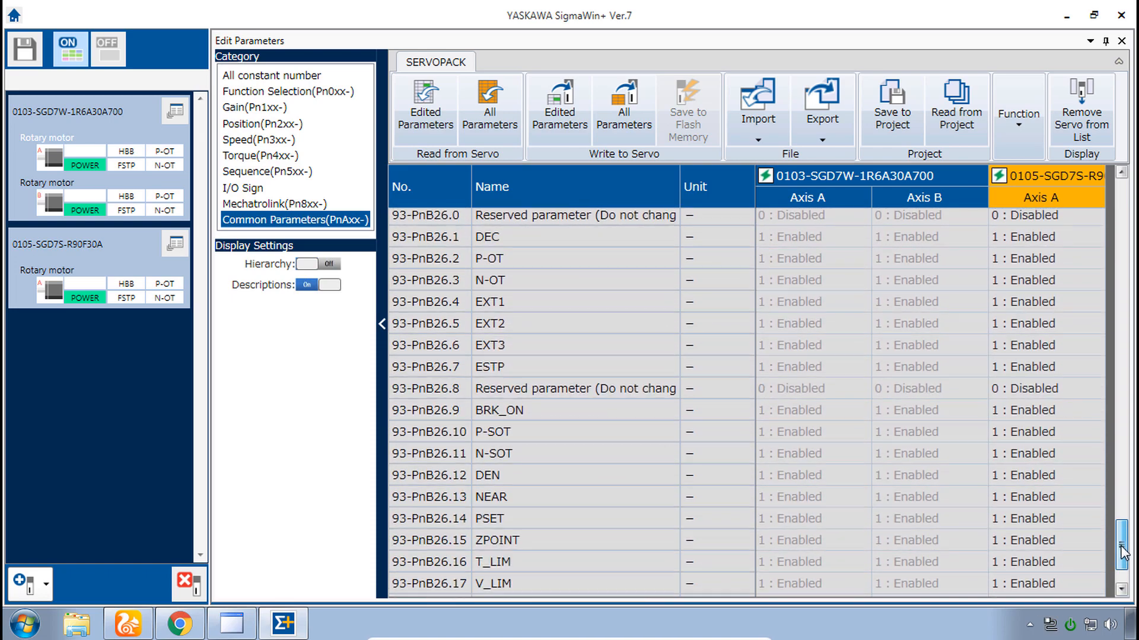
scroll("down", 3)
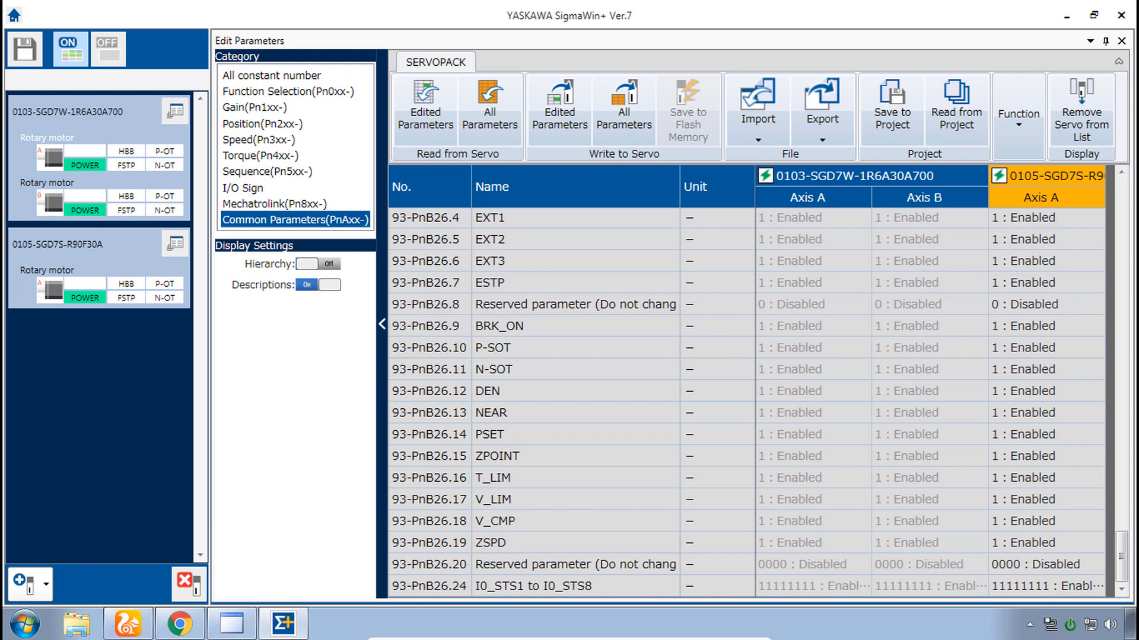
mouse_move(297, 179)
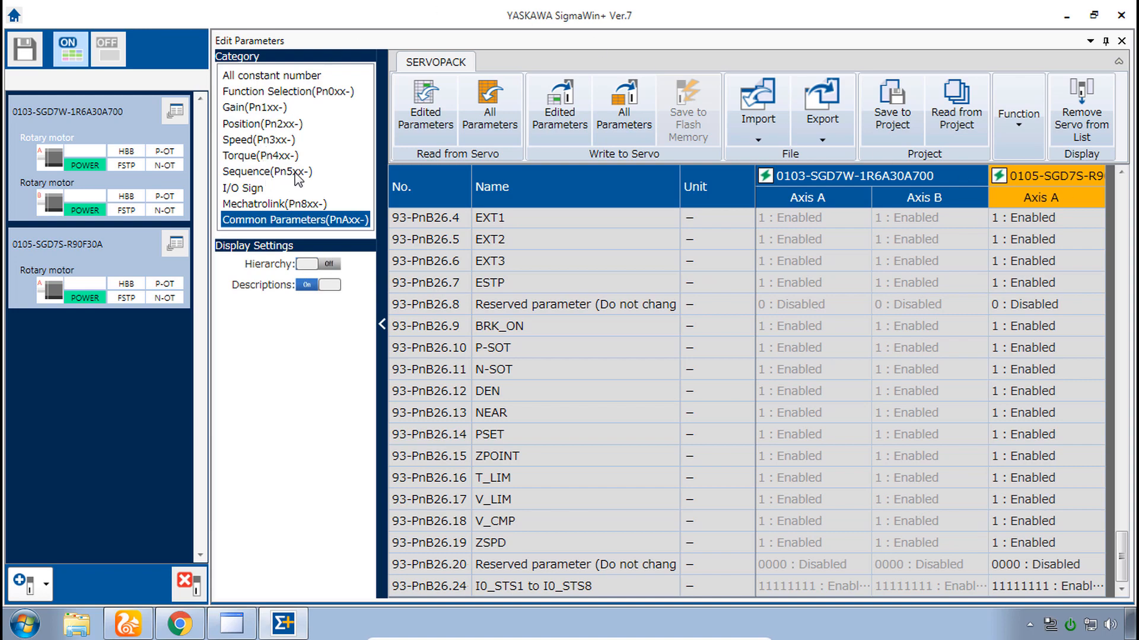
Step: In Sequence (Pn5xx), set SGD7S Pn520 position deviation overflow alarm to 524288000
left_click(267, 171)
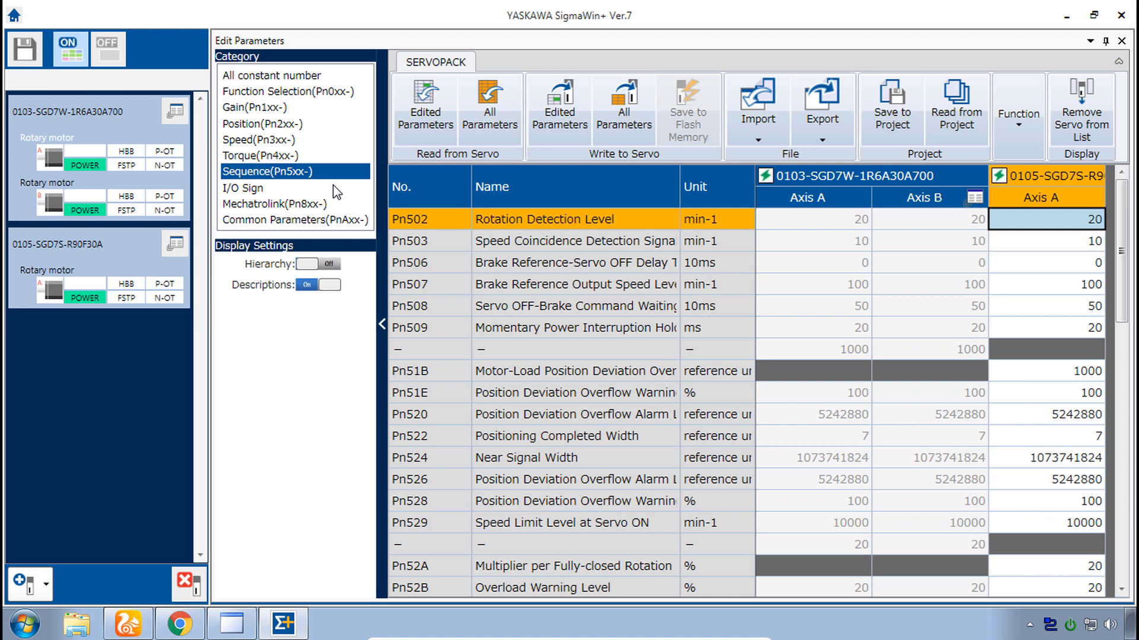
mouse_move(576, 331)
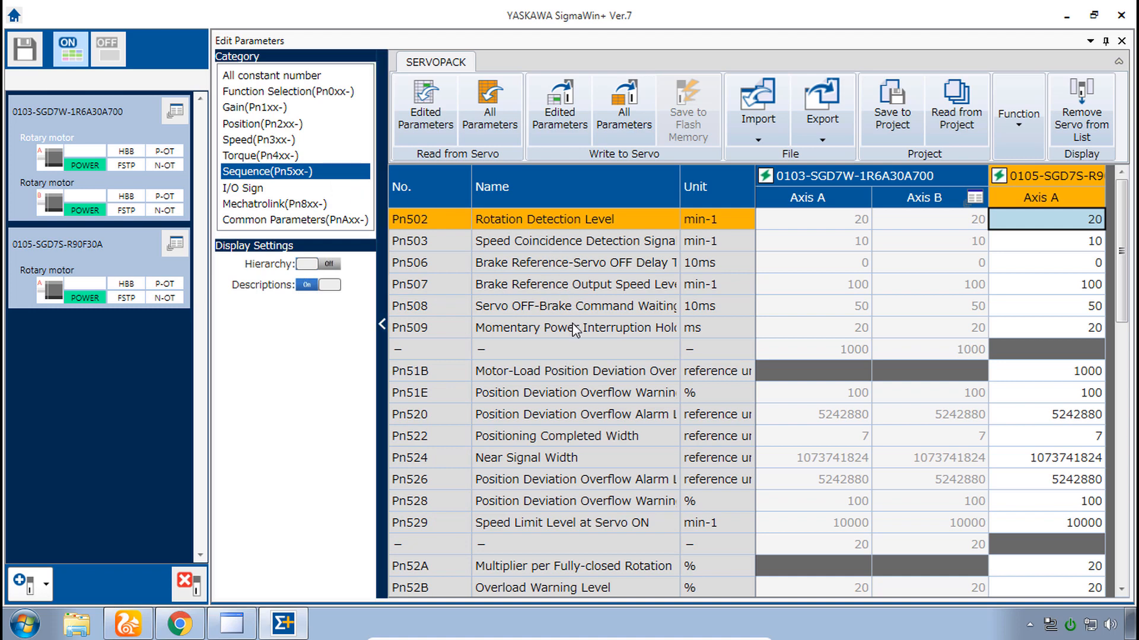
mouse_move(608, 423)
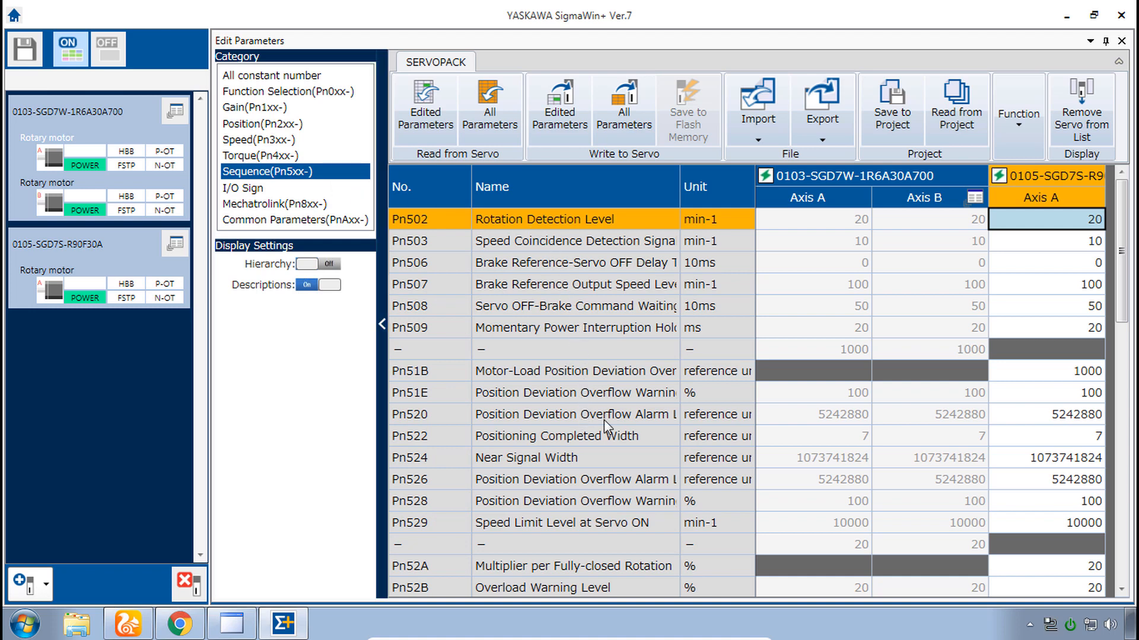
mouse_move(552, 424)
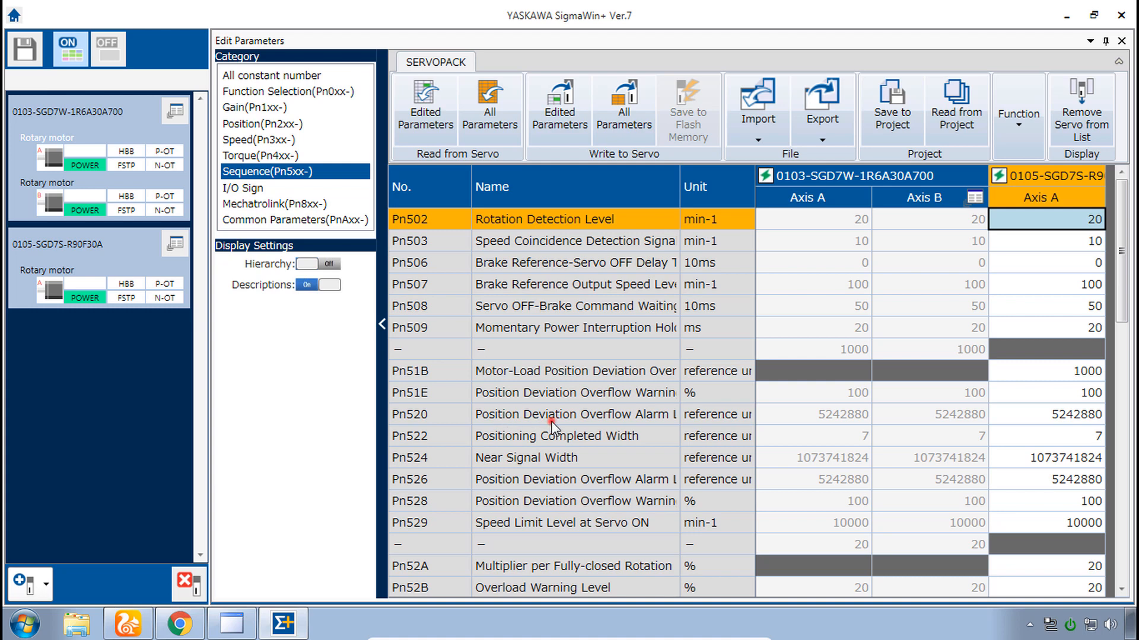
mouse_move(1032, 427)
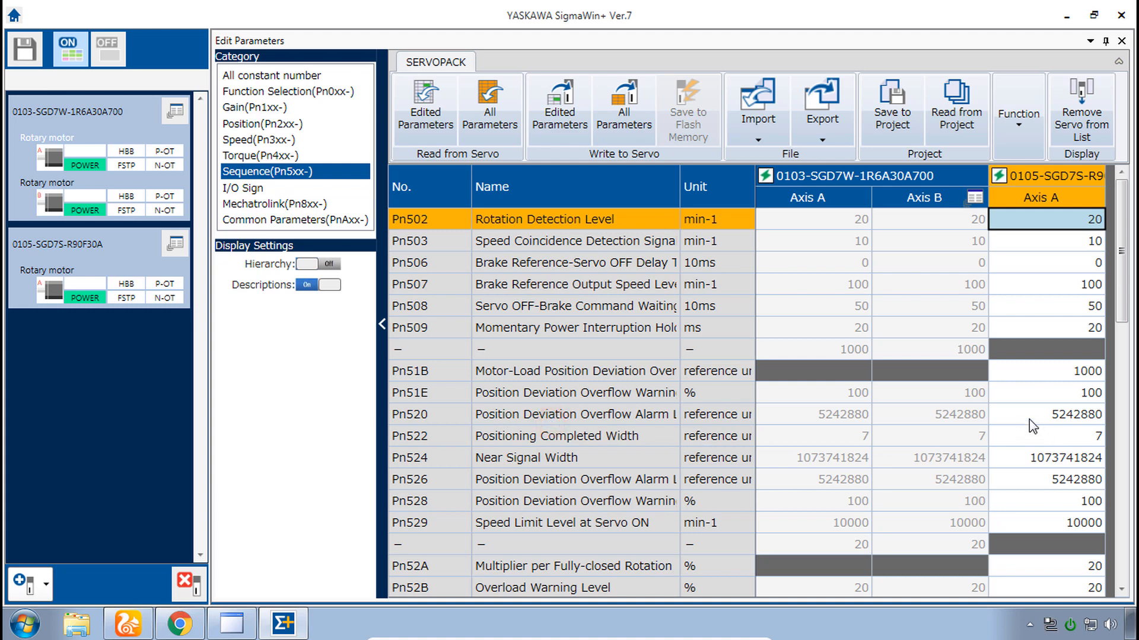
mouse_move(1107, 420)
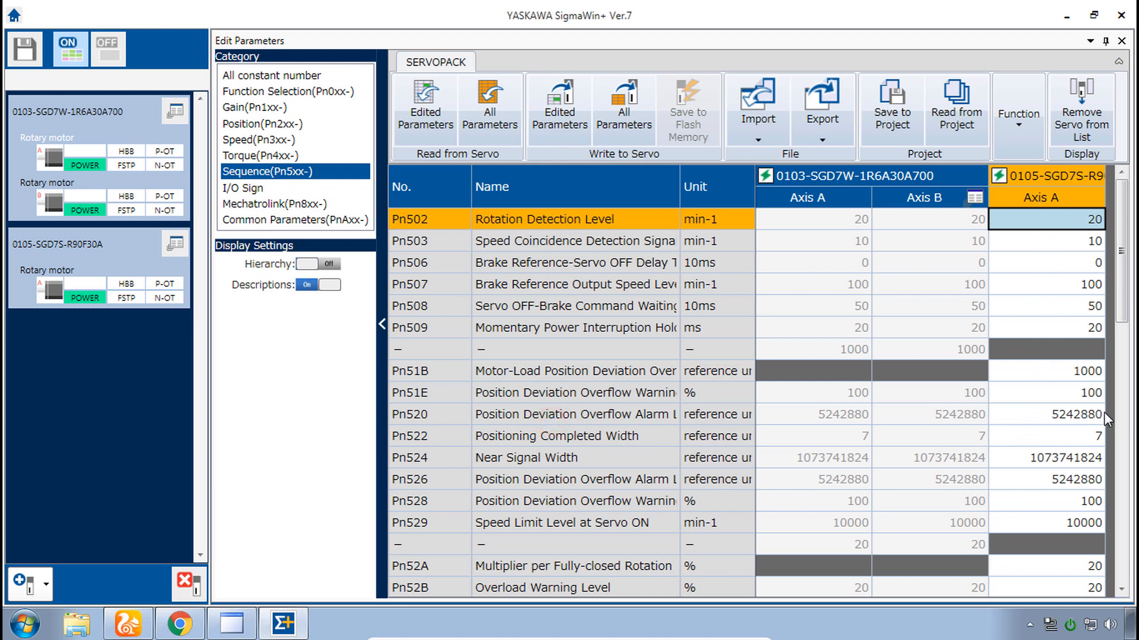
left_click(1075, 414)
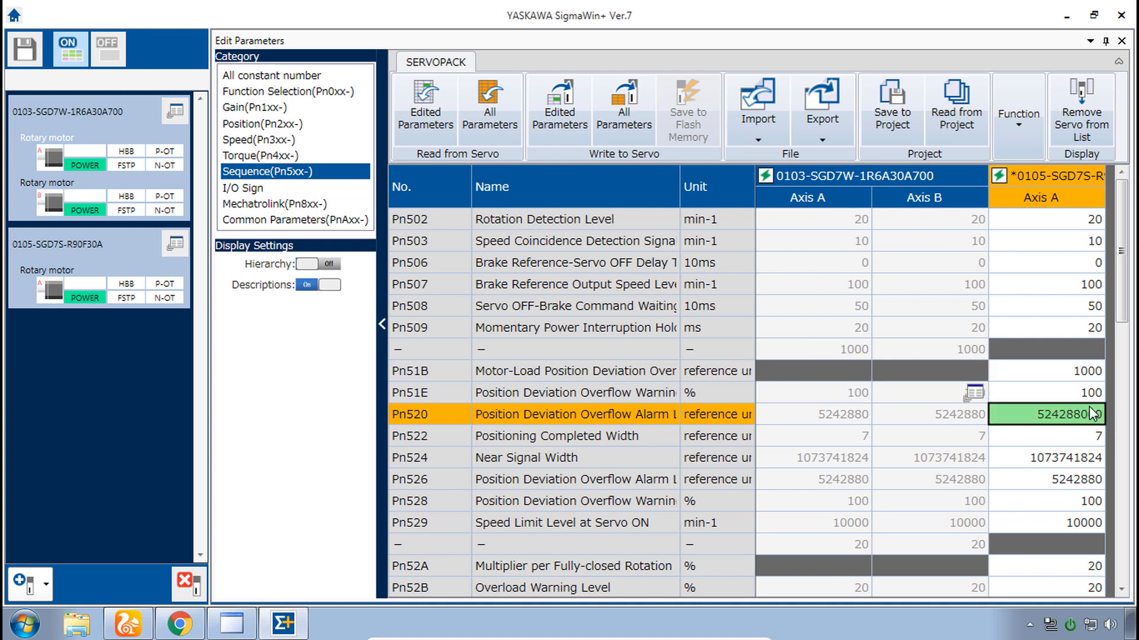
type("524288000")
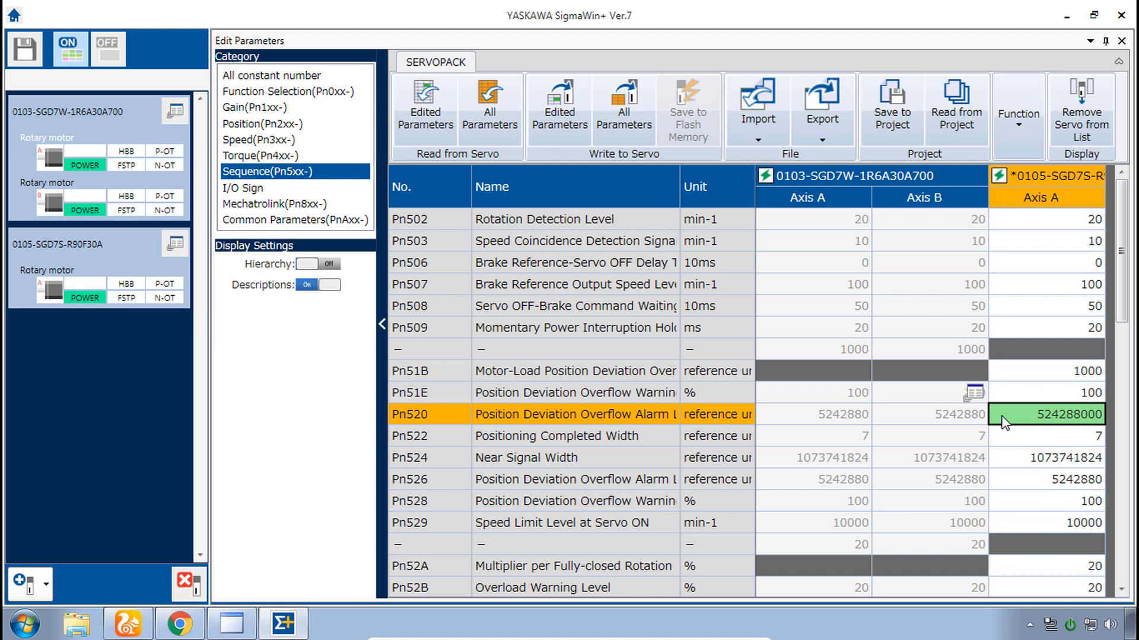
mouse_move(1029, 423)
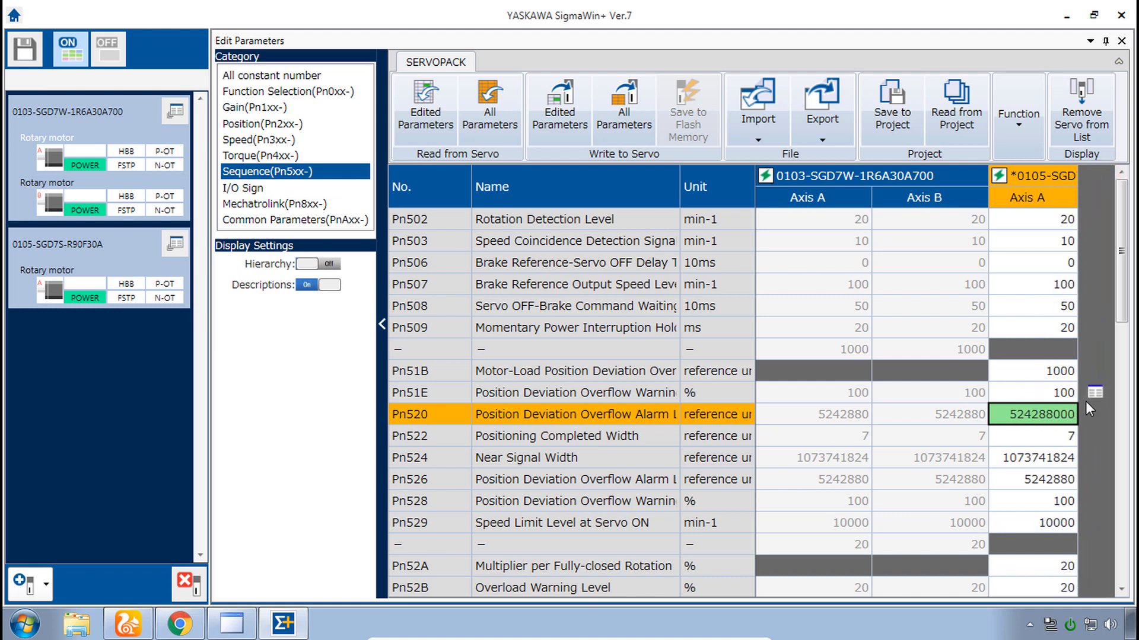
mouse_move(1093, 395)
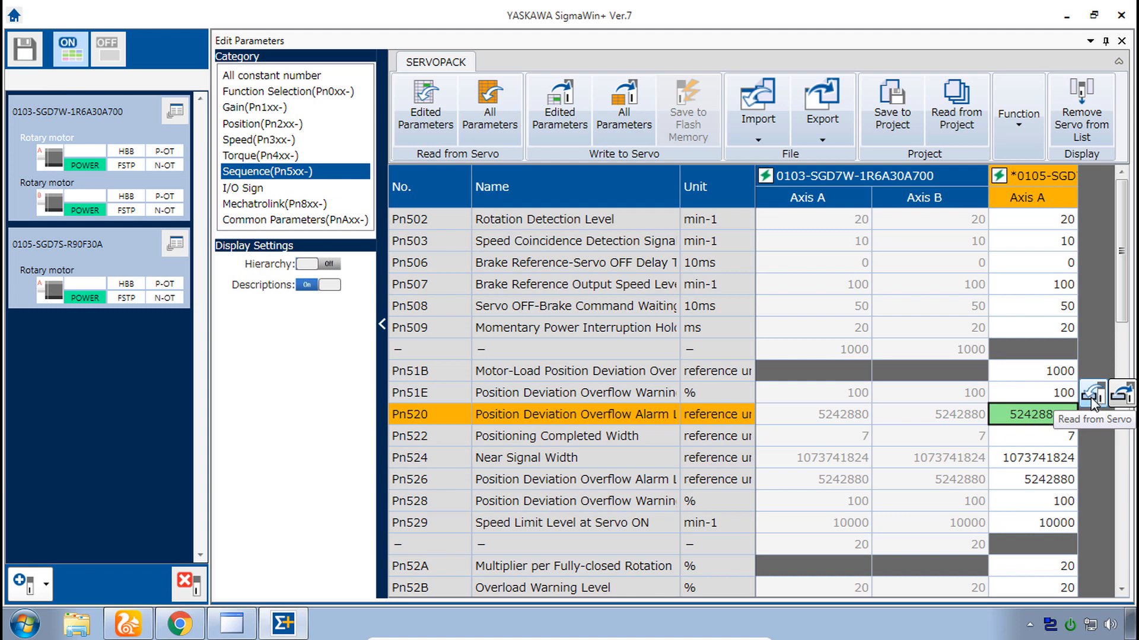
mouse_move(1122, 398)
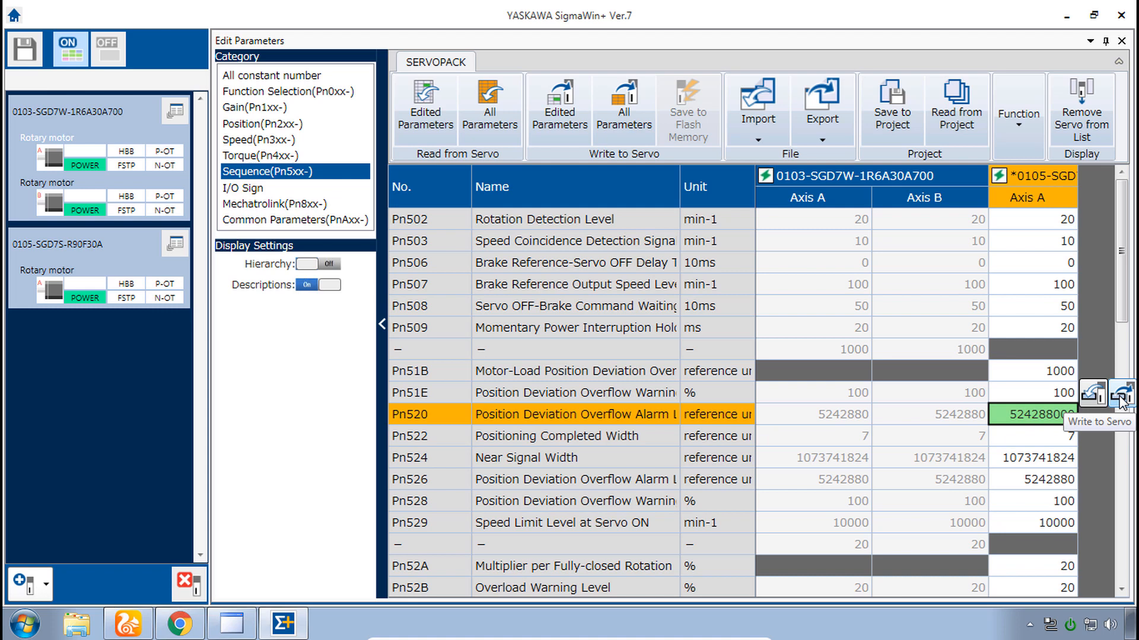
mouse_move(1103, 397)
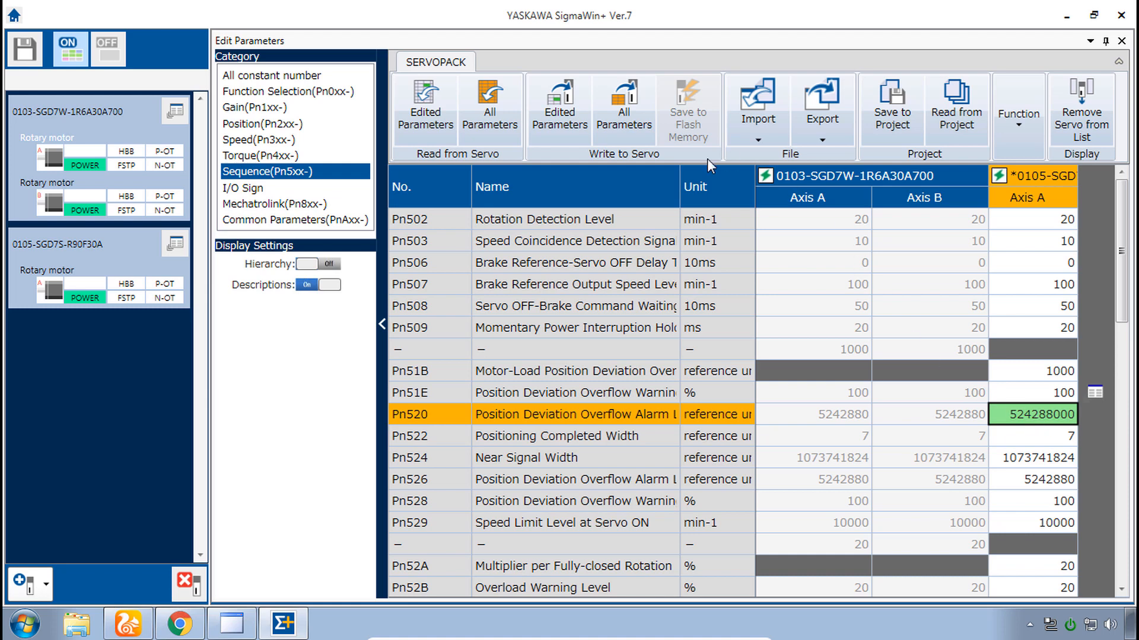
mouse_move(559, 109)
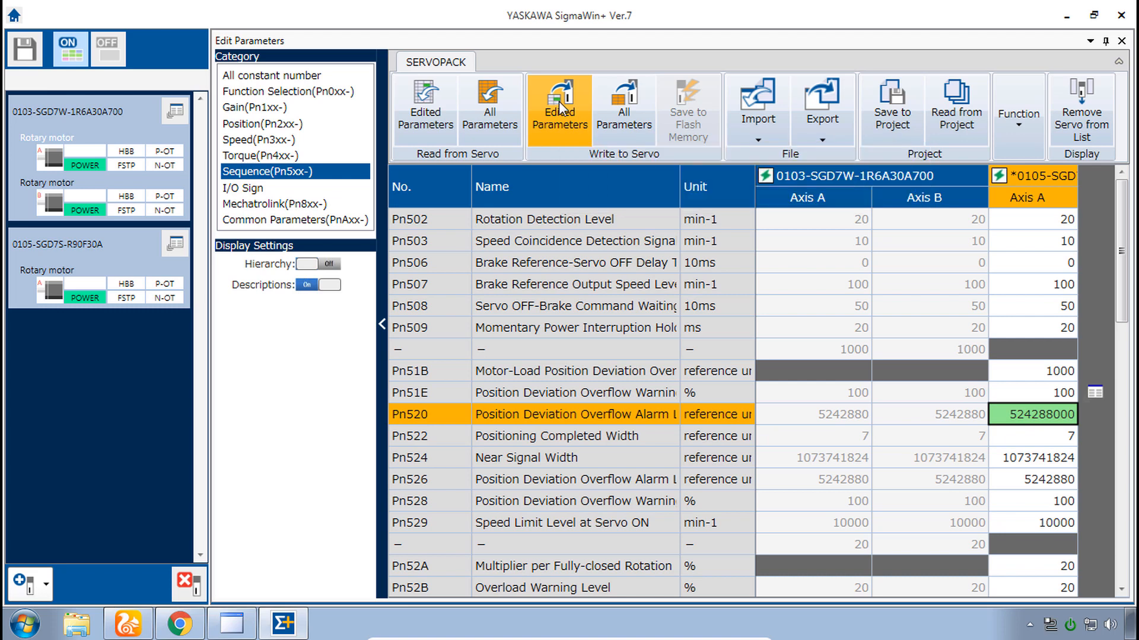
mouse_move(572, 98)
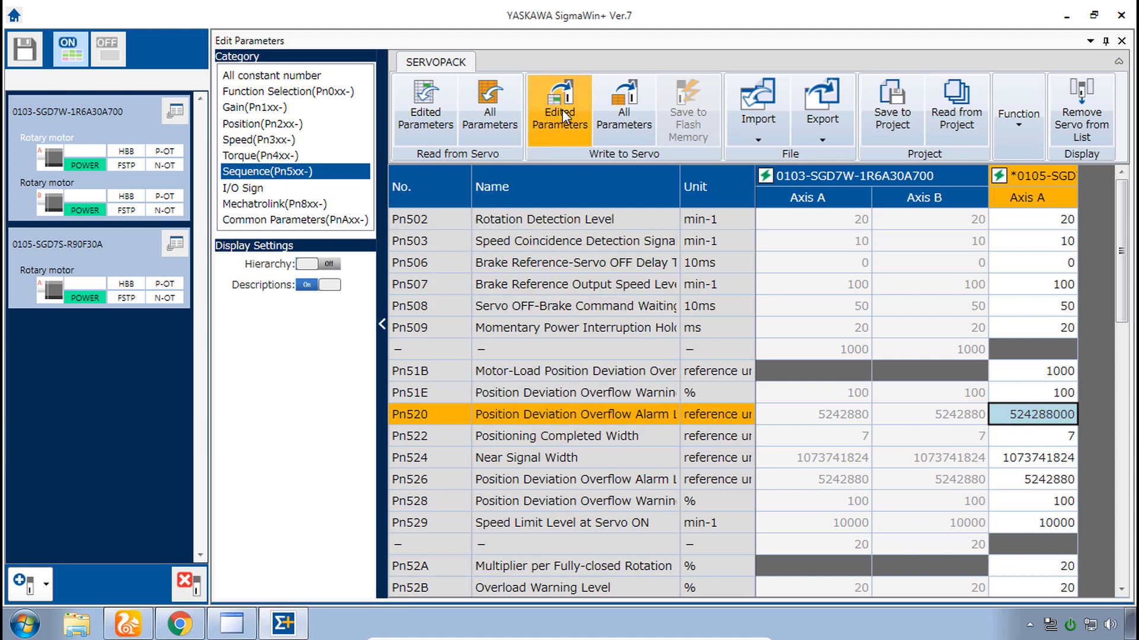
mouse_move(1067, 432)
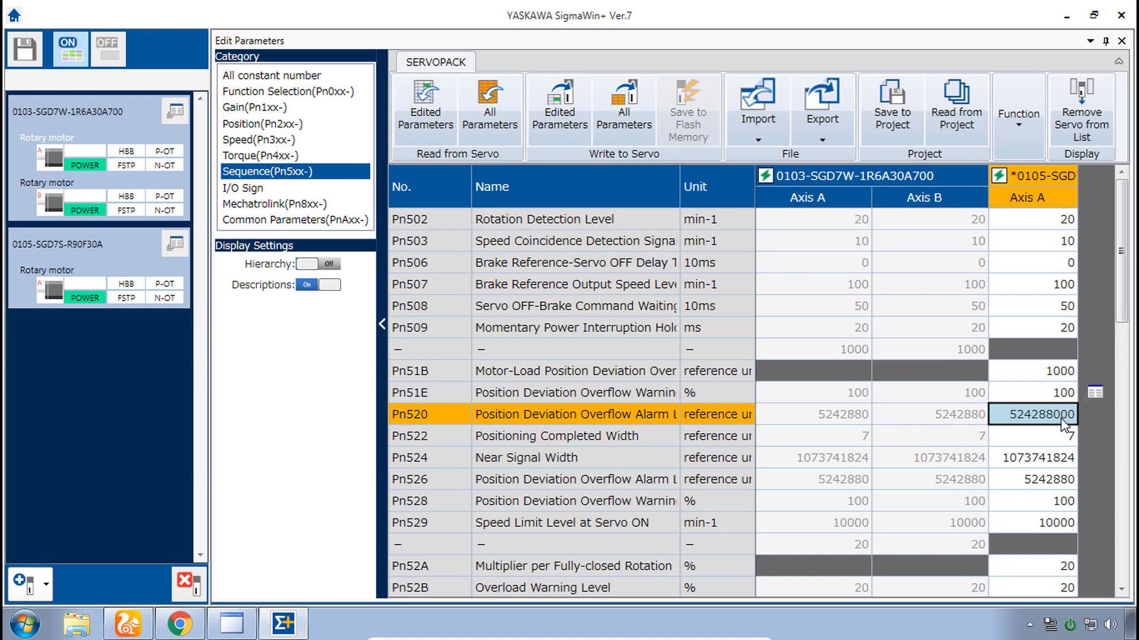
mouse_move(1014, 427)
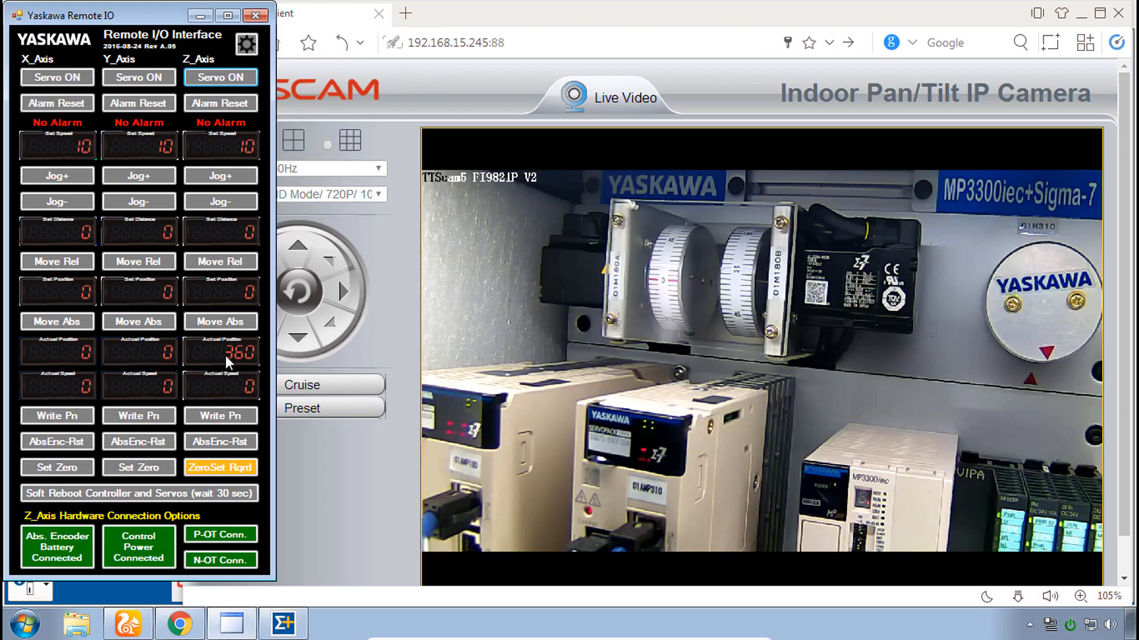
Step: Set the Z axis speed to 4500, turn its servo on, and jog it forward
left_click(220, 146)
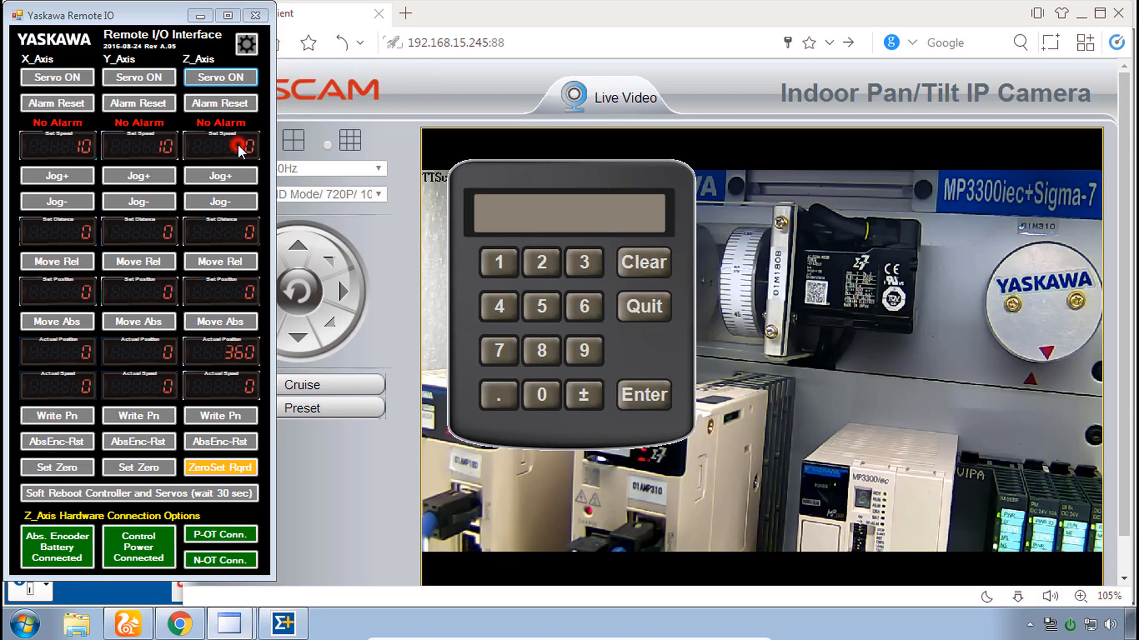
left_click(642, 395)
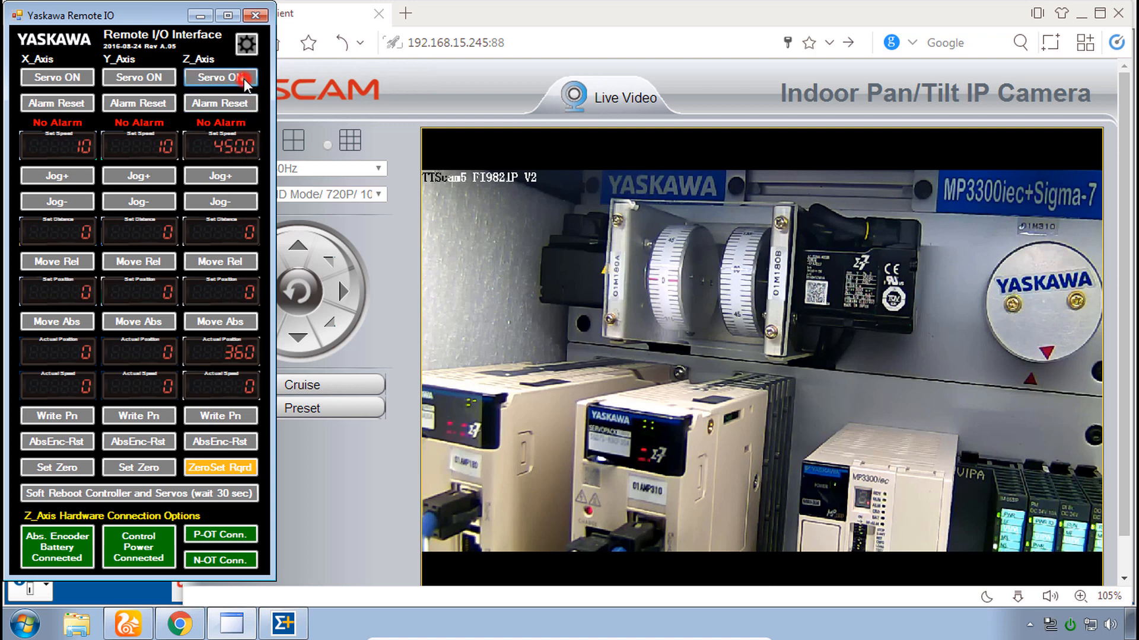
left_click(220, 77)
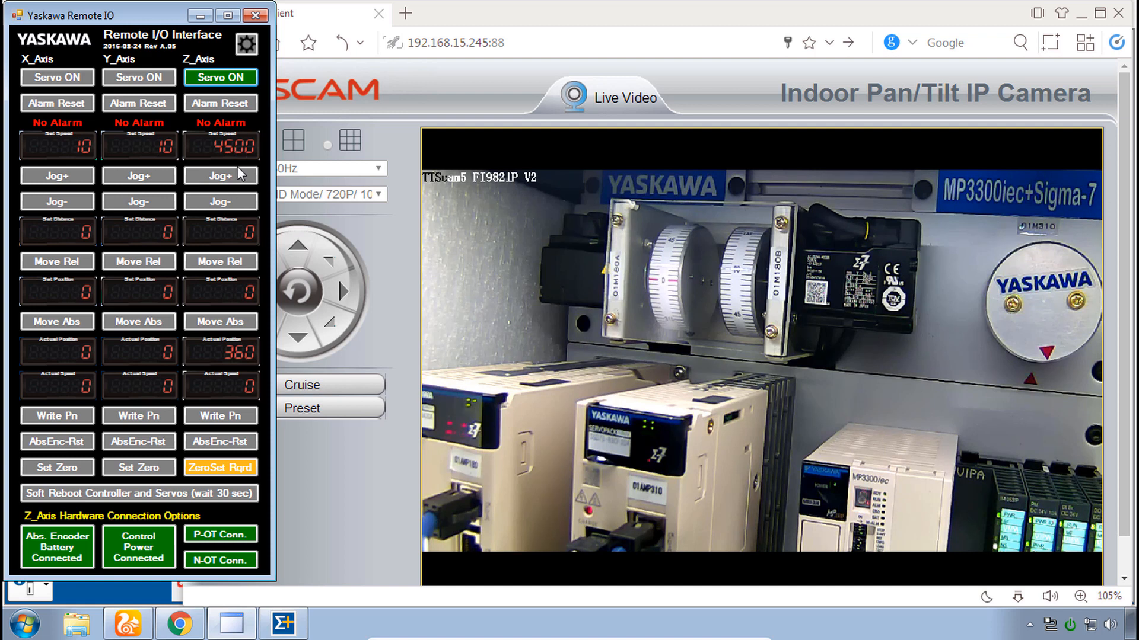
left_click(220, 176)
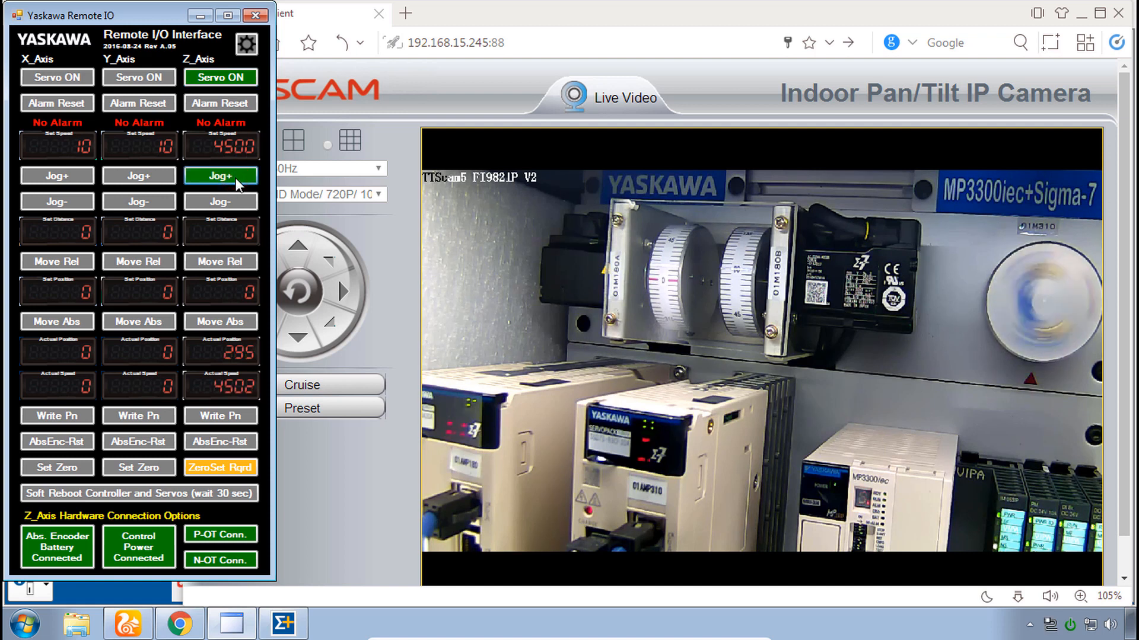
left_click(220, 176)
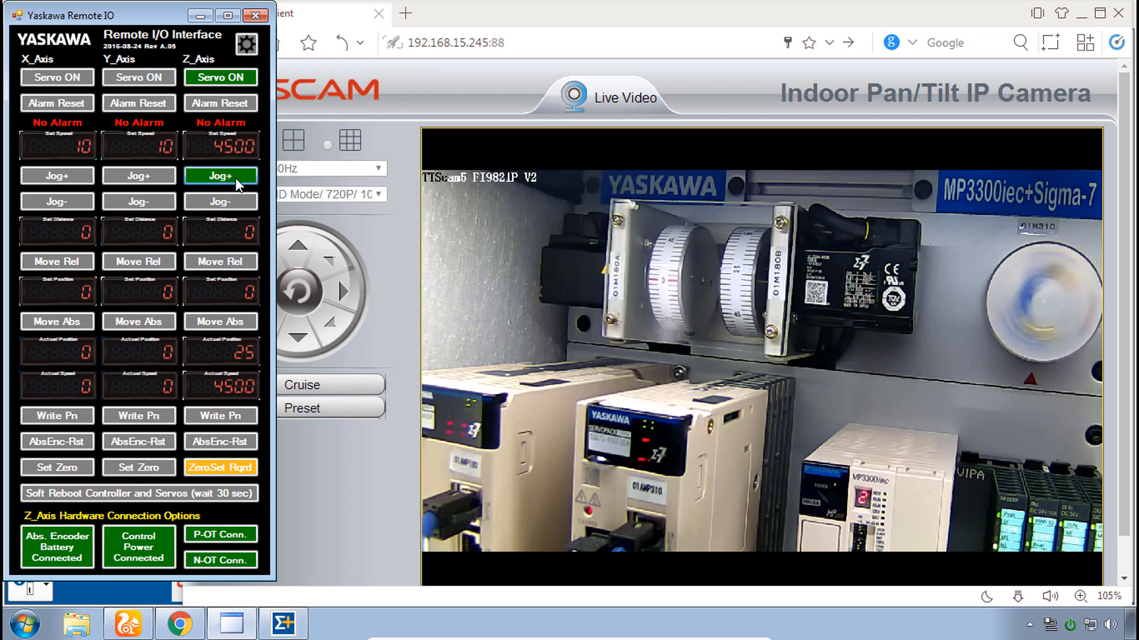
left_click(220, 176)
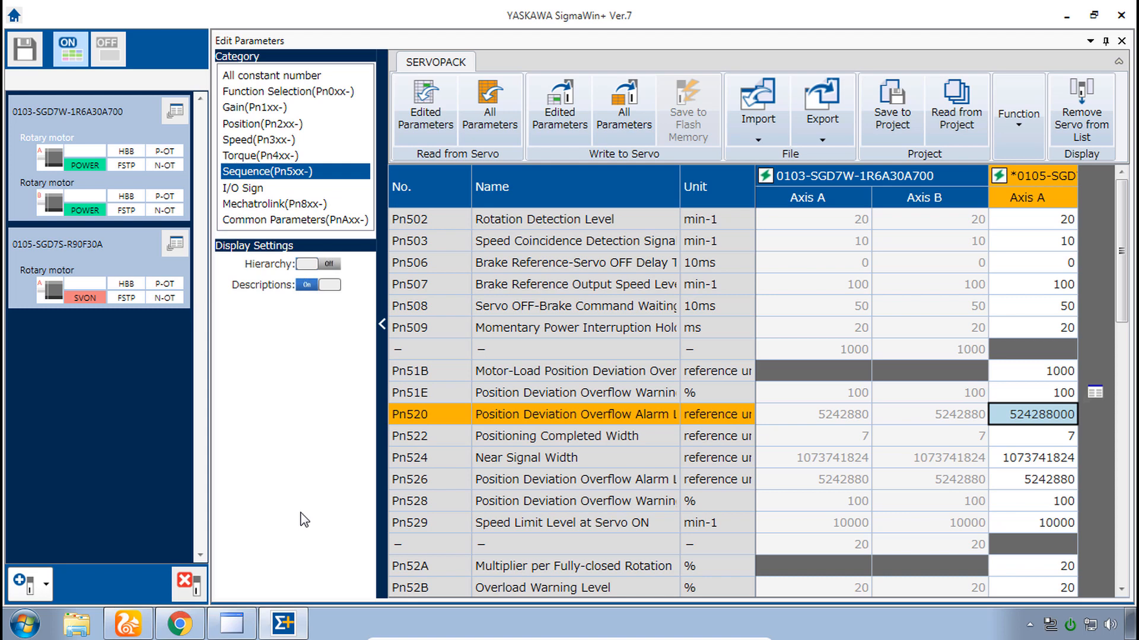
mouse_move(272, 84)
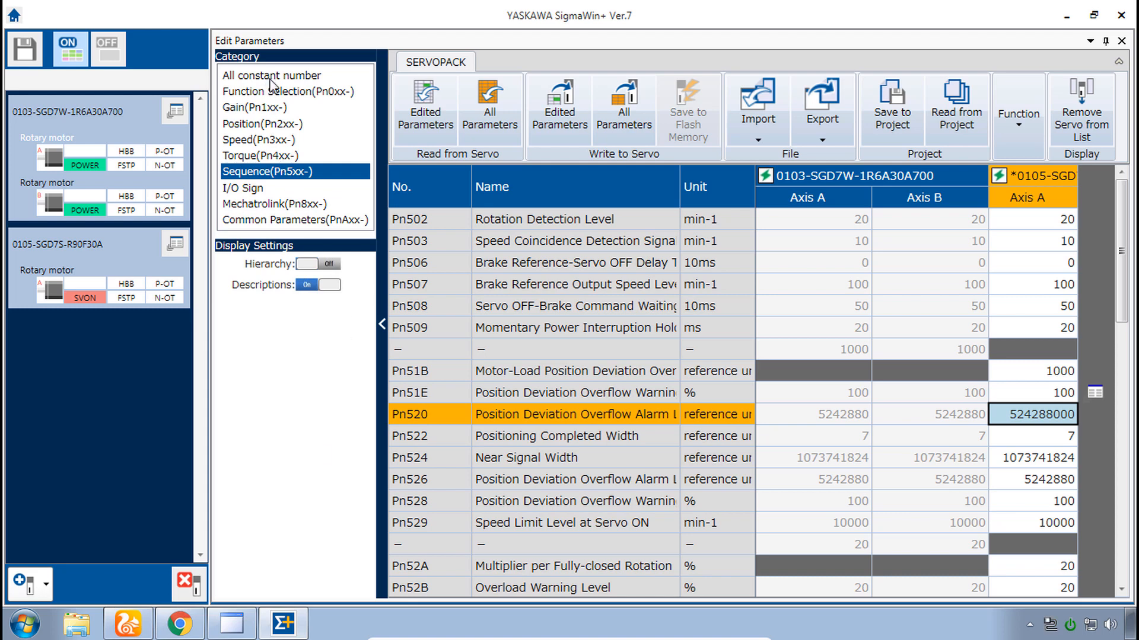
Step: List the Speed (Pn3xx) parameters and start editing SGD7S Pn316 maximum motor speed
left_click(261, 139)
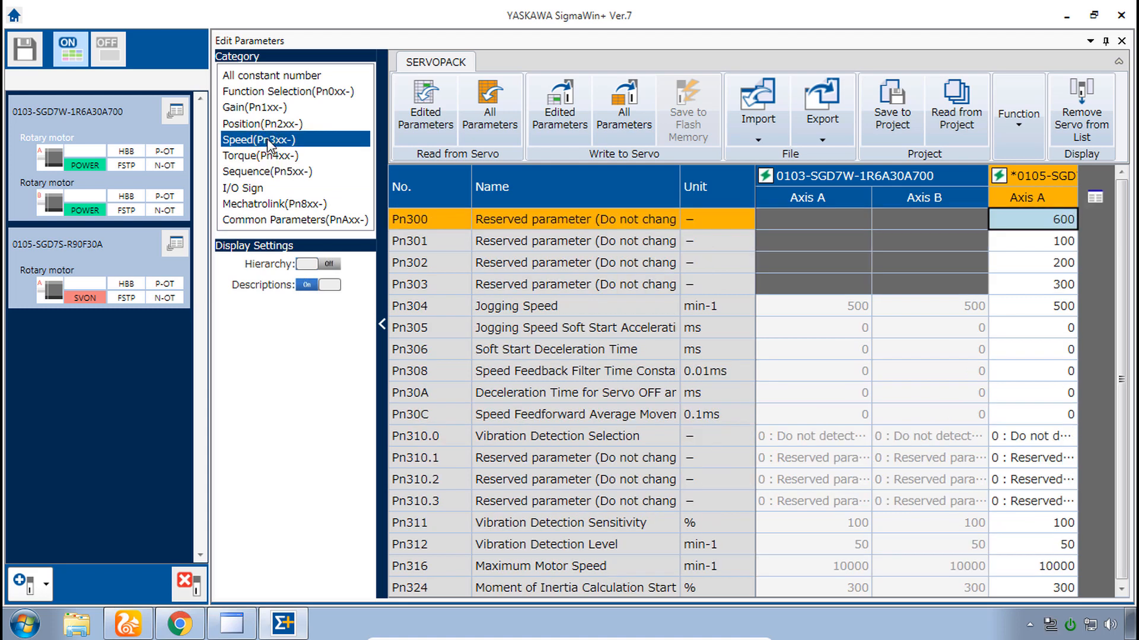
mouse_move(577, 516)
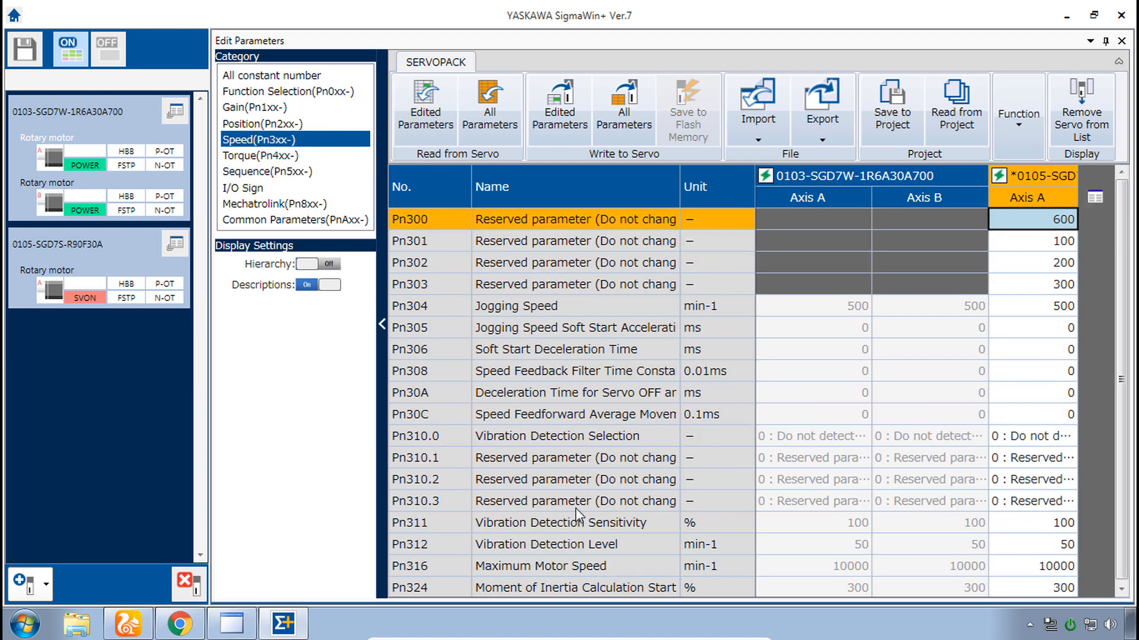
mouse_move(568, 574)
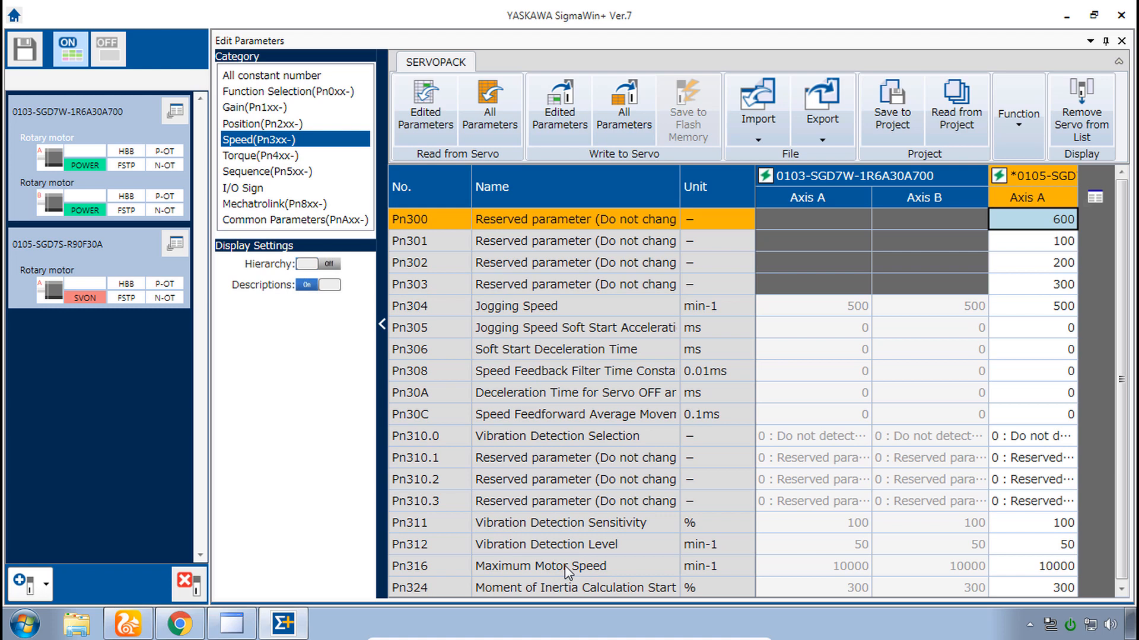
mouse_move(449, 581)
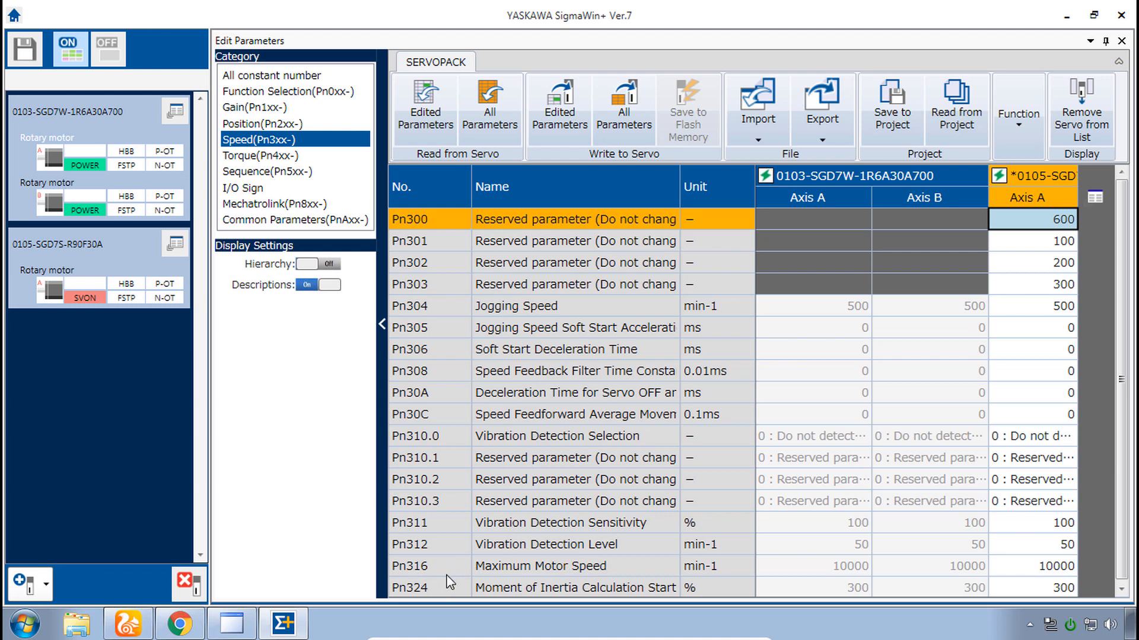
mouse_move(529, 581)
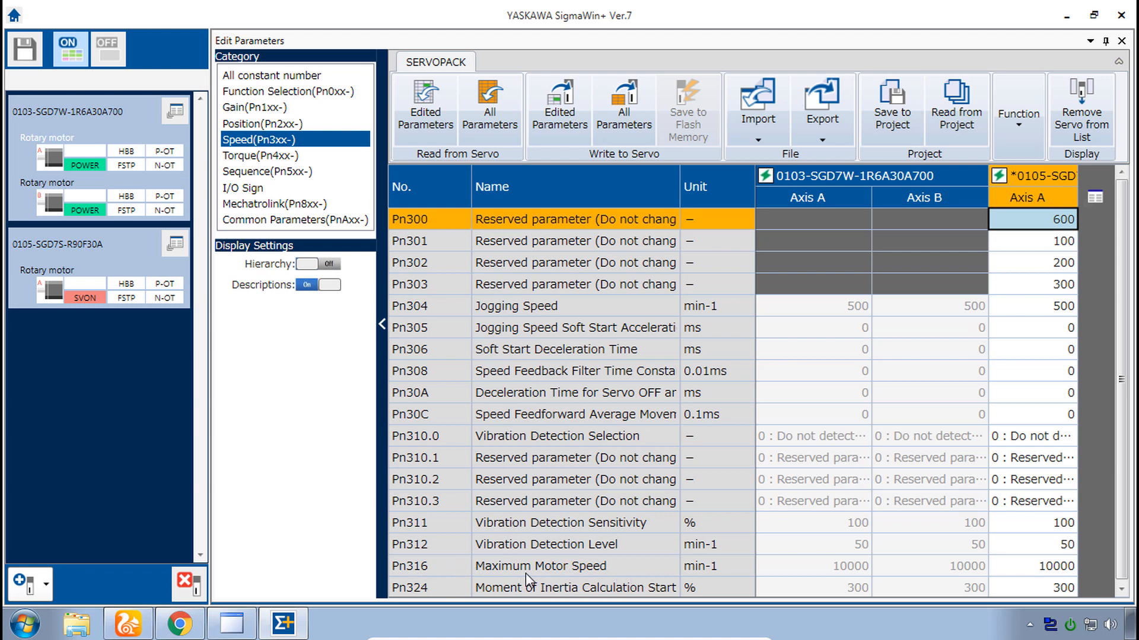
mouse_move(1031, 579)
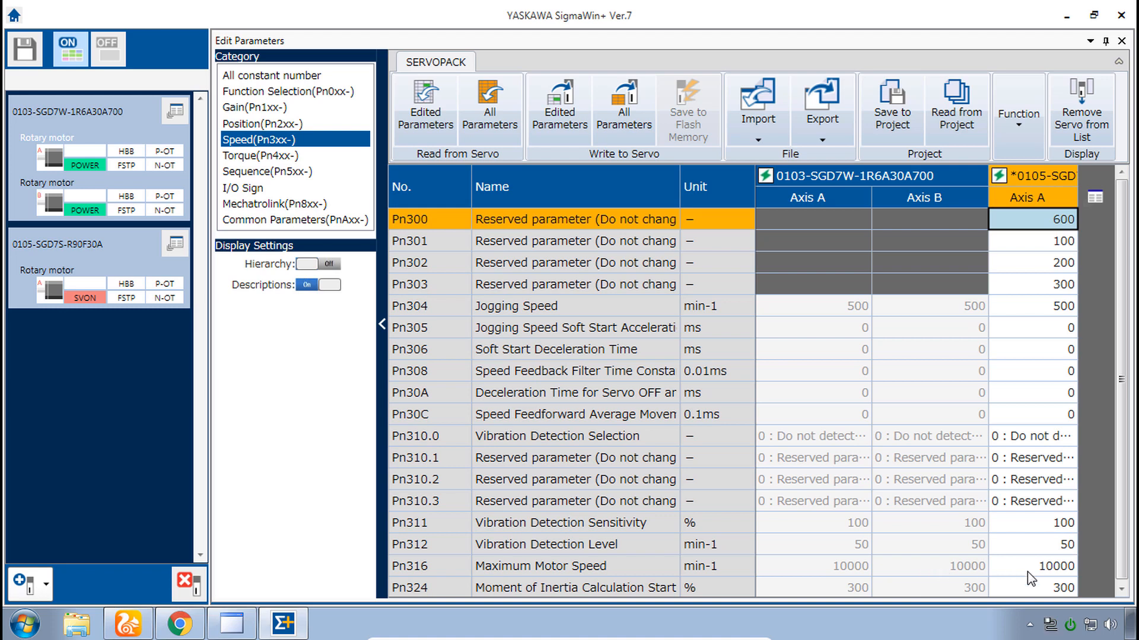
mouse_move(1045, 576)
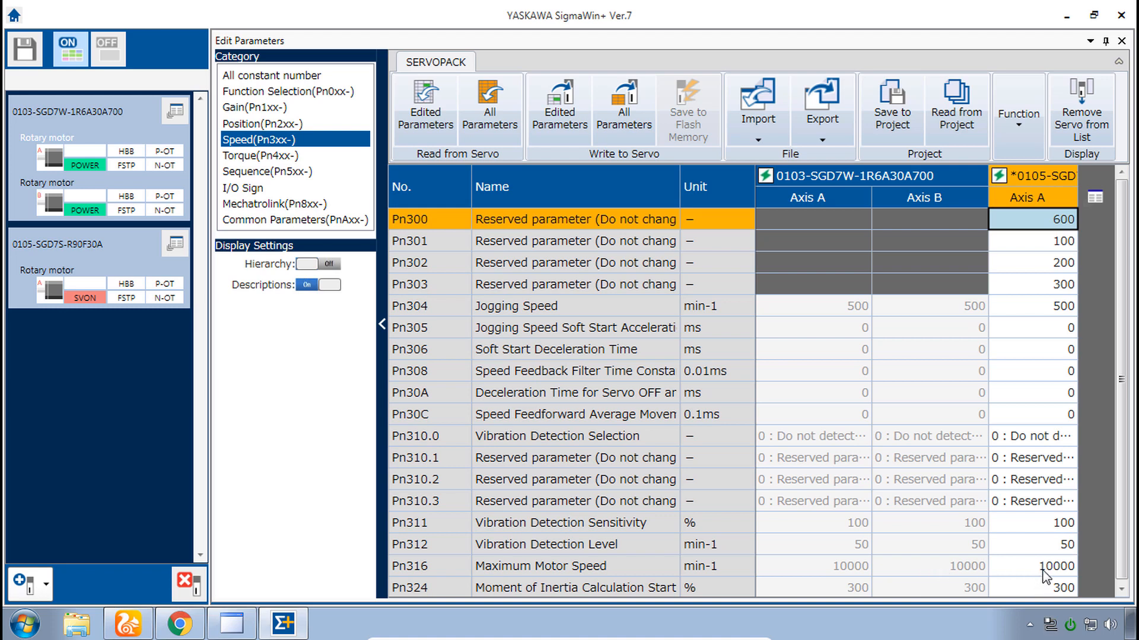
mouse_move(702, 577)
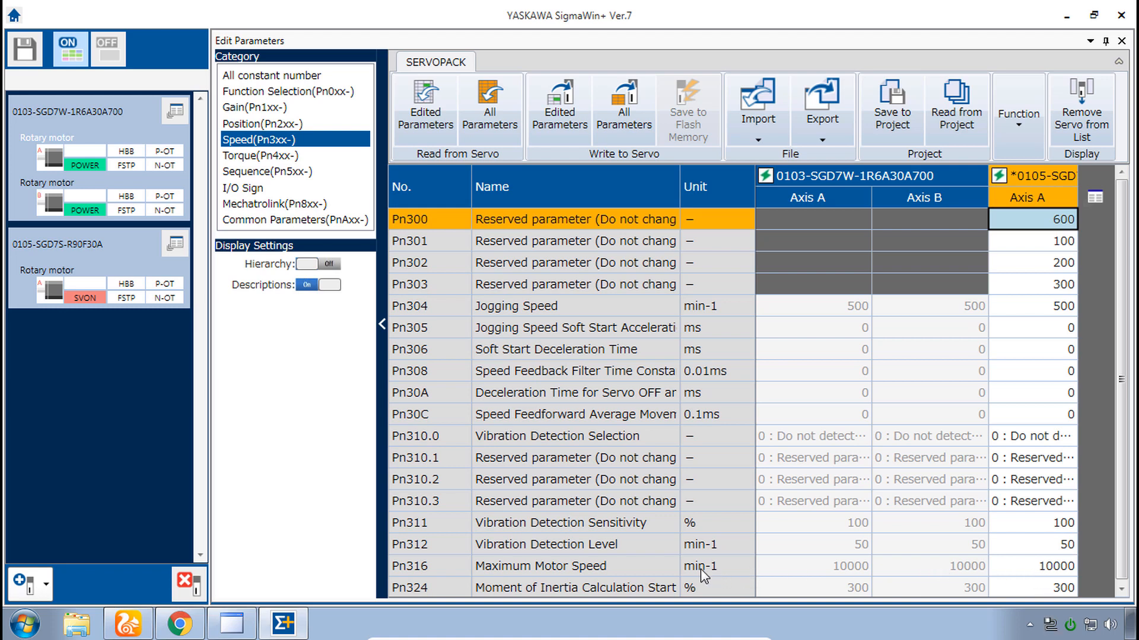
mouse_move(732, 582)
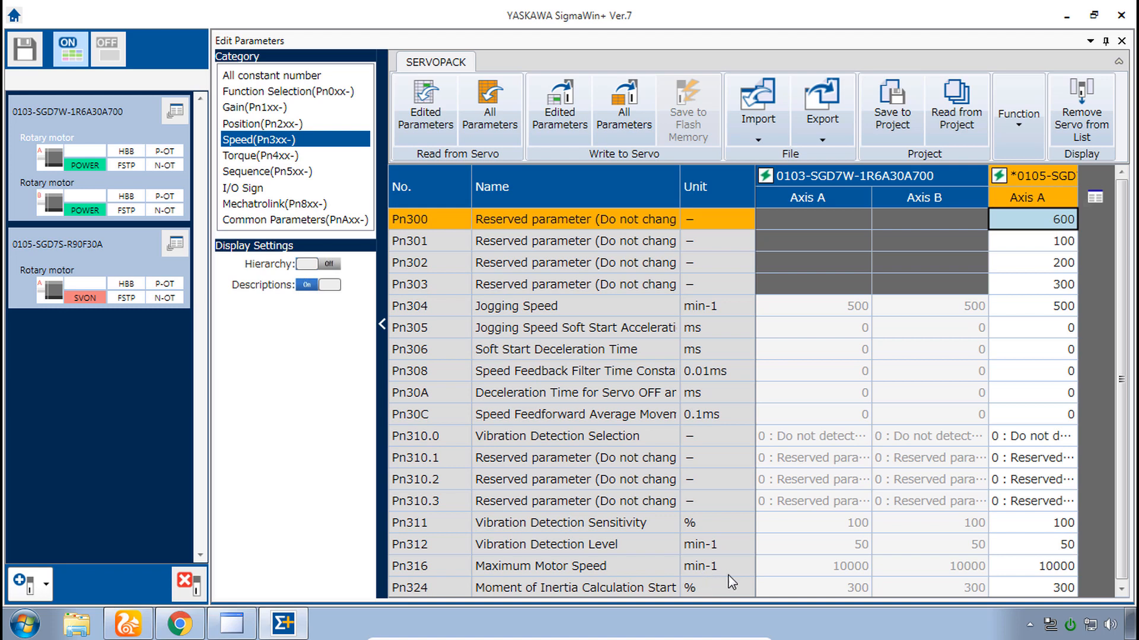
mouse_move(1045, 575)
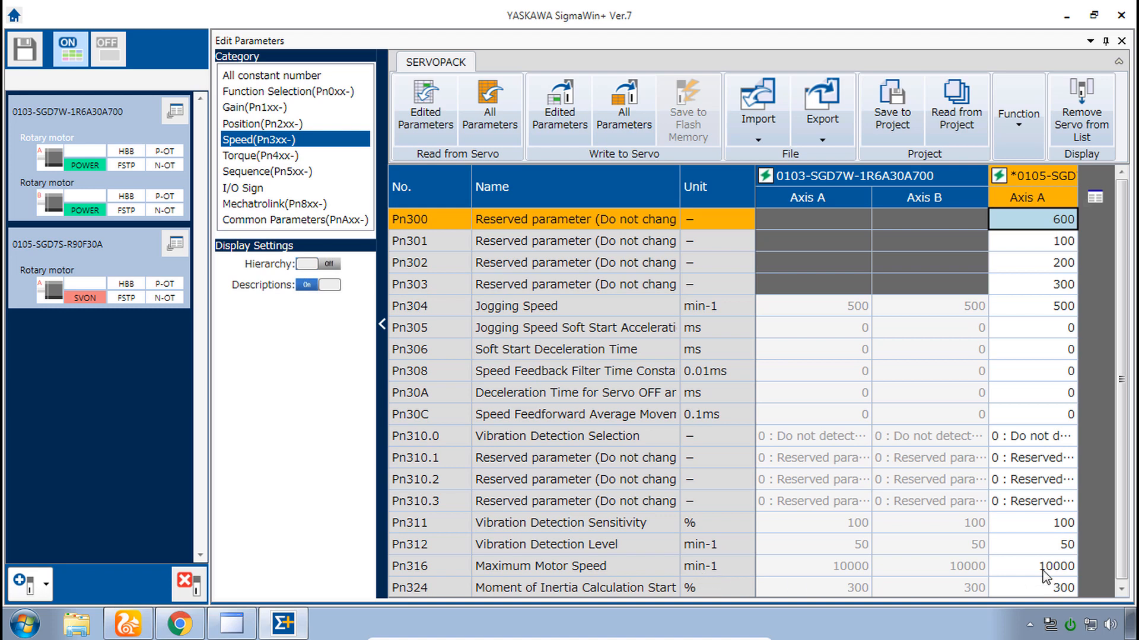
mouse_move(1049, 577)
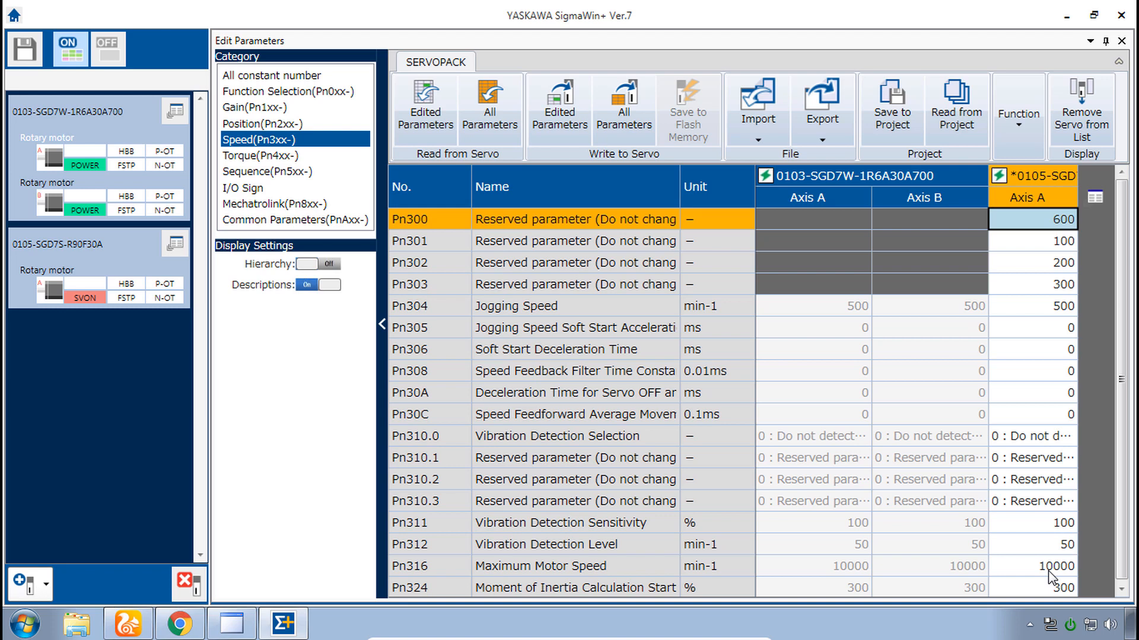
left_click(1032, 566)
type("600")
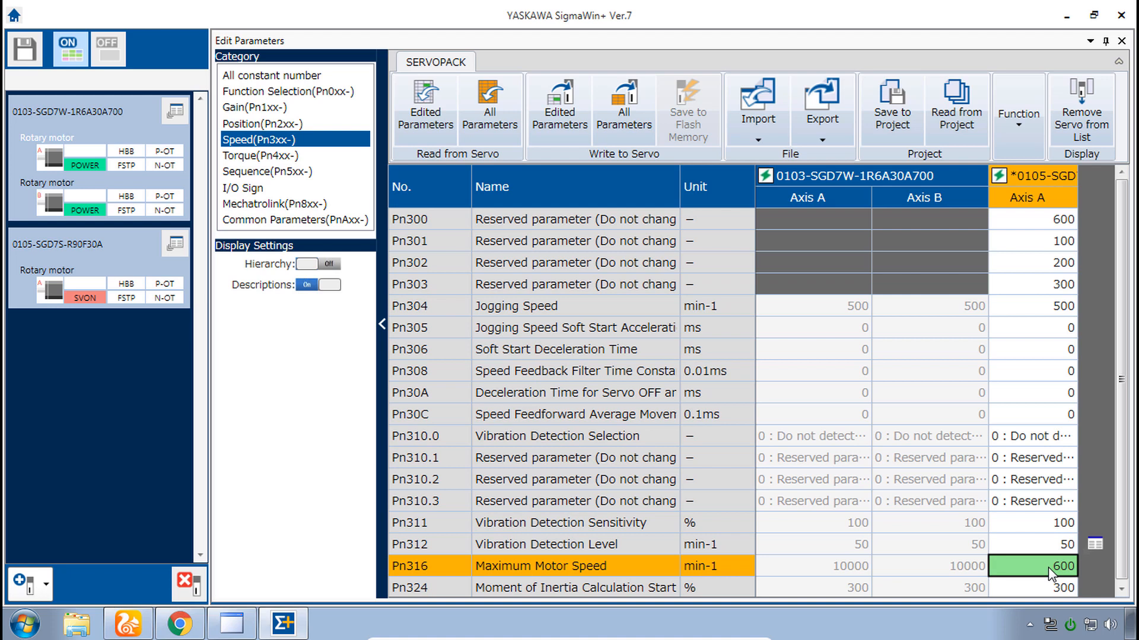
mouse_move(559, 105)
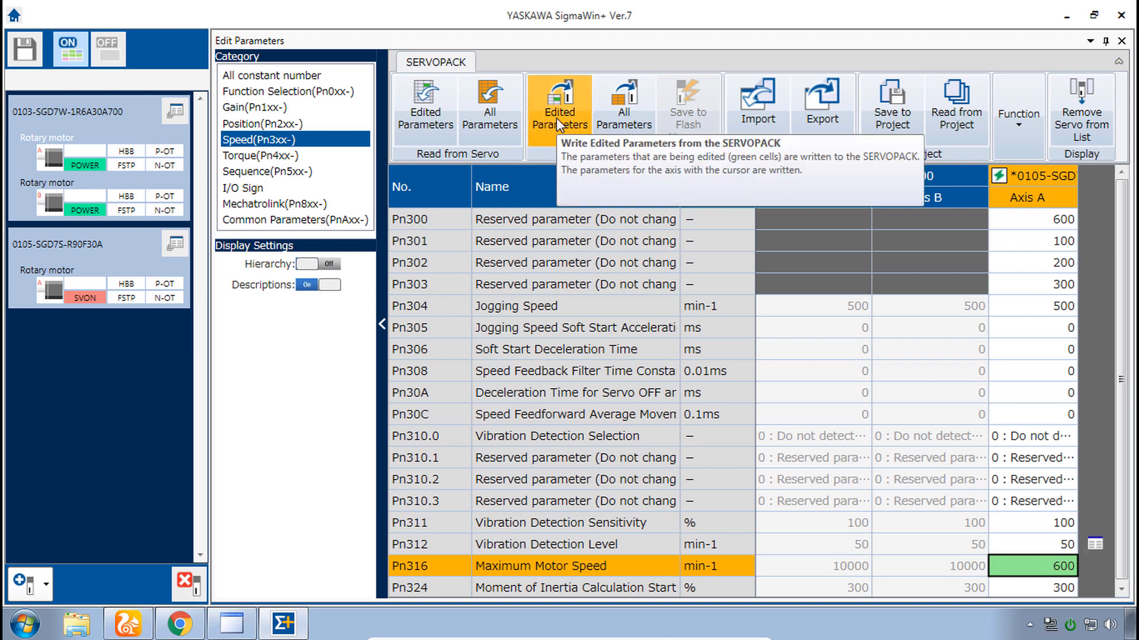
Step: Write SGD7S Pn316 = 600 to the servo and dismiss the power-cycle notice
left_click(558, 106)
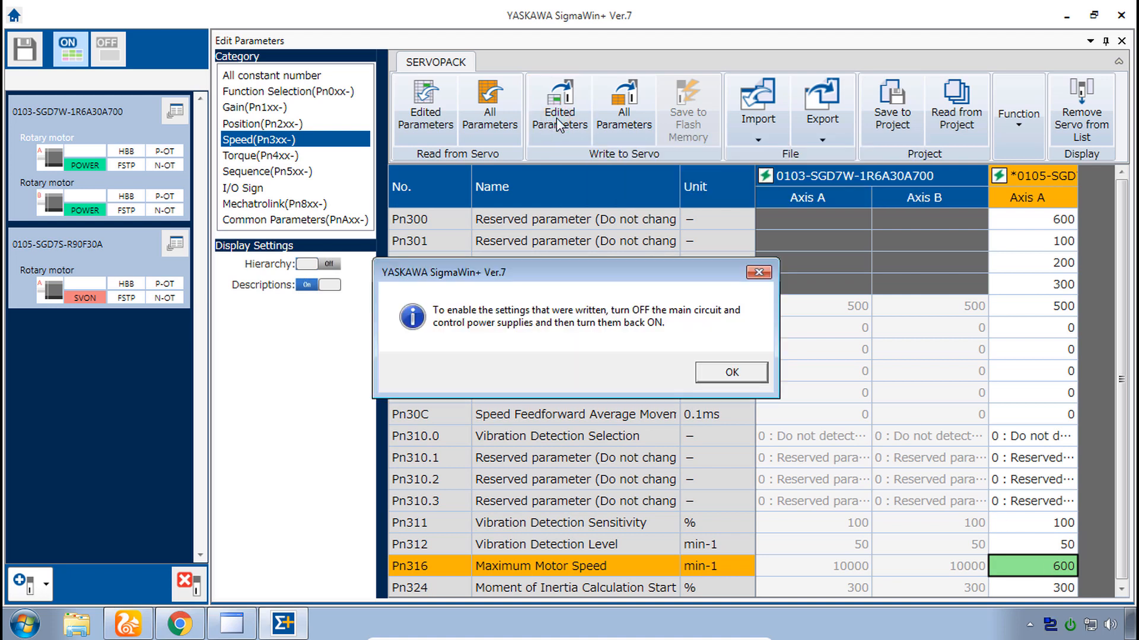
mouse_move(557, 290)
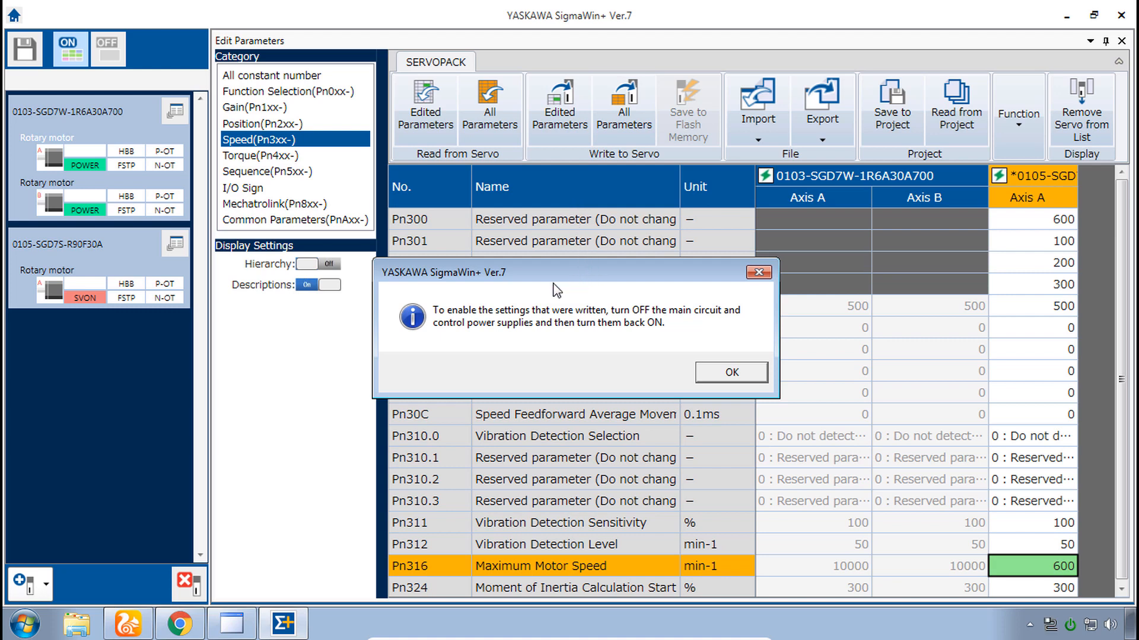
mouse_move(688, 327)
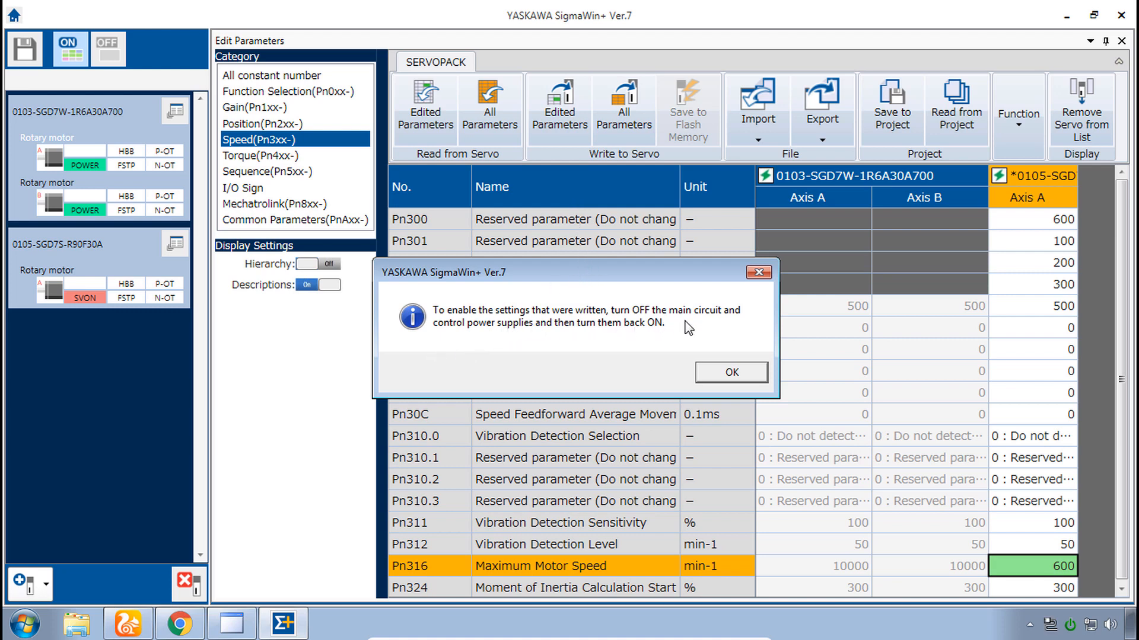
mouse_move(473, 347)
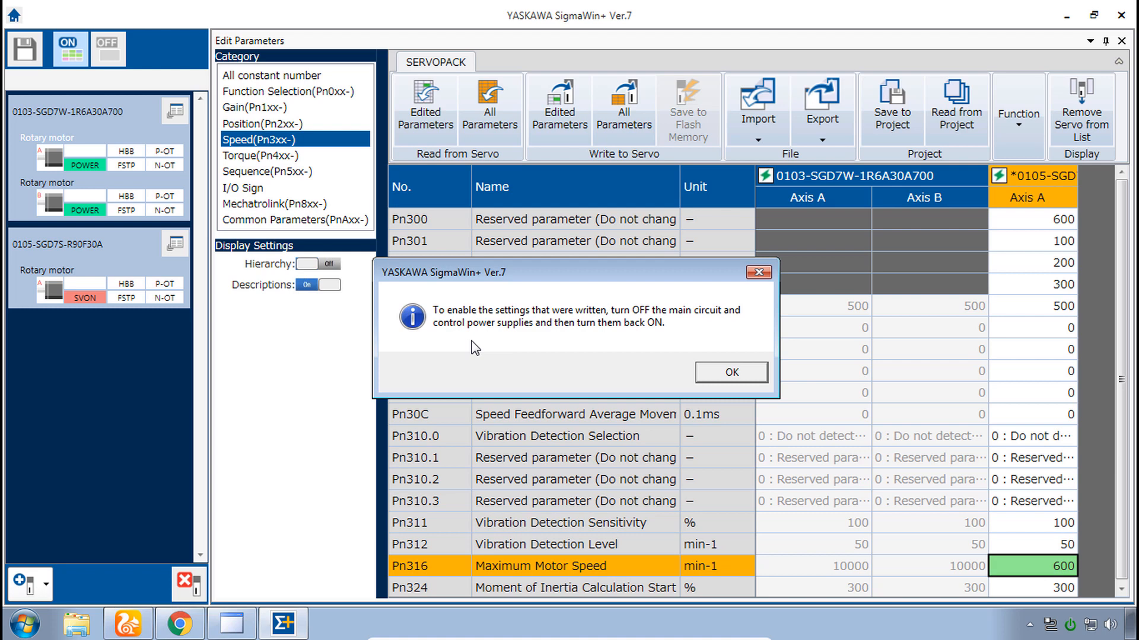
mouse_move(579, 341)
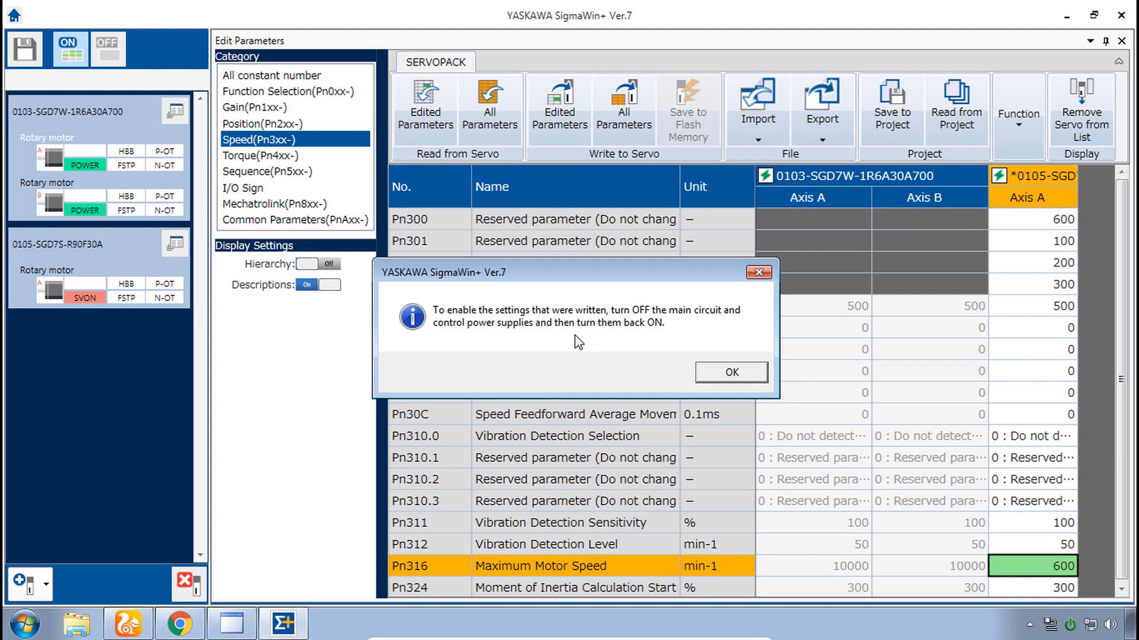
mouse_move(711, 336)
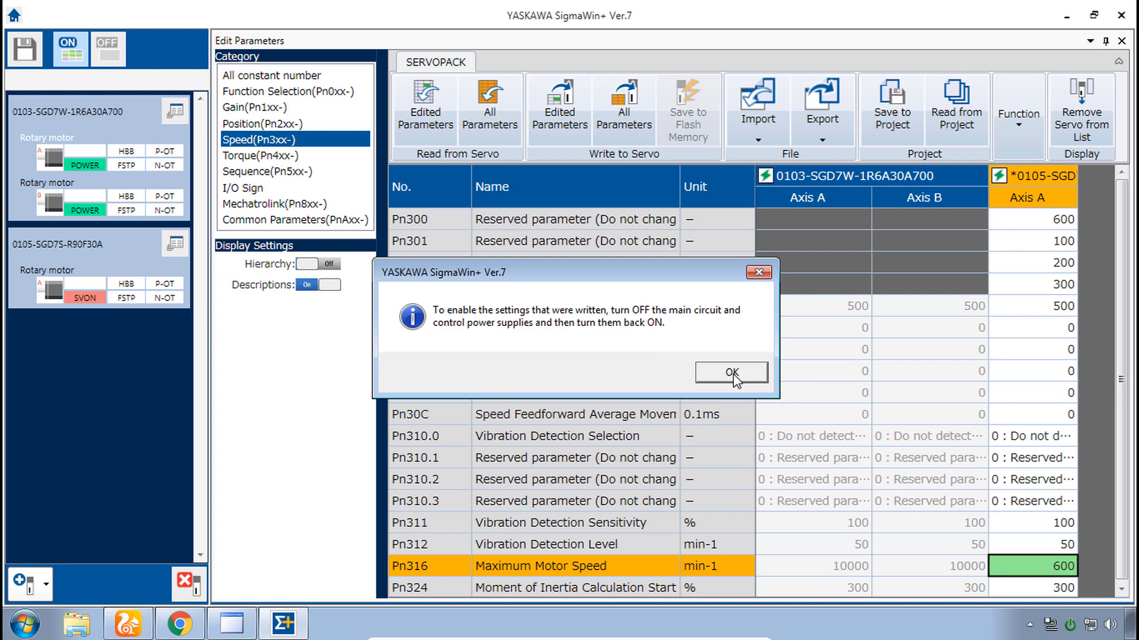
left_click(731, 372)
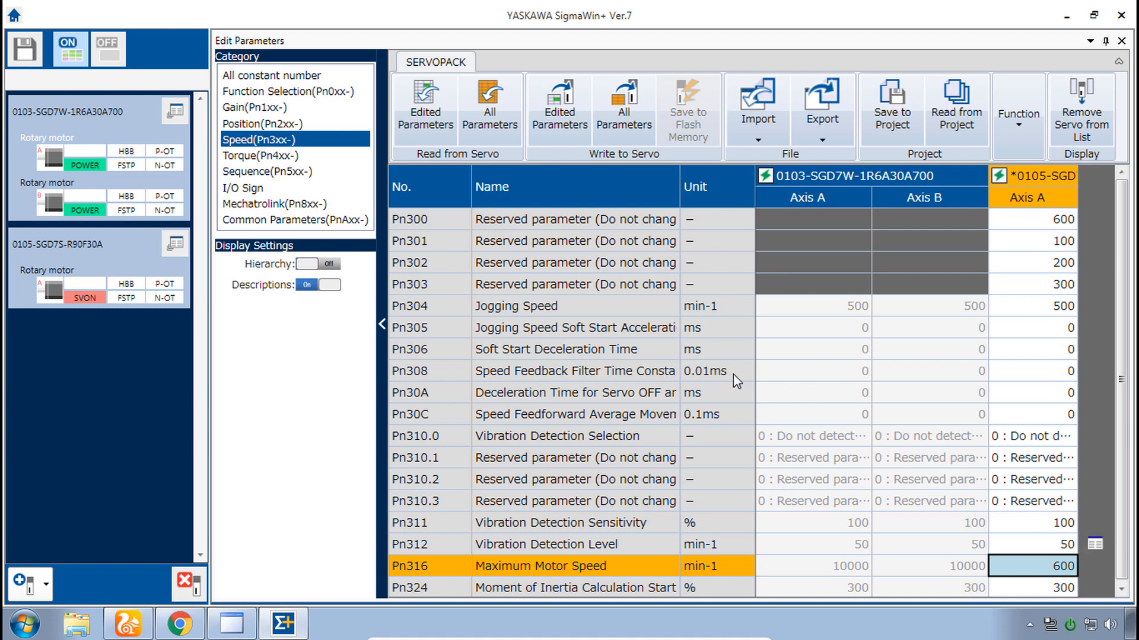
mouse_move(1080, 172)
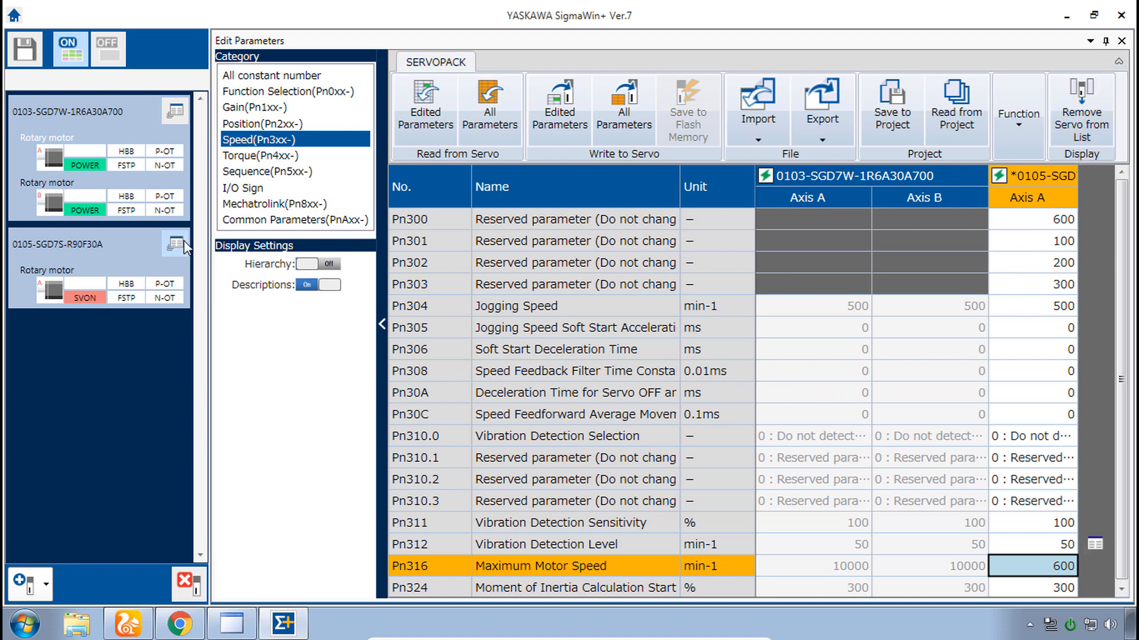
left_click(174, 245)
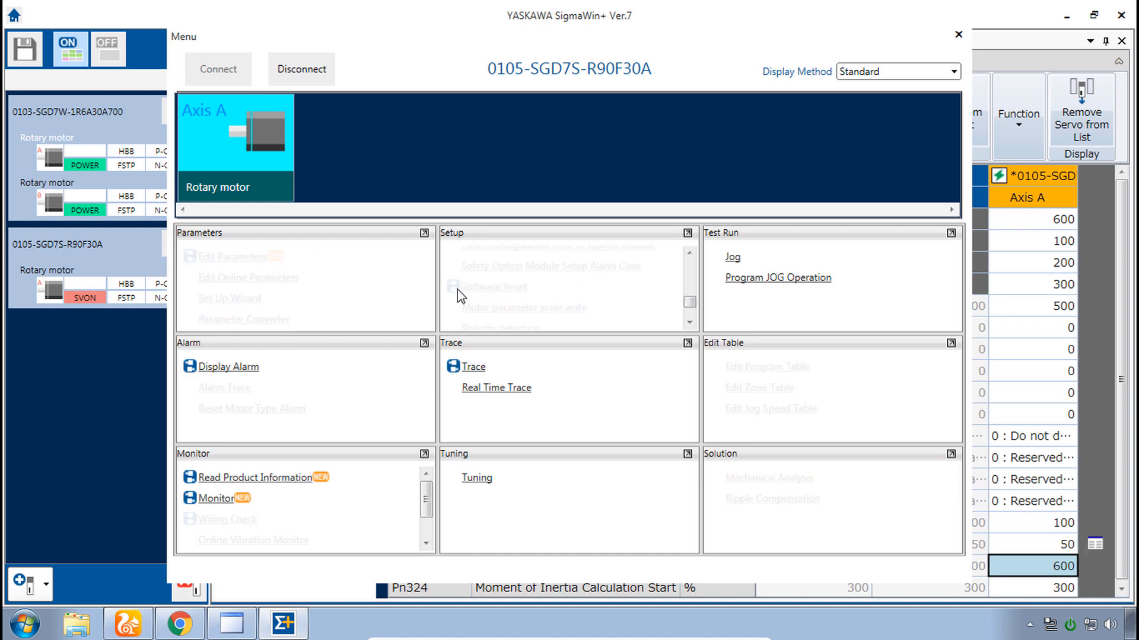
mouse_move(581, 317)
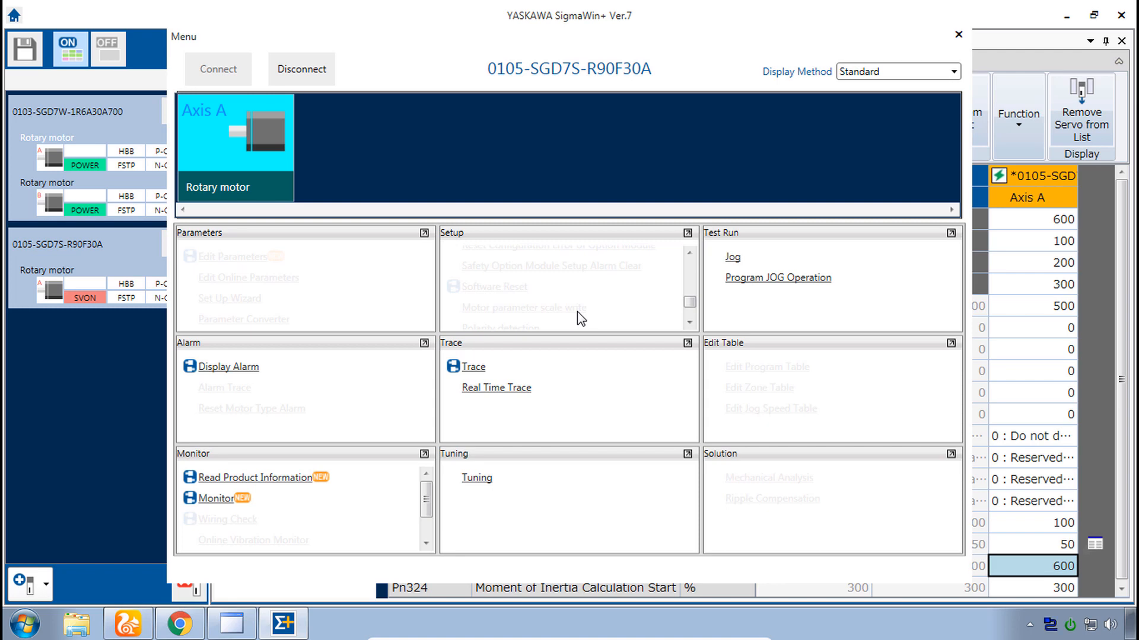
Step: Close the axis menu and the Edit Parameters window
left_click(232, 257)
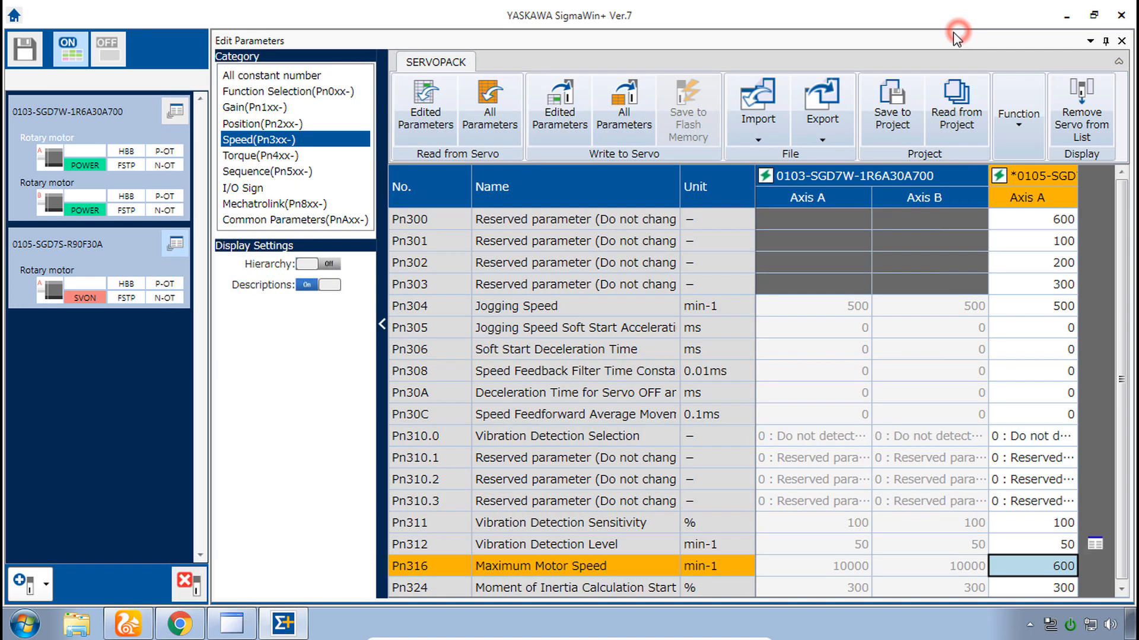
mouse_move(1062, 64)
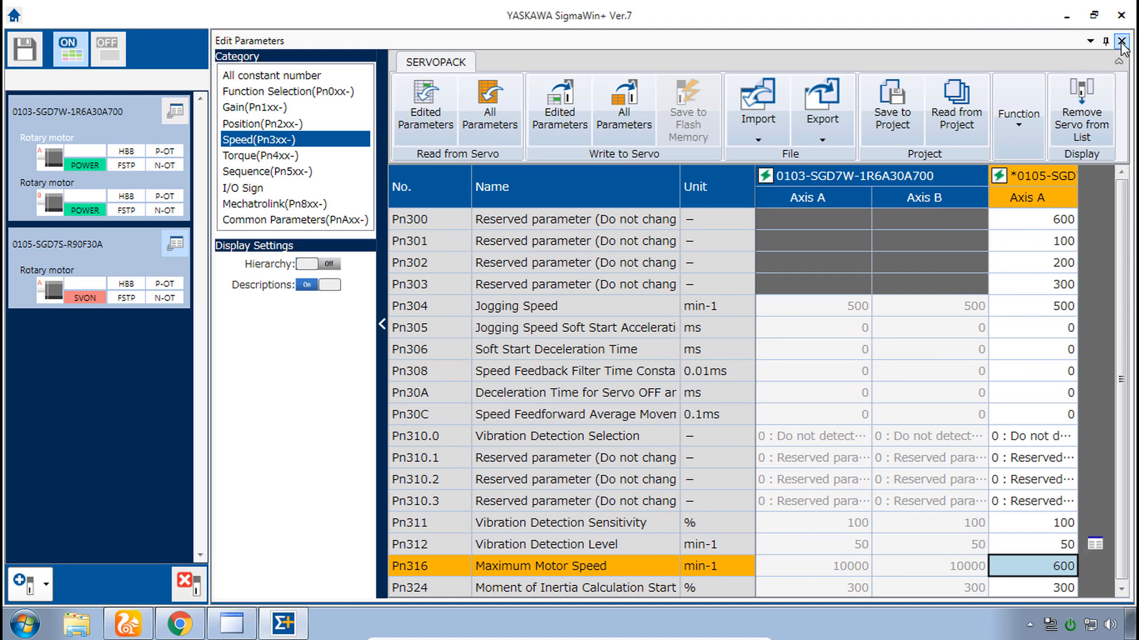
left_click(1122, 42)
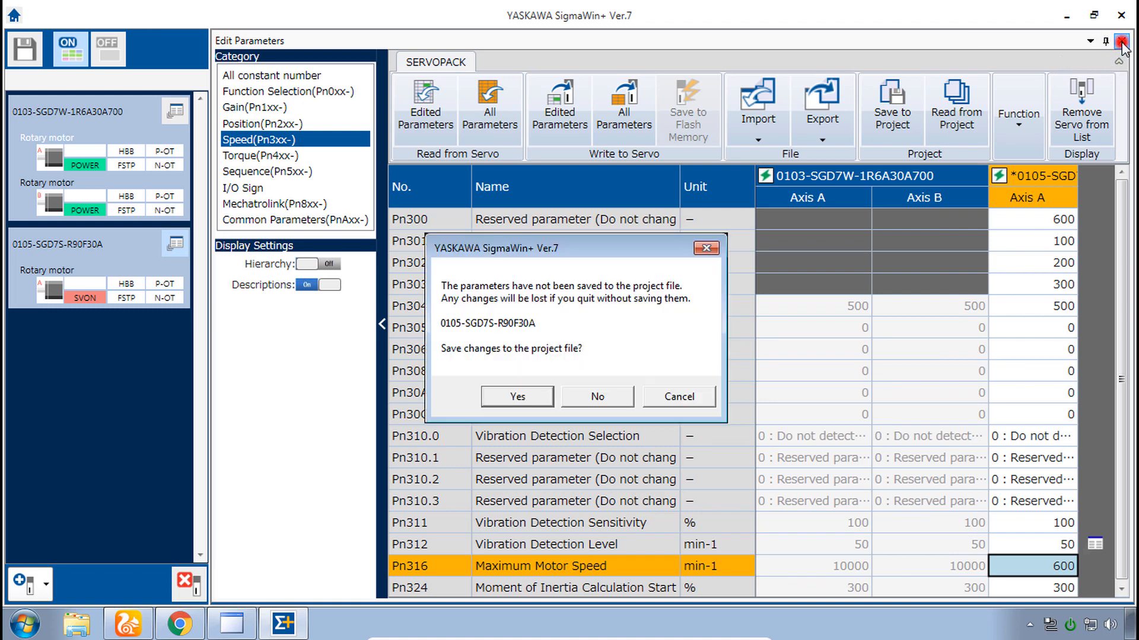
mouse_move(776, 270)
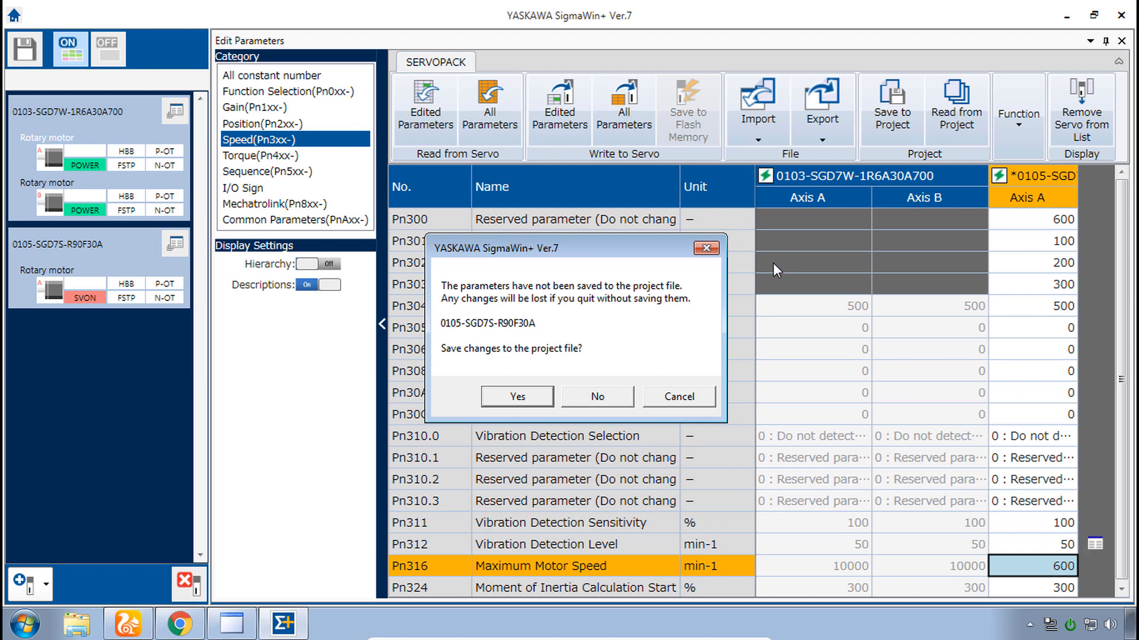
mouse_move(638, 313)
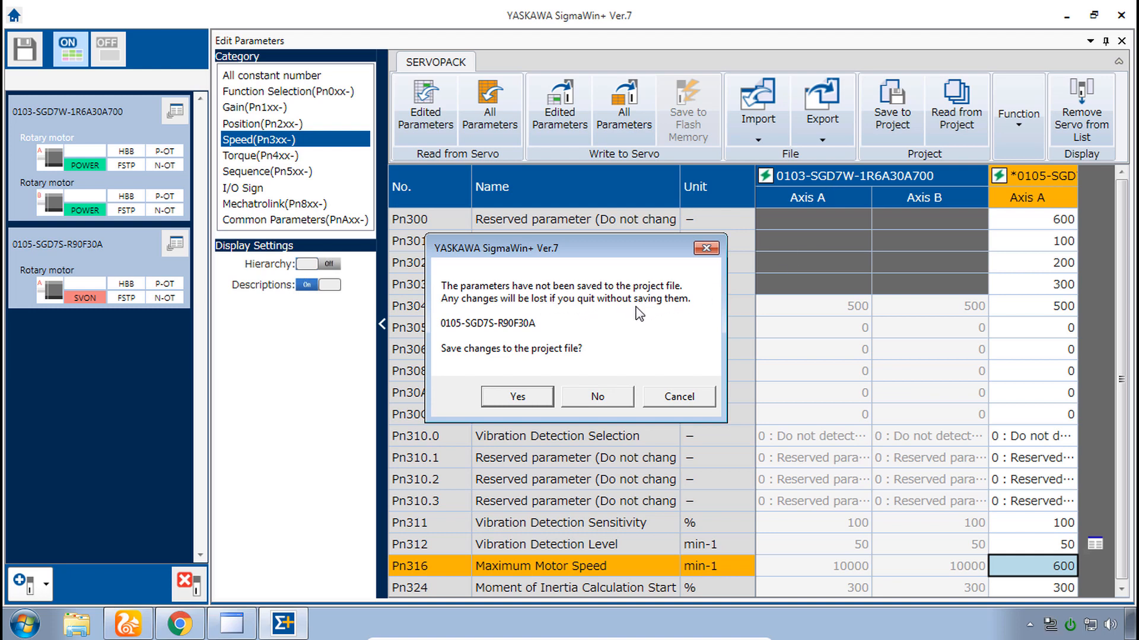
mouse_move(465, 369)
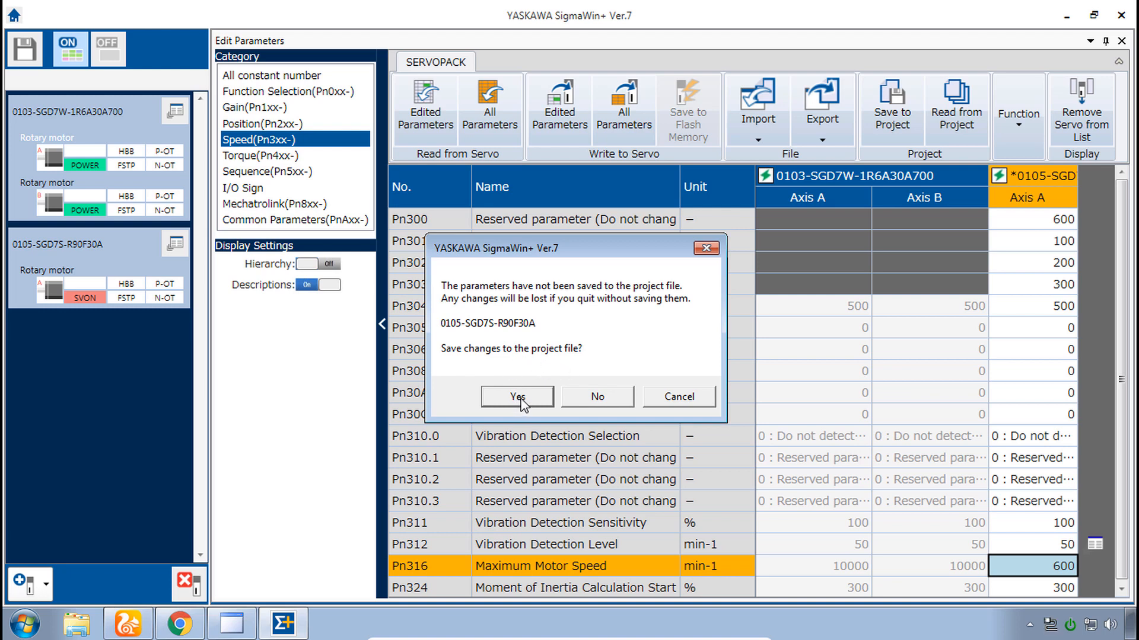
Step: Confirm the temporary save of SGD7S parameters to the project file, then reopen its menu
left_click(516, 396)
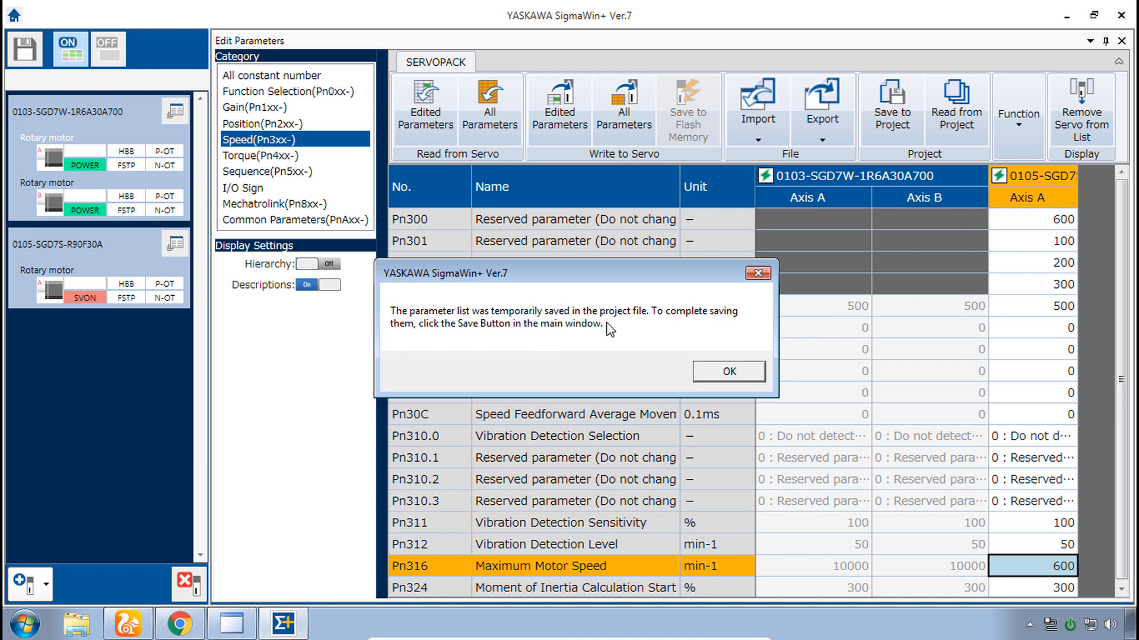
mouse_move(675, 373)
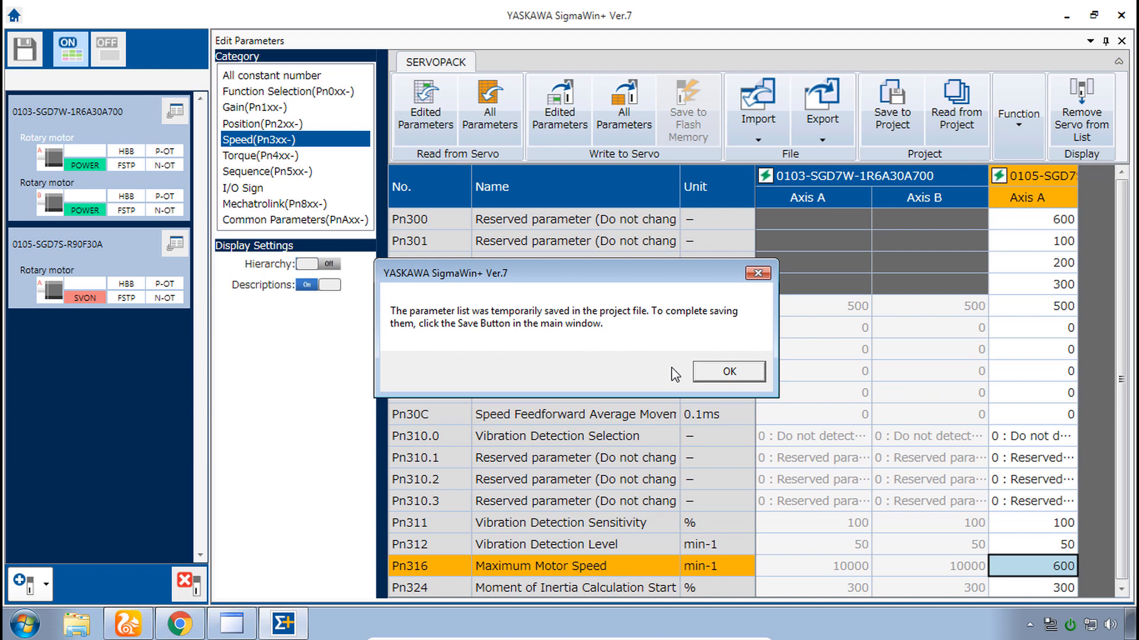
left_click(728, 371)
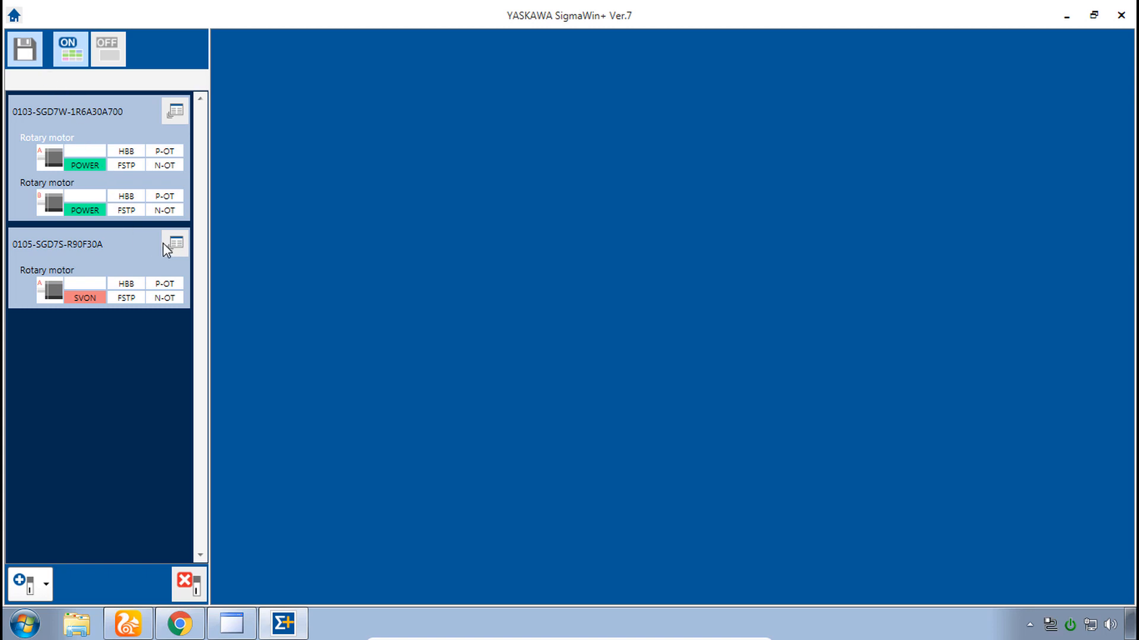
left_click(174, 243)
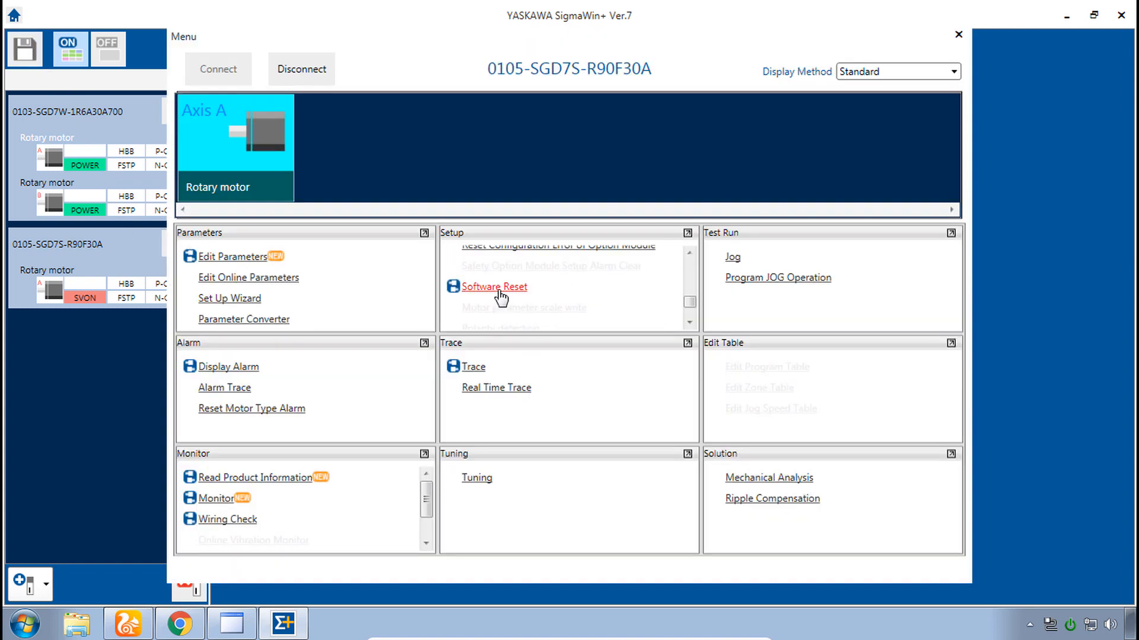
Step: Attempt a software reset, acknowledge the Servo ON refusal, and switch Z axis servo off in Remote IO
left_click(492, 286)
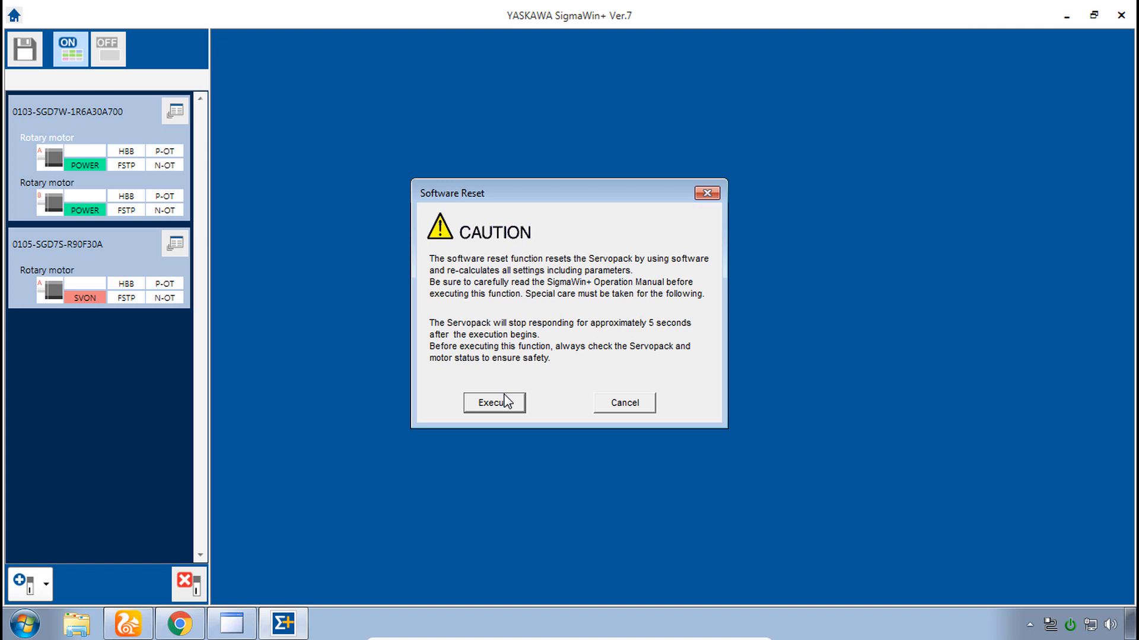
left_click(493, 402)
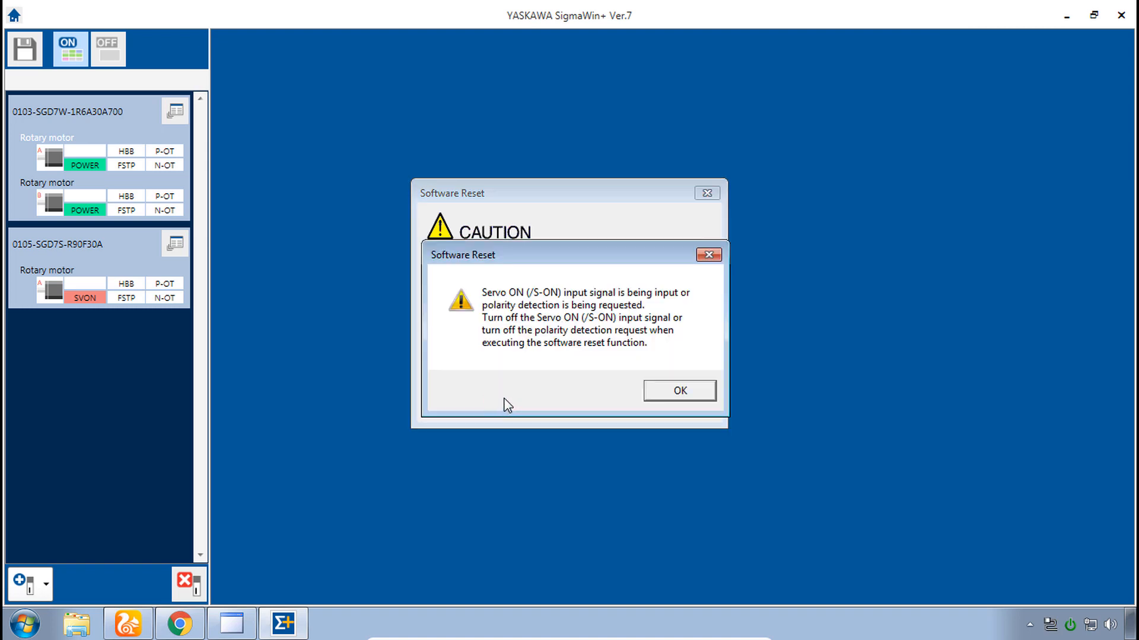
mouse_move(574, 313)
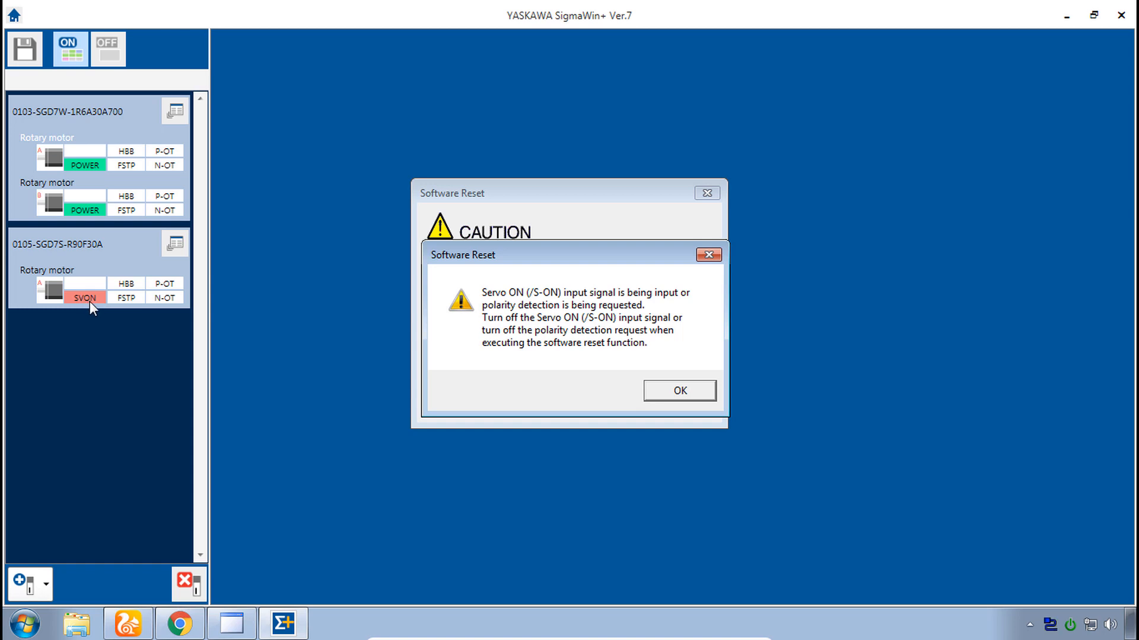
mouse_move(521, 75)
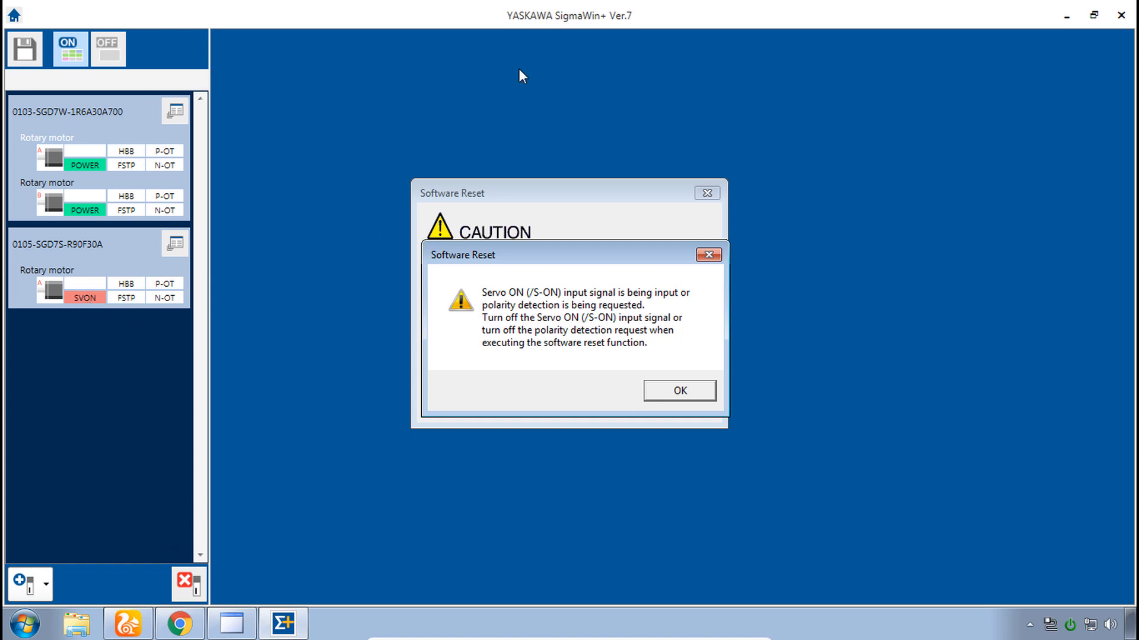
mouse_move(656, 111)
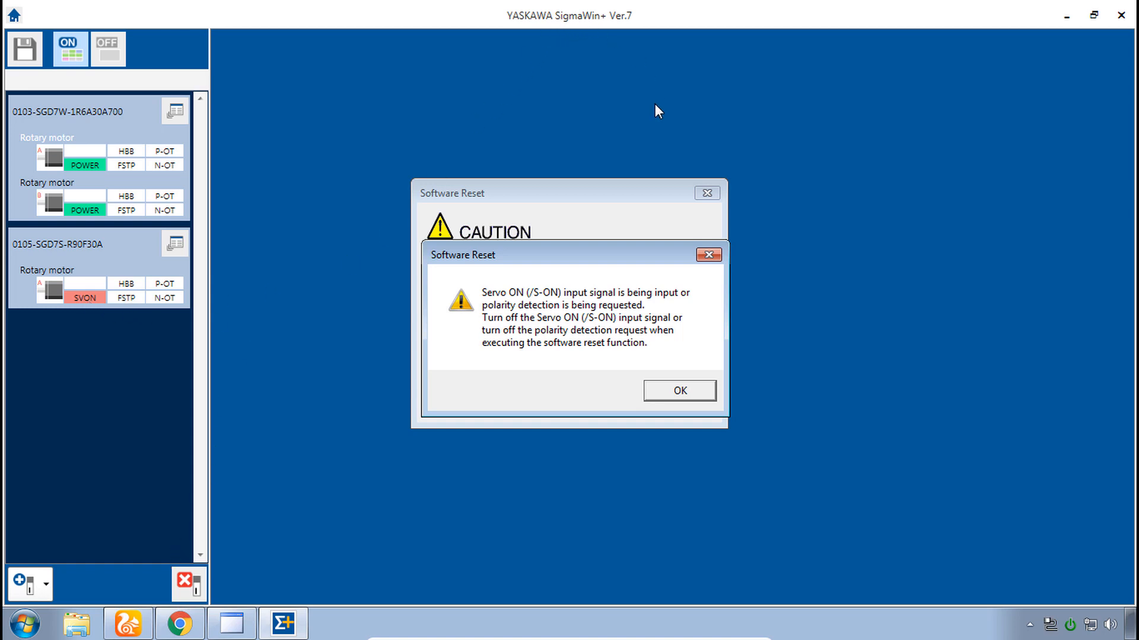
mouse_move(556, 127)
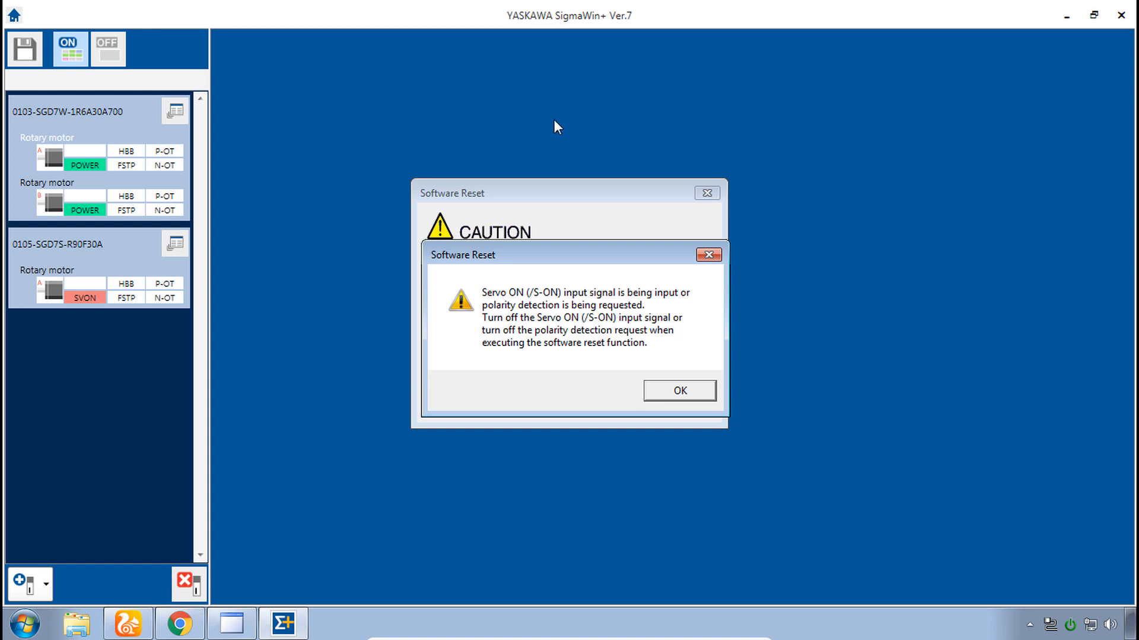
mouse_move(573, 132)
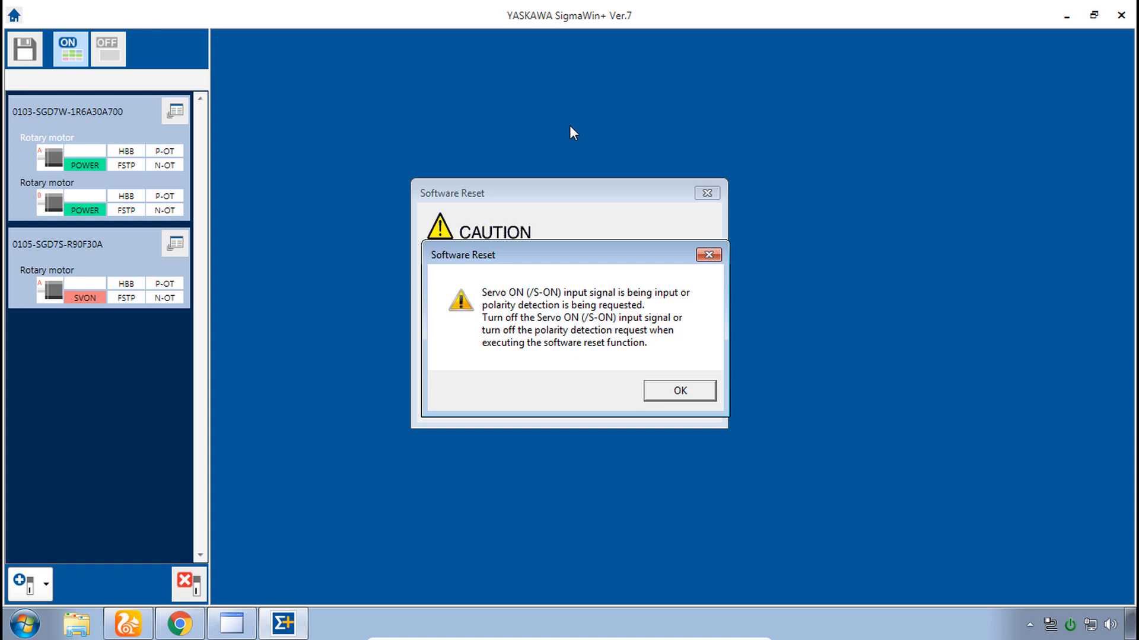
mouse_move(678, 391)
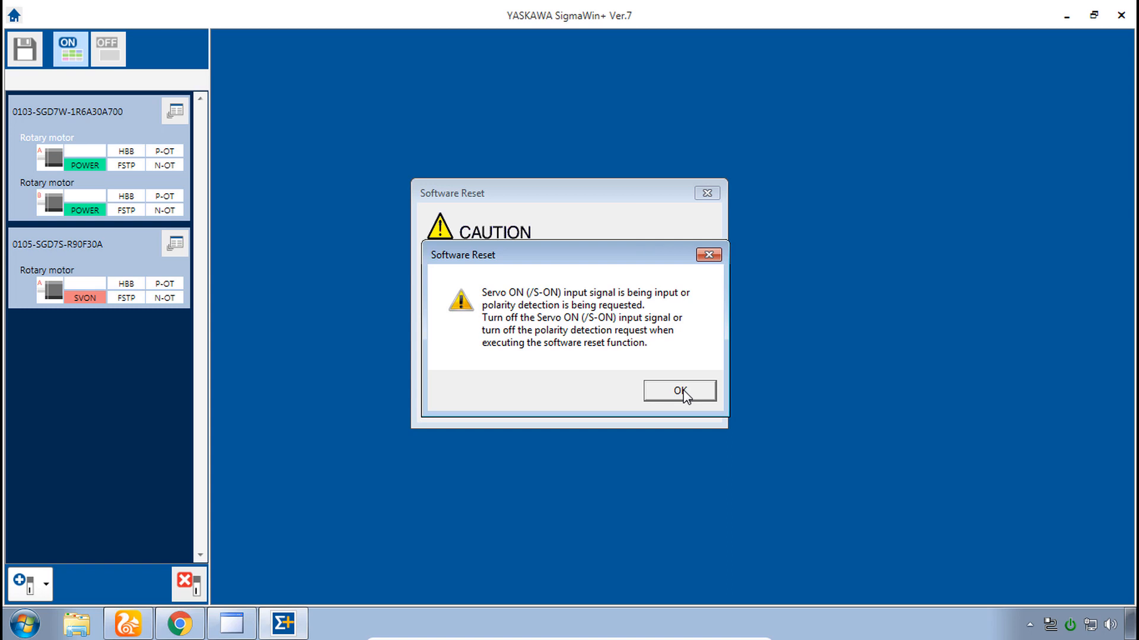
left_click(678, 390)
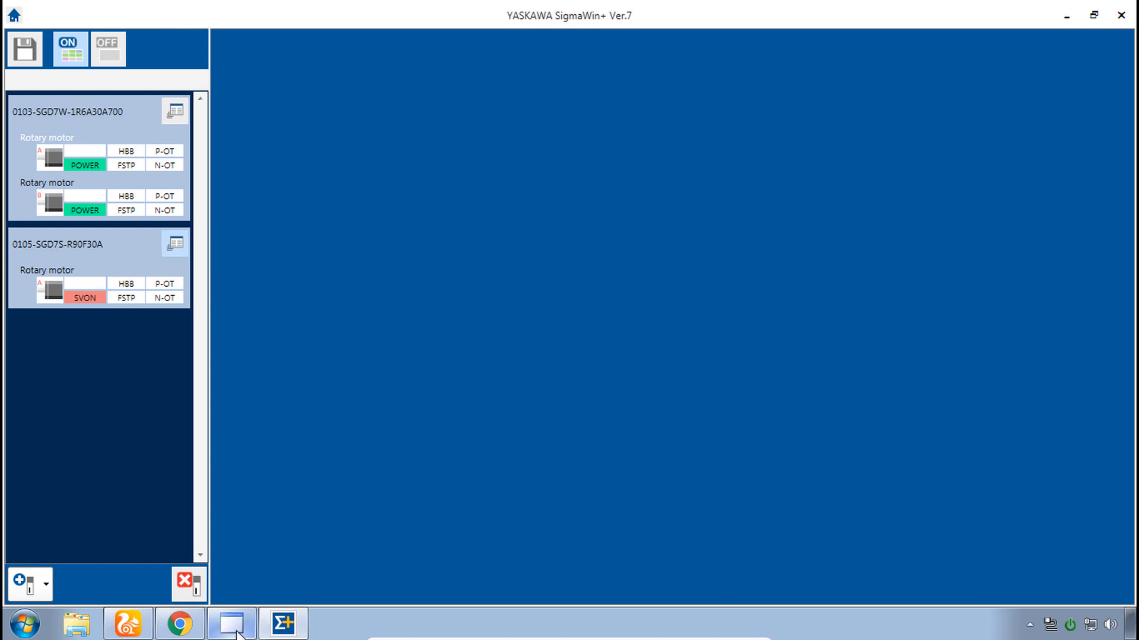
left_click(230, 623)
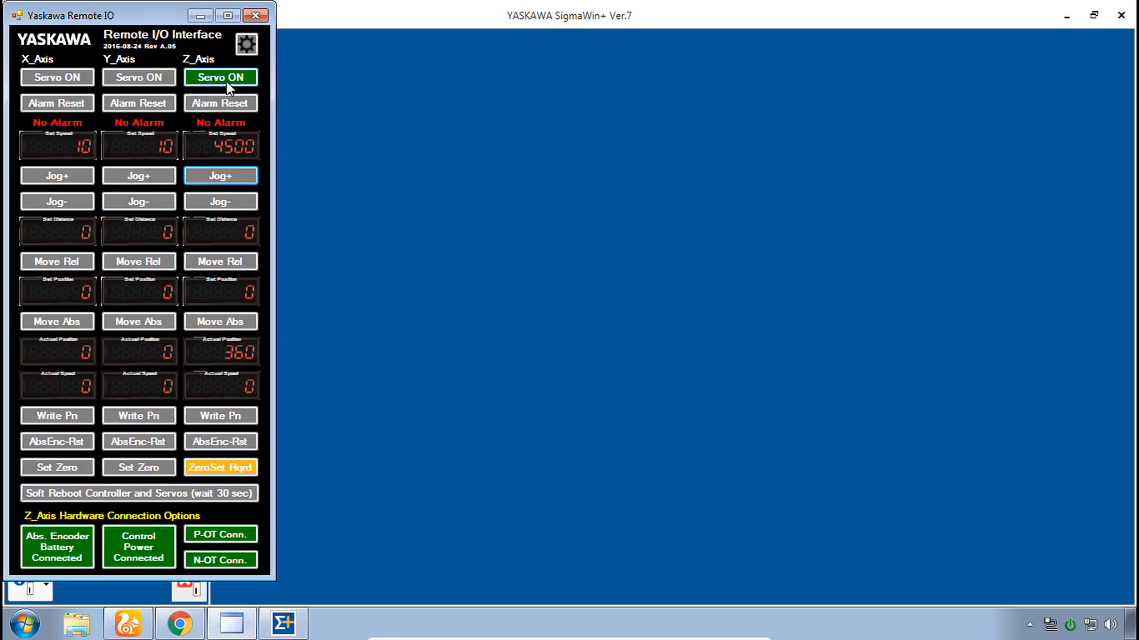
left_click(220, 77)
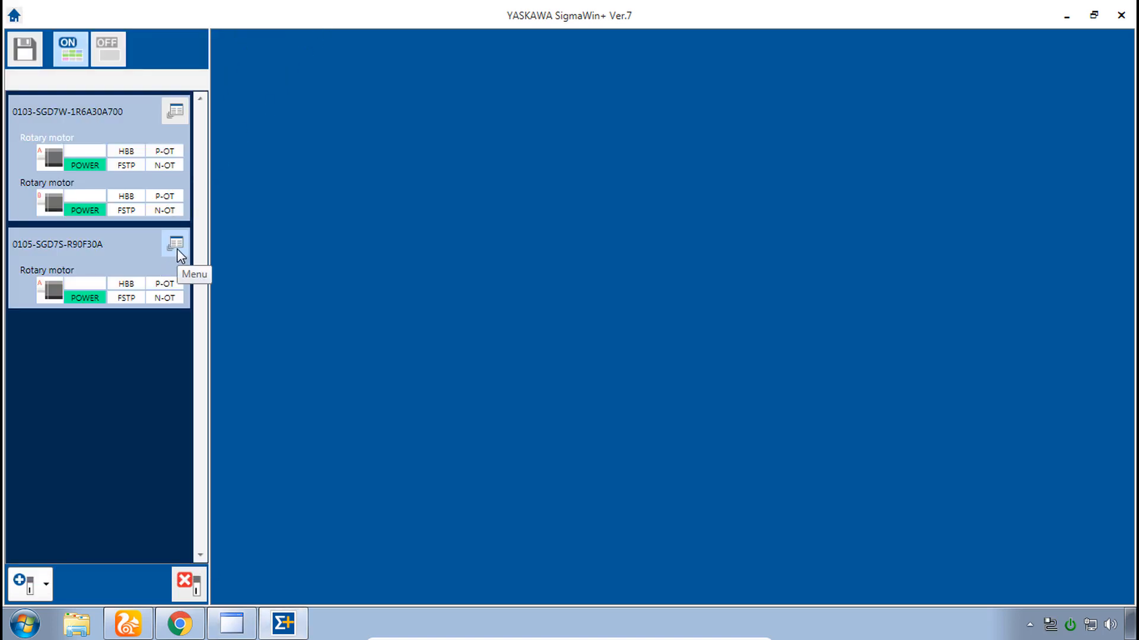
Step: Run Software Reset on 0105-SGD7S-R90F30A, acknowledge completion, and reopen its function menu
left_click(174, 243)
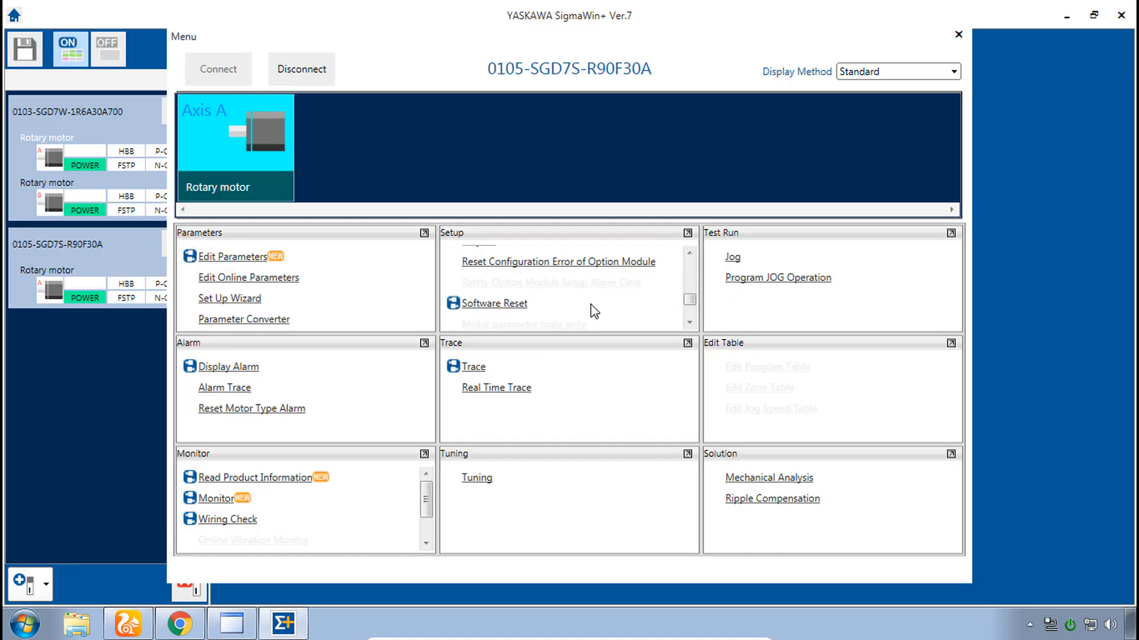
left_click(492, 303)
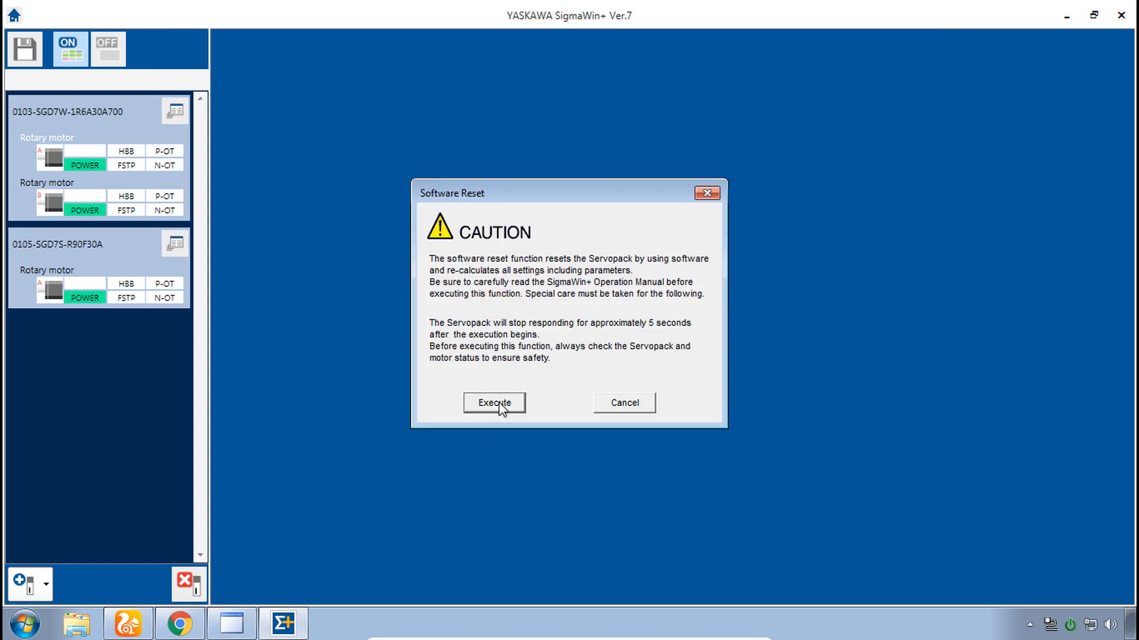
left_click(493, 402)
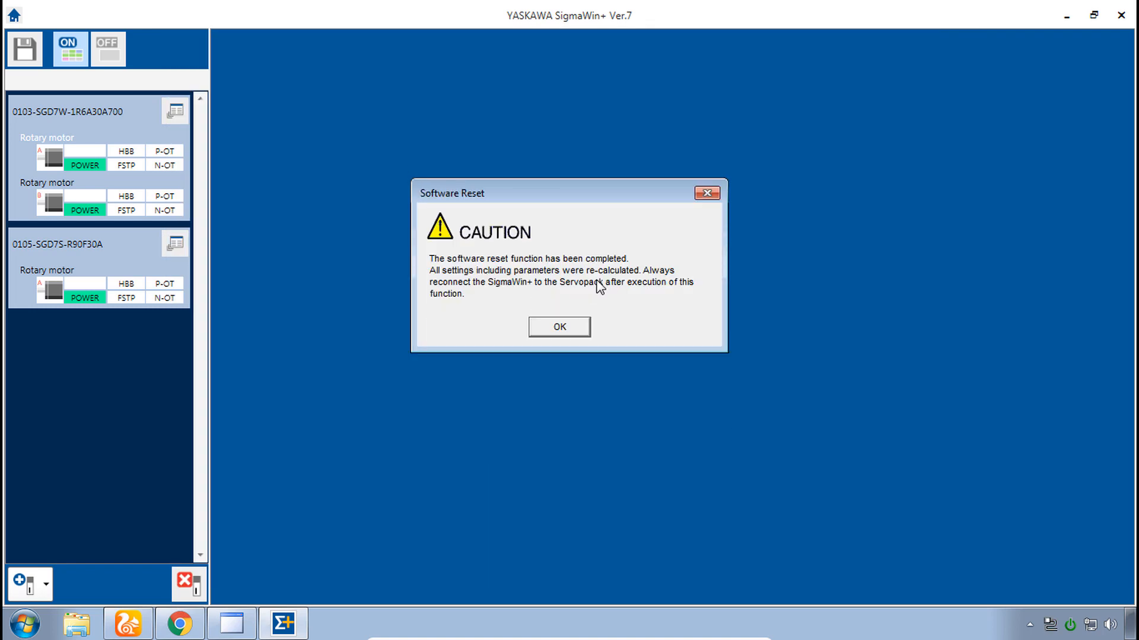
mouse_move(522, 312)
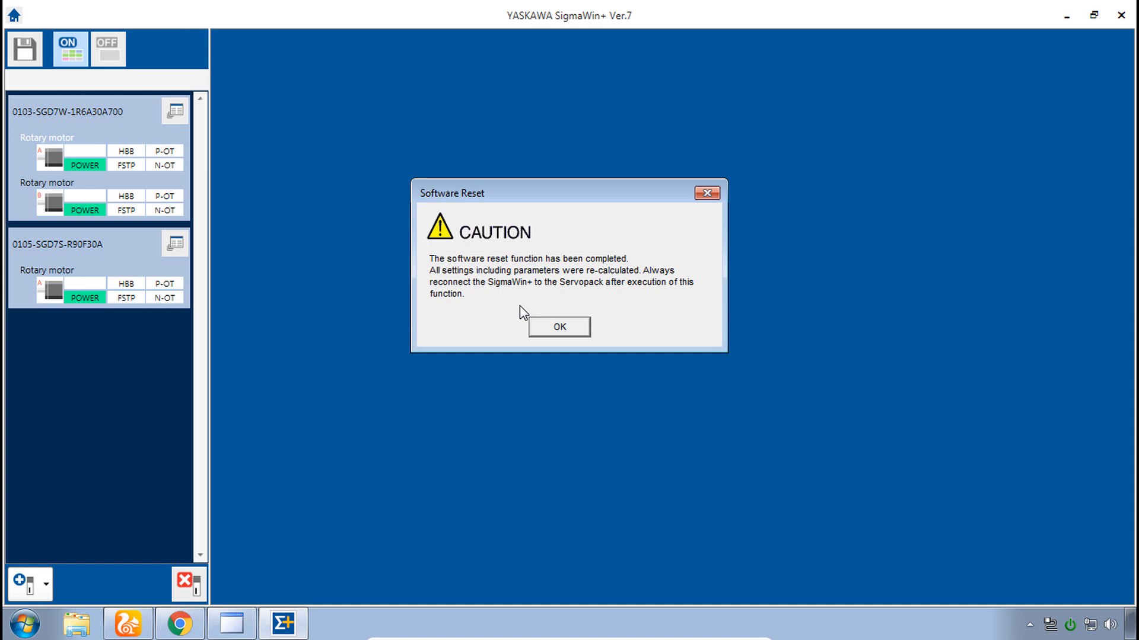
mouse_move(552, 310)
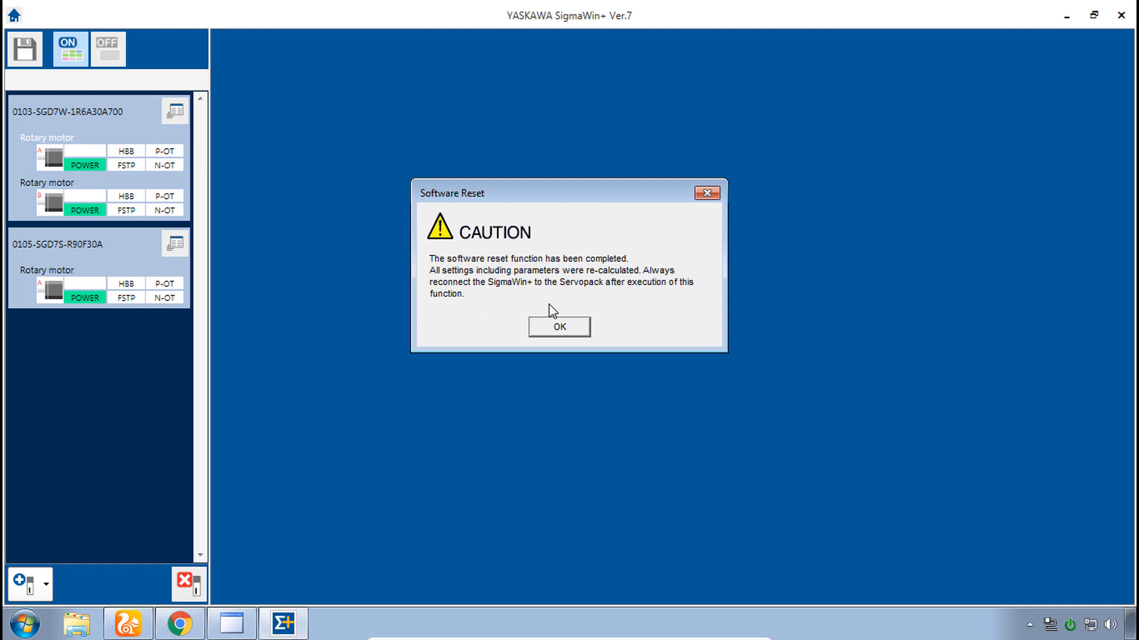
left_click(559, 327)
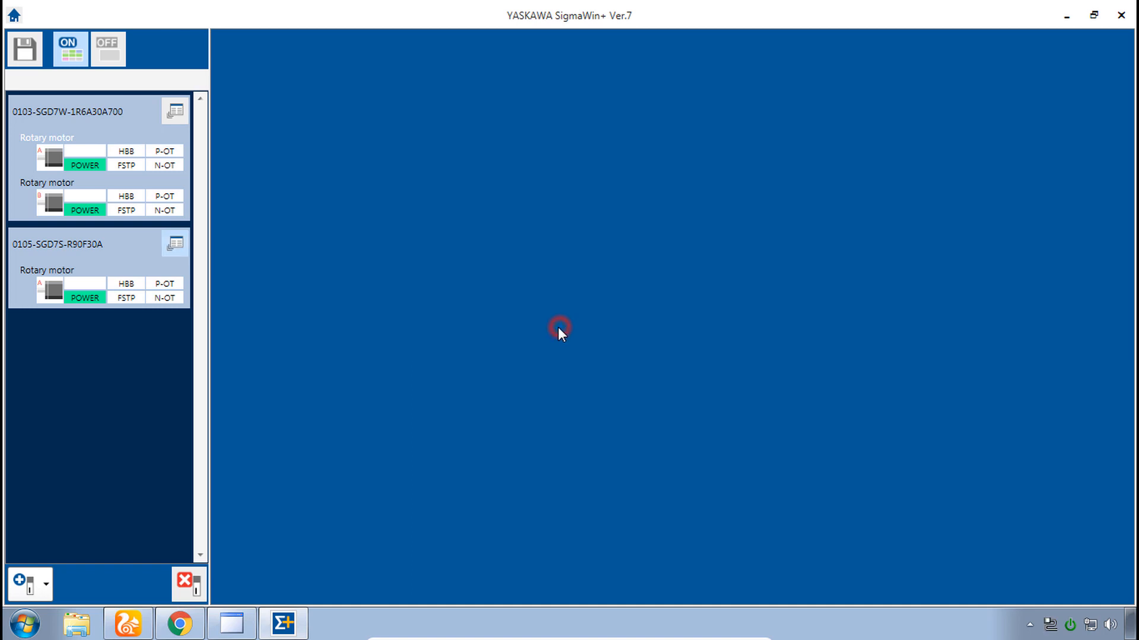
mouse_move(175, 244)
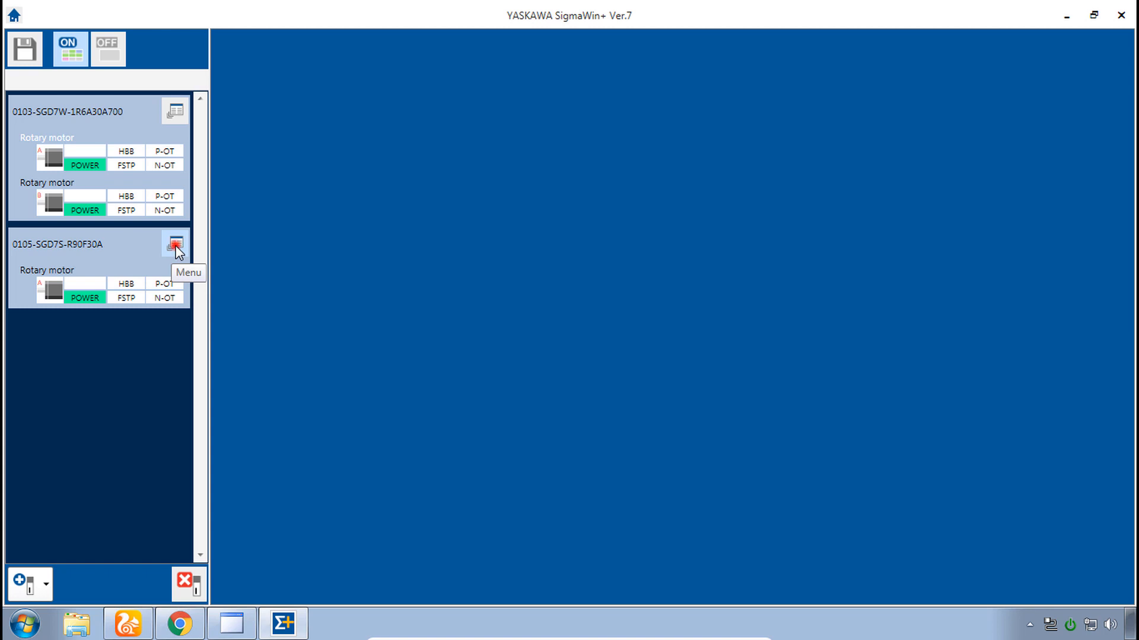
left_click(300, 69)
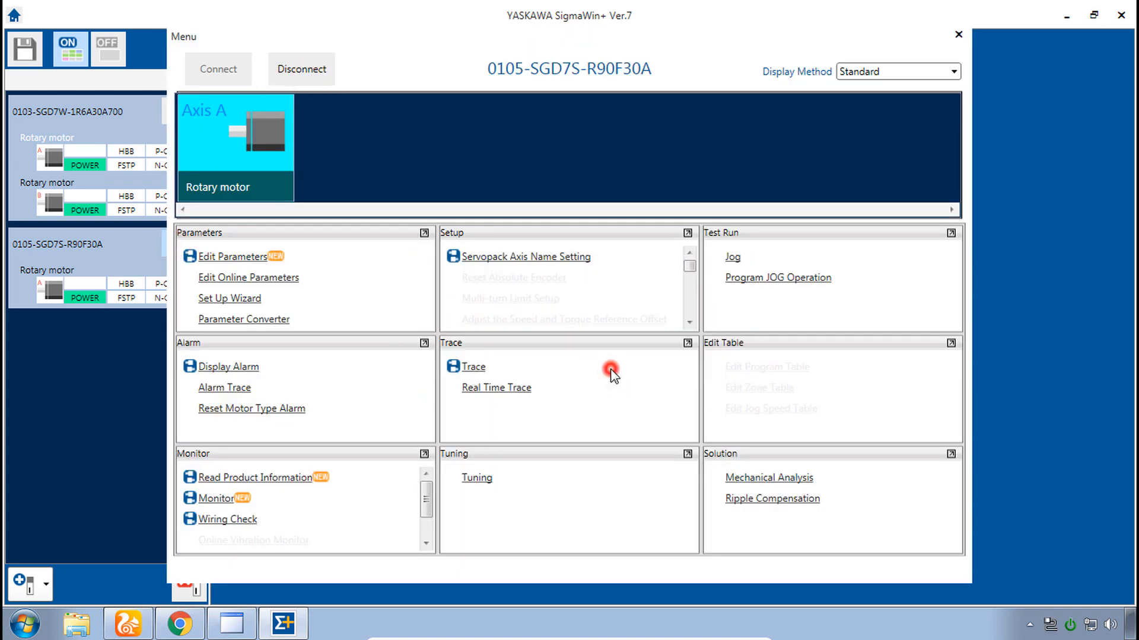
Step: Reconnect to the 0105-SGD7S-R90F30A servopack and launch its parameter editor
left_click(472, 366)
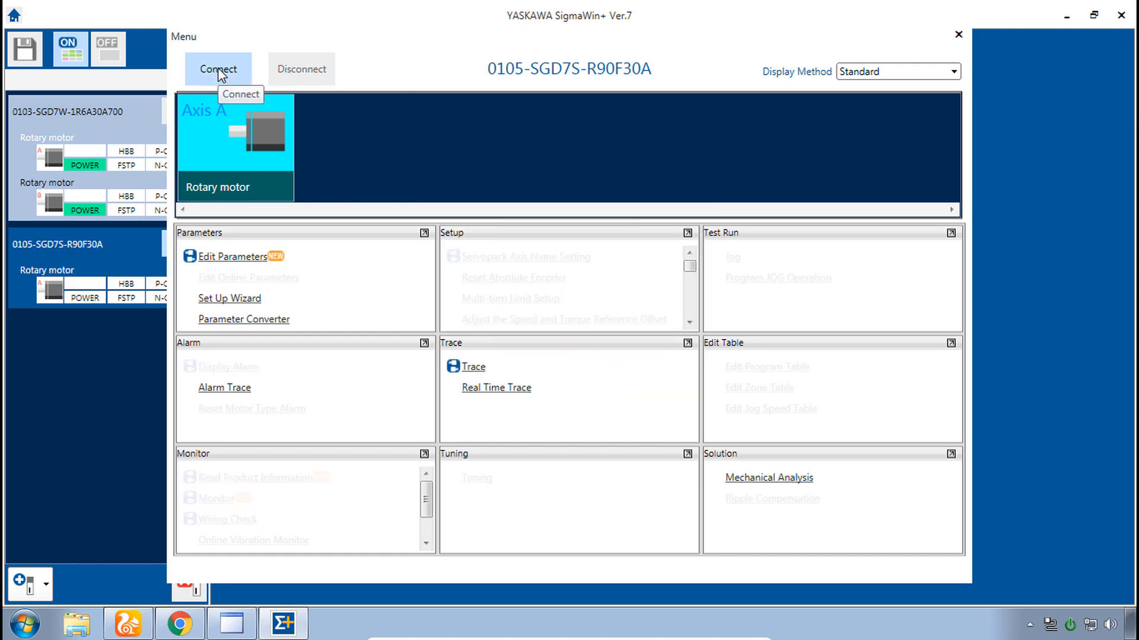
left_click(218, 68)
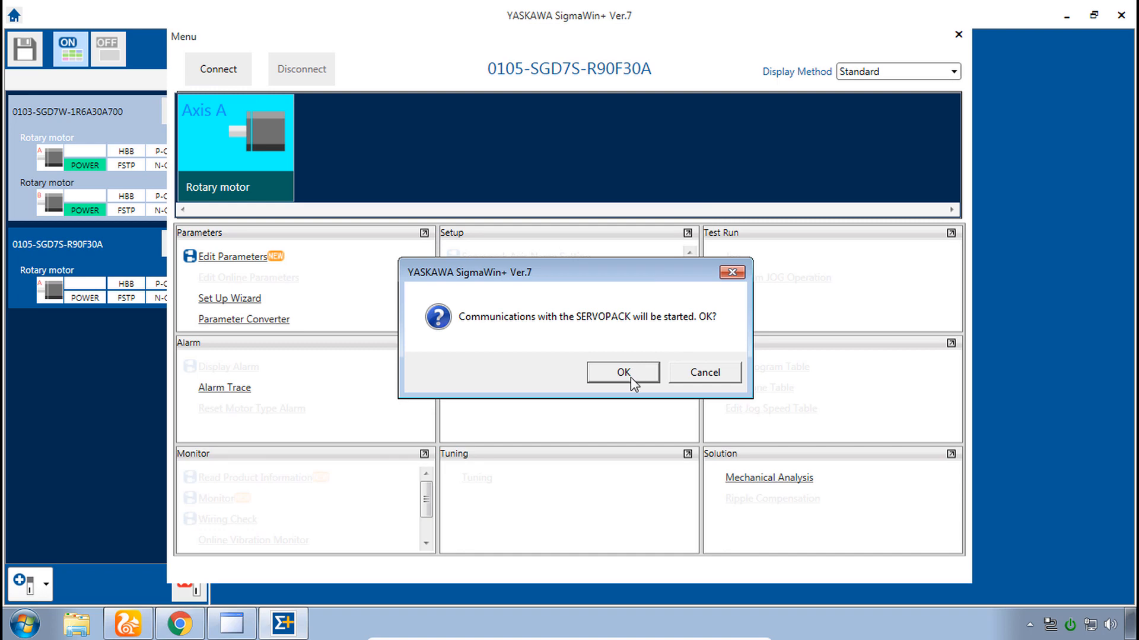
left_click(621, 371)
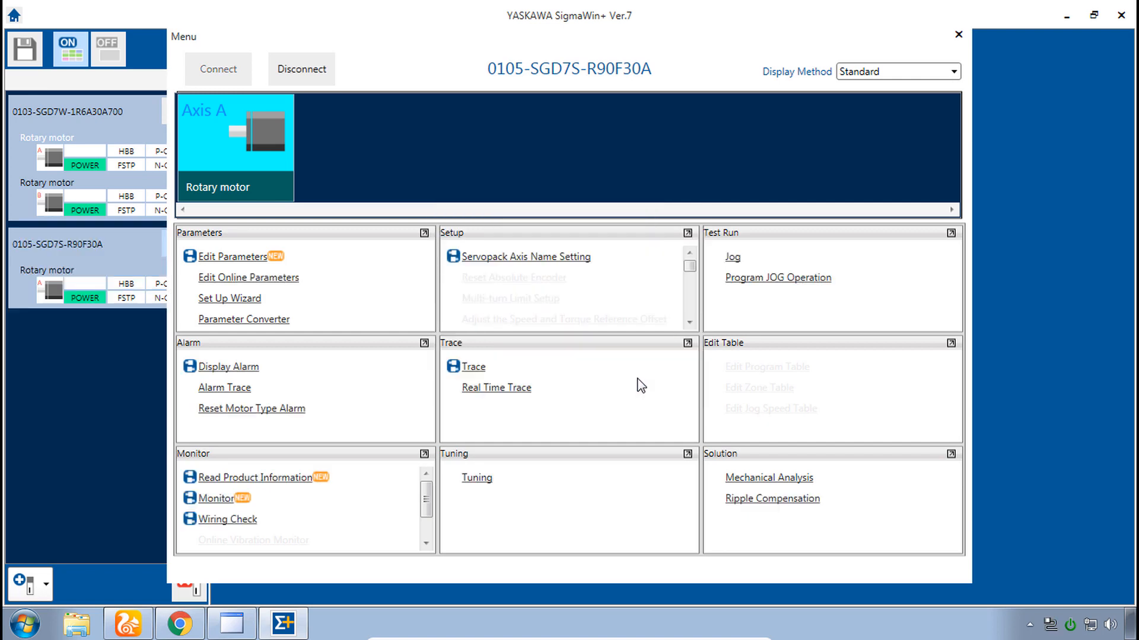
mouse_move(234, 257)
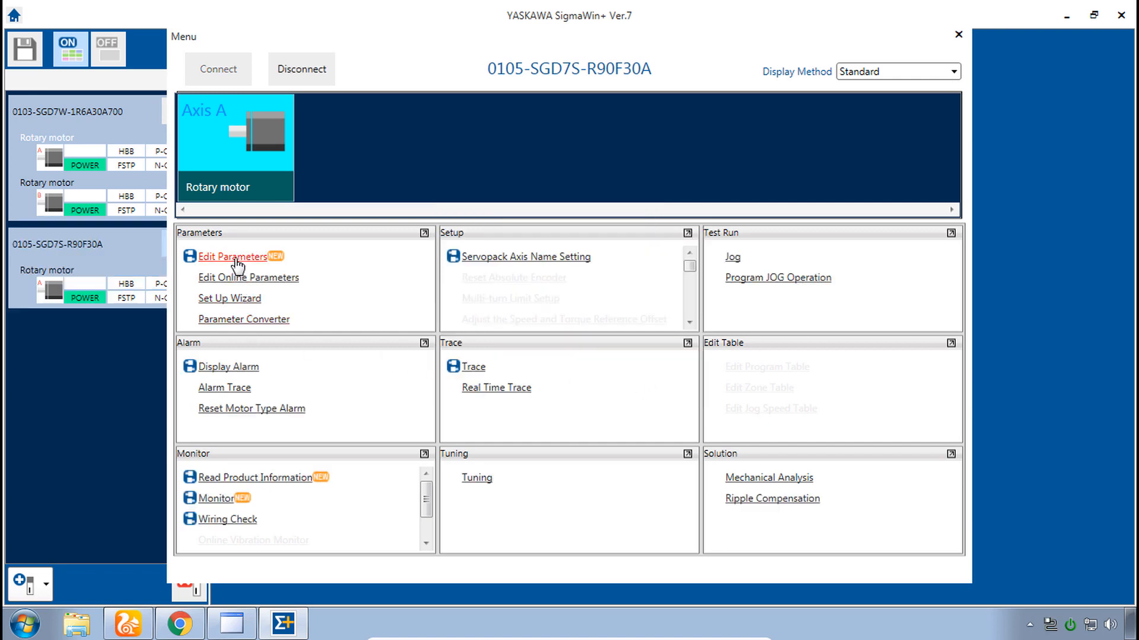
left_click(957, 35)
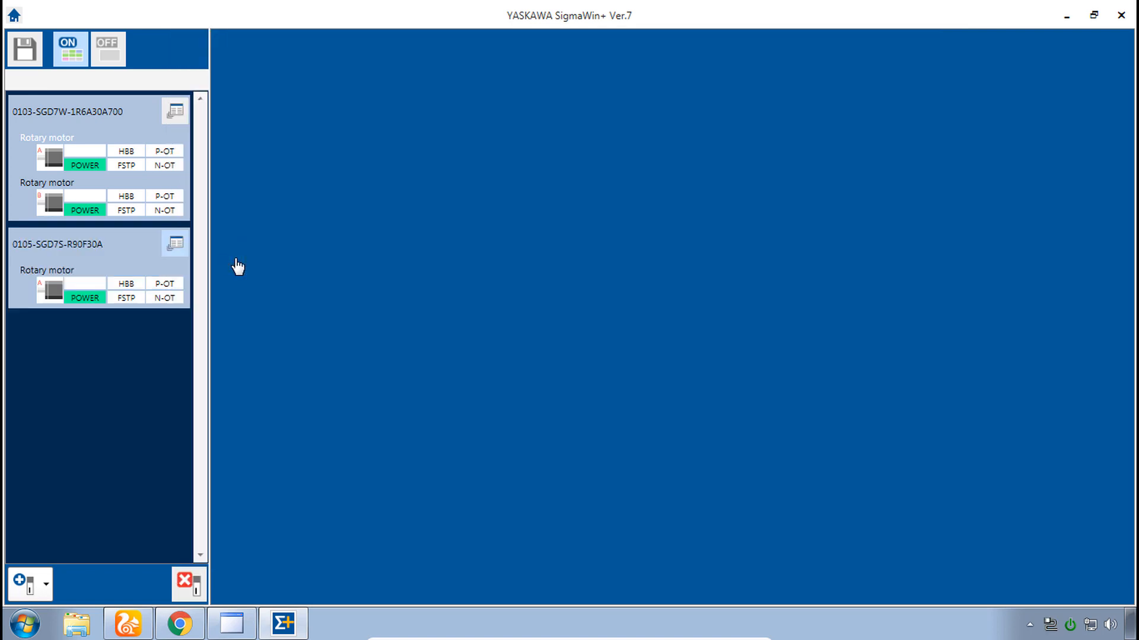
Step: List the Speed (Pn3xx) parameters, showing Pn316 at 600, and bring up the camera feed
left_click(175, 243)
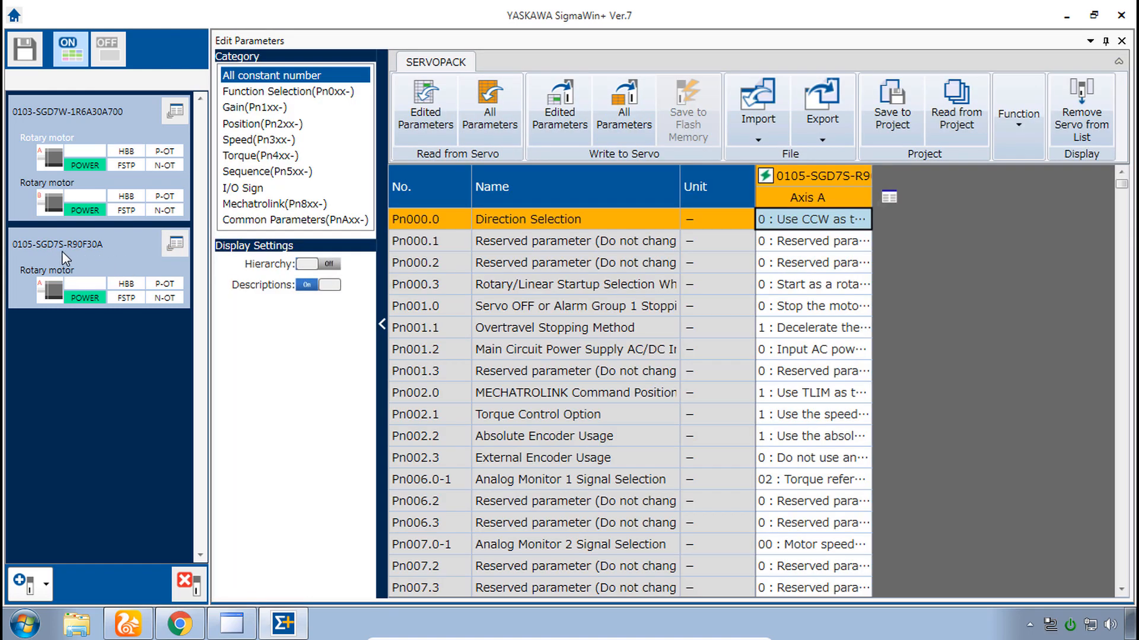
mouse_move(78, 257)
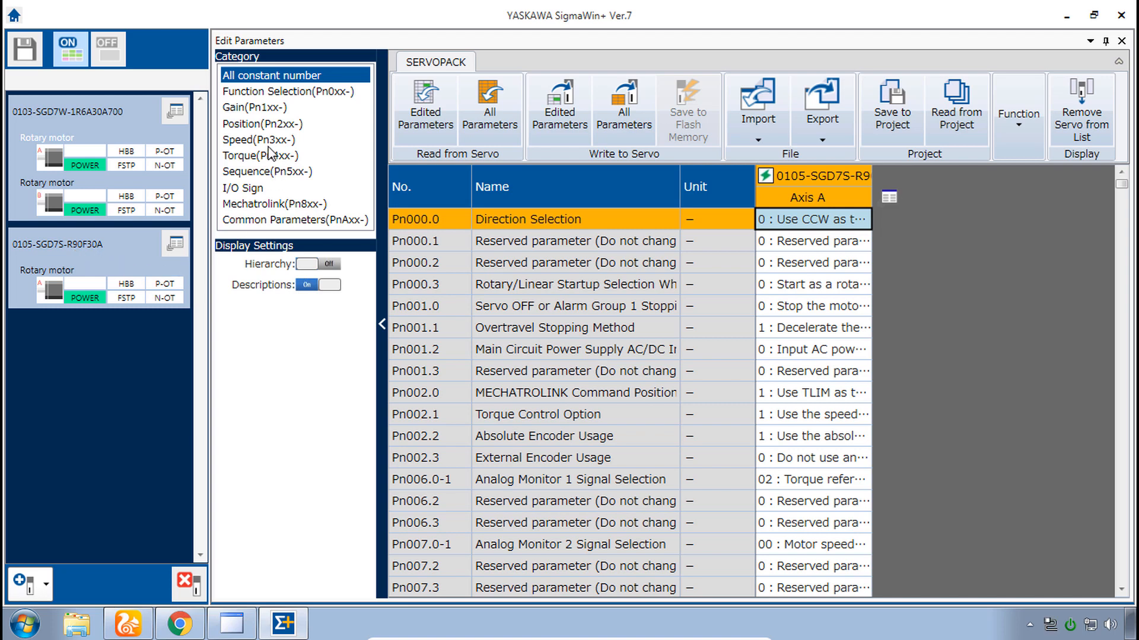
left_click(258, 139)
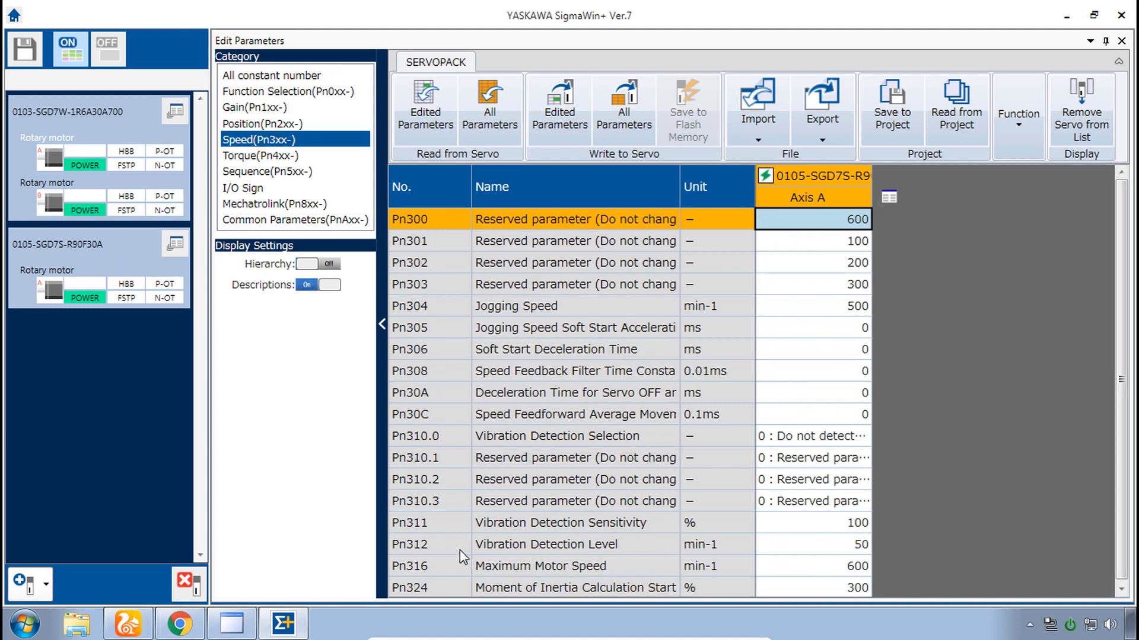
mouse_move(885, 577)
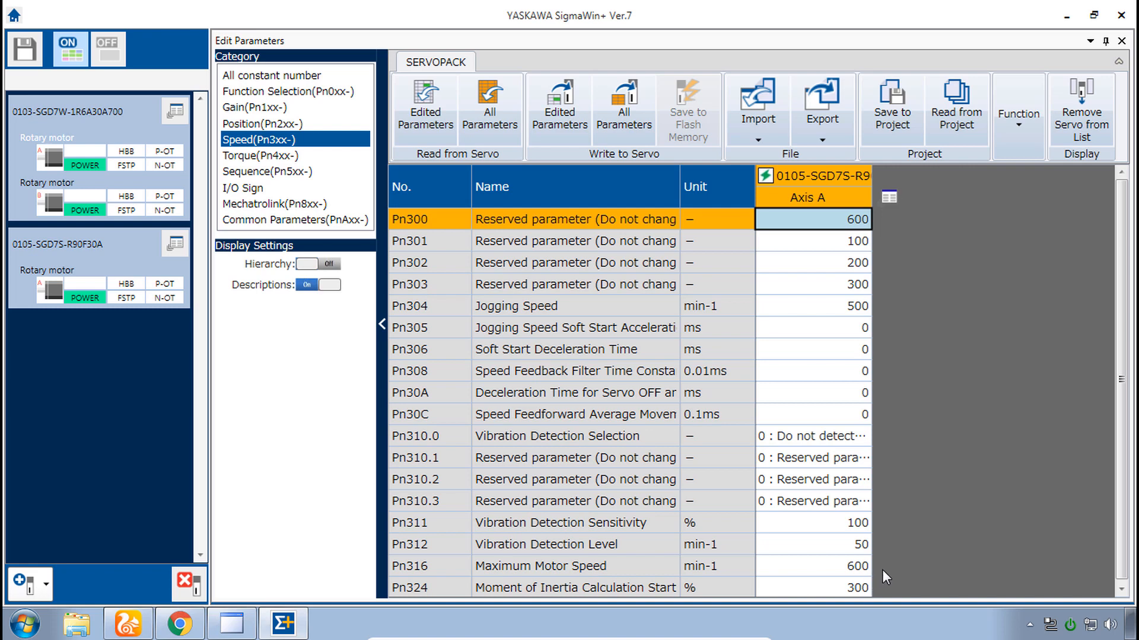
mouse_move(292, 520)
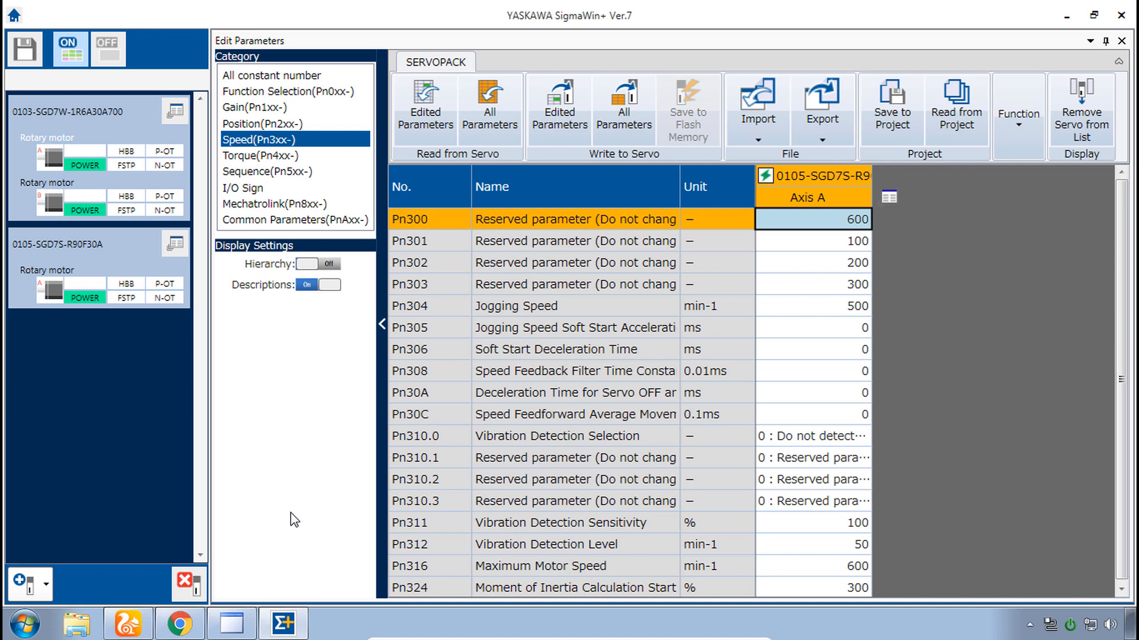
left_click(231, 623)
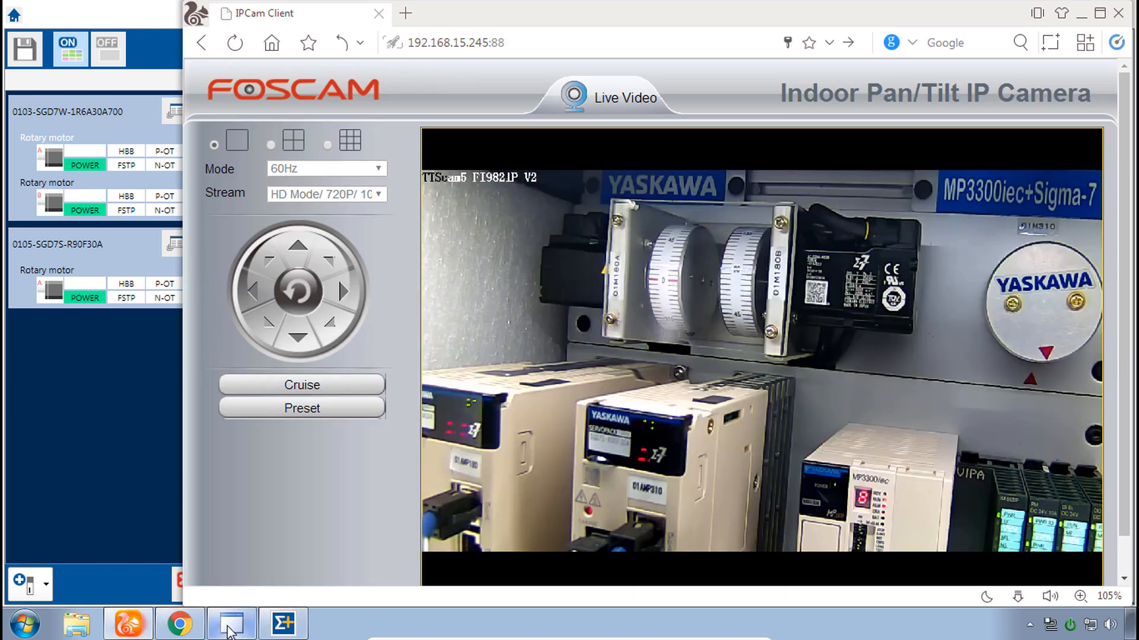
Step: Check the Z_Axis readouts in Remote I/O, then view the MP3300iec active alarm list
left_click(231, 623)
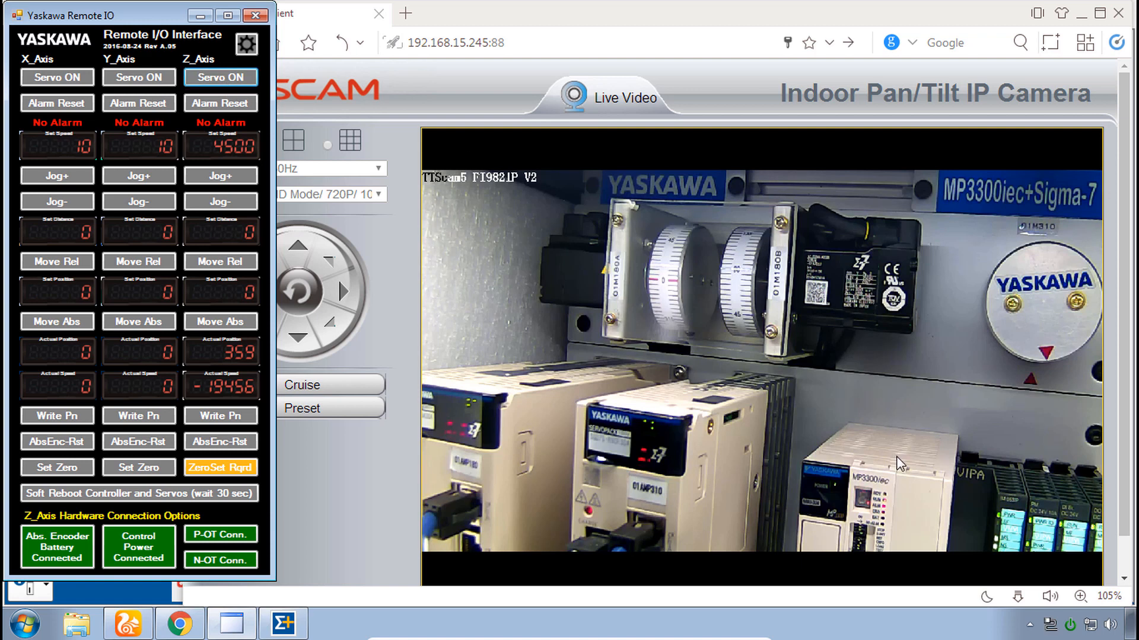
mouse_move(891, 522)
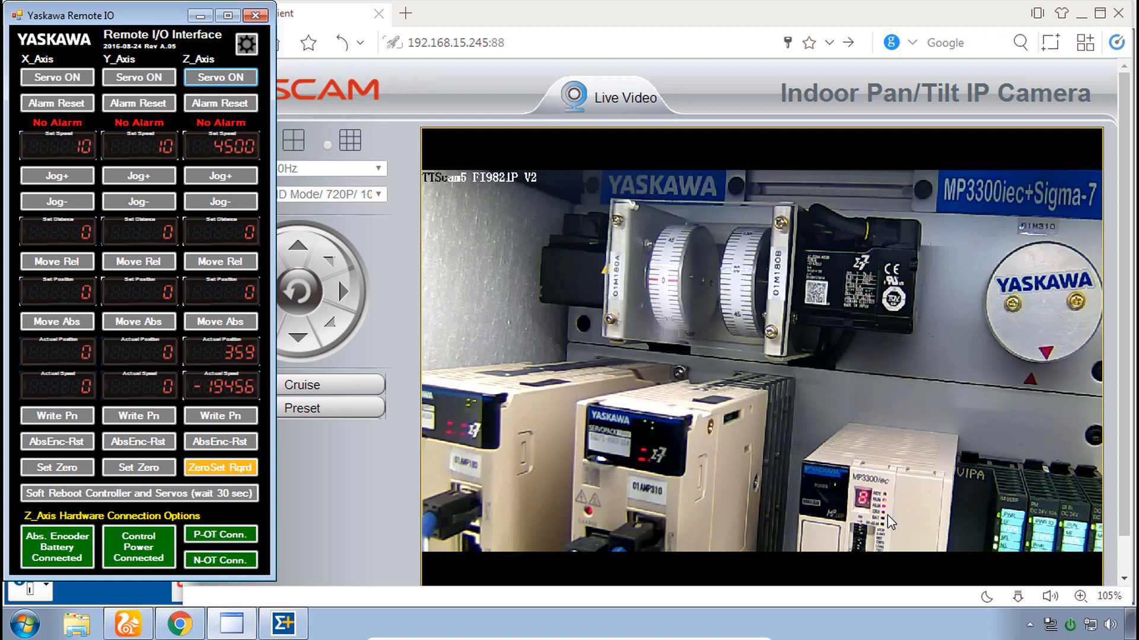
mouse_move(779, 485)
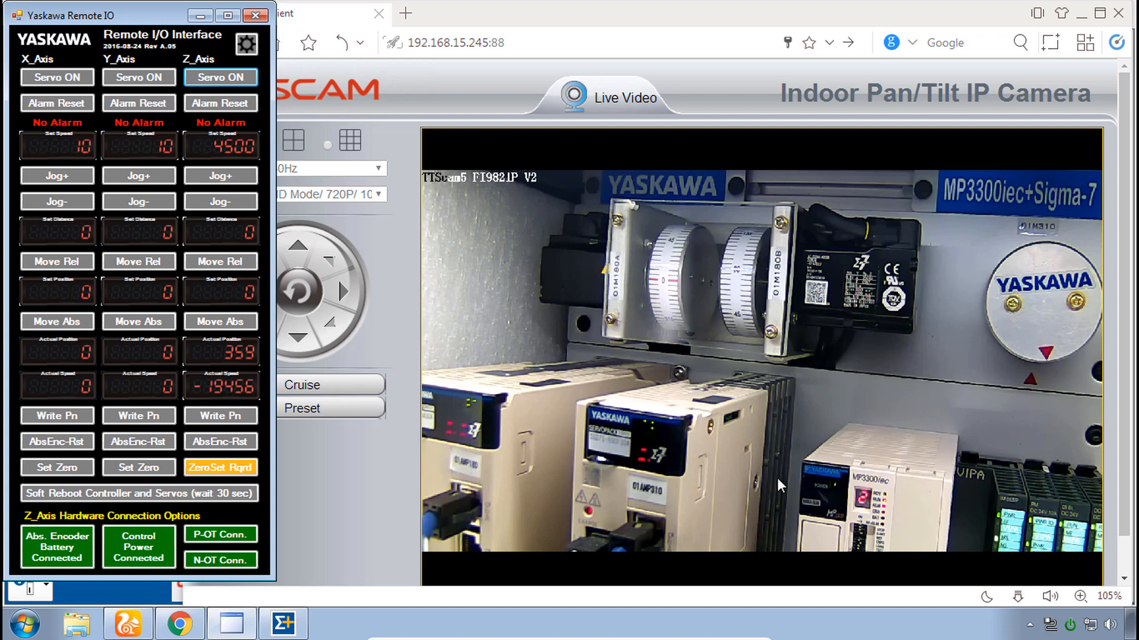
mouse_move(618, 505)
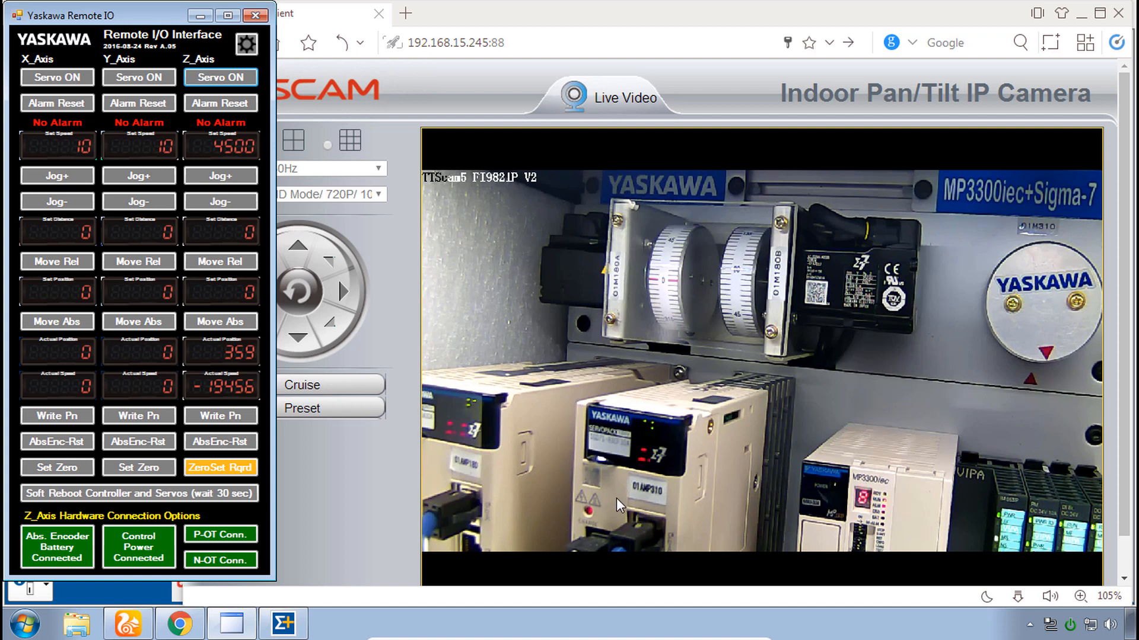
mouse_move(667, 486)
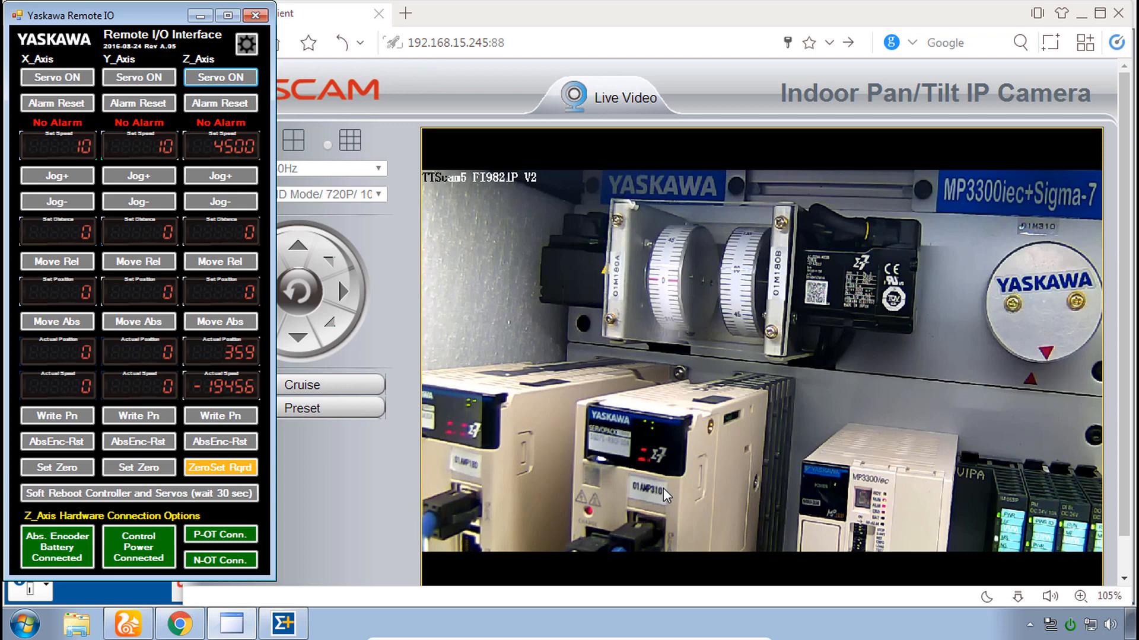
mouse_move(286, 560)
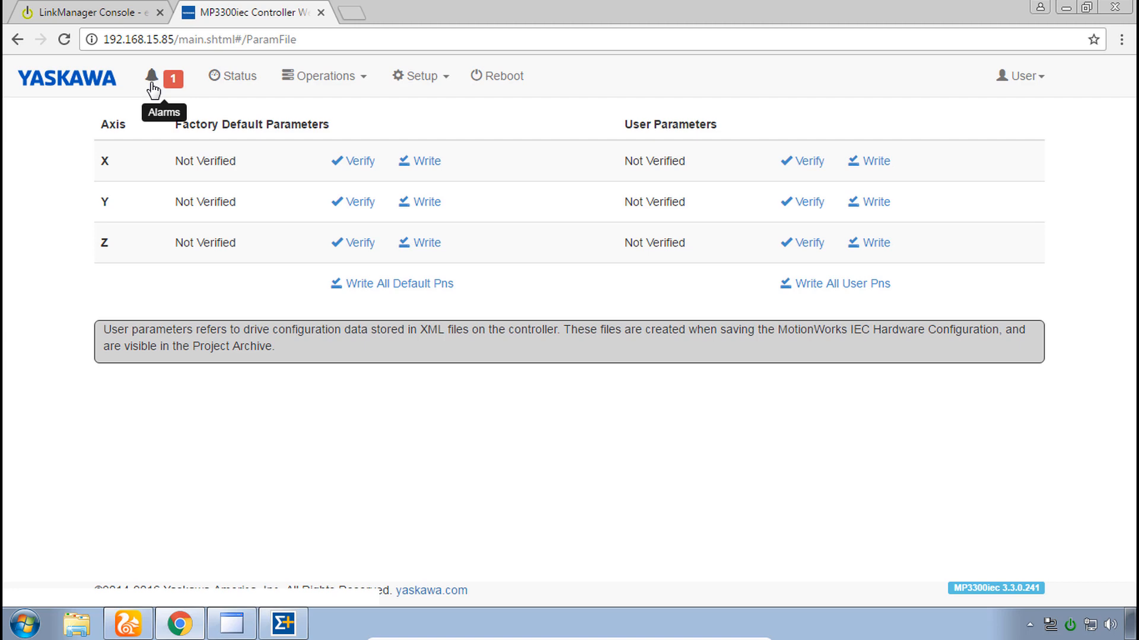
left_click(151, 75)
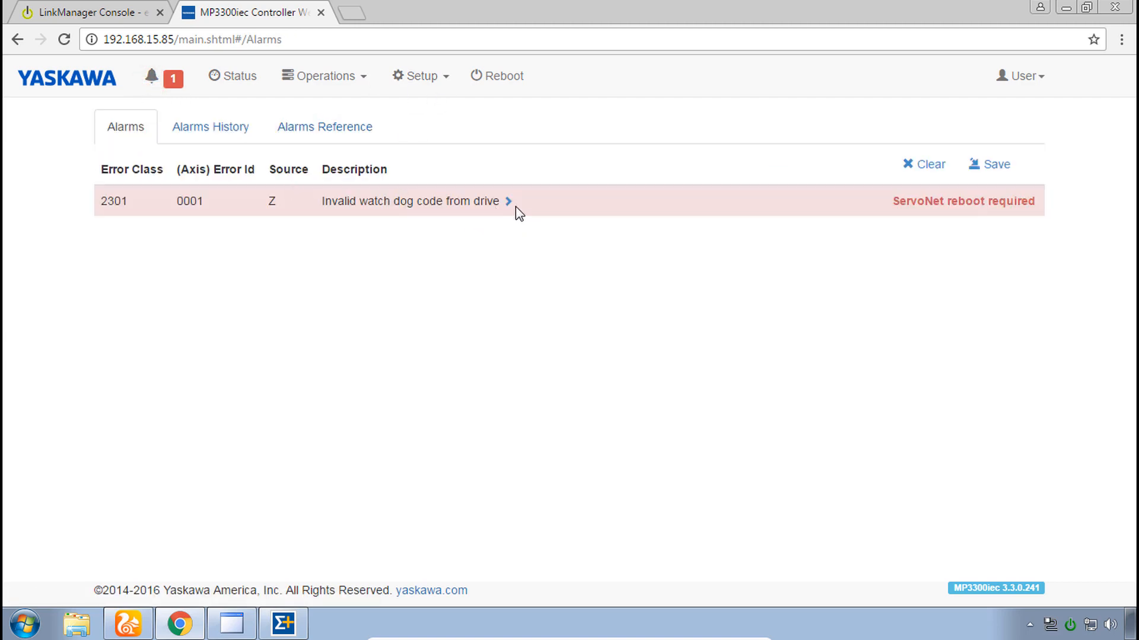
mouse_move(463, 223)
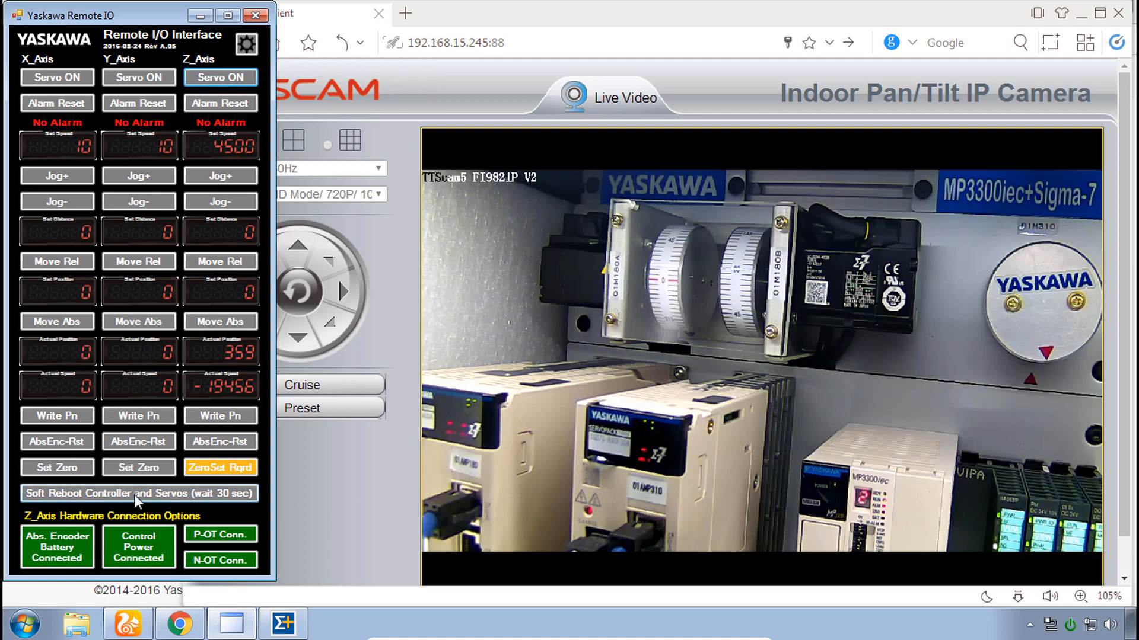
Step: Switch the Z-axis servo back on in the Remote I/O window
left_click(138, 494)
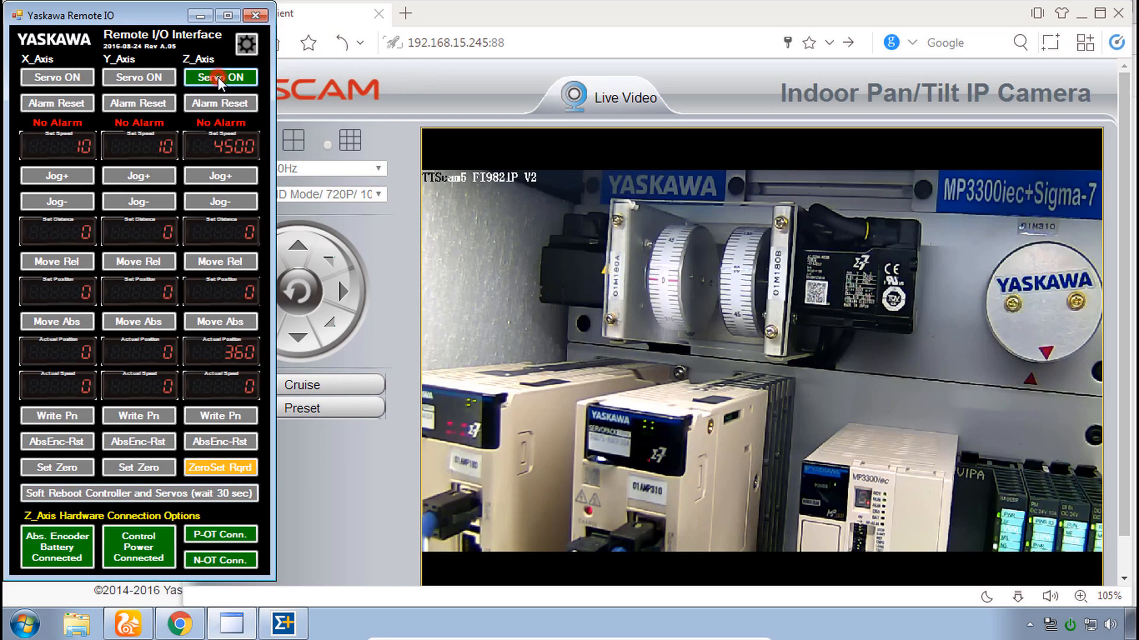
Step: Cycle the Z-axis servo off and on, then jog Z forward, raising alarm A.510
left_click(220, 78)
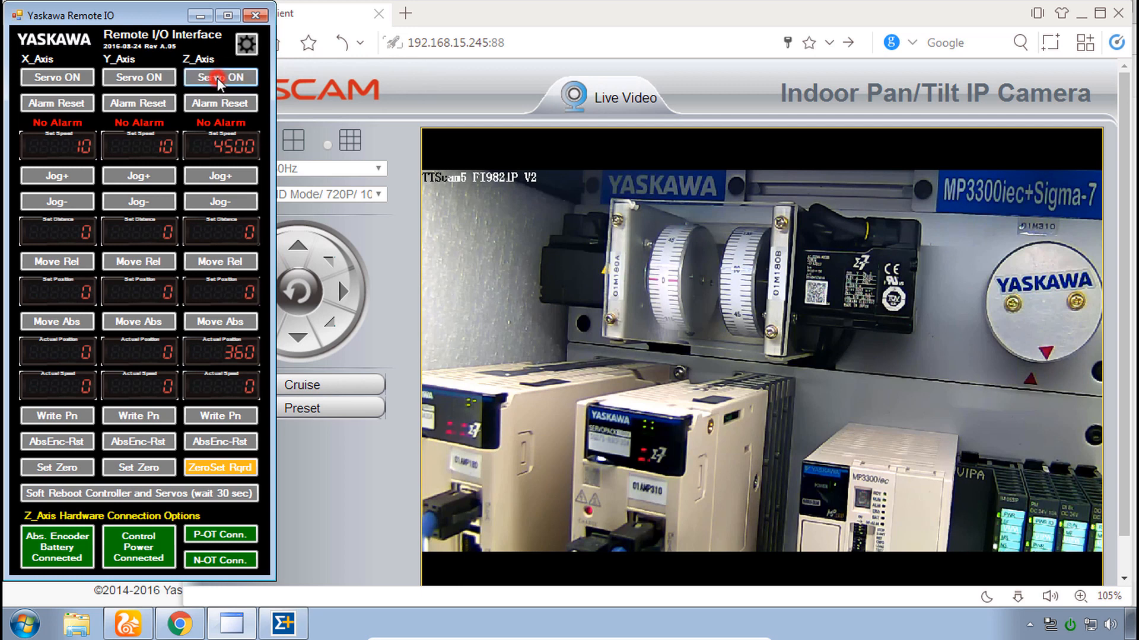
left_click(220, 78)
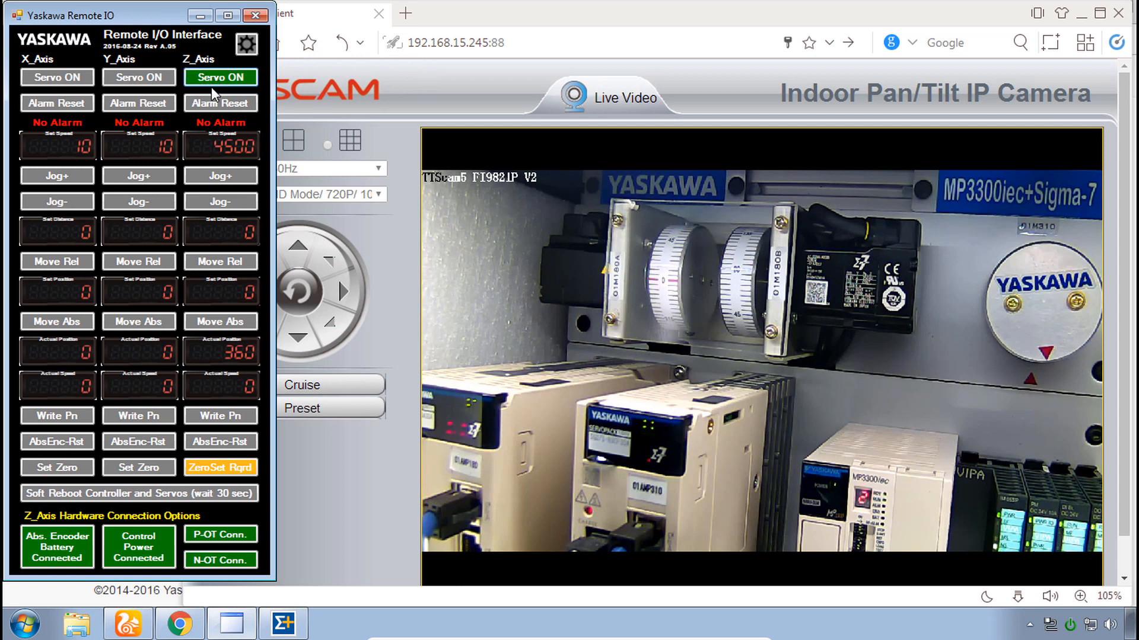
mouse_move(220, 175)
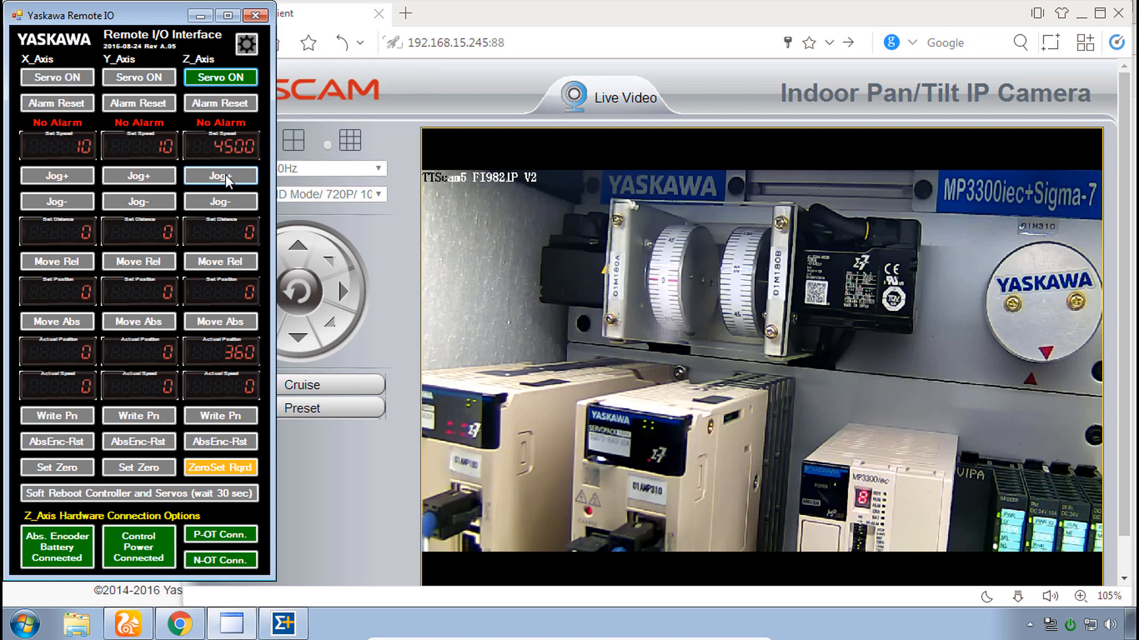
left_click(220, 175)
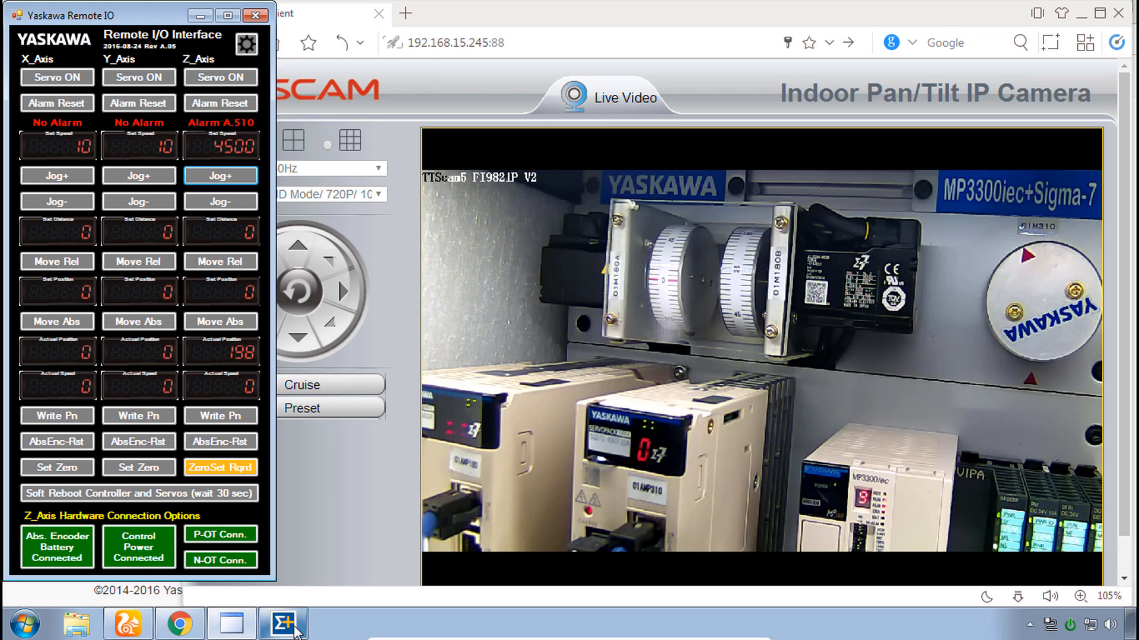
Step: Select Pn316 Maximum Motor Speed (600) in SigmaWin+ and reset the Z-axis alarm
left_click(282, 622)
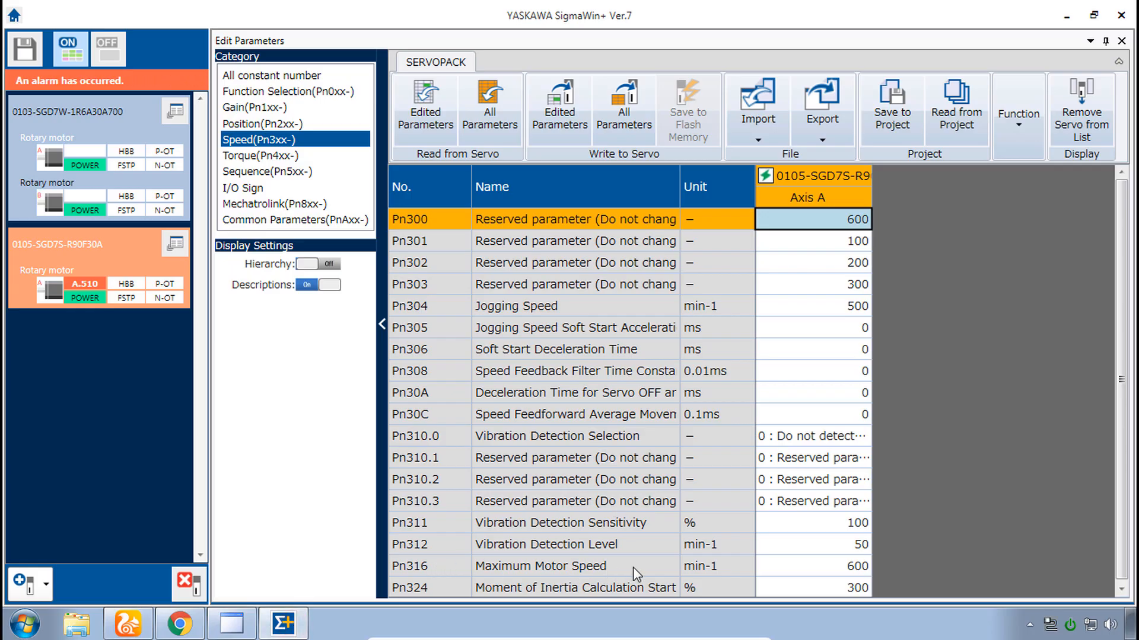
left_click(835, 565)
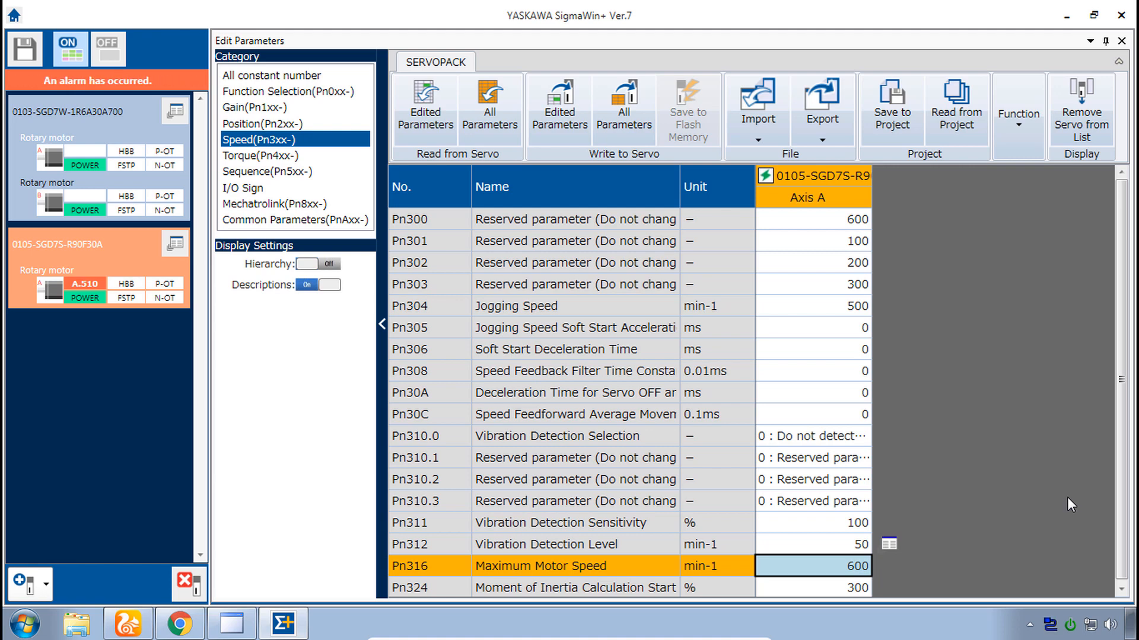
mouse_move(255, 602)
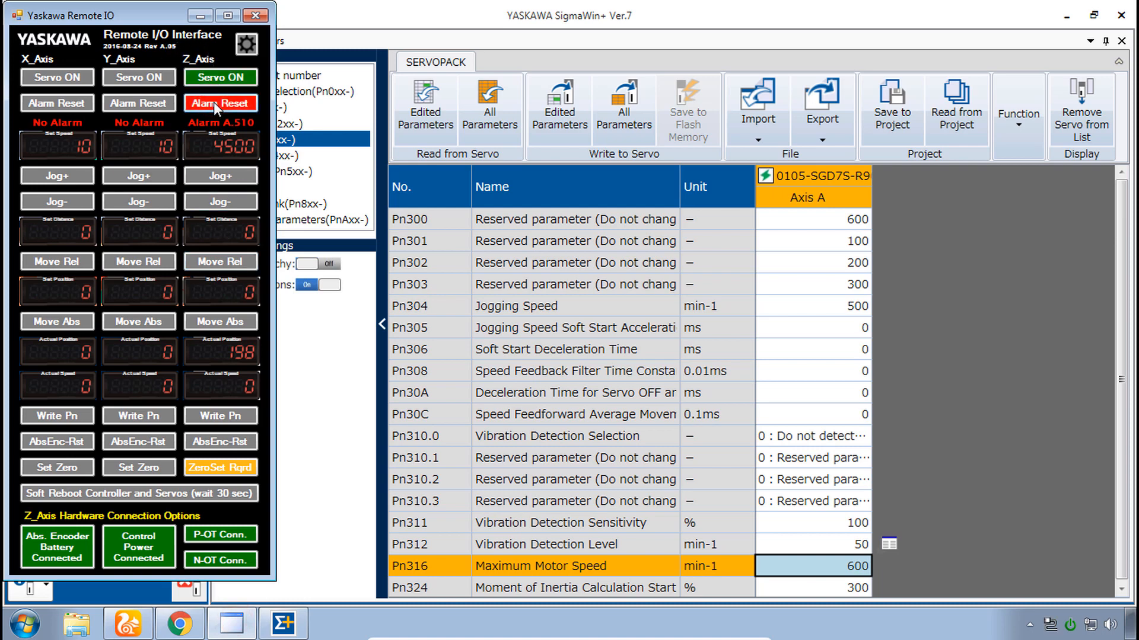
left_click(220, 103)
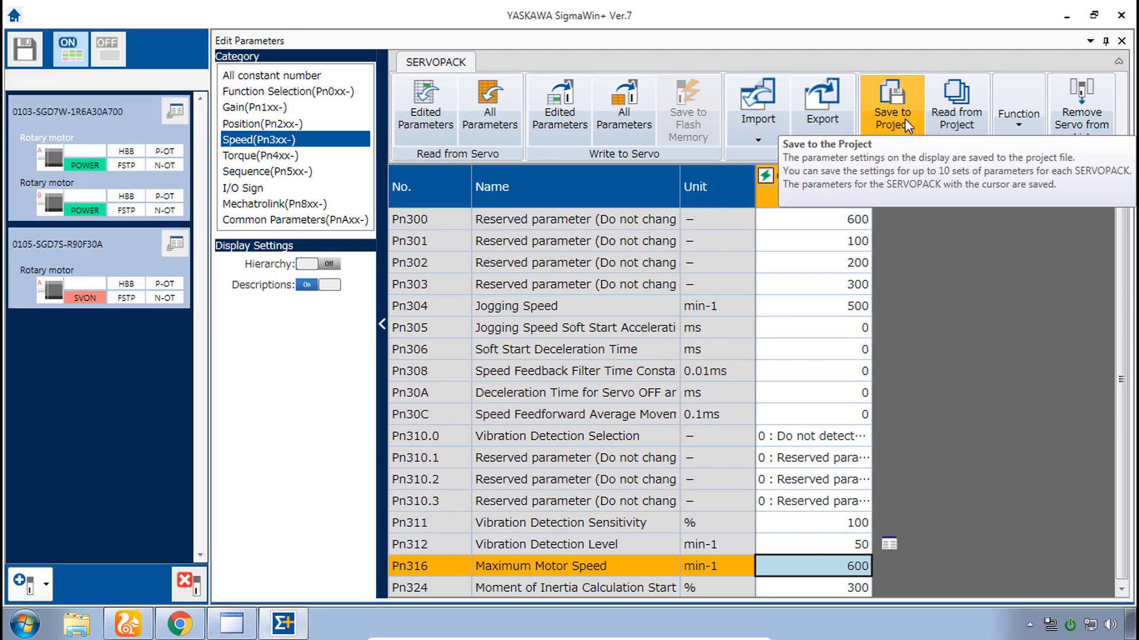
Step: Save the displayed parameters, Pn316 at 600, to the project and acknowledge the notice
left_click(892, 104)
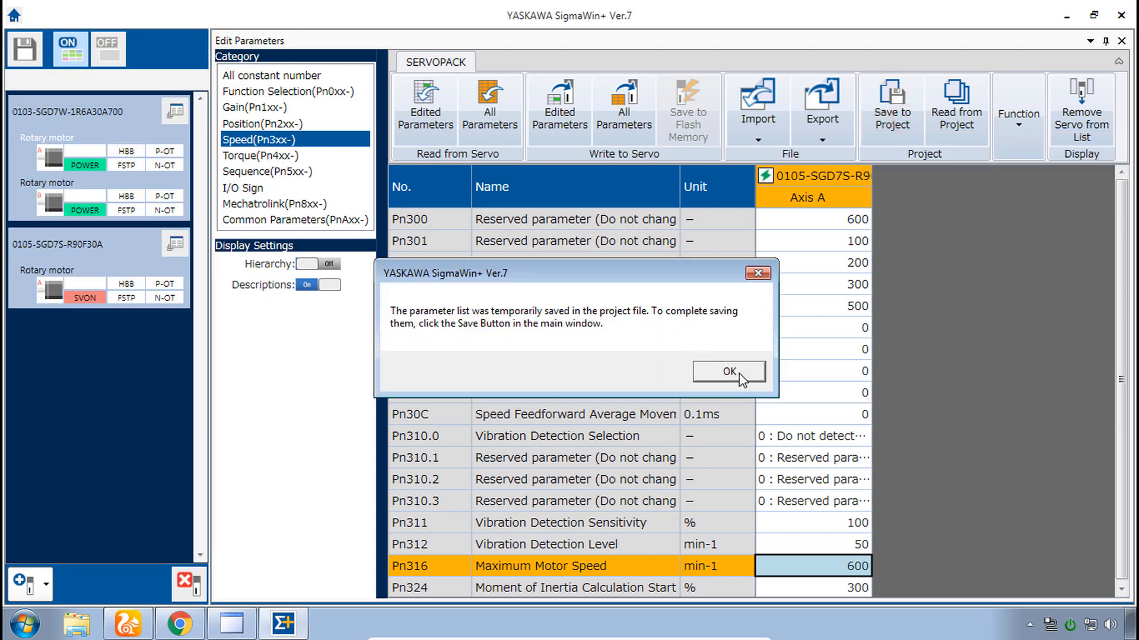
left_click(727, 372)
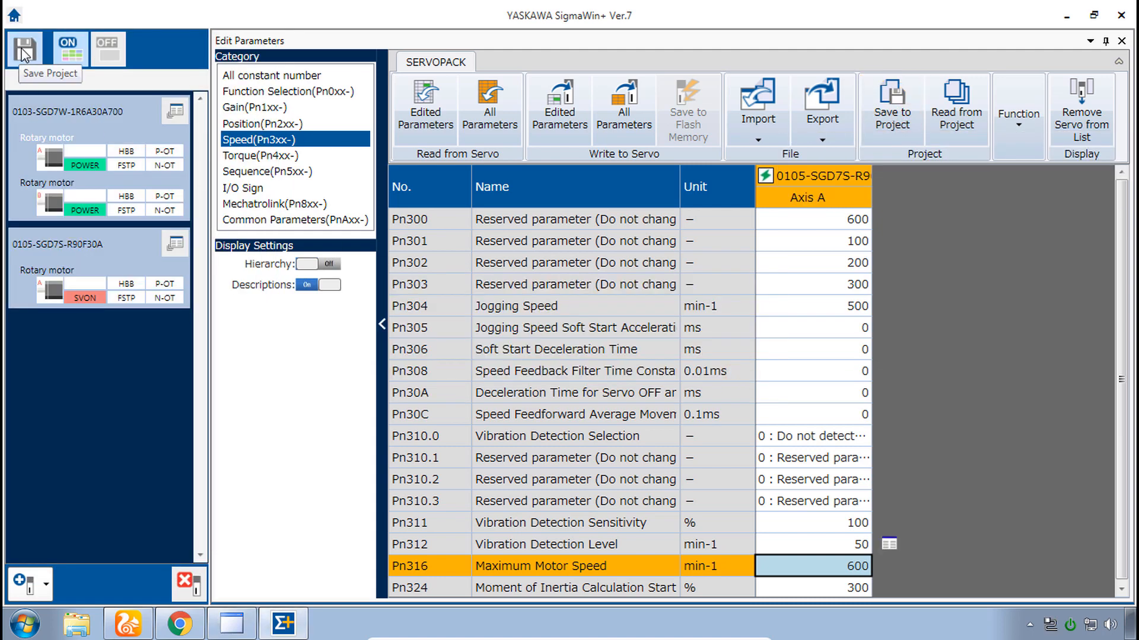
mouse_move(895, 281)
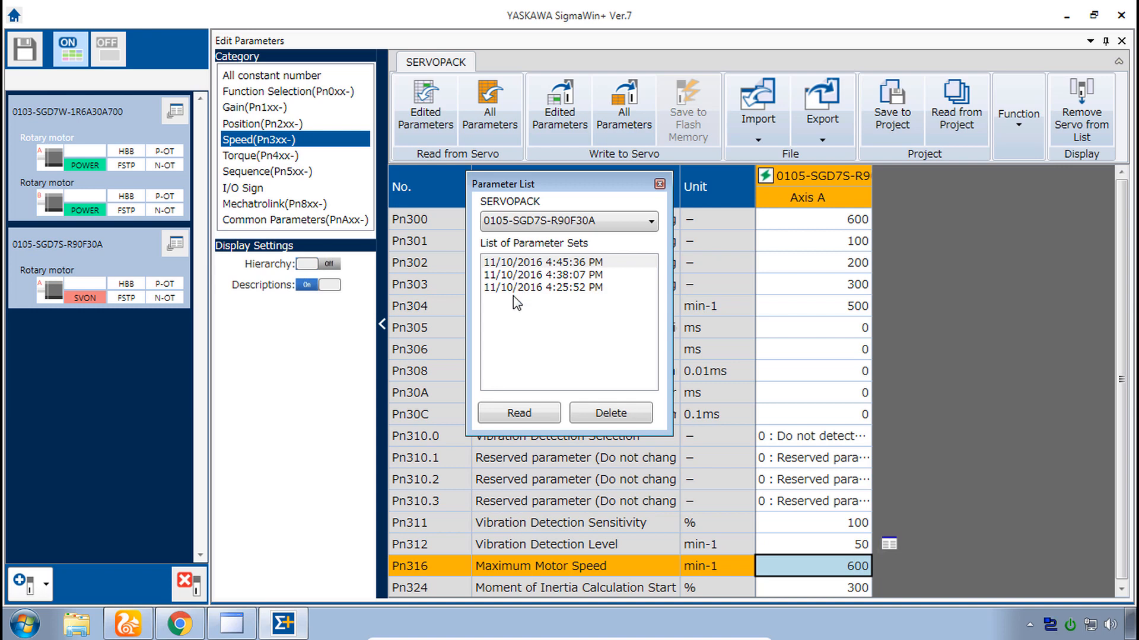
mouse_move(847, 241)
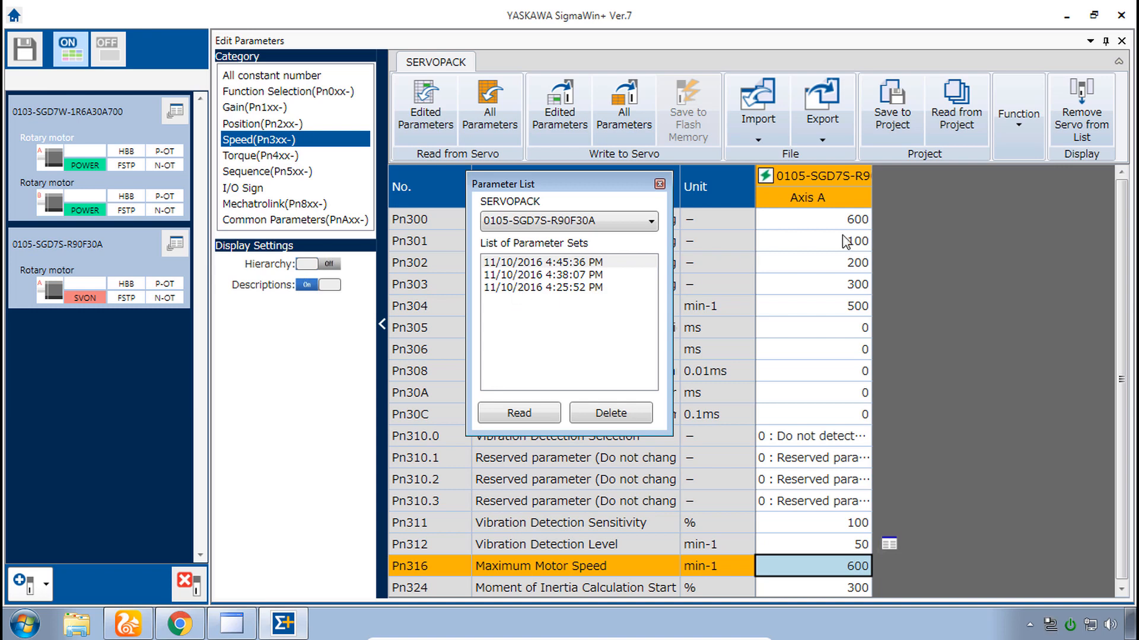
Step: Browse the saved sets from 4:25:52, 4:38:07 and 4:45:36 PM, then close the list
left_click(542, 287)
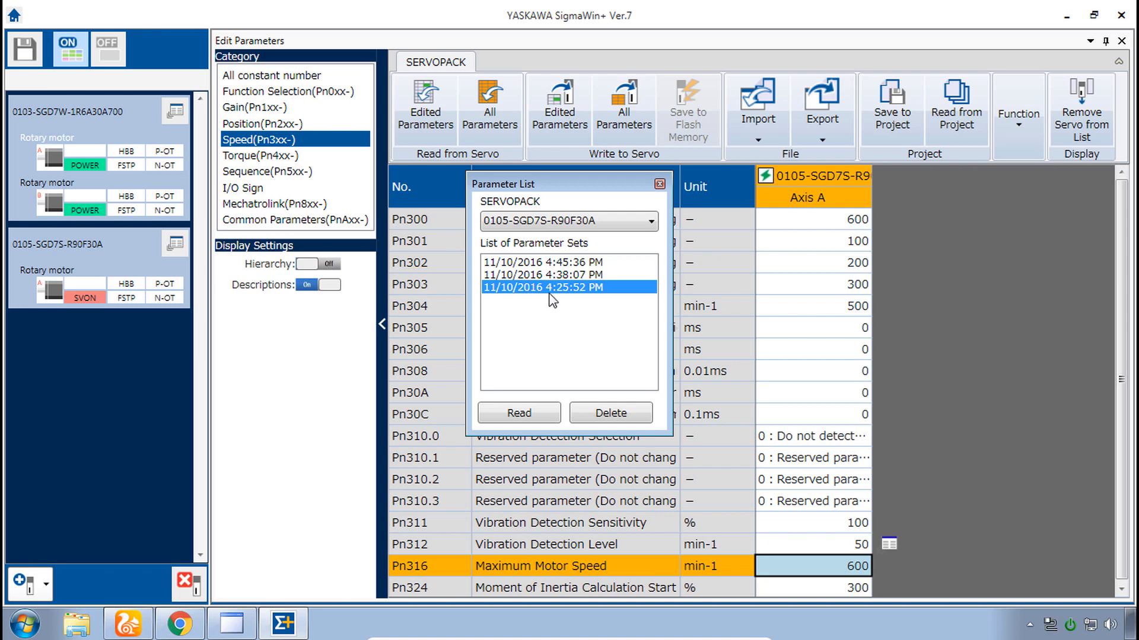
mouse_move(536, 282)
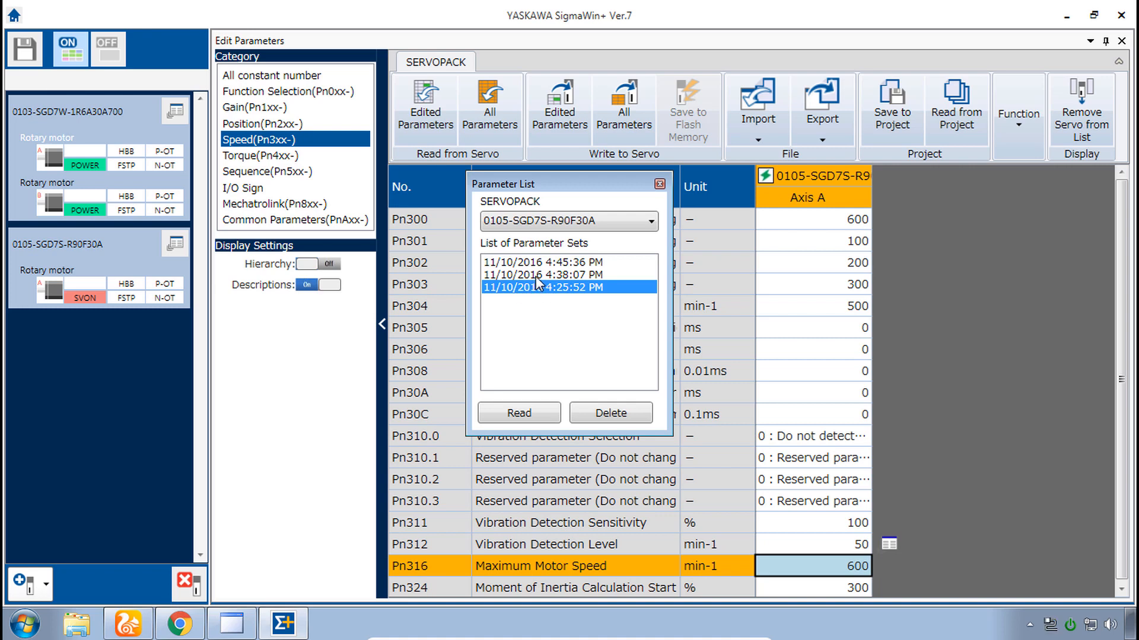
left_click(541, 275)
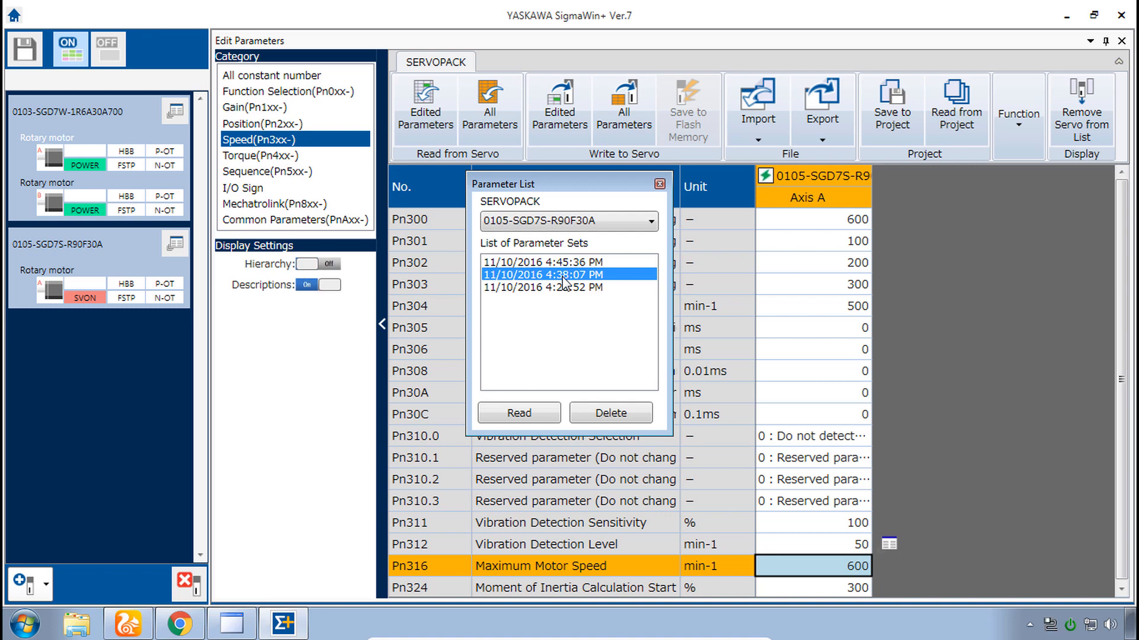
left_click(541, 262)
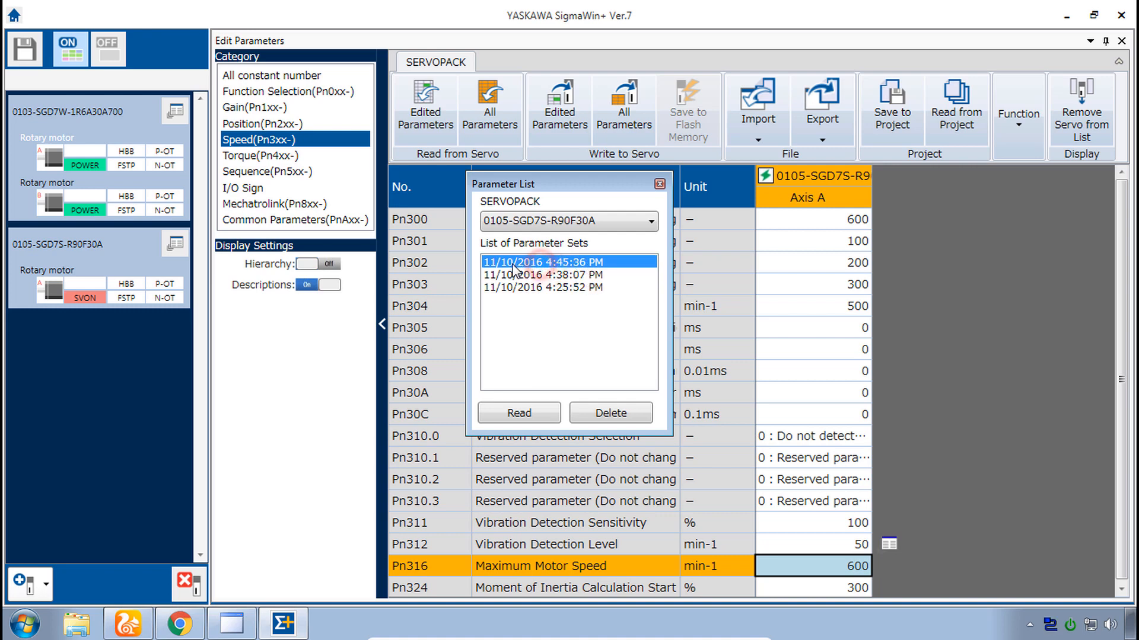
mouse_move(657, 184)
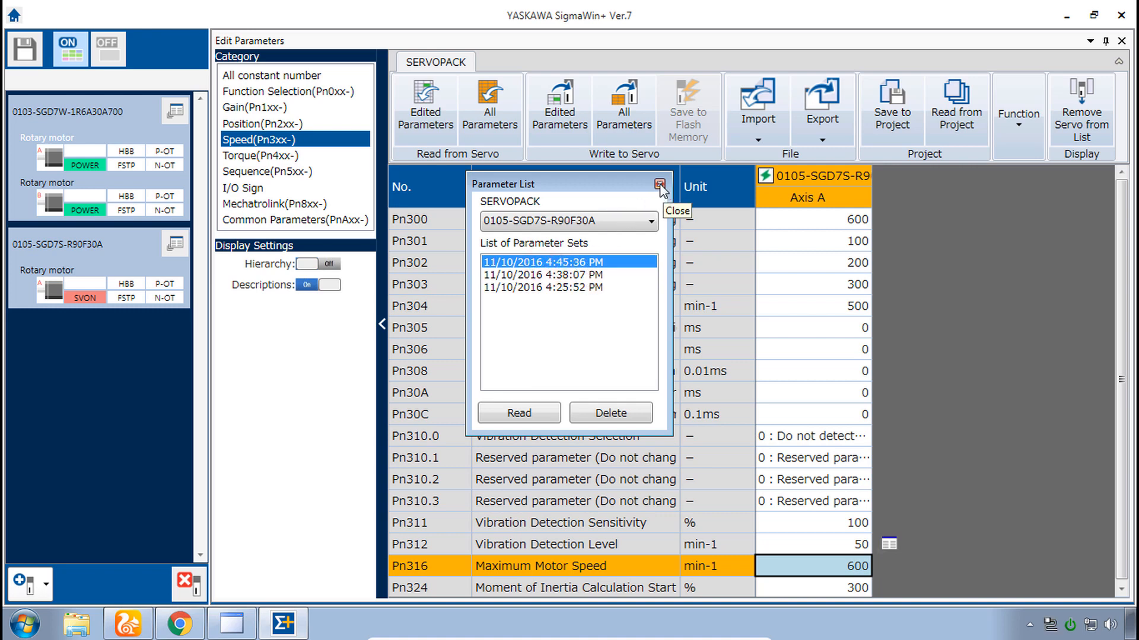
left_click(657, 183)
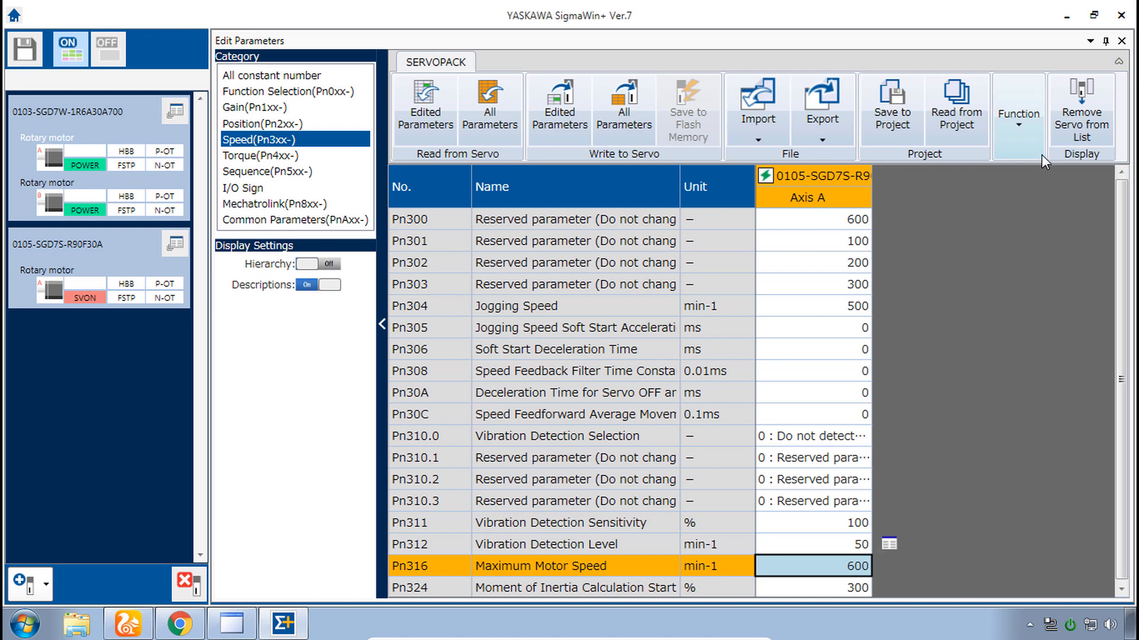
Step: Bring up the Compare options under the ribbon's Function menu
left_click(1018, 115)
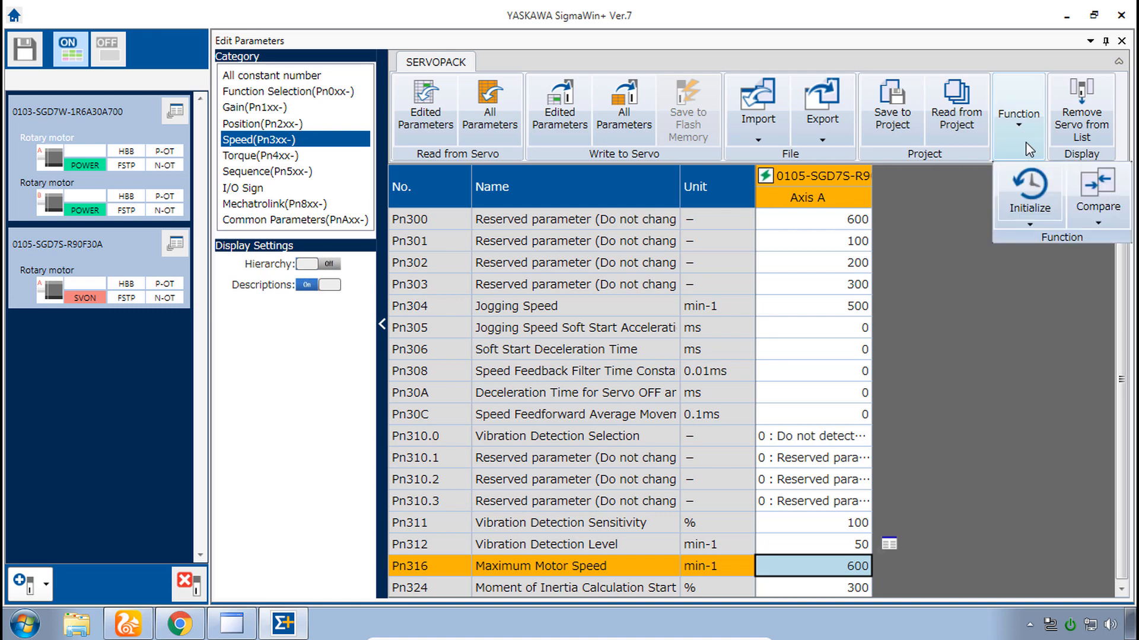
mouse_move(1031, 194)
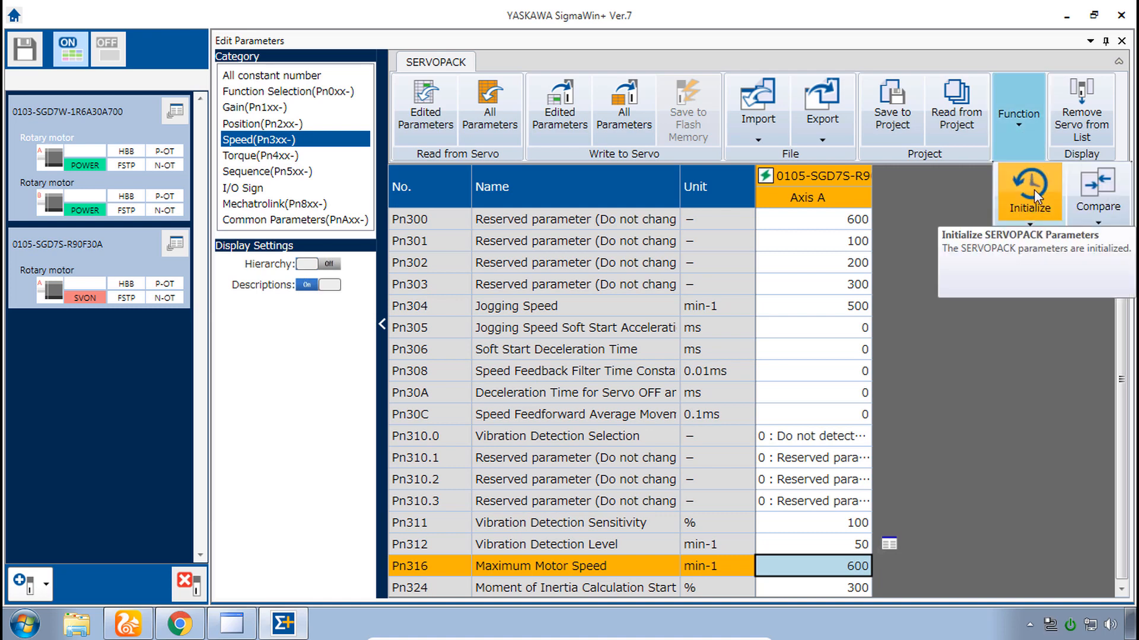
mouse_move(1098, 192)
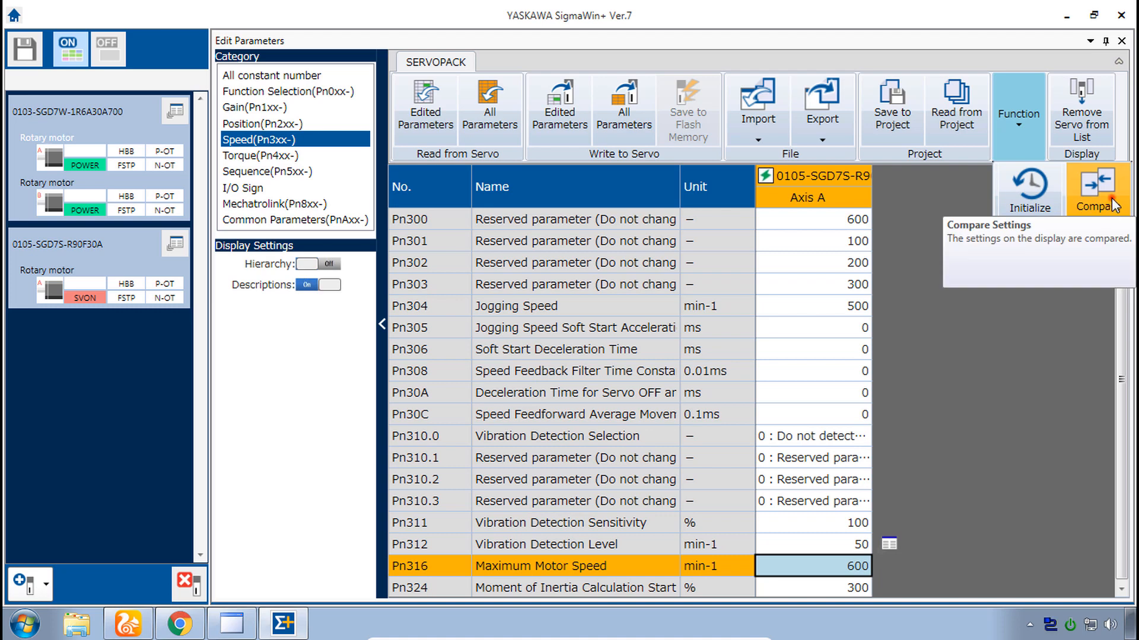
left_click(1098, 188)
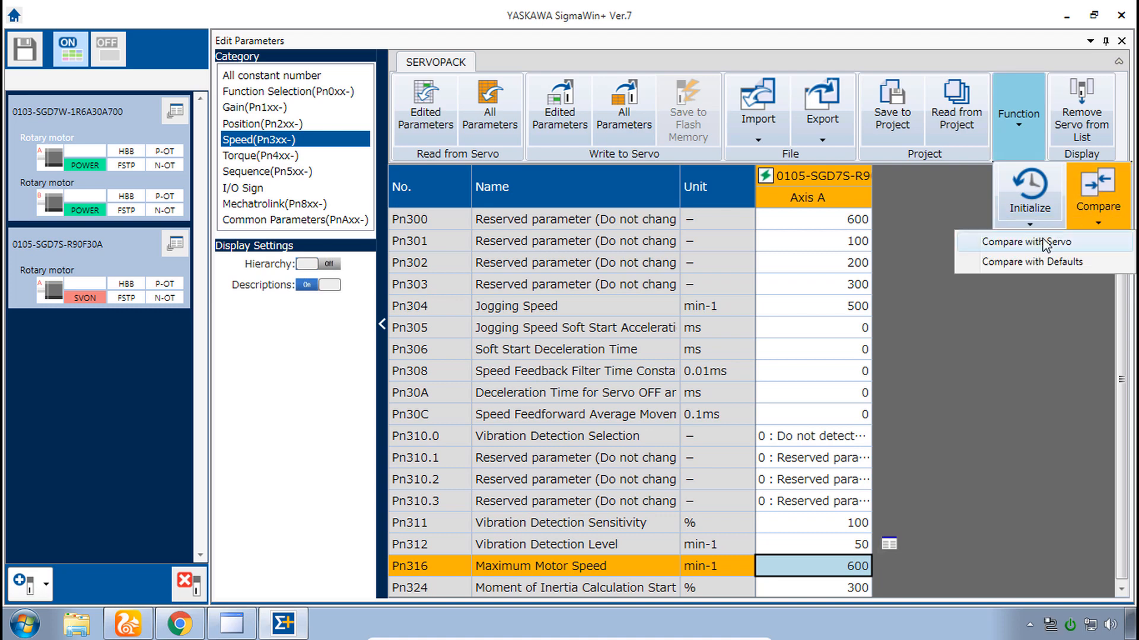
mouse_move(1033, 262)
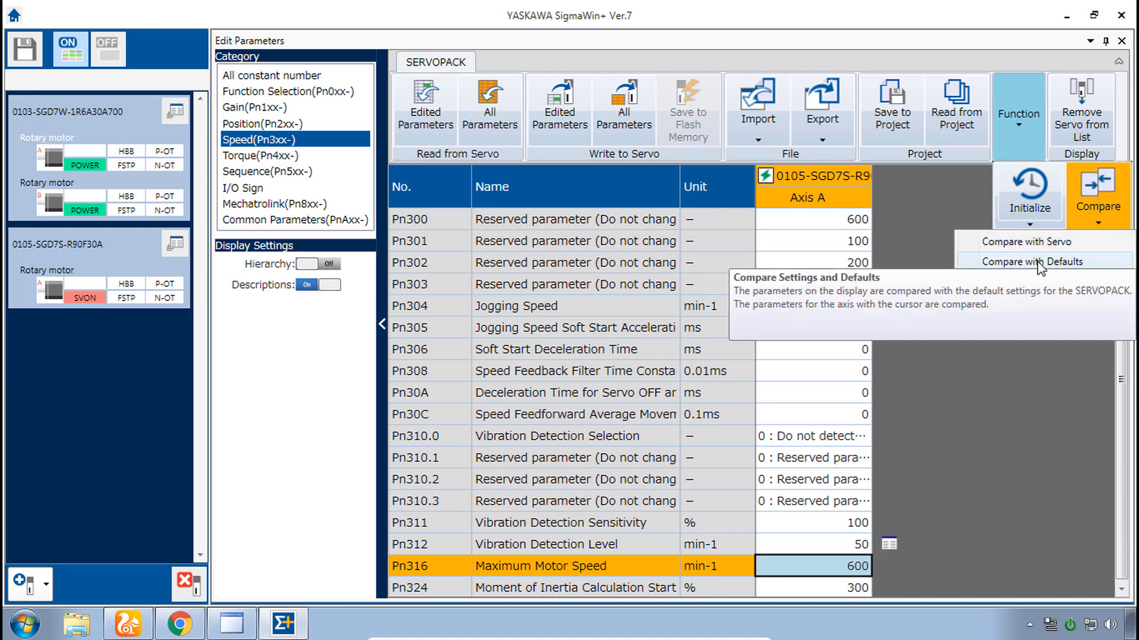
Step: Compare all parameter categories against defaults and inspect the Pn520 difference
left_click(1032, 261)
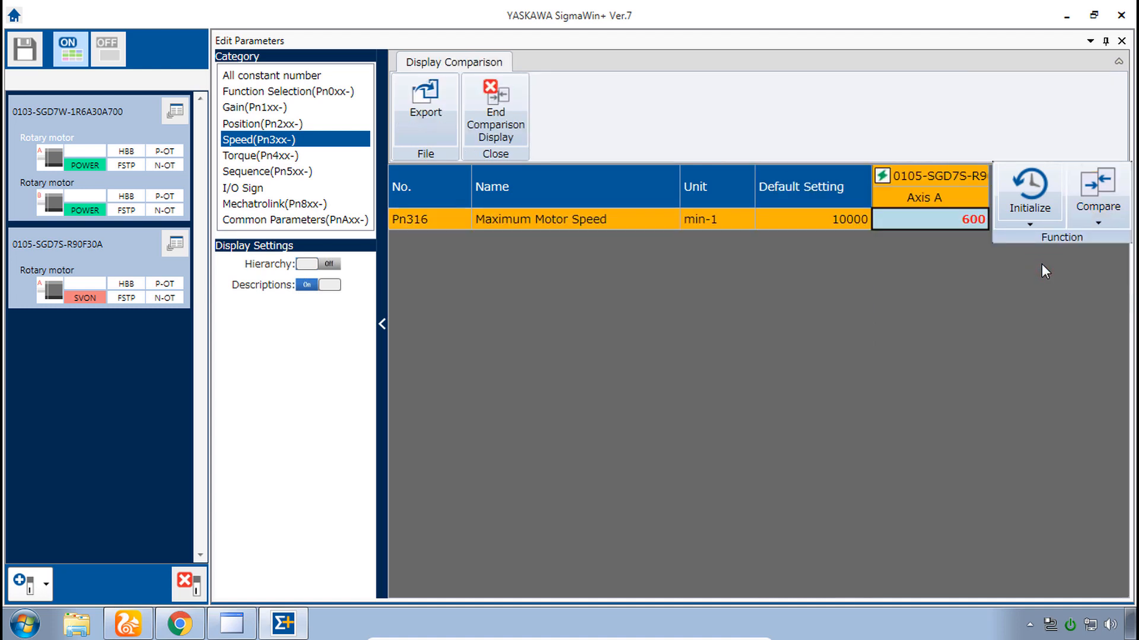
mouse_move(808, 246)
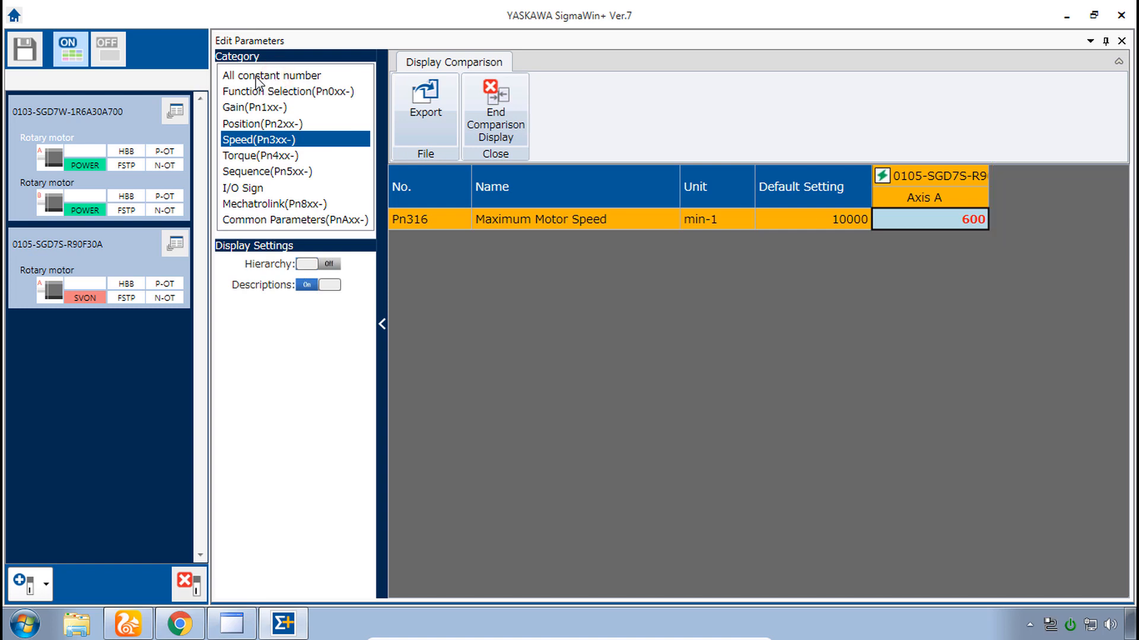
left_click(270, 75)
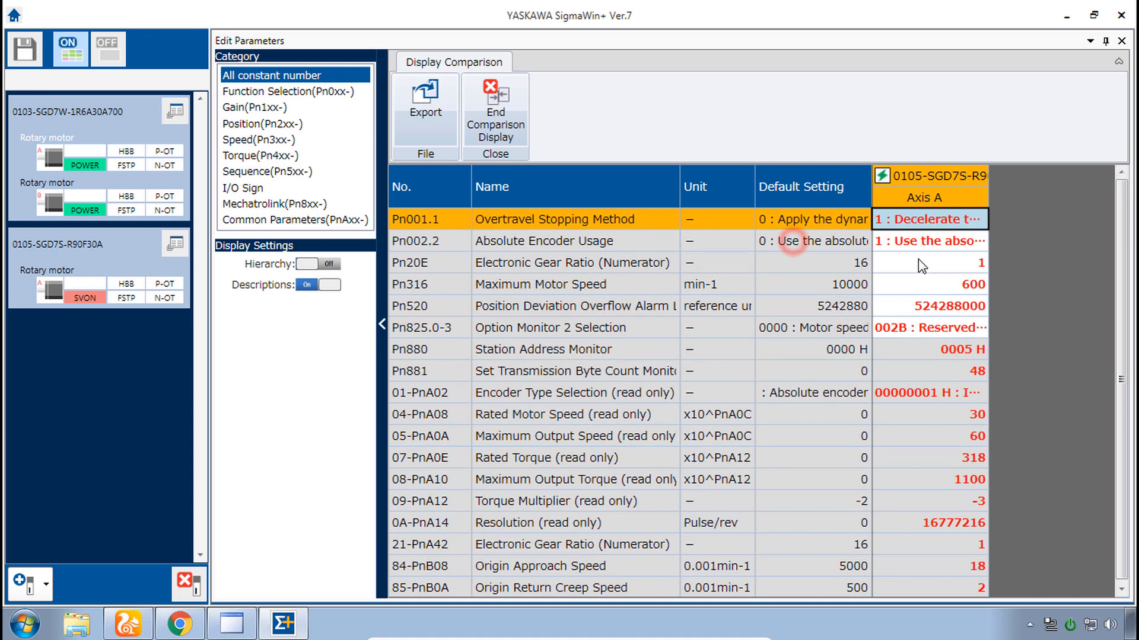
left_click(929, 306)
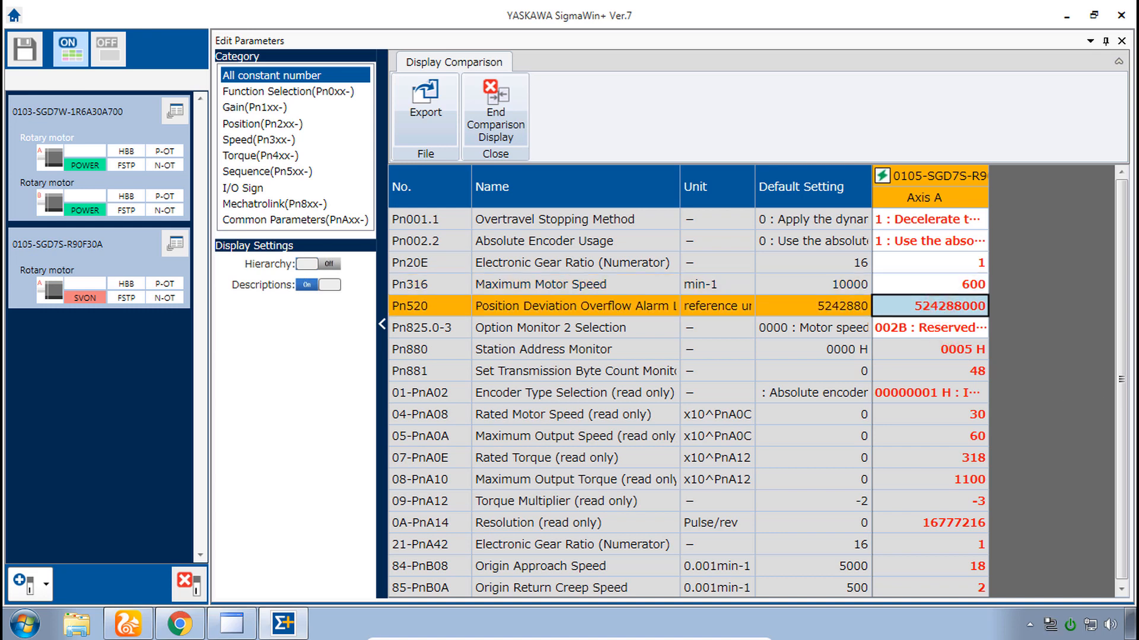
mouse_move(495, 109)
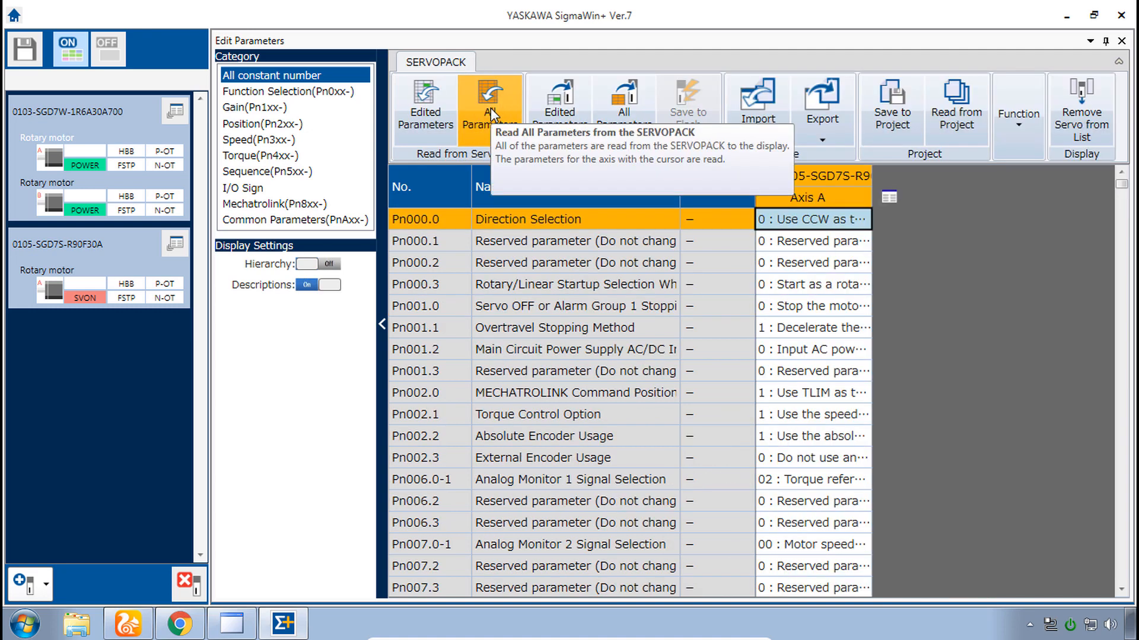
mouse_move(850, 265)
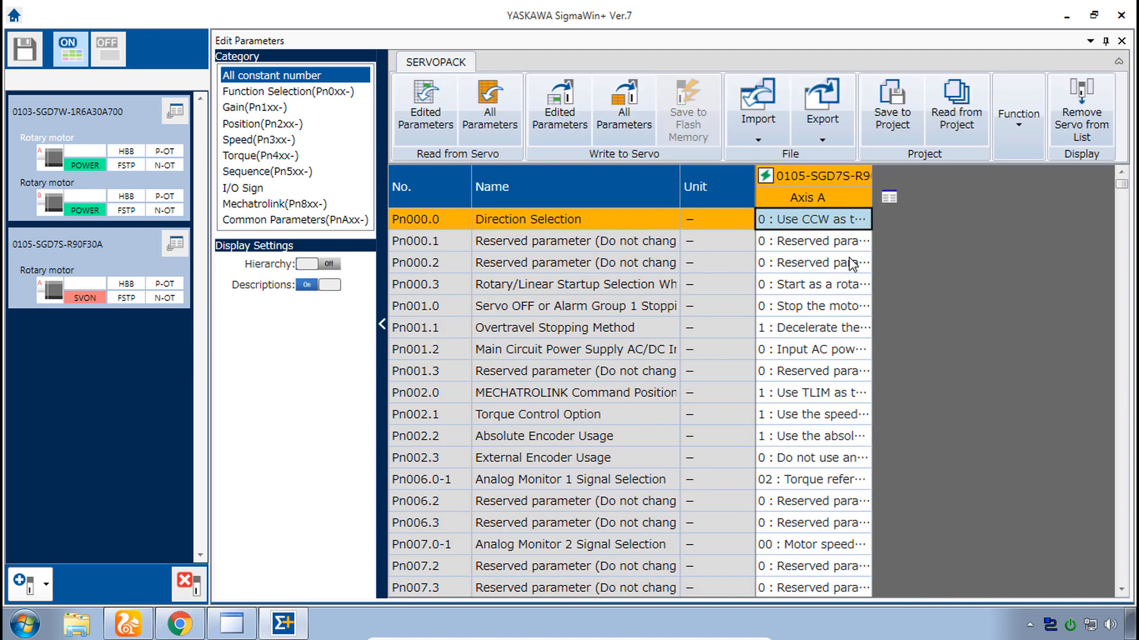
mouse_move(570, 278)
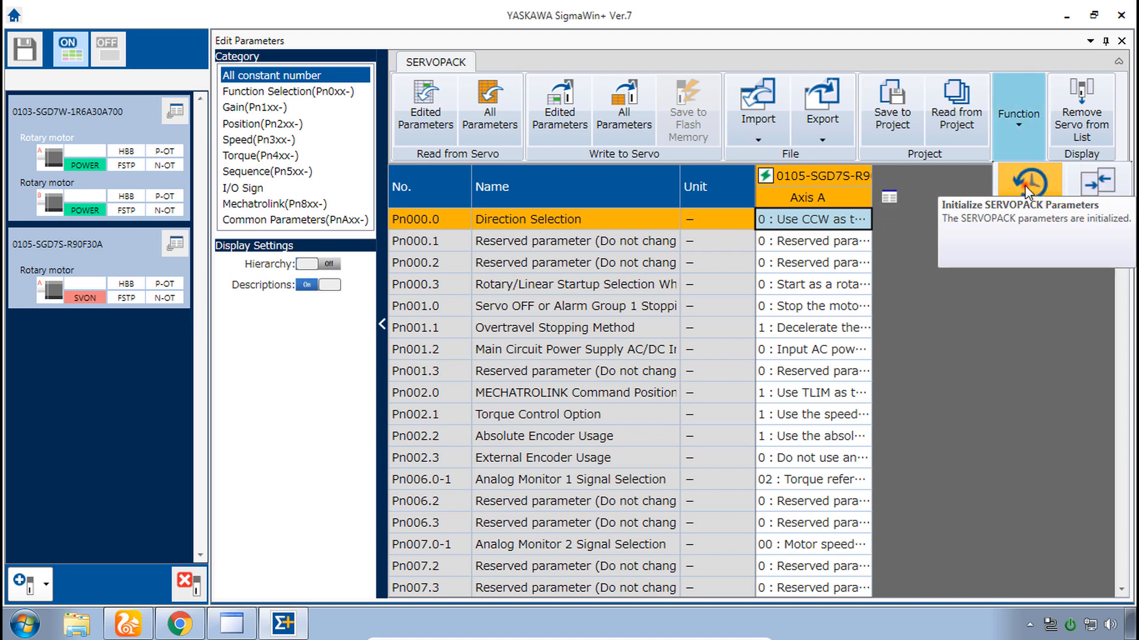
Step: Try initializing the SGD7S parameters to defaults, which is refused because the servo is on
left_click(1028, 180)
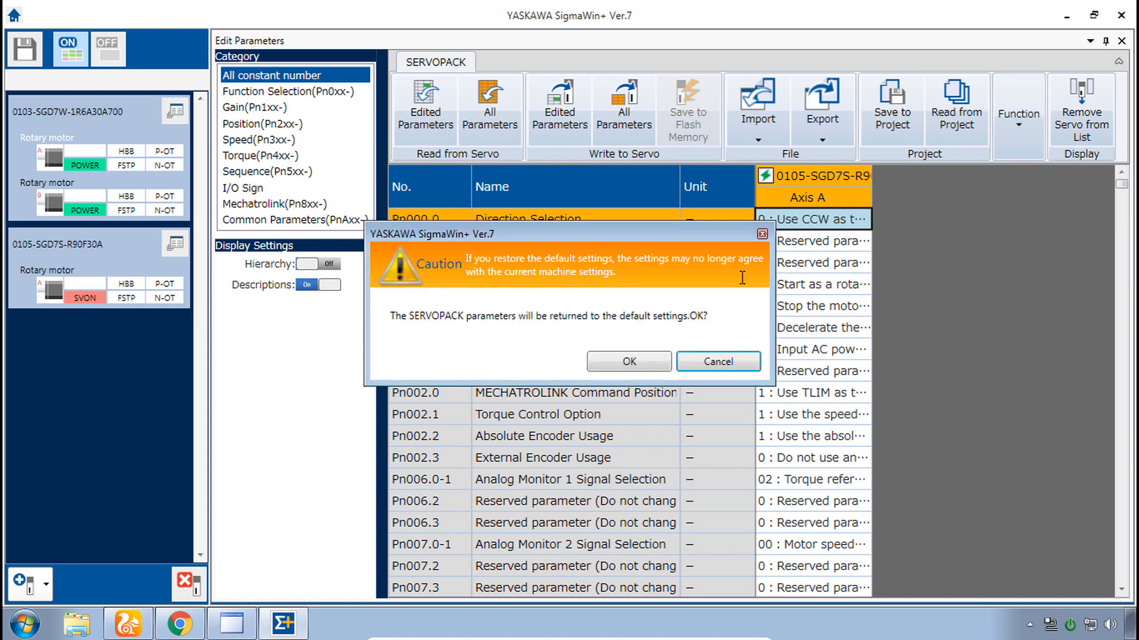
mouse_move(507, 297)
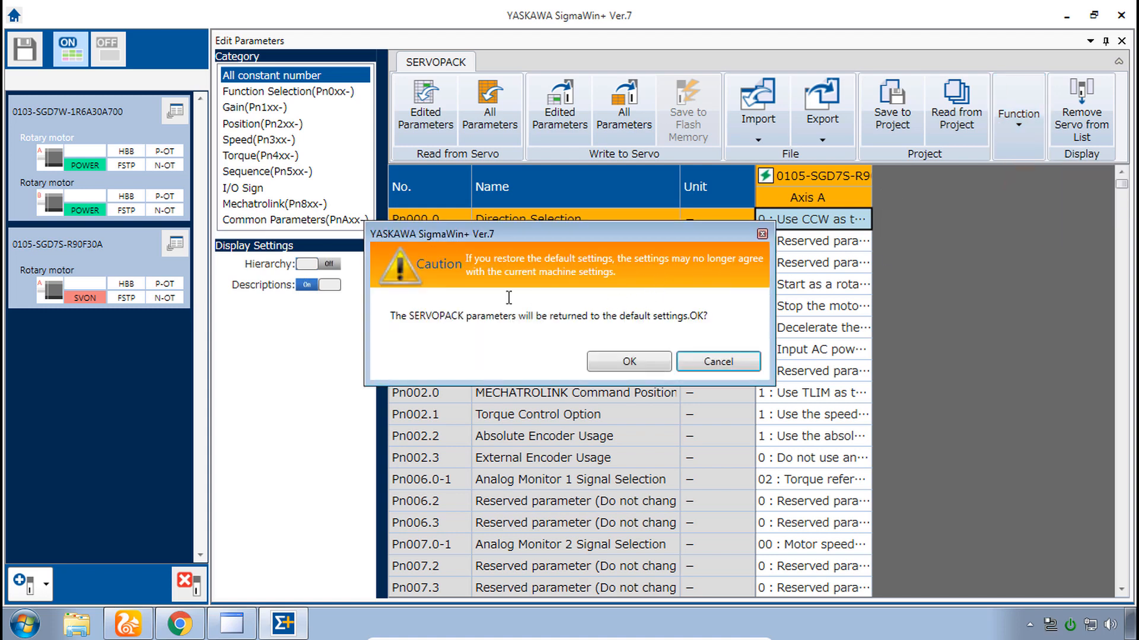
mouse_move(680, 295)
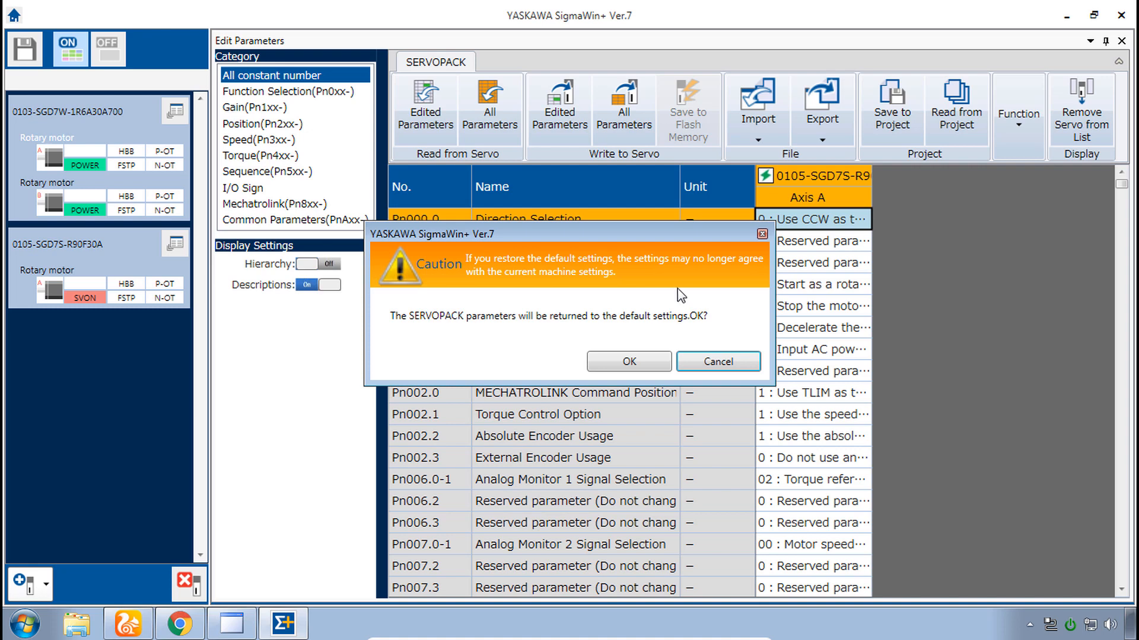
mouse_move(647, 363)
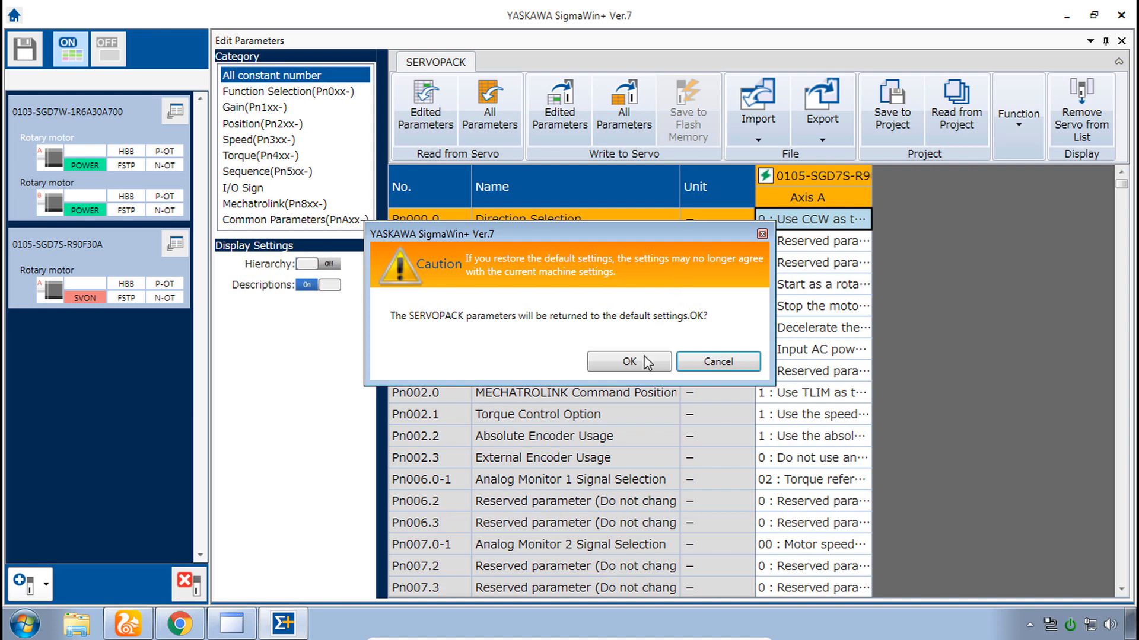
left_click(627, 361)
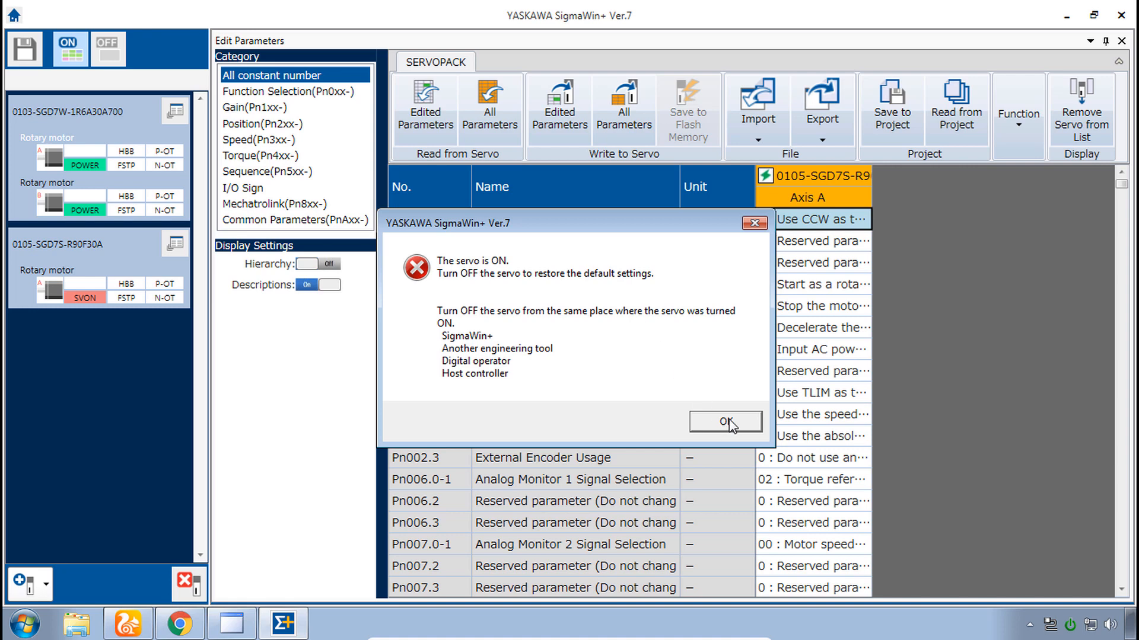
Step: Dismiss the servo-on error, turn off the Z axis servo, and acknowledge the power-cycle notice
left_click(724, 421)
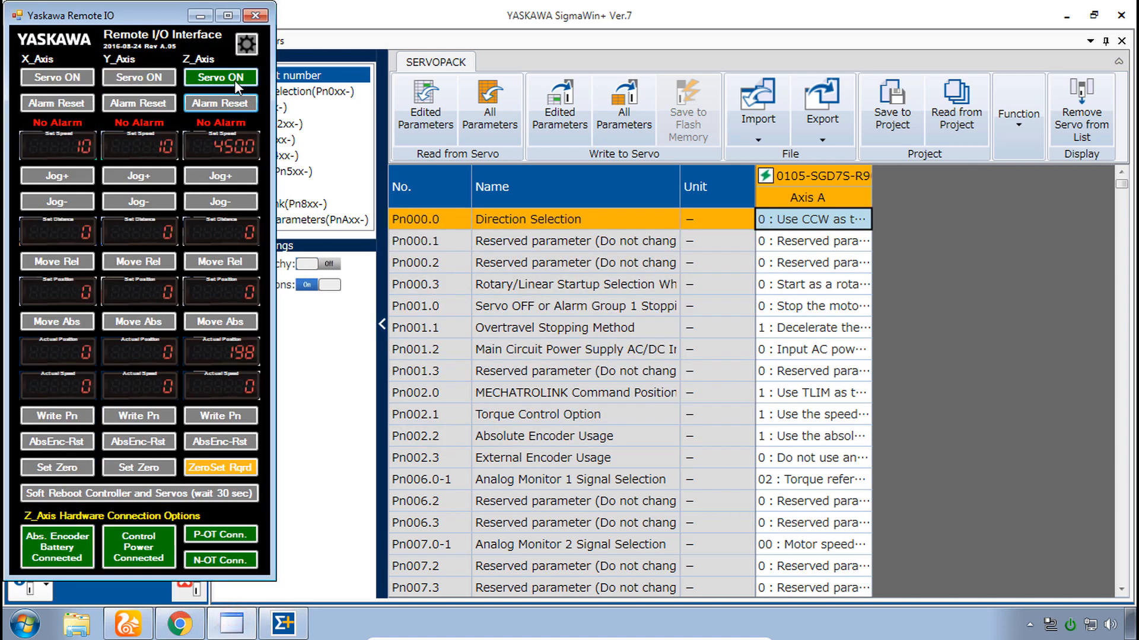
left_click(1017, 109)
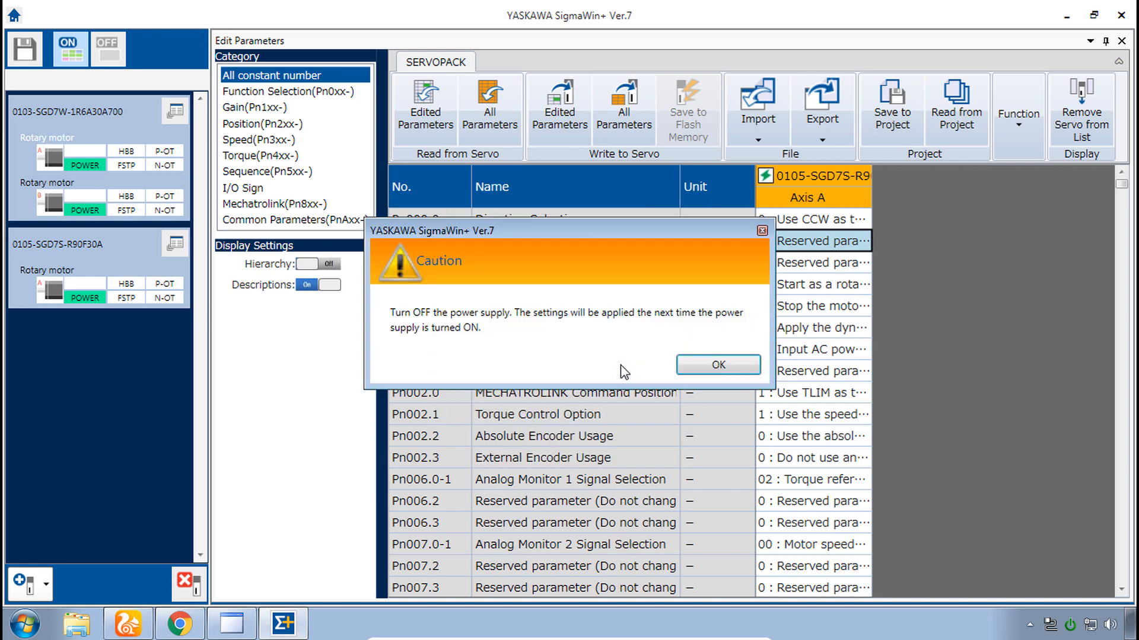
mouse_move(563, 327)
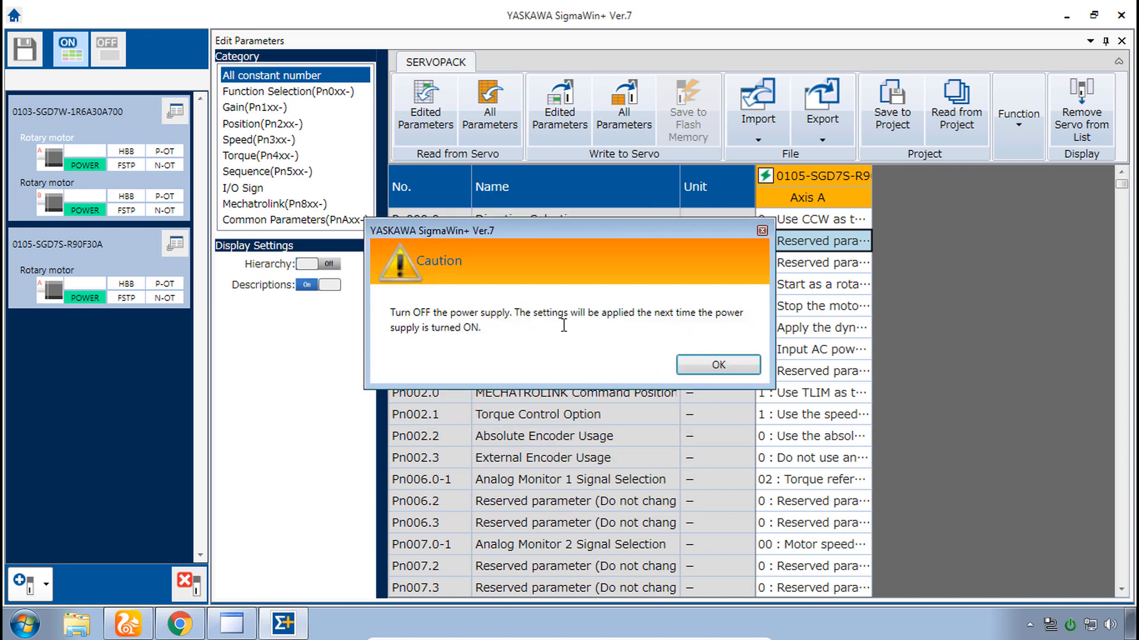
mouse_move(1042, 343)
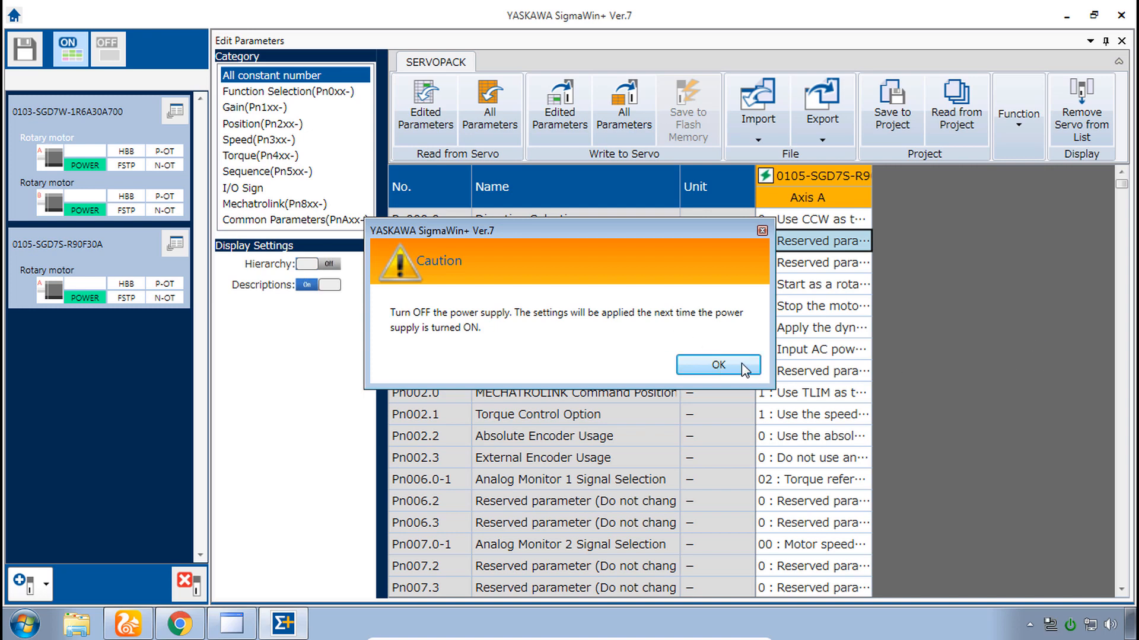
left_click(718, 365)
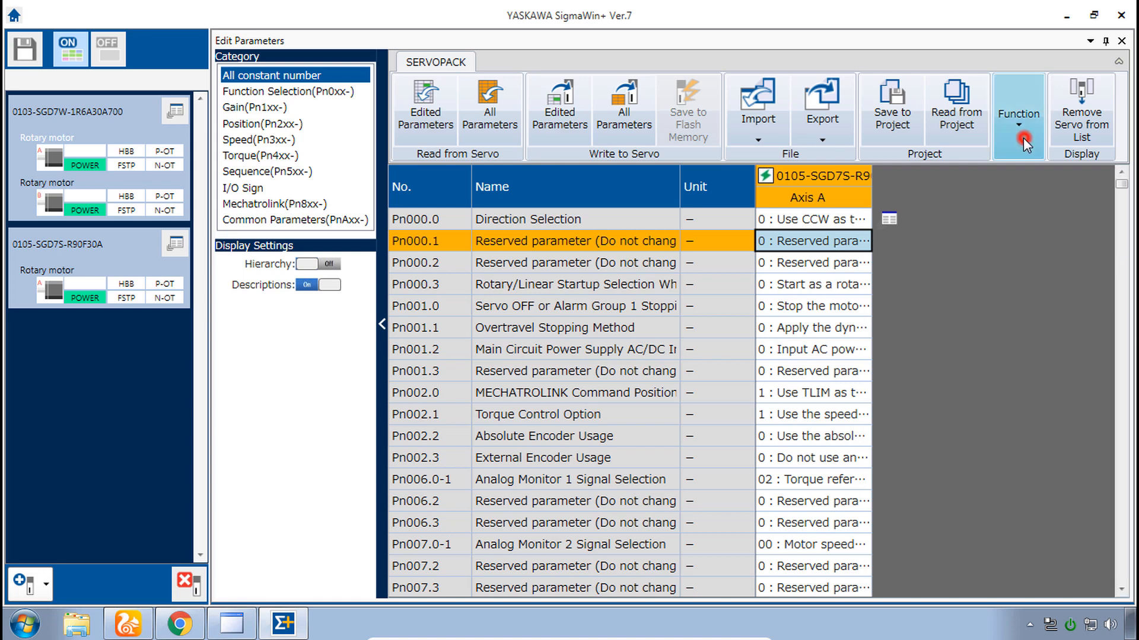
Step: Compare the restored SGD7S parameters against the factory defaults
left_click(1017, 109)
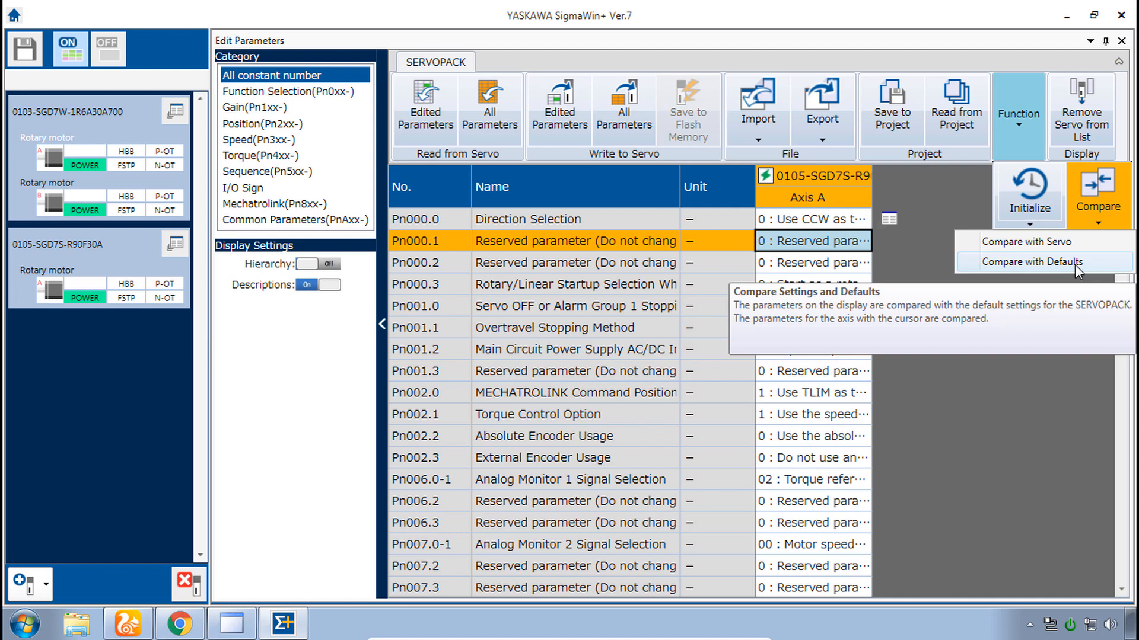
left_click(1027, 262)
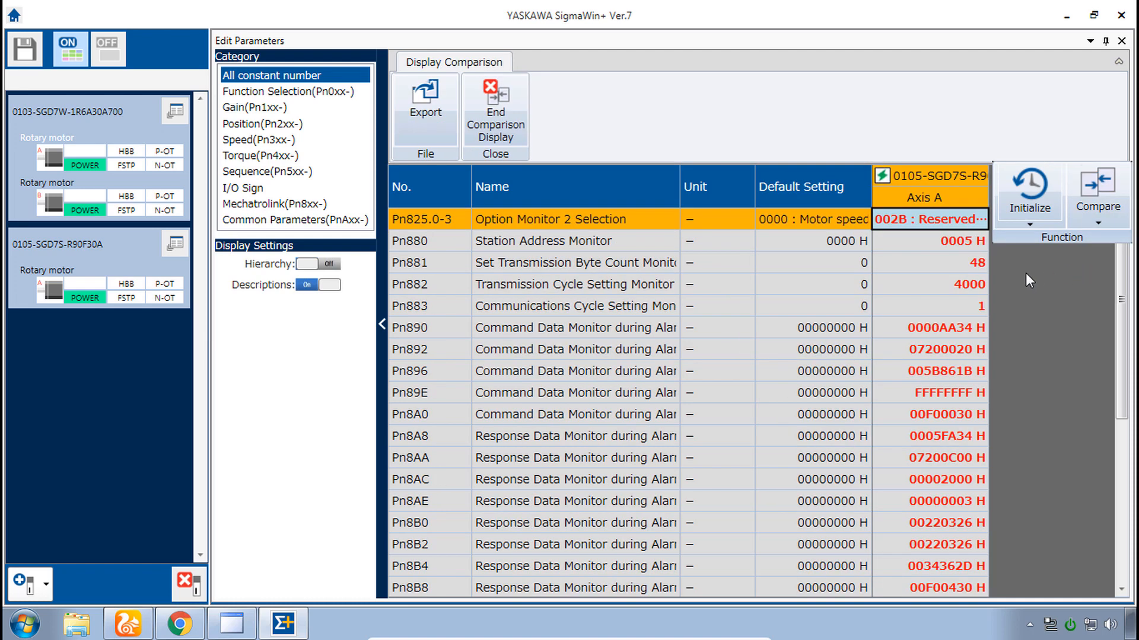
scroll("down", 3)
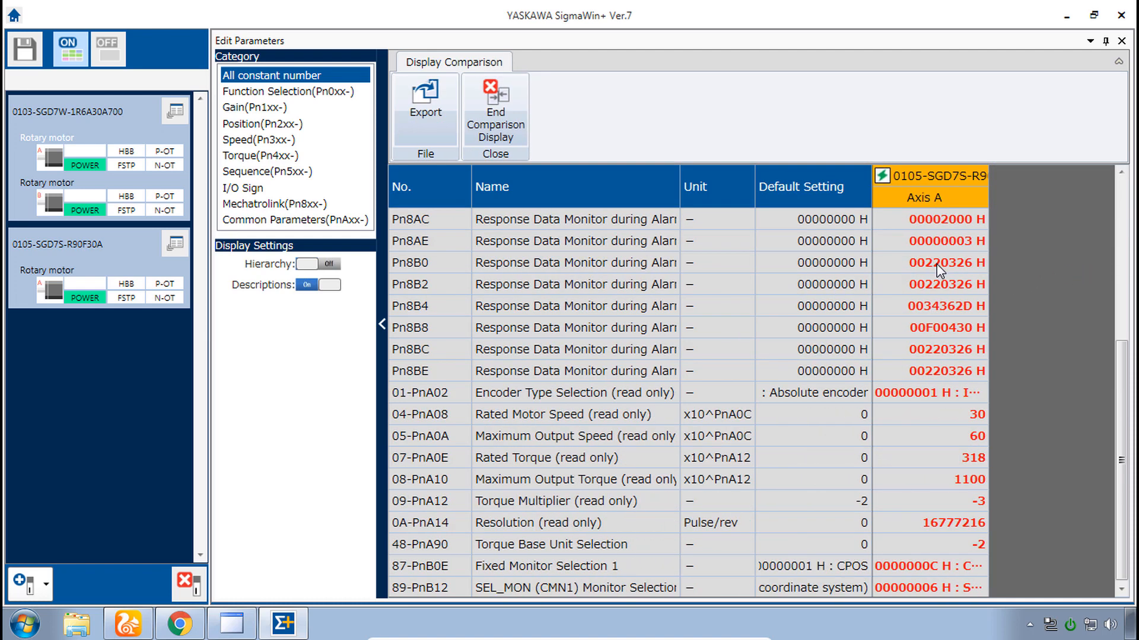
scroll("up", 3)
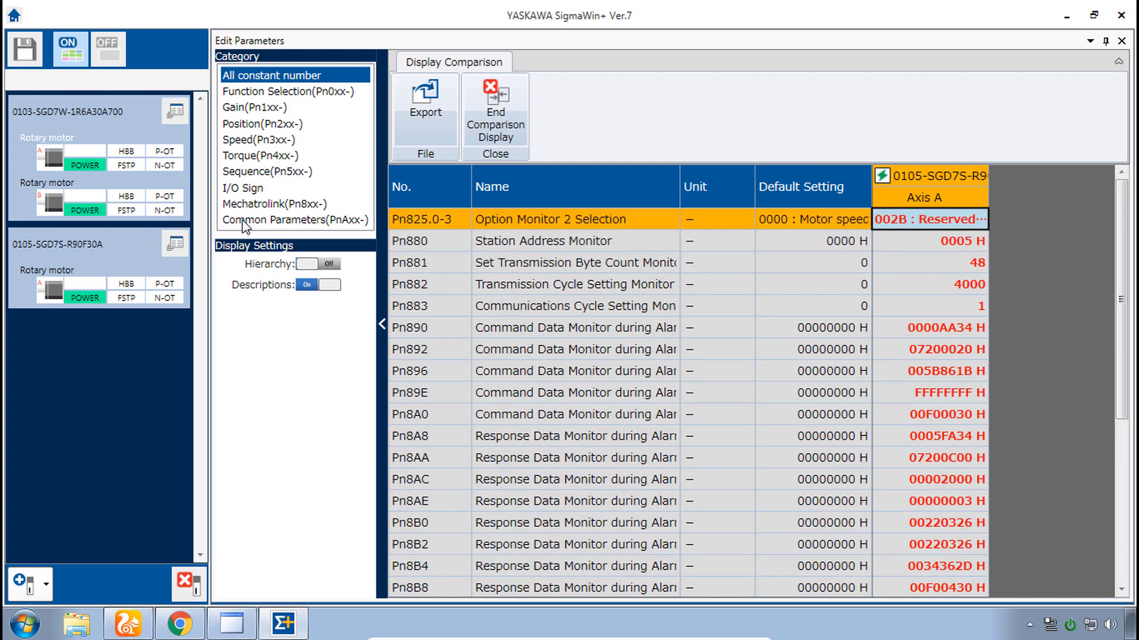
Step: Review the Common, Speed and Sequence differences, then end the comparison display
left_click(295, 219)
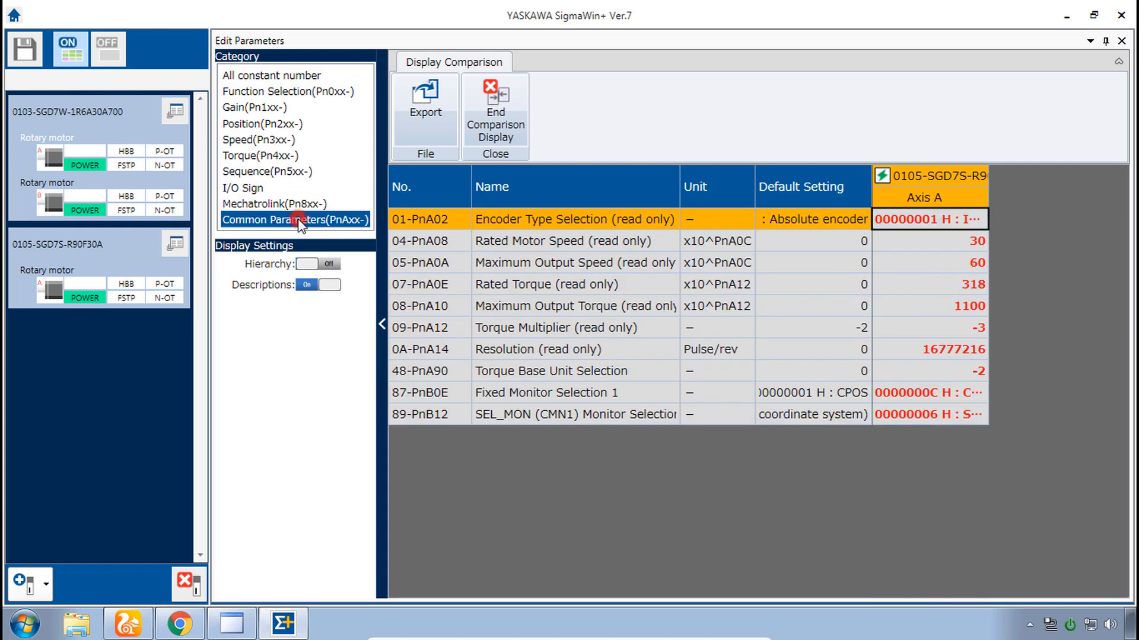
left_click(274, 203)
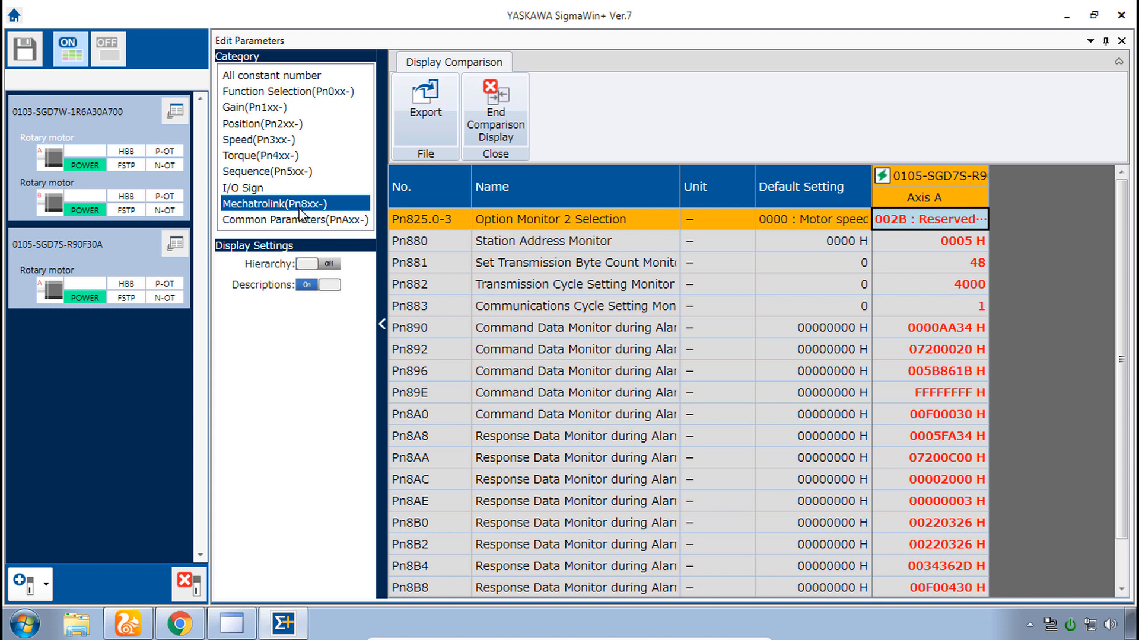
left_click(270, 75)
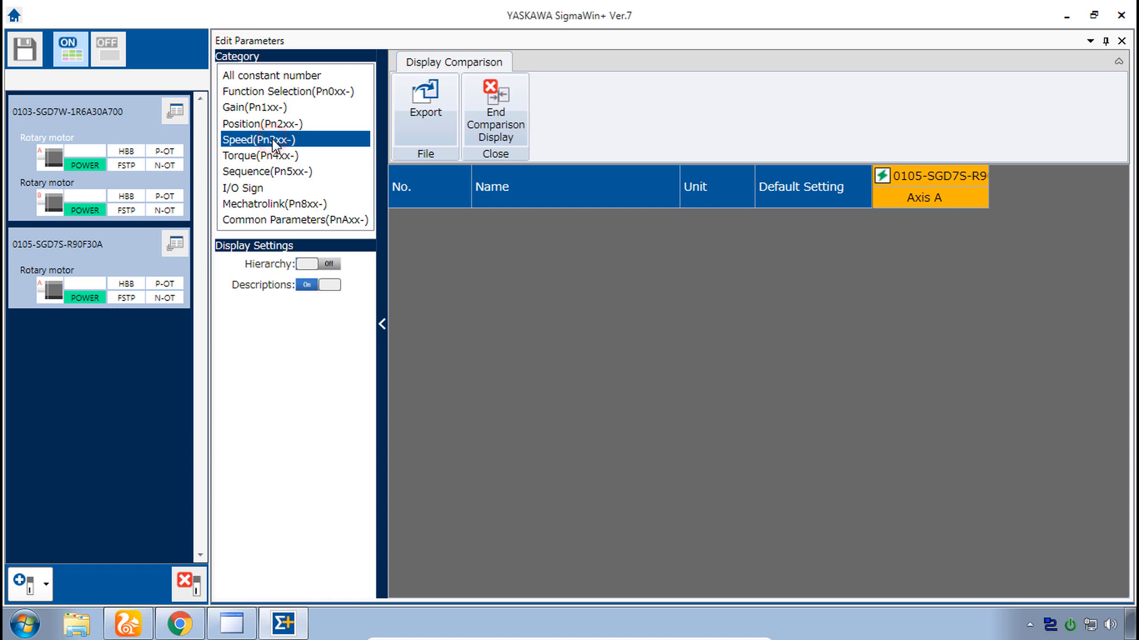
left_click(266, 171)
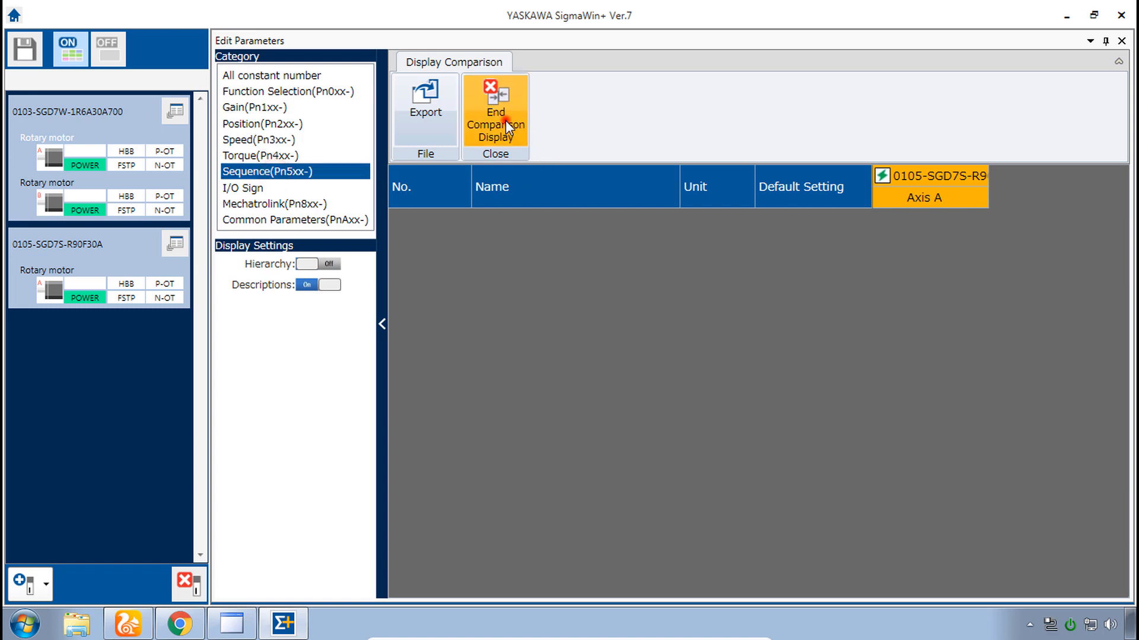
left_click(494, 114)
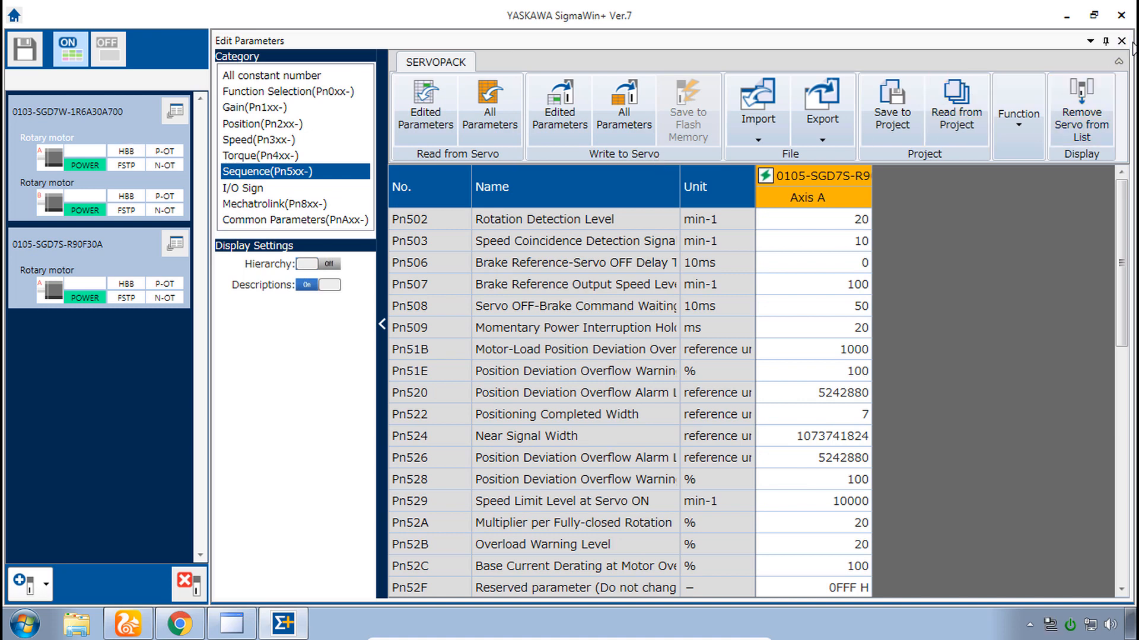
Step: Close the parameter editor and open the 0103-SGD7W-1R6A30A700 drive's function menu
left_click(1127, 41)
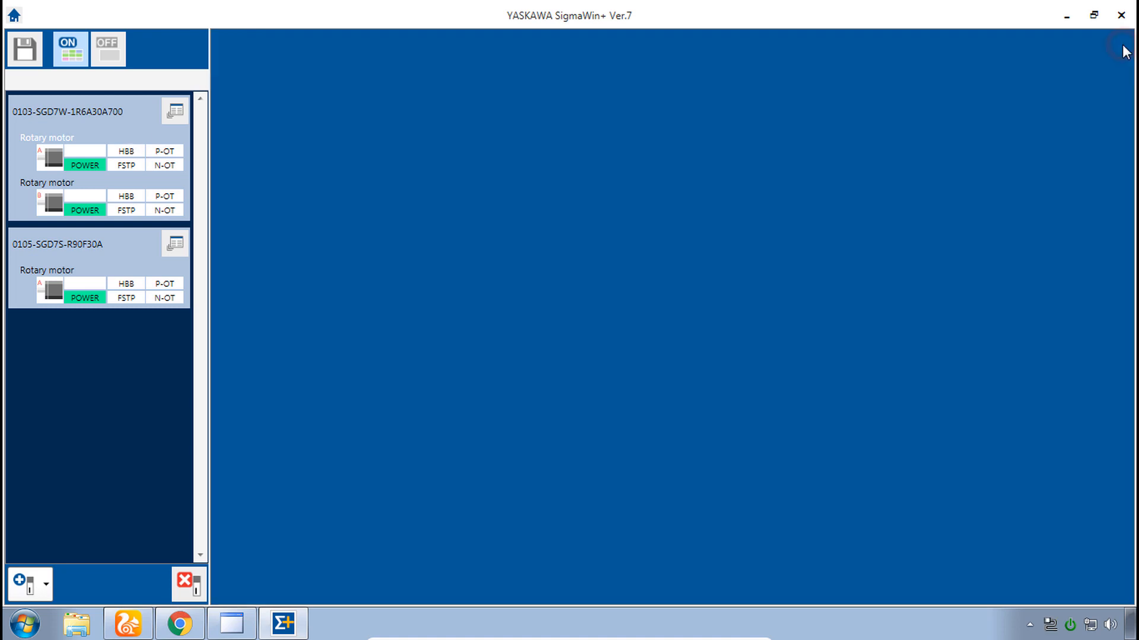
mouse_move(174, 111)
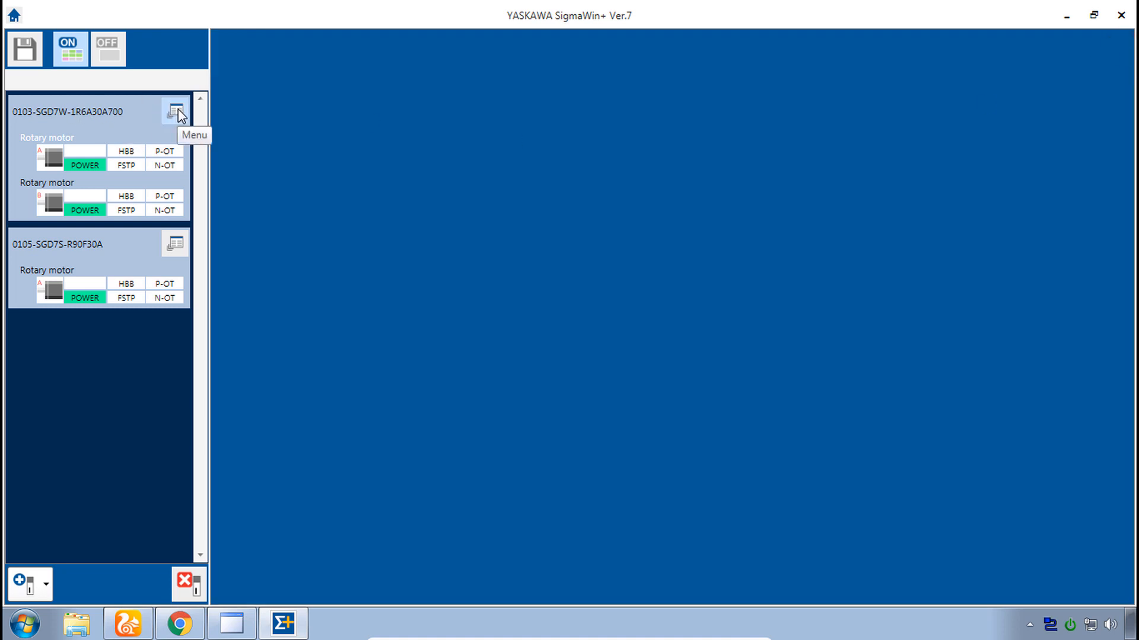
mouse_move(51, 127)
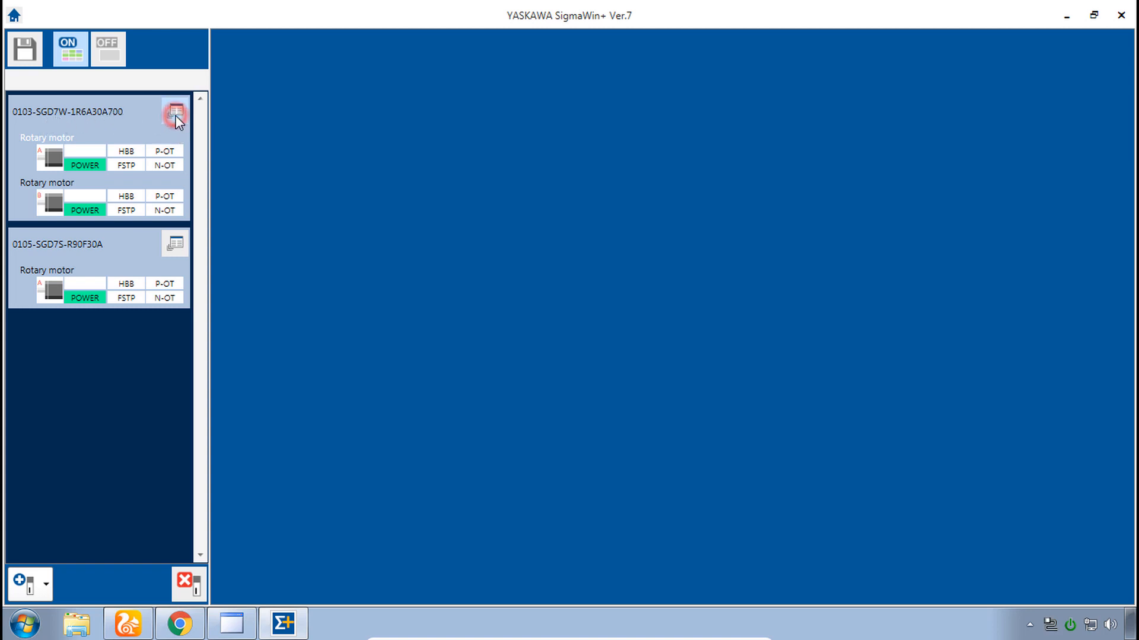
left_click(174, 113)
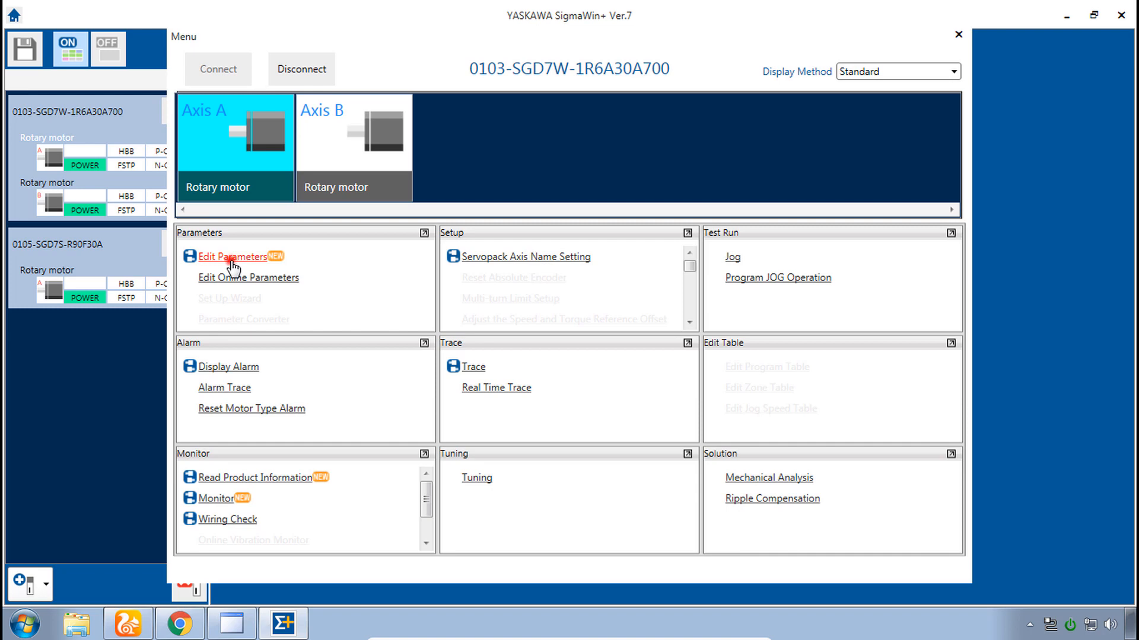
Step: Open the SGD7W Axis A and B parameters, select Pn000.1, and show the Compare choices
left_click(233, 256)
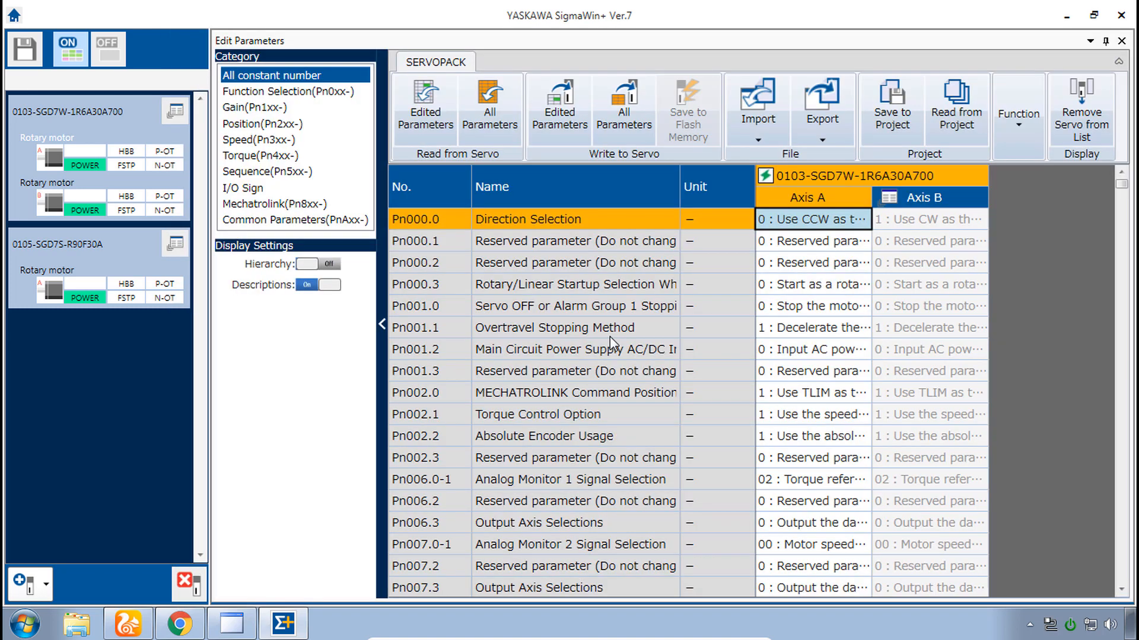
left_click(930, 219)
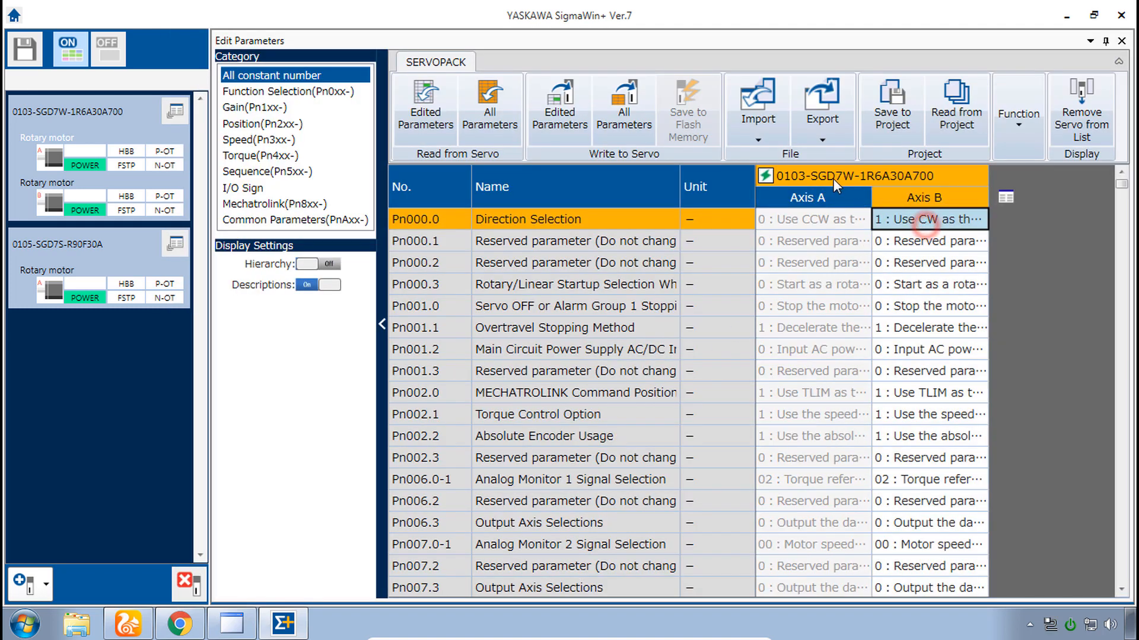
mouse_move(955, 106)
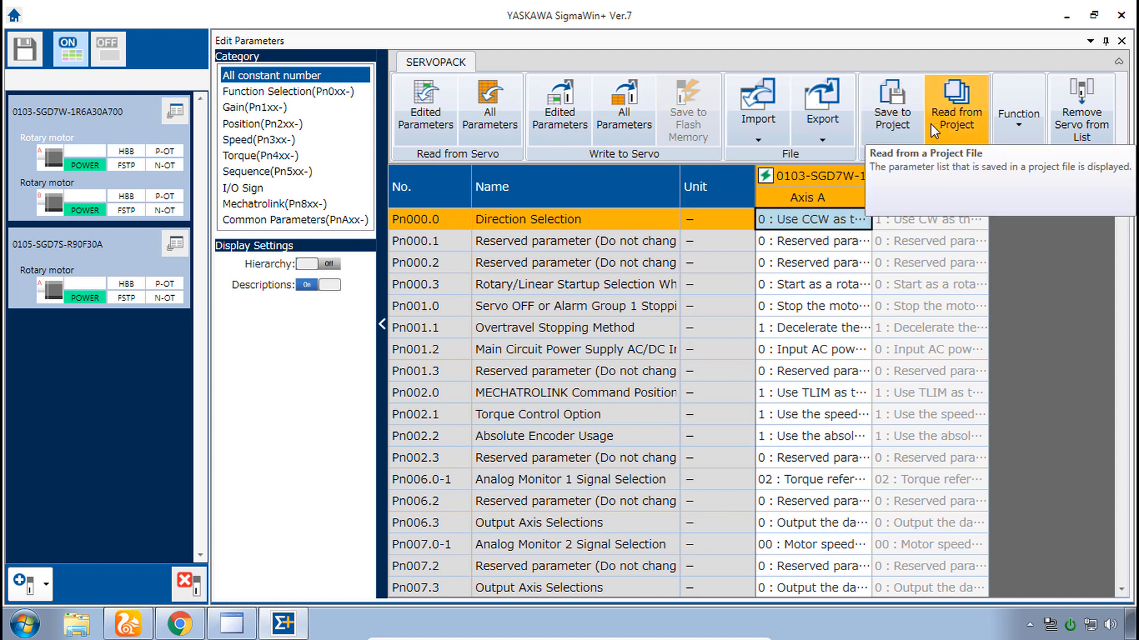
mouse_move(958, 140)
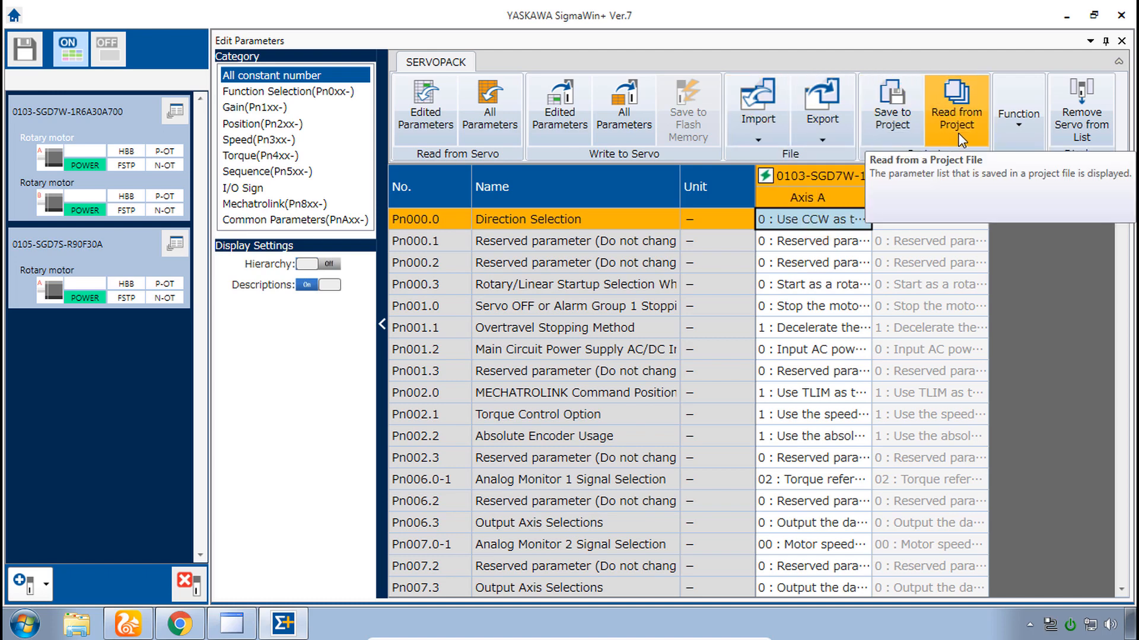
mouse_move(890, 106)
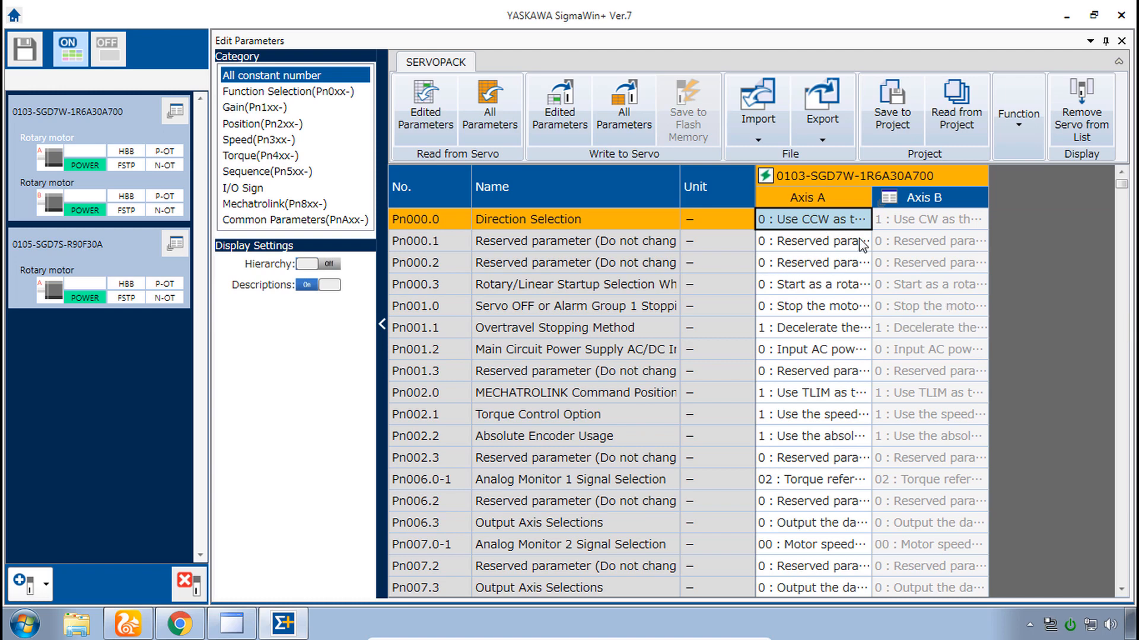
left_click(812, 241)
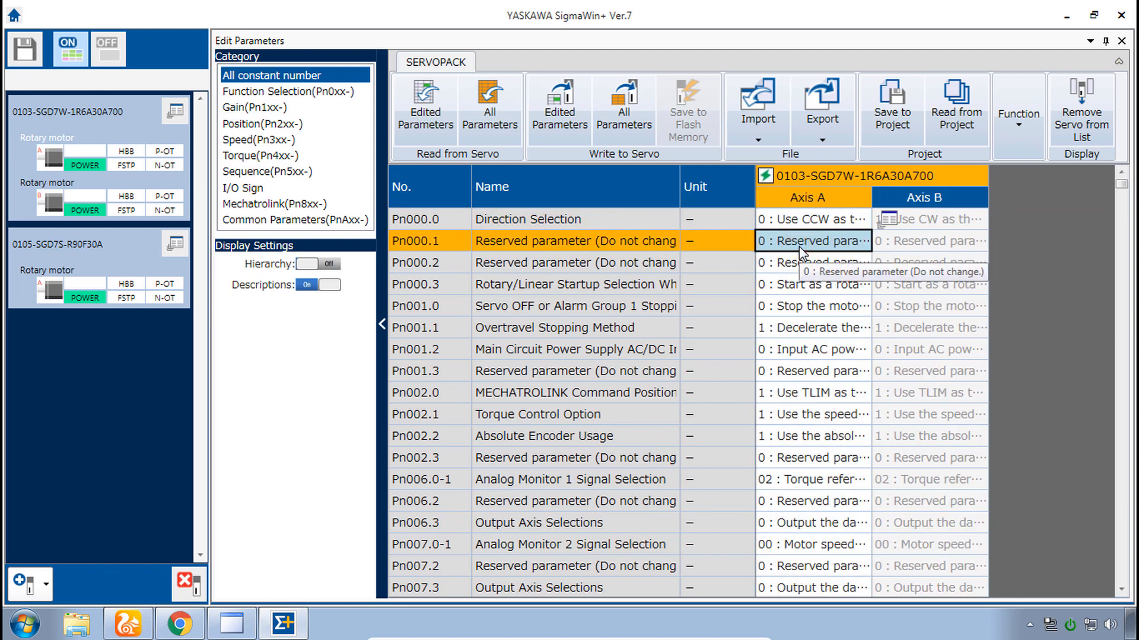
left_click(1018, 112)
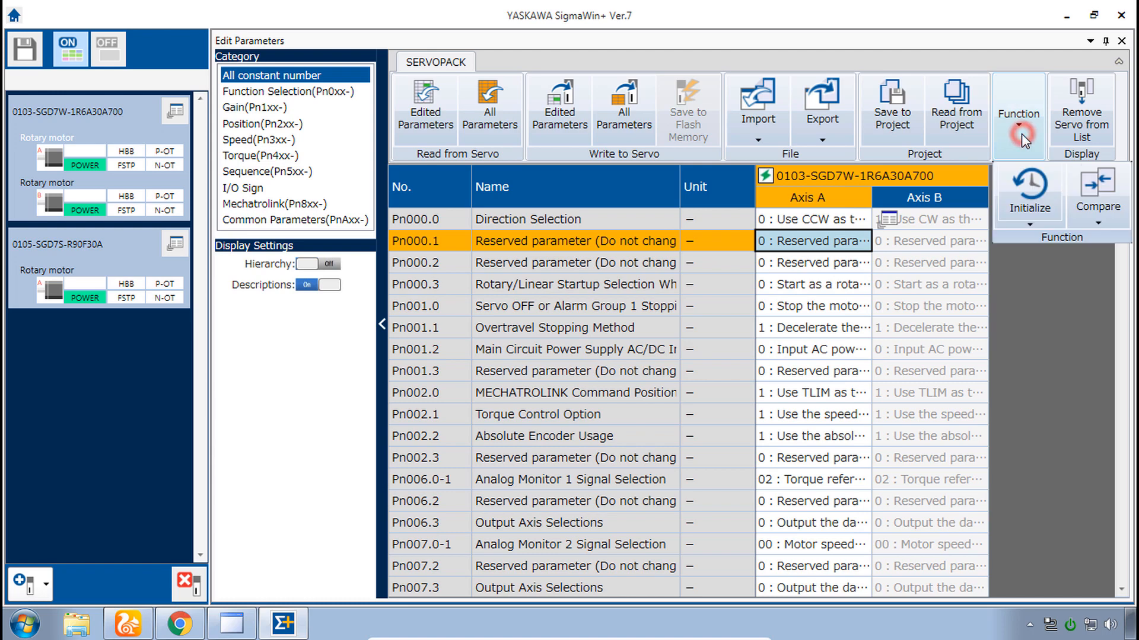
left_click(1098, 189)
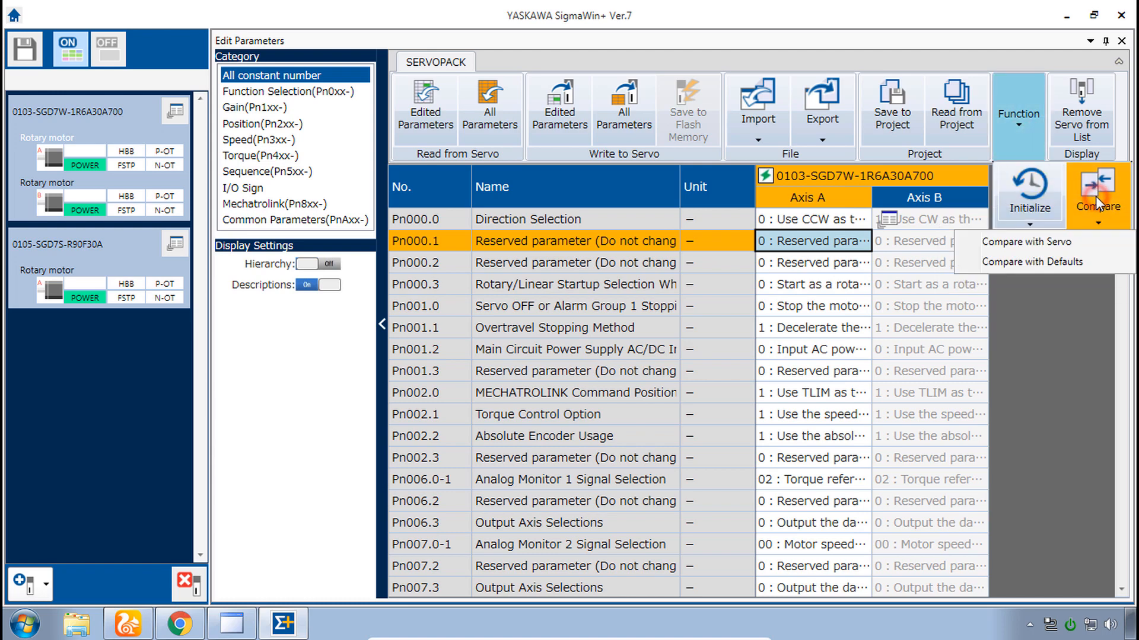
left_click(1032, 261)
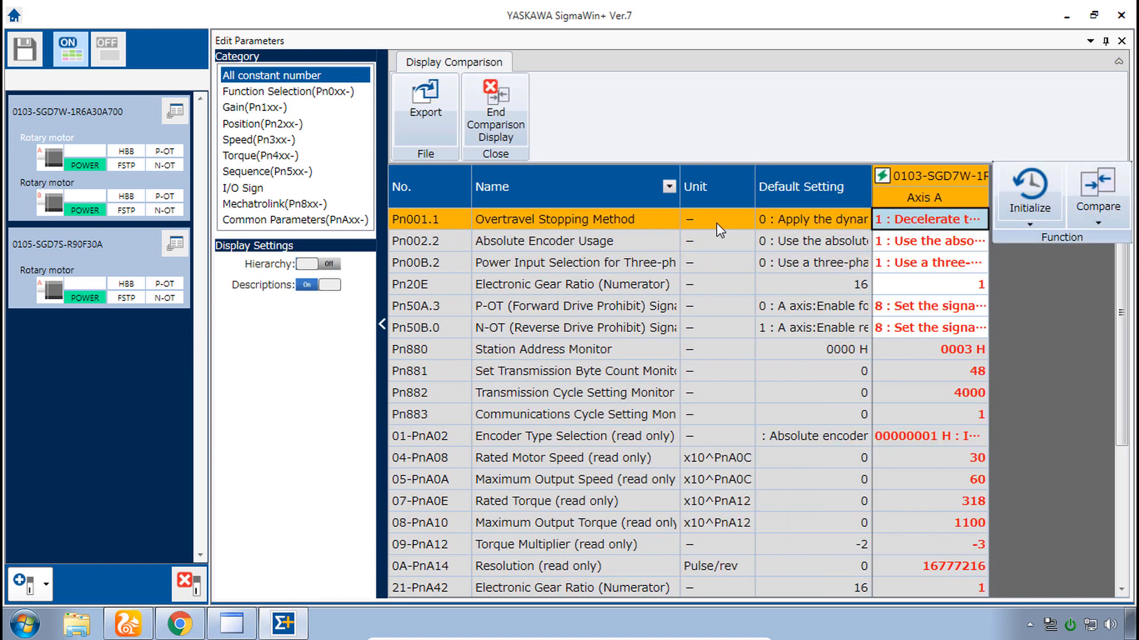
mouse_move(1098, 185)
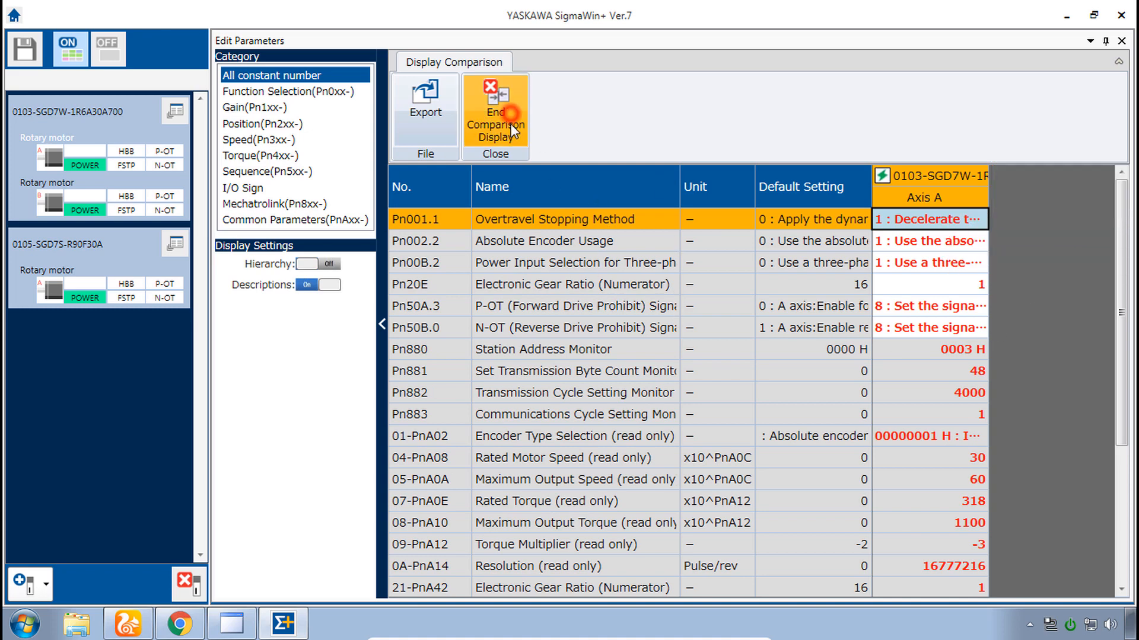
left_click(494, 117)
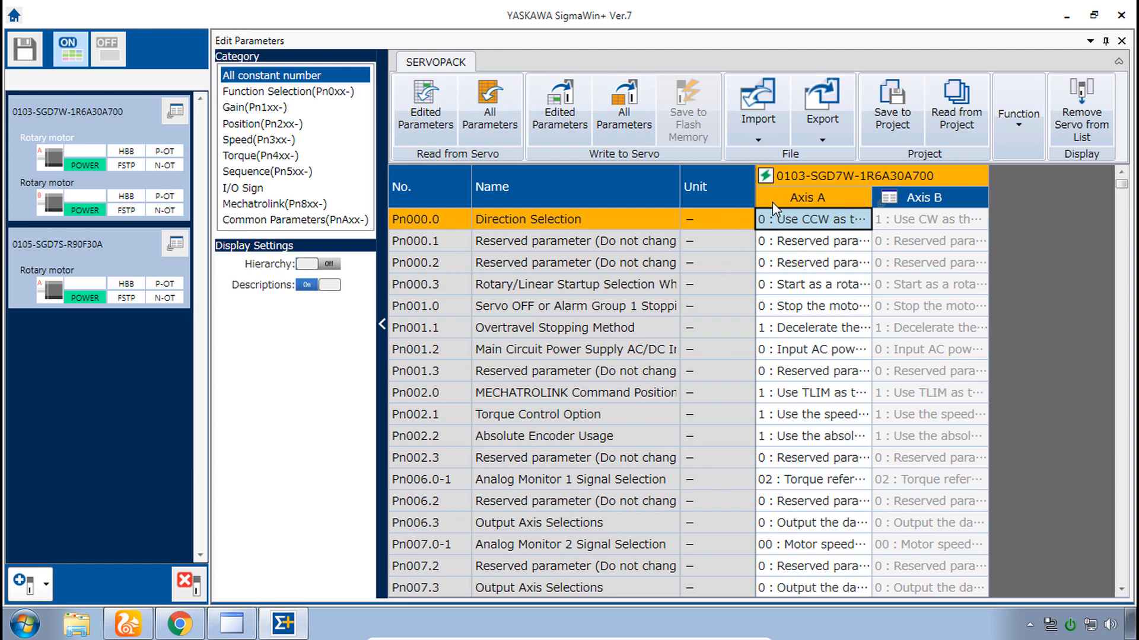
mouse_move(796, 221)
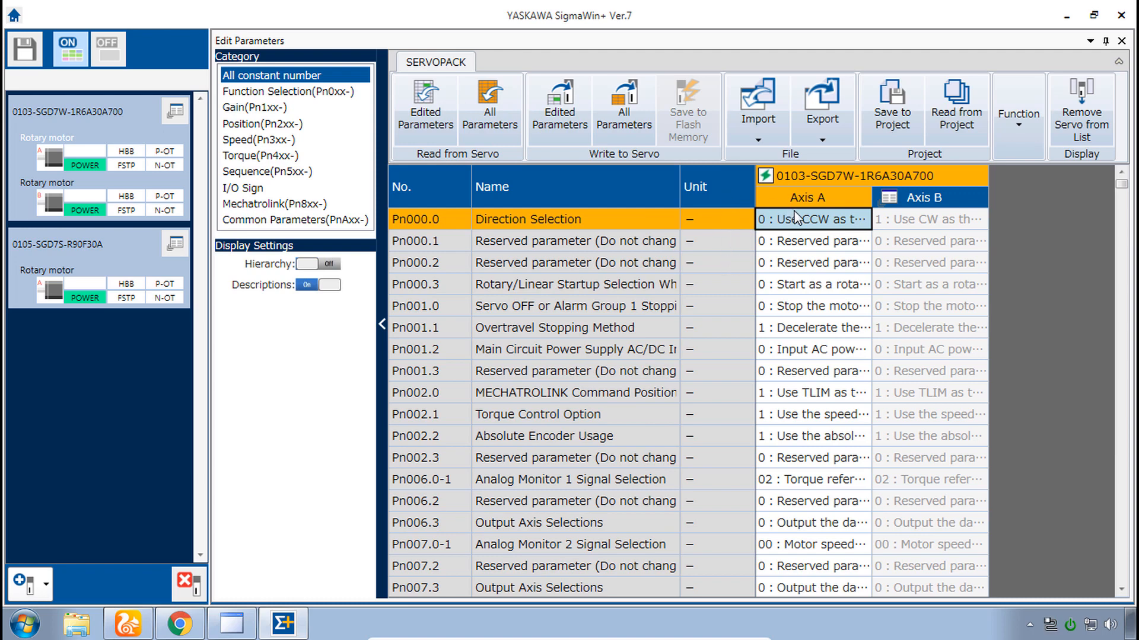
left_click(812, 240)
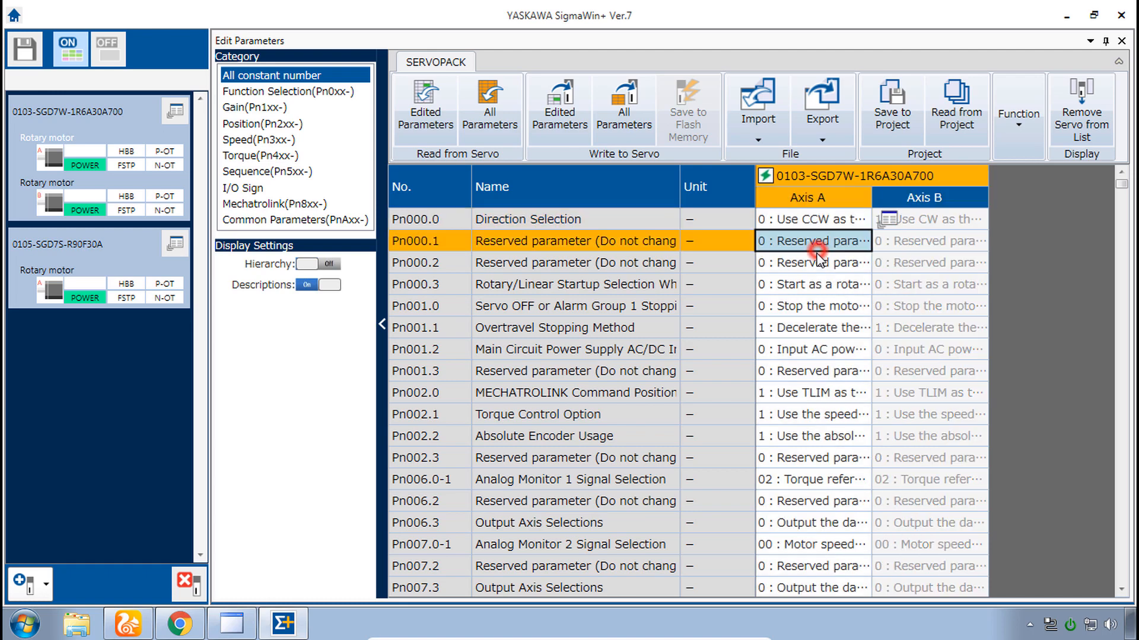
mouse_move(1032, 301)
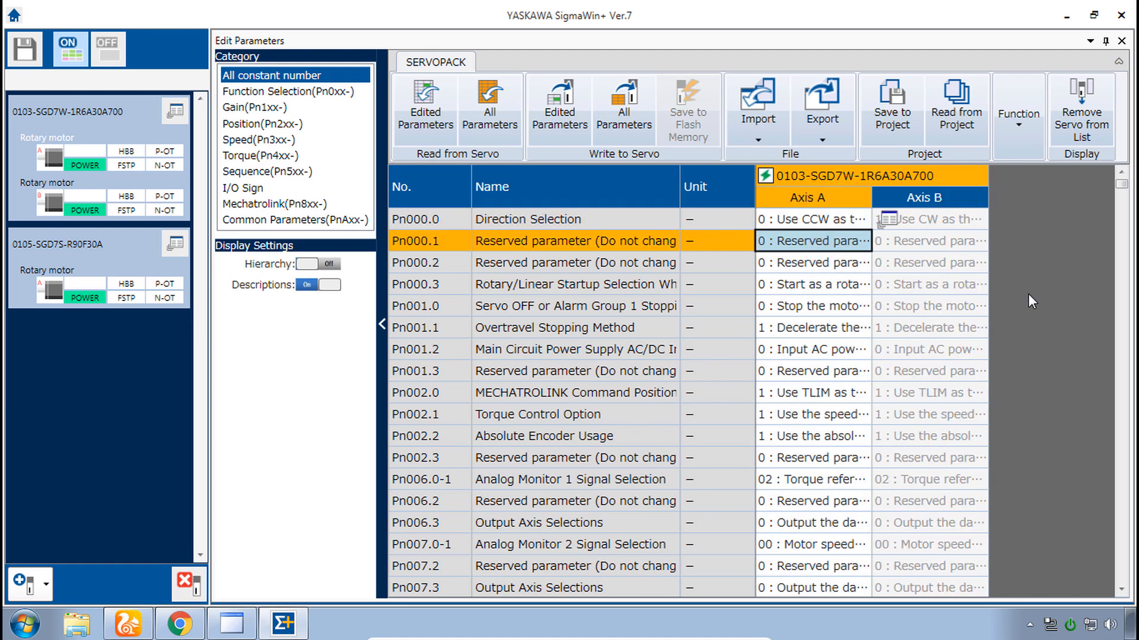
mouse_move(834, 268)
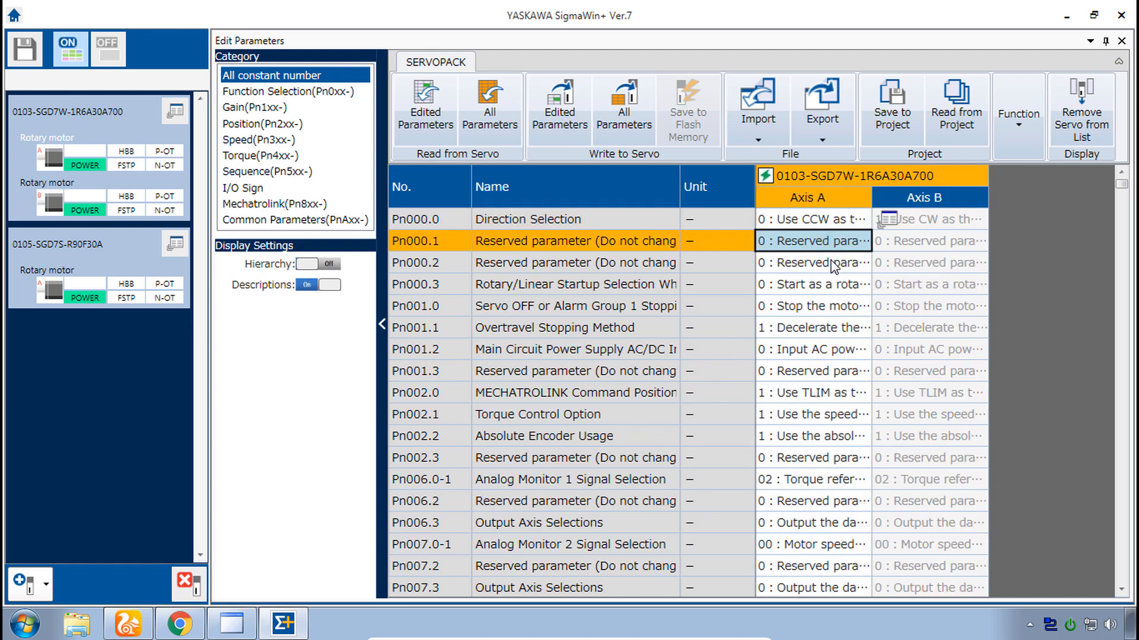
mouse_move(799, 263)
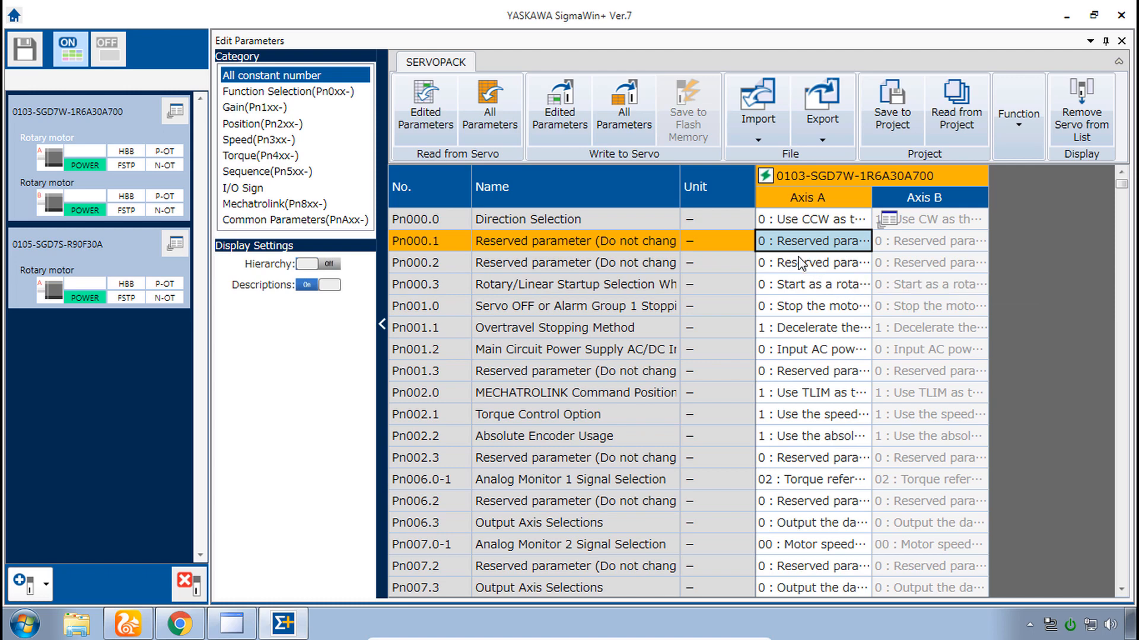
mouse_move(906, 243)
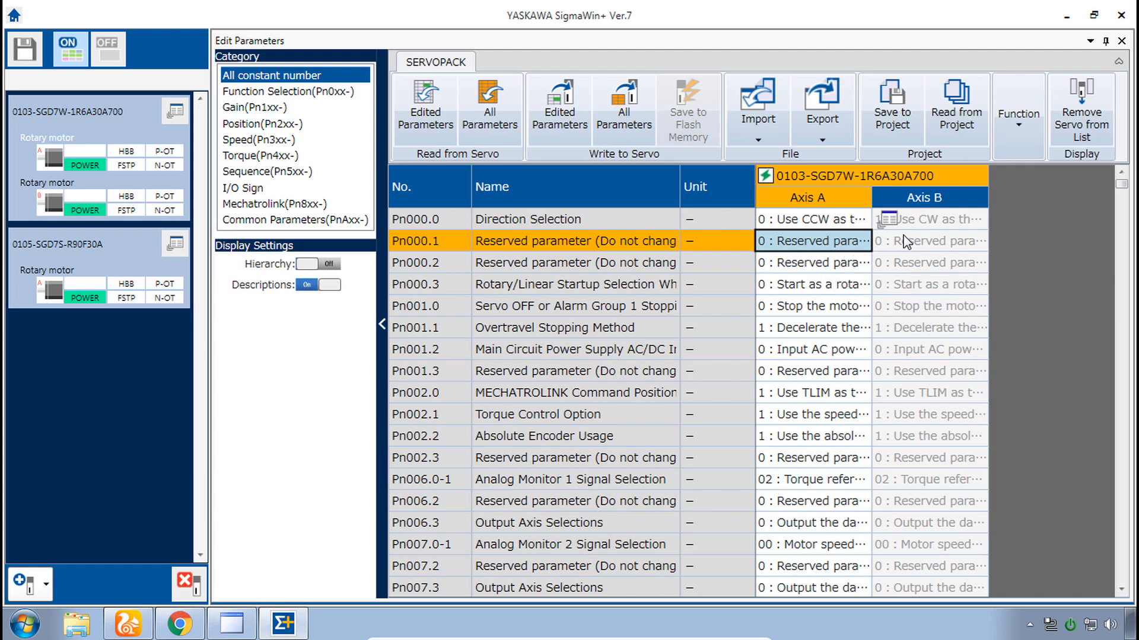
mouse_move(890, 292)
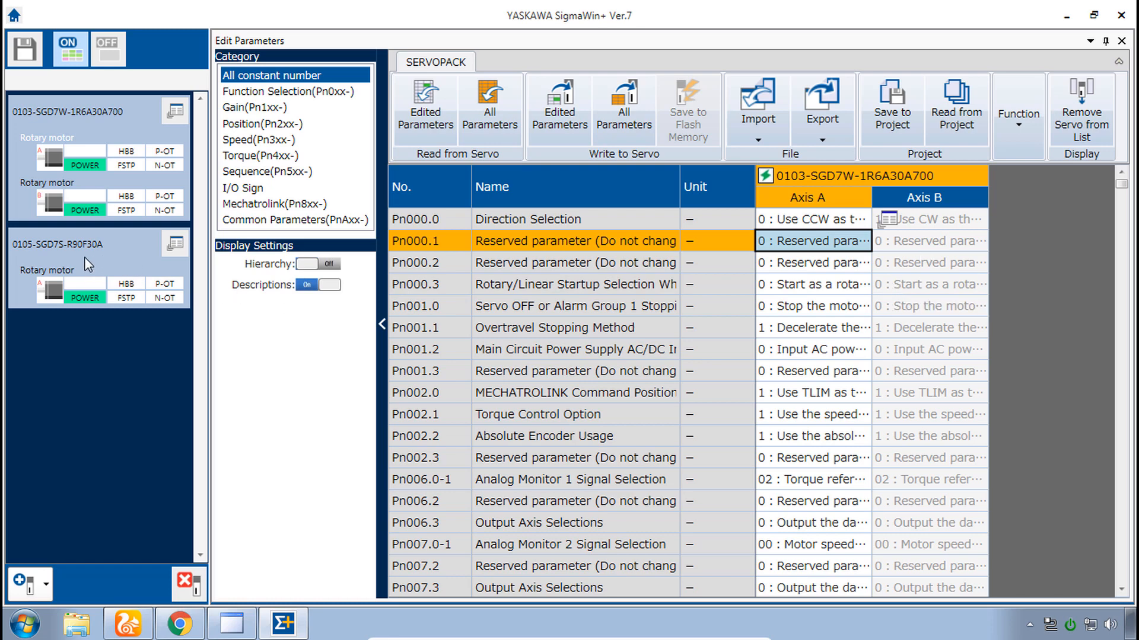
mouse_move(166, 252)
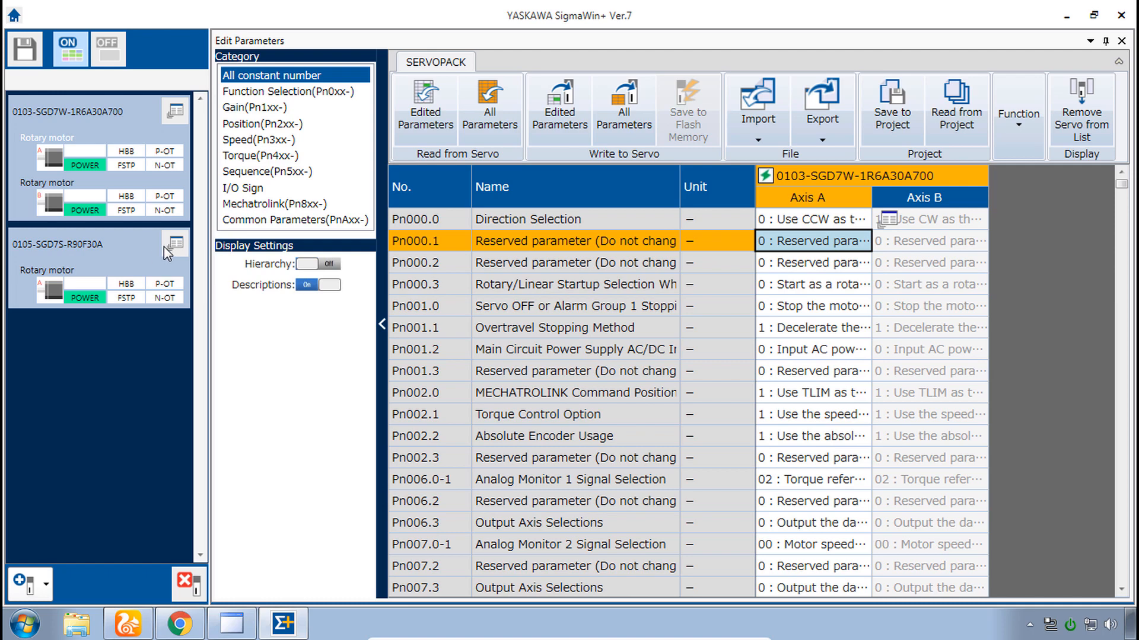
Step: Add the 0105-SGD7S-R90F30A drive's parameters to the editor beside the SGD7W axes
left_click(175, 252)
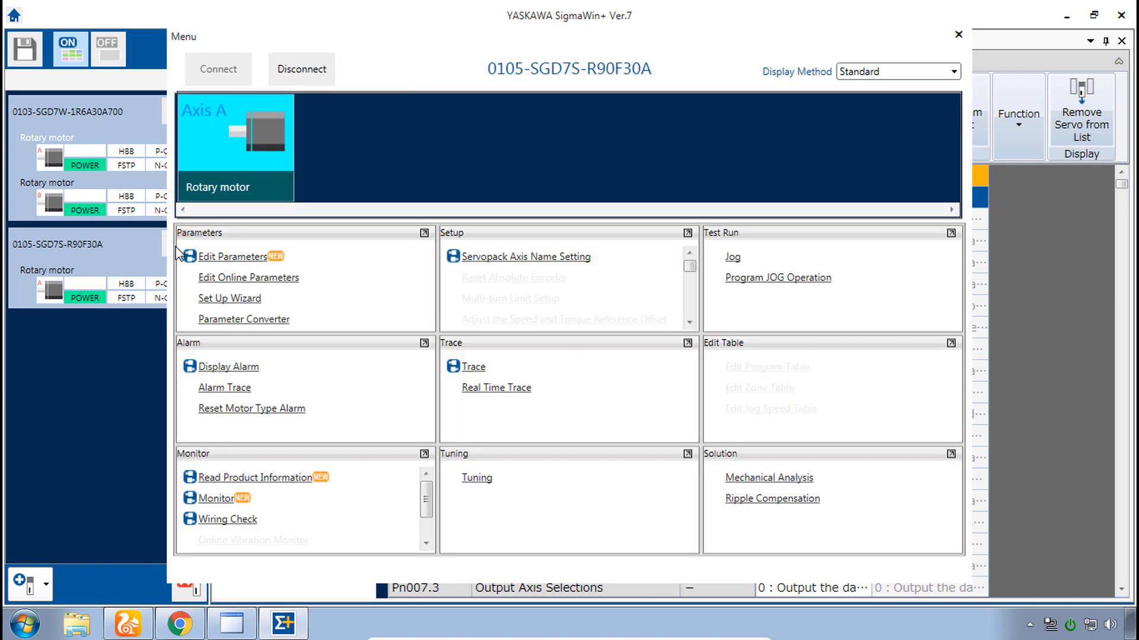
left_click(234, 256)
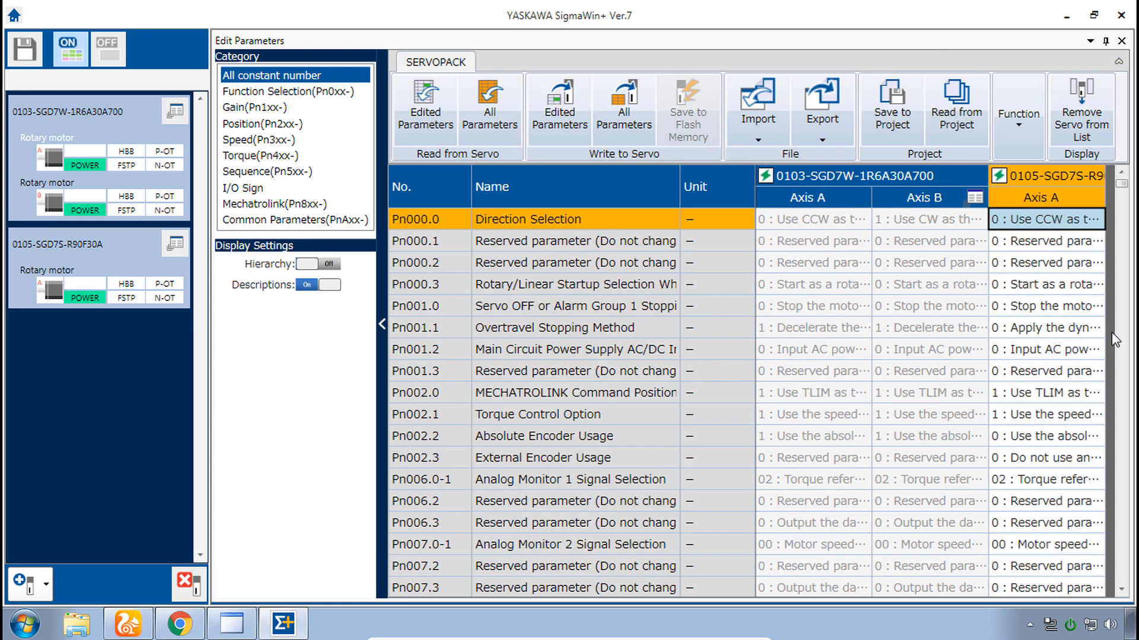
mouse_move(1085, 268)
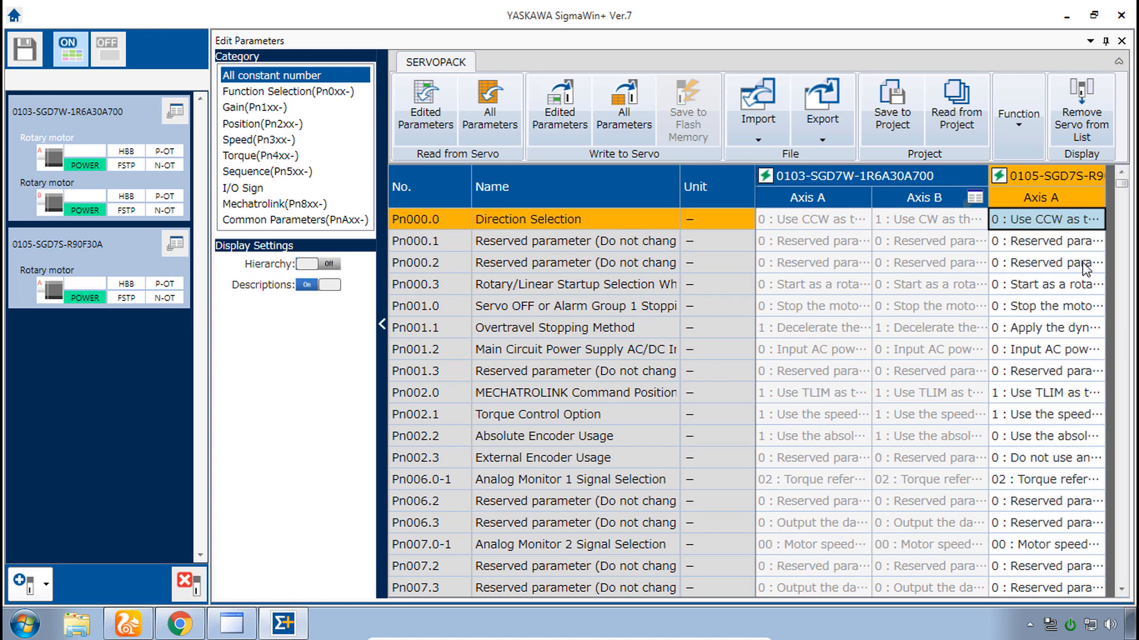
mouse_move(955, 105)
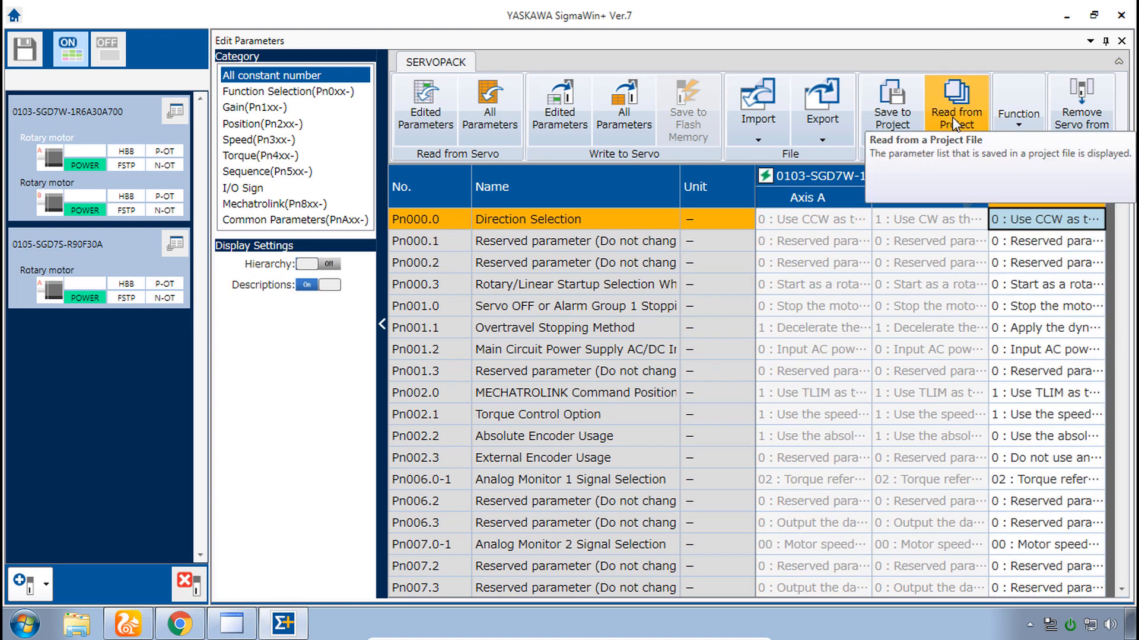
Step: Read the 11/10/2016 4:25:52 PM saved parameter set, overwriting the edited SGD7S values
left_click(955, 106)
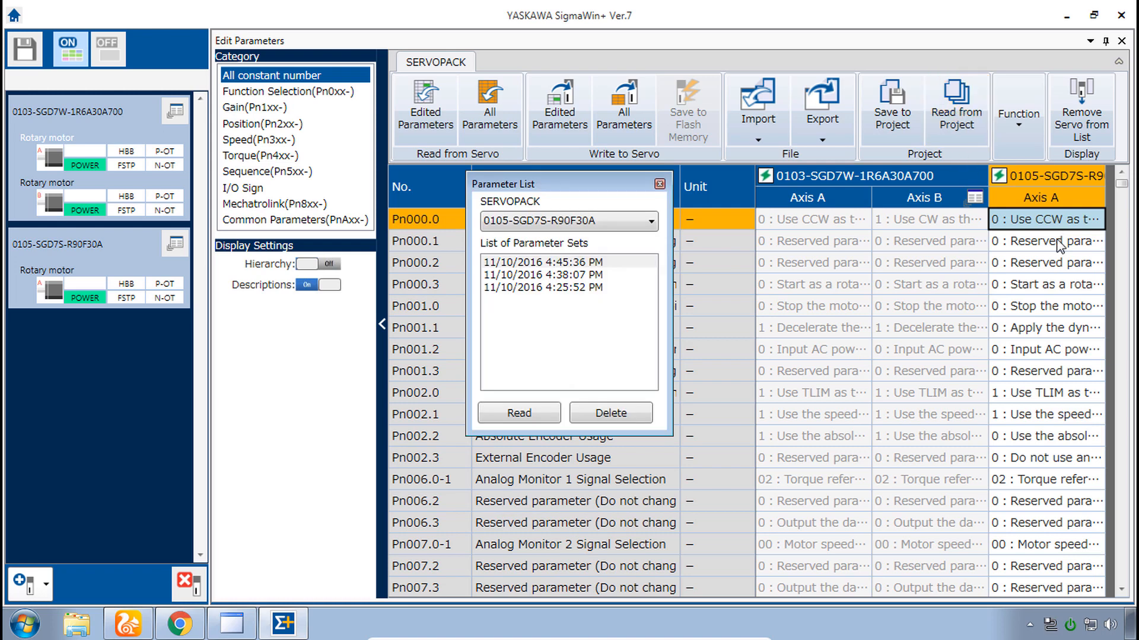
mouse_move(523, 297)
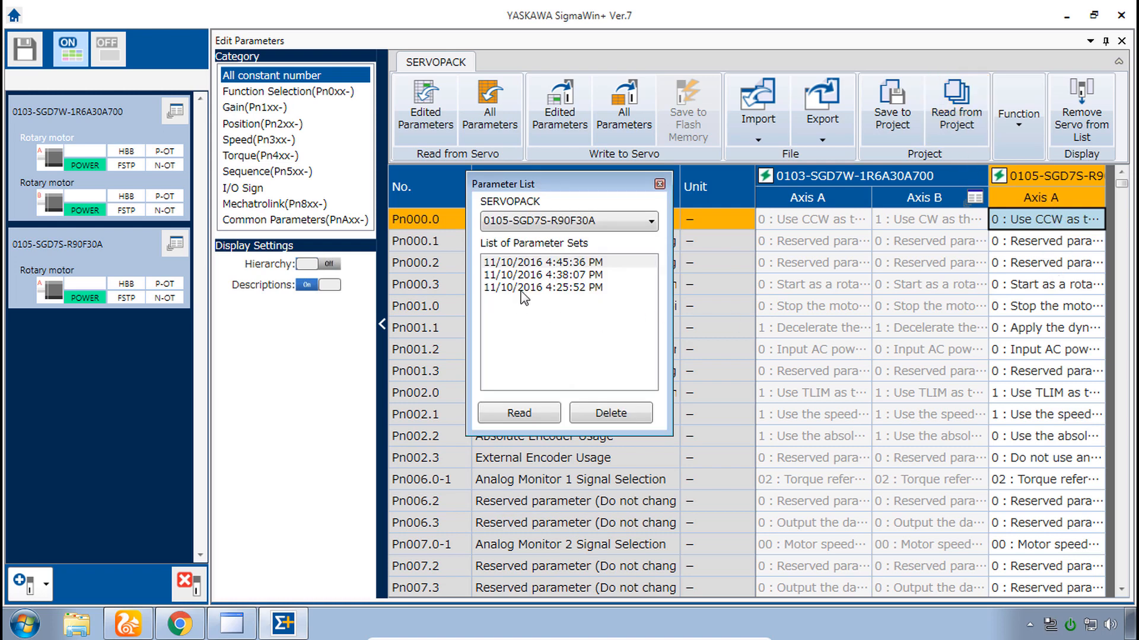
left_click(541, 287)
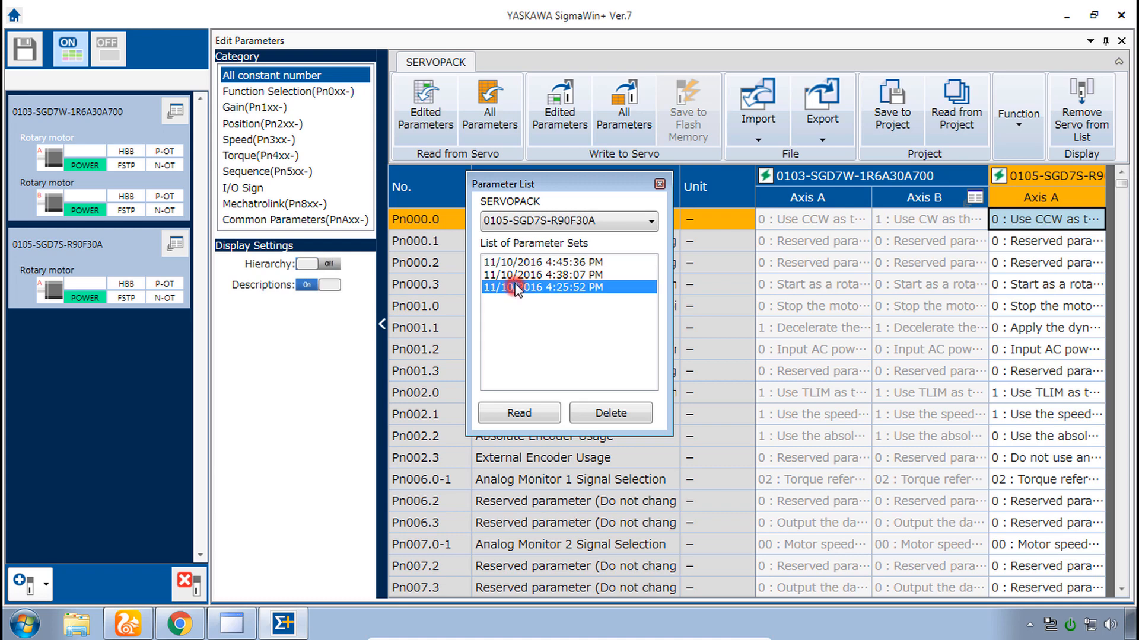
left_click(540, 262)
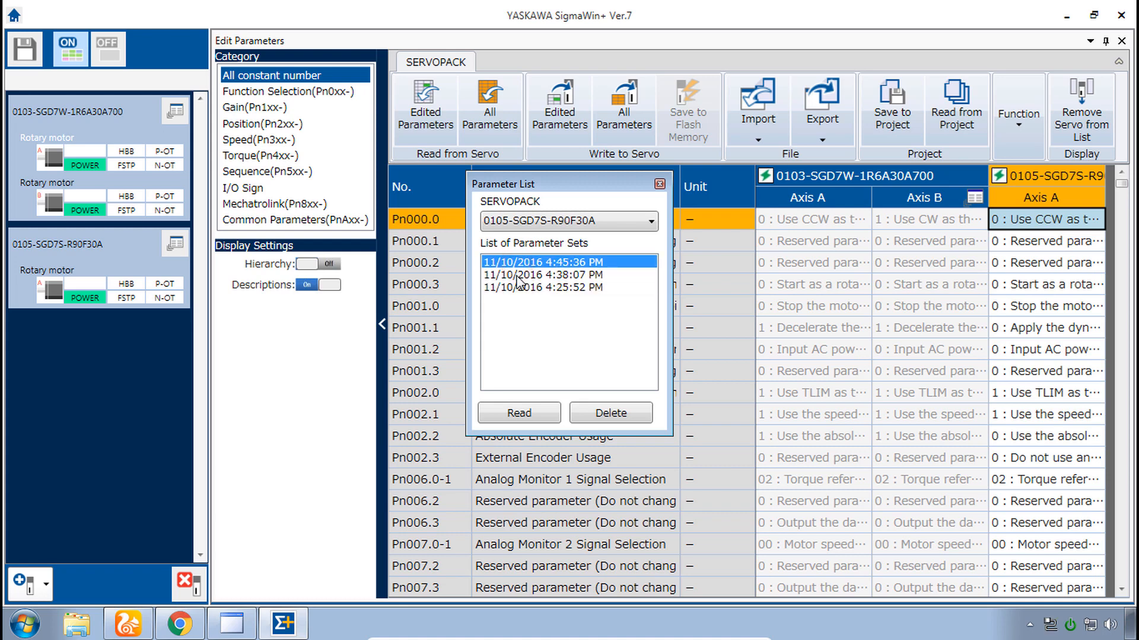
left_click(541, 274)
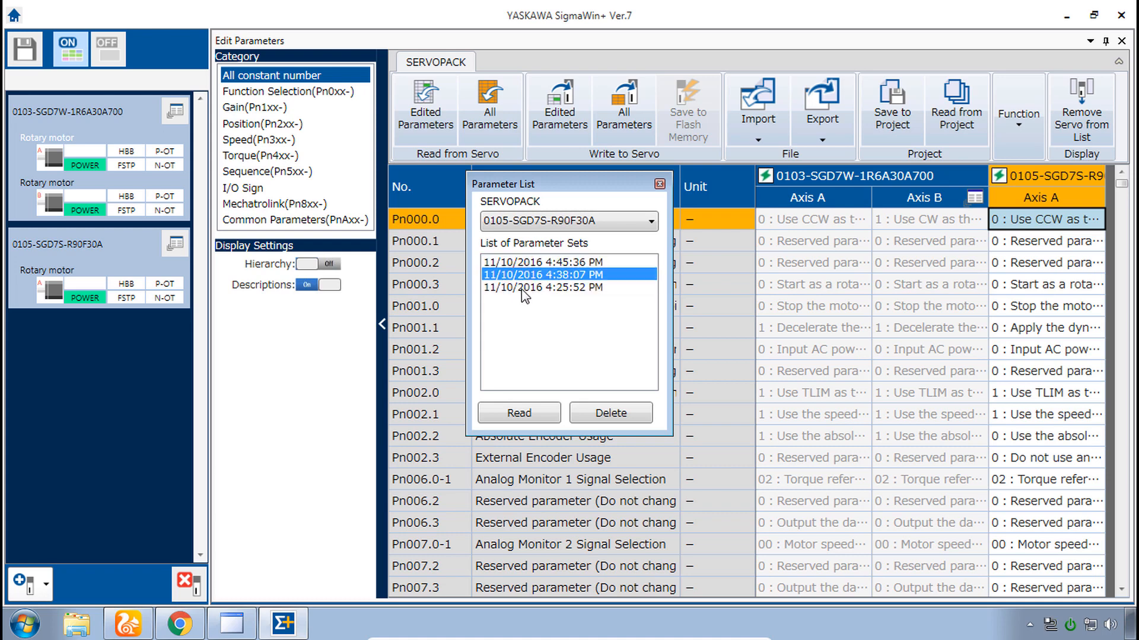
left_click(541, 287)
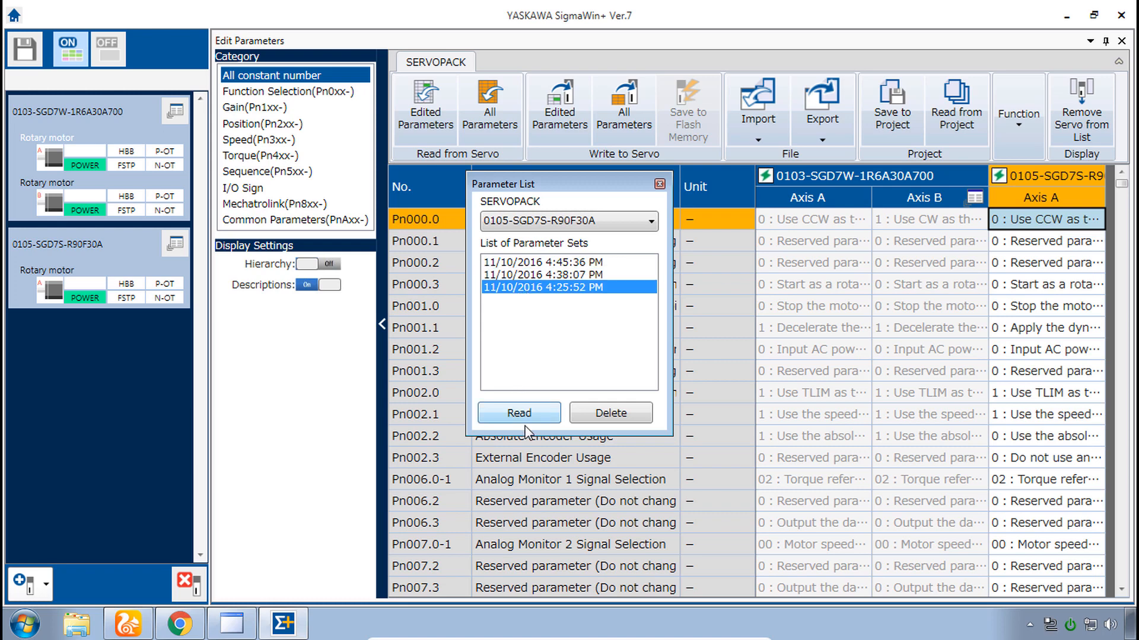
left_click(518, 412)
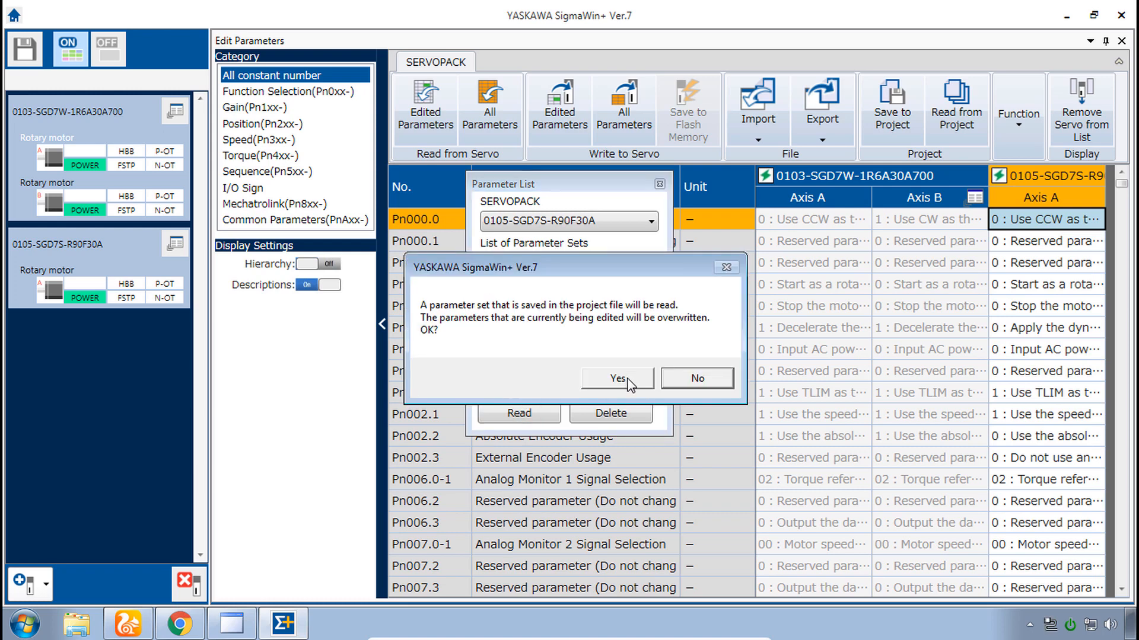
left_click(616, 379)
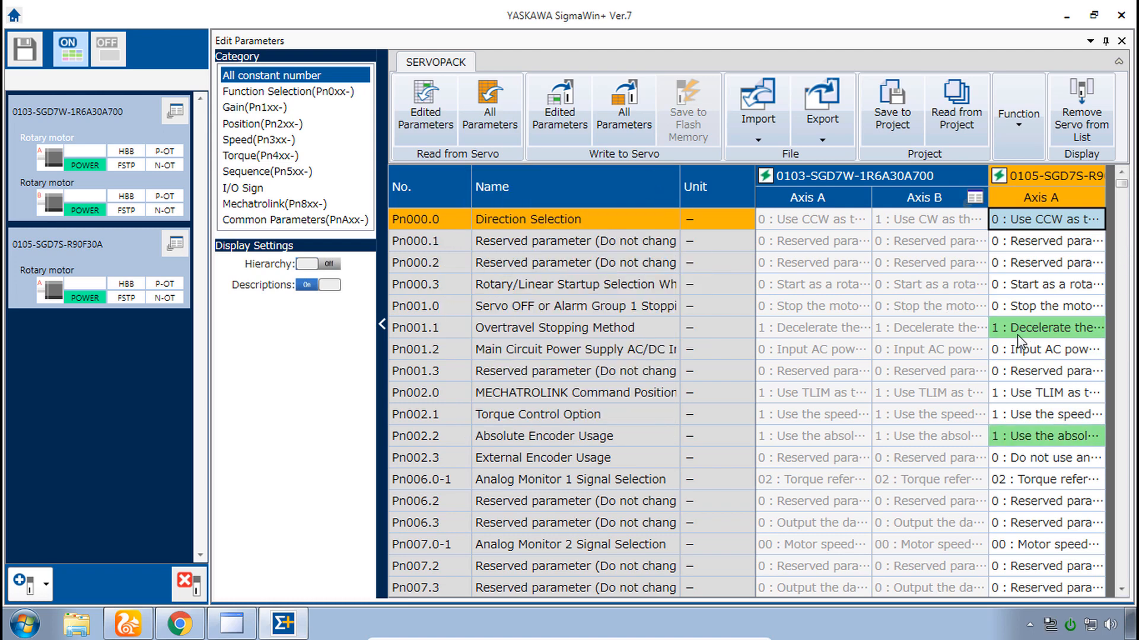
Step: Write the edited Pn001.1 and Pn002.2 values to the SGD7S servo and acknowledge the power-cycle notice
scroll("down", 3)
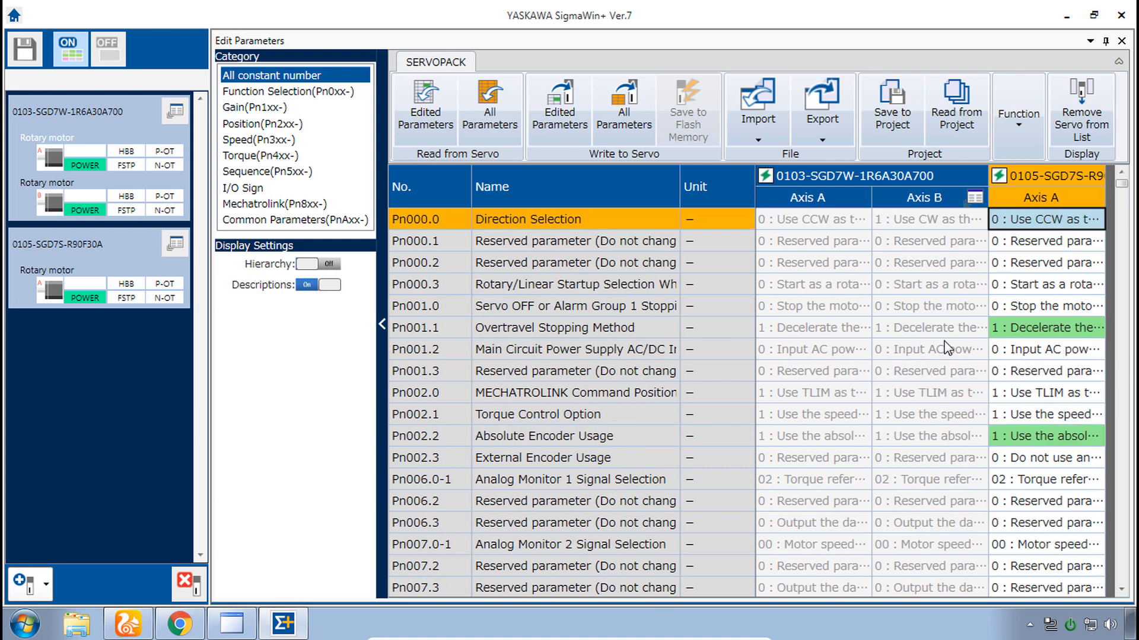
mouse_move(932, 337)
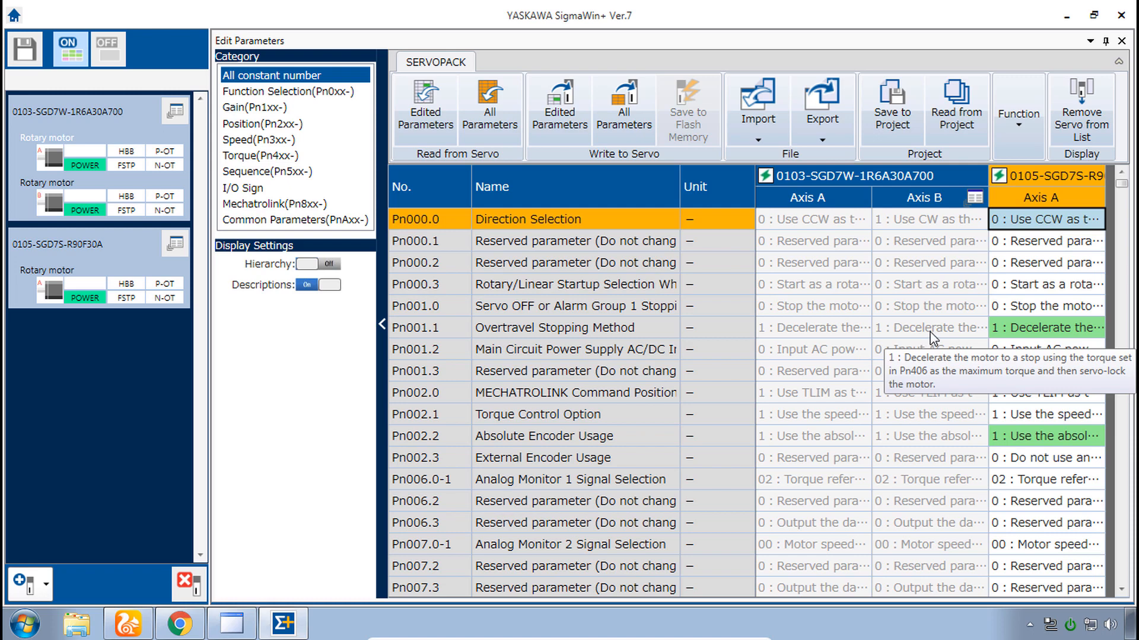
mouse_move(762, 224)
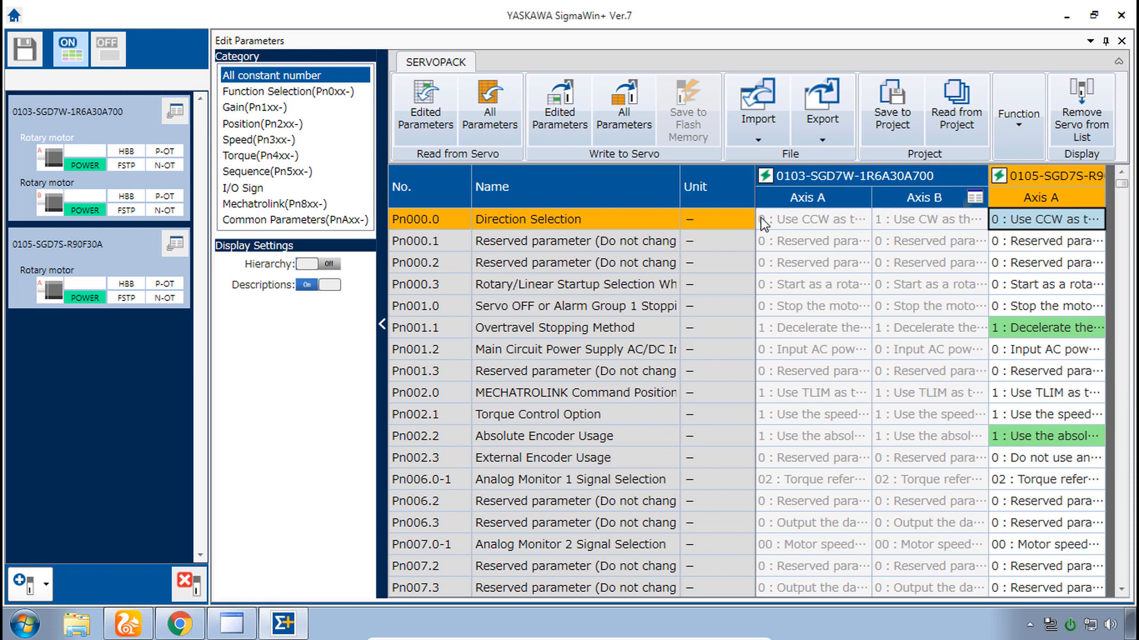
left_click(560, 108)
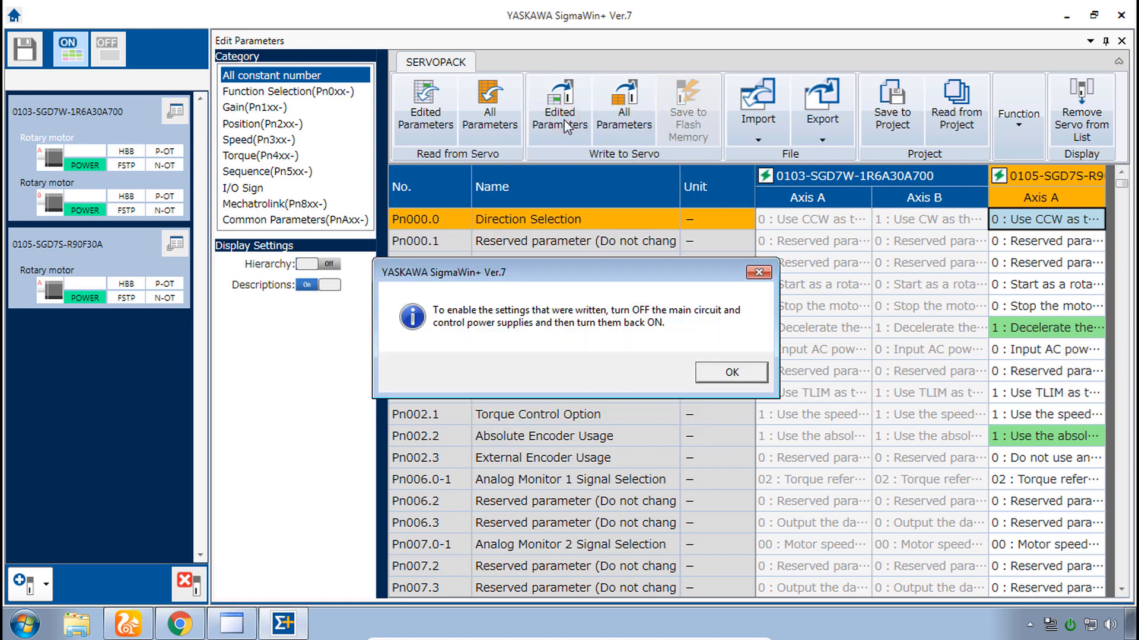
left_click(730, 372)
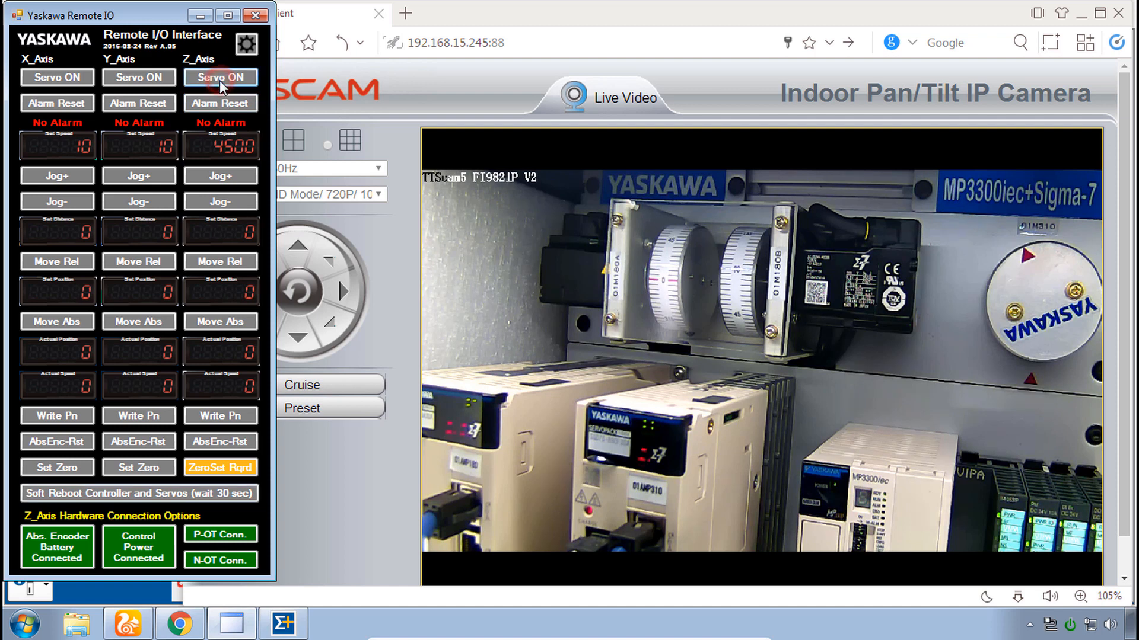
Step: Turn on the Z servo, jog forward to raise alarm A.D00, then reset the alarm
left_click(220, 175)
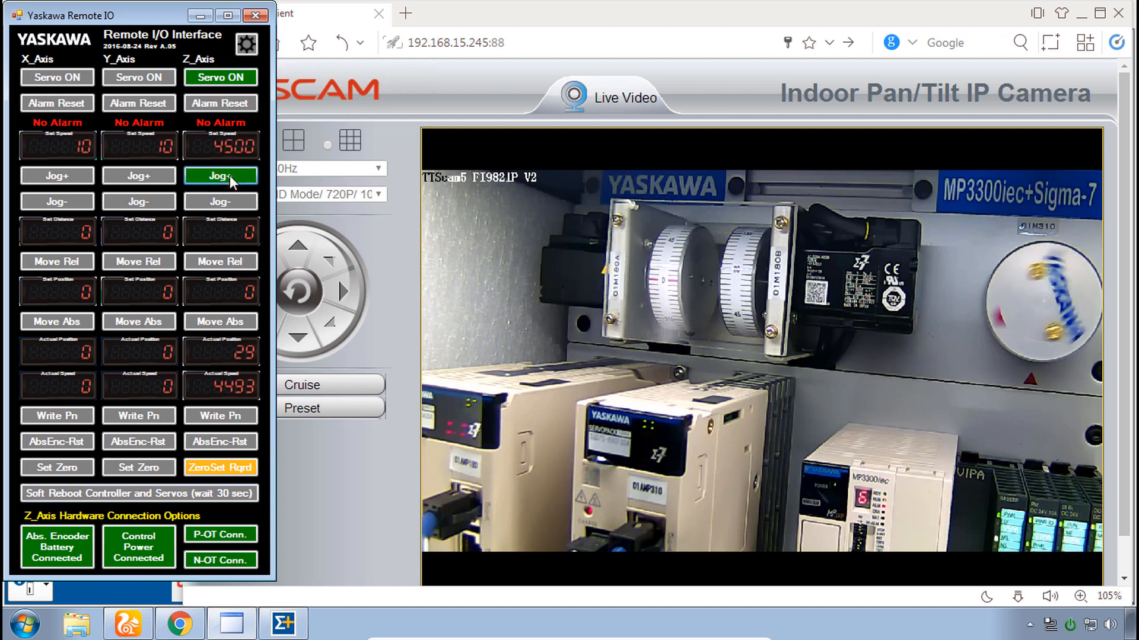
left_click(220, 175)
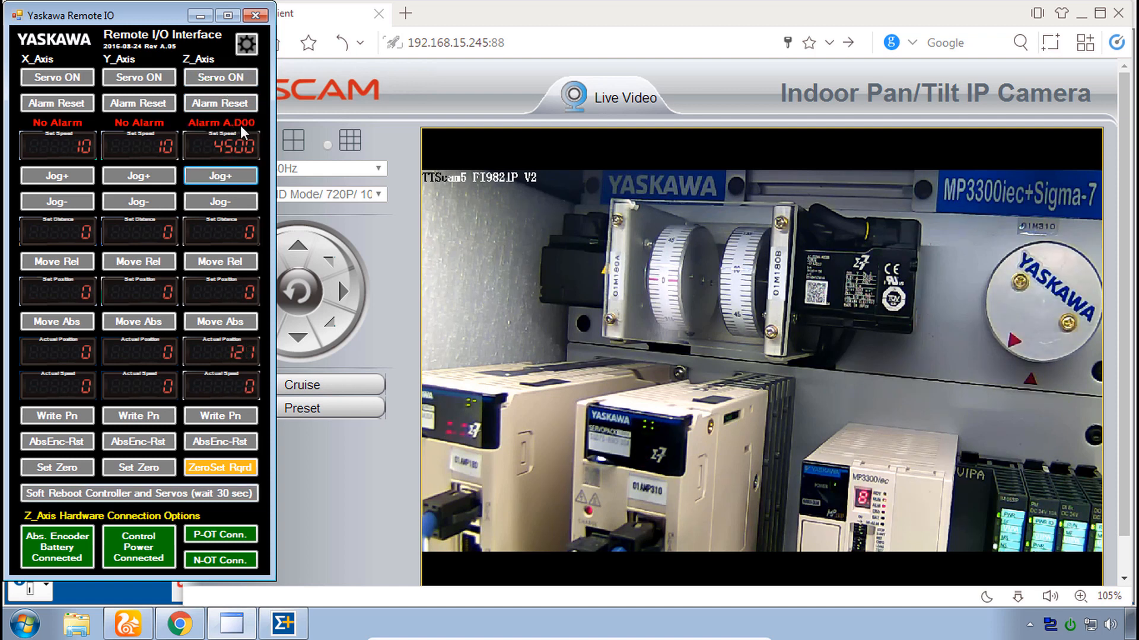
left_click(220, 103)
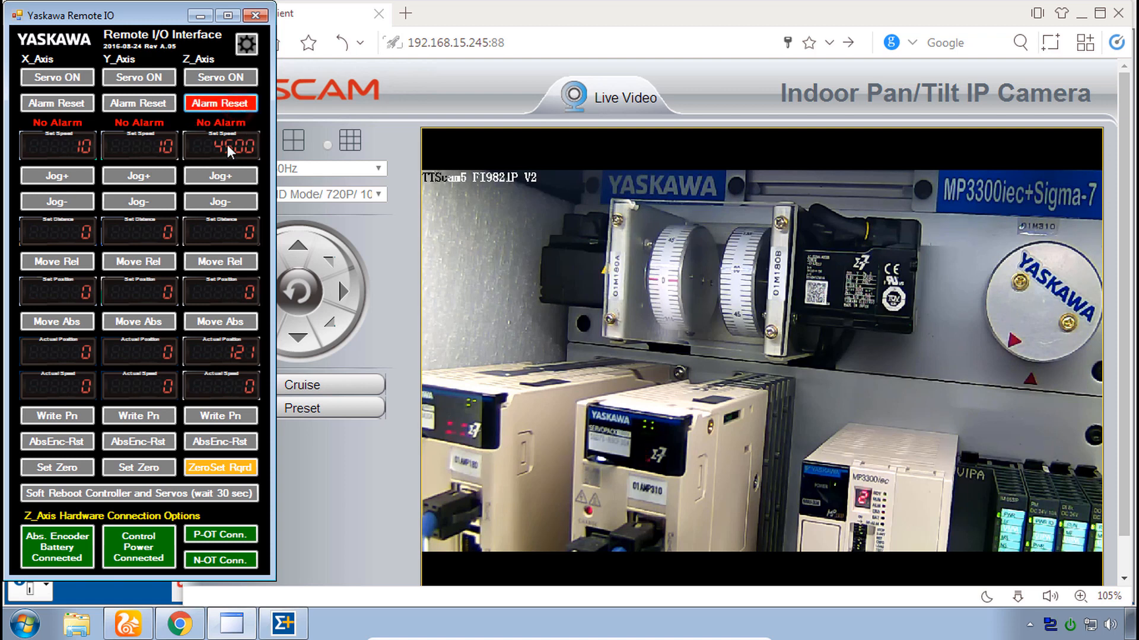
left_click(220, 77)
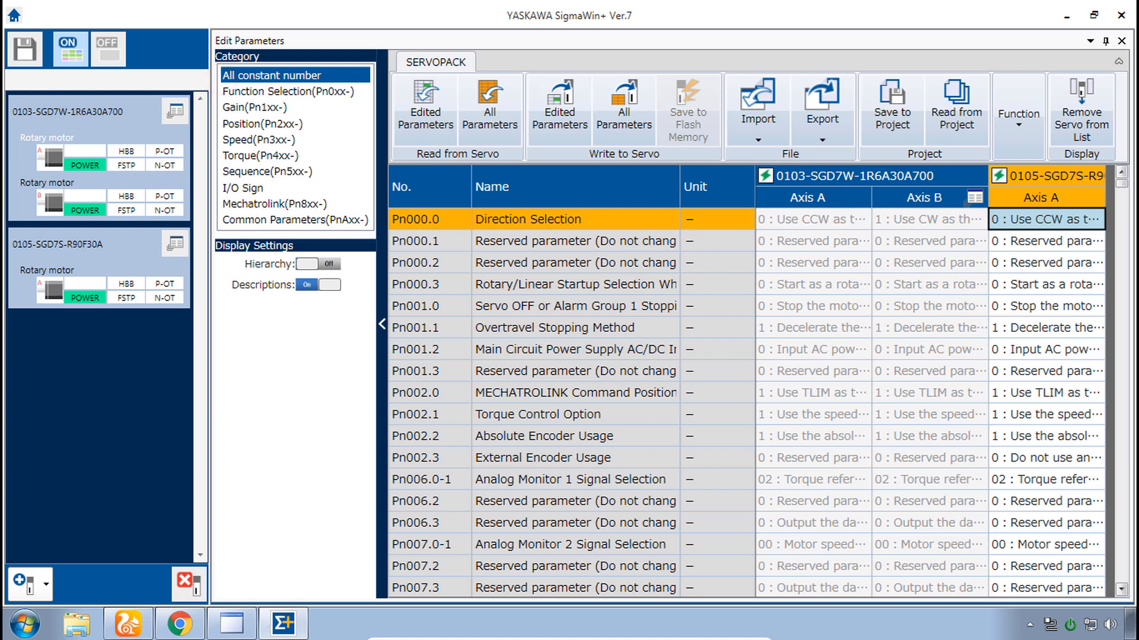
mouse_move(841, 229)
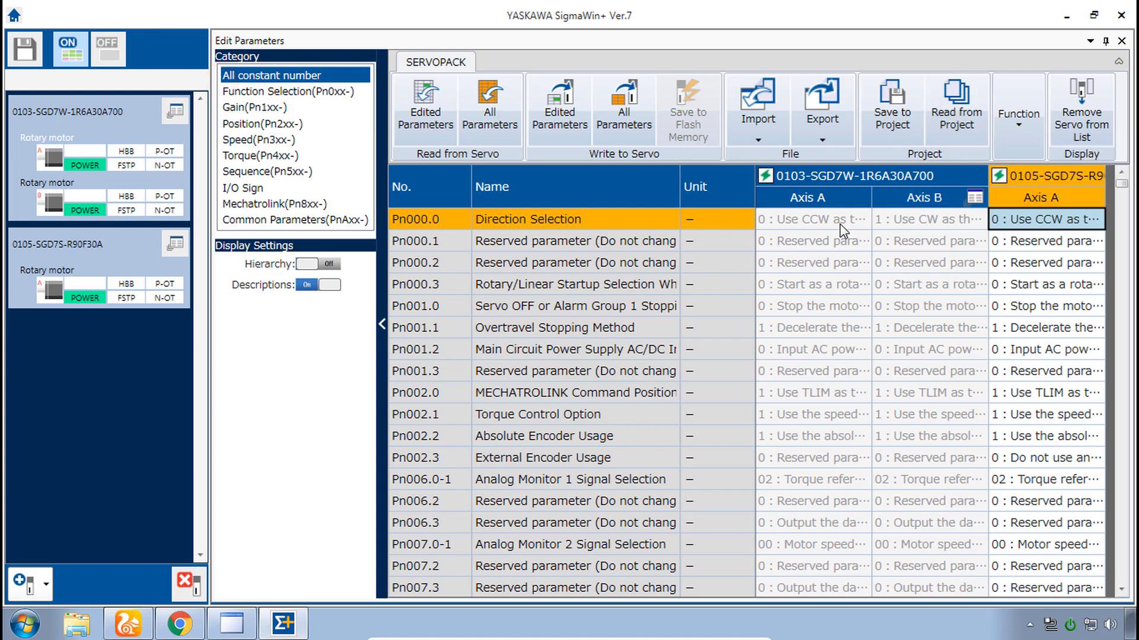
mouse_move(1051, 266)
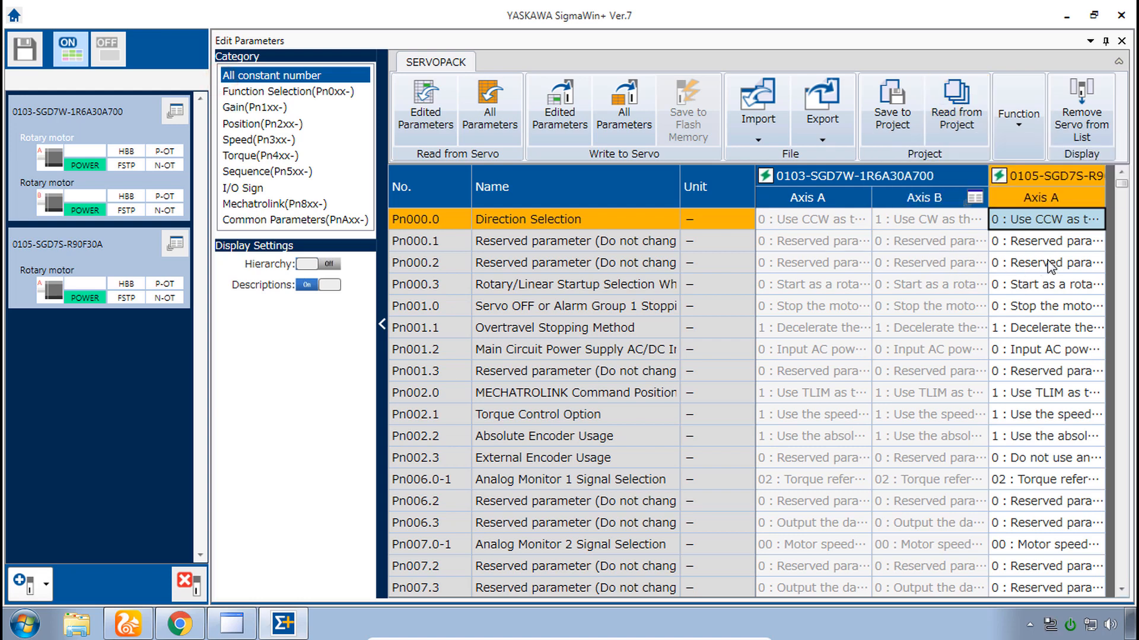
mouse_move(1034, 269)
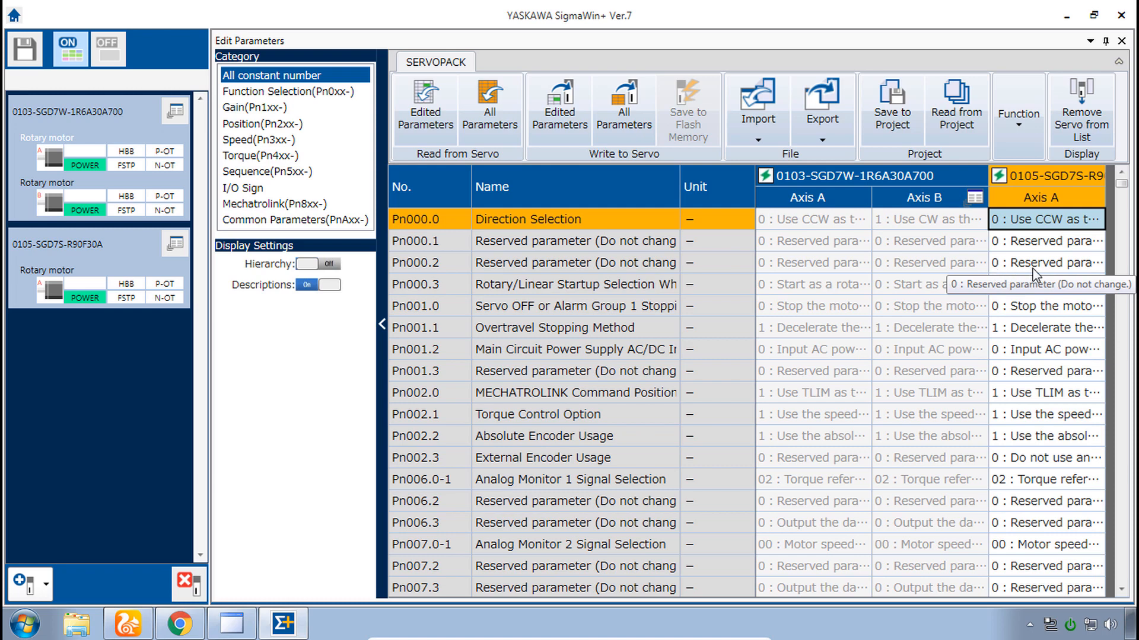
mouse_move(1087, 254)
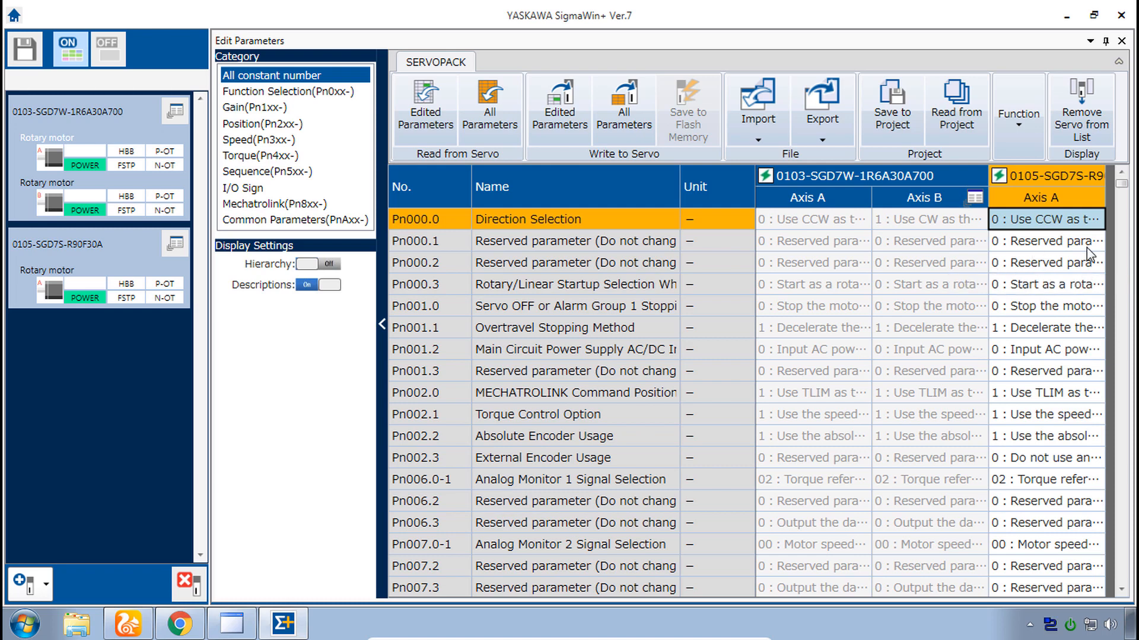
Step: Bring the MP3300iec controller web interface to the front
left_click(179, 623)
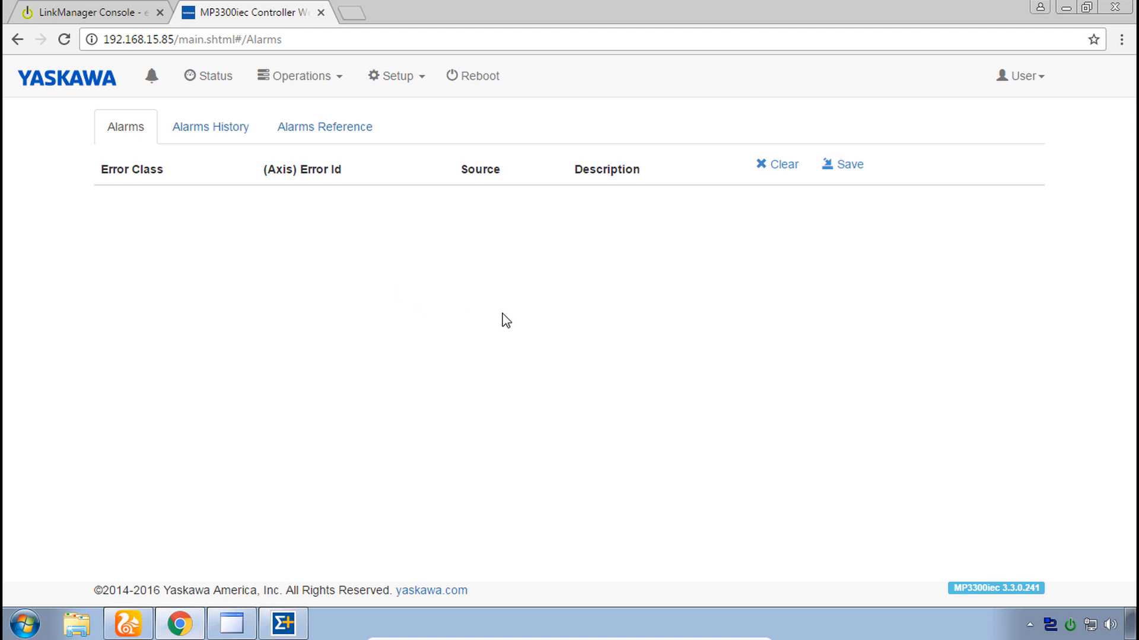
Step: Verify the Y and Z axis user parameters on the Drive Parameters page
left_click(395, 76)
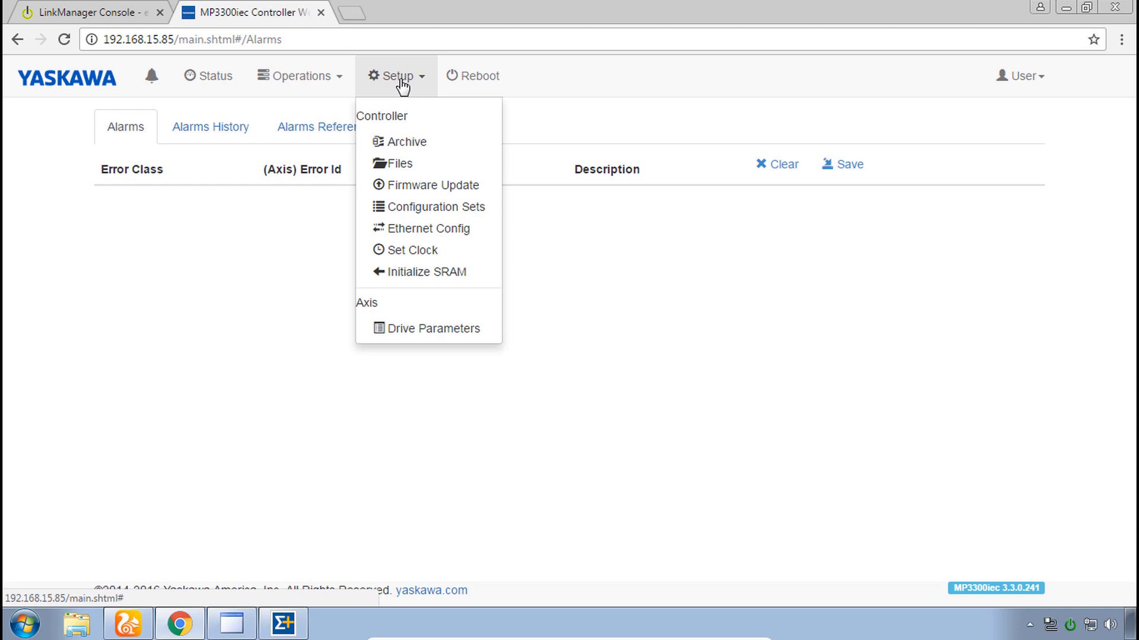
left_click(434, 328)
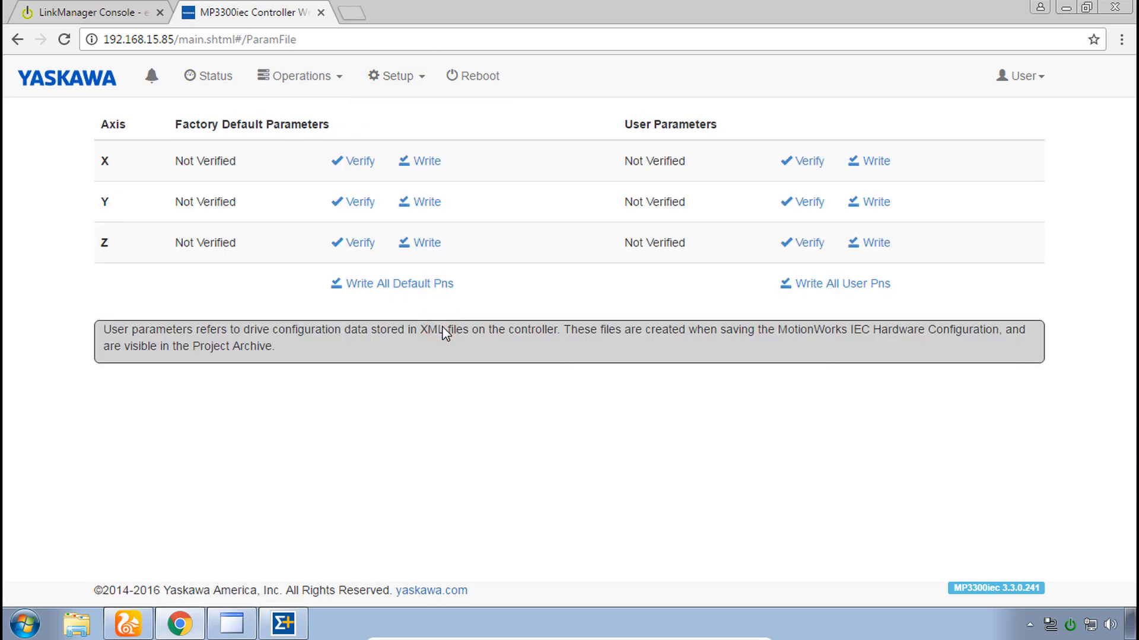
mouse_move(780, 258)
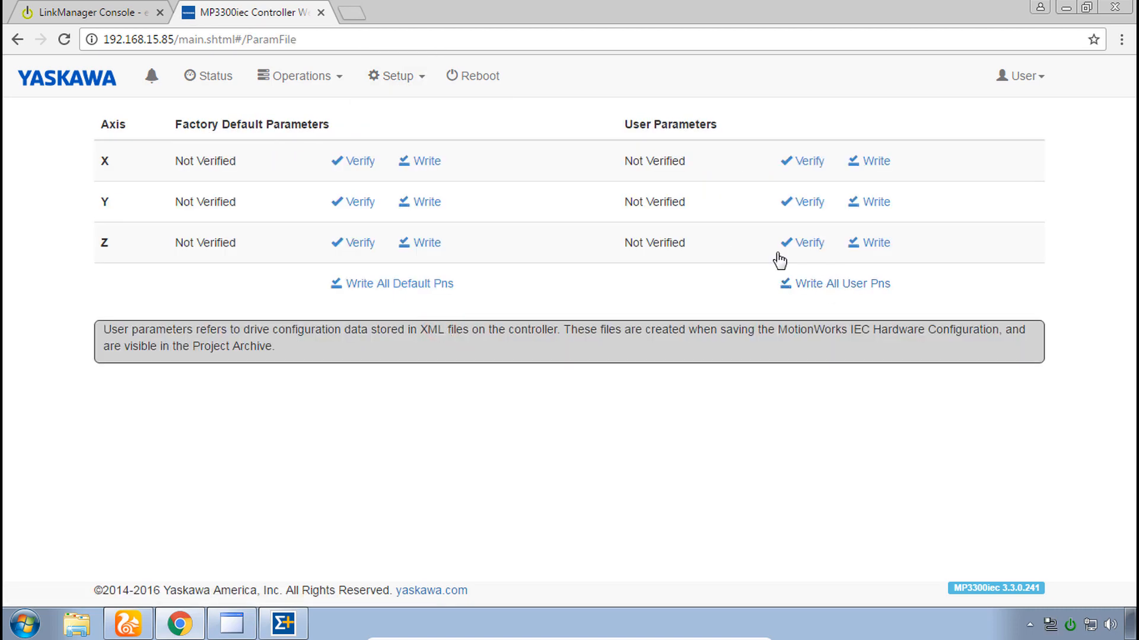
mouse_move(695, 307)
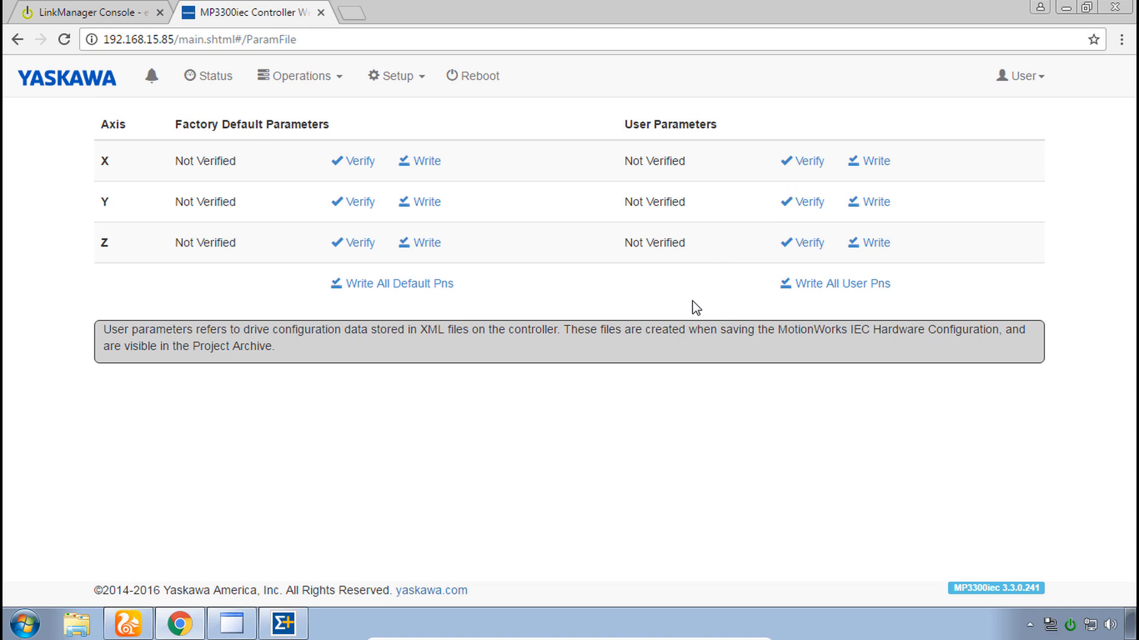
mouse_move(802, 161)
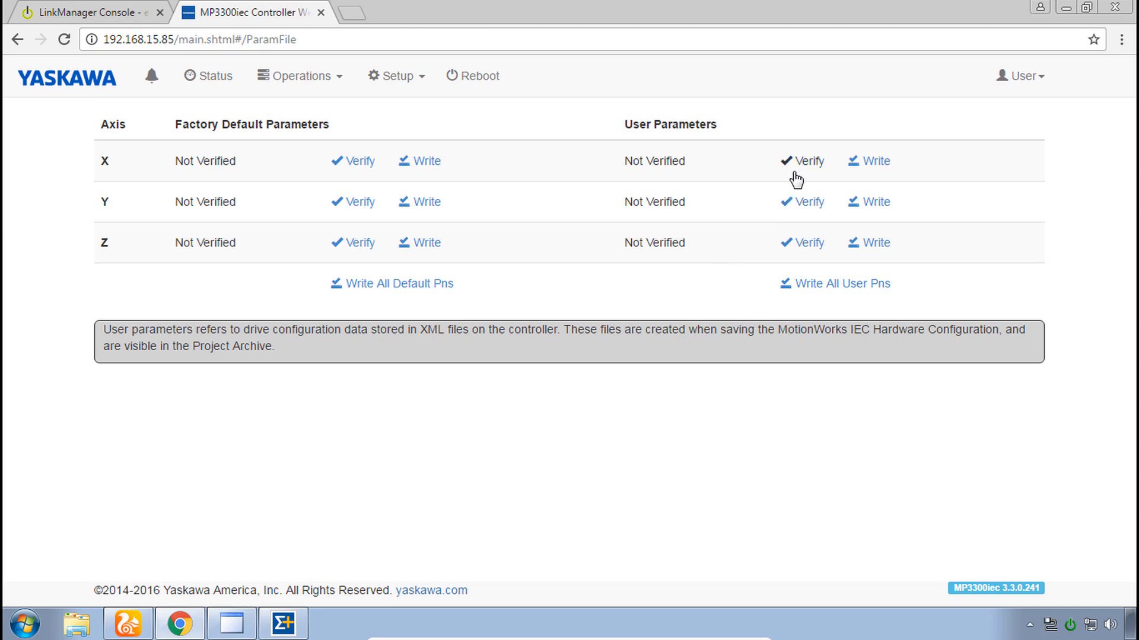
mouse_move(577, 166)
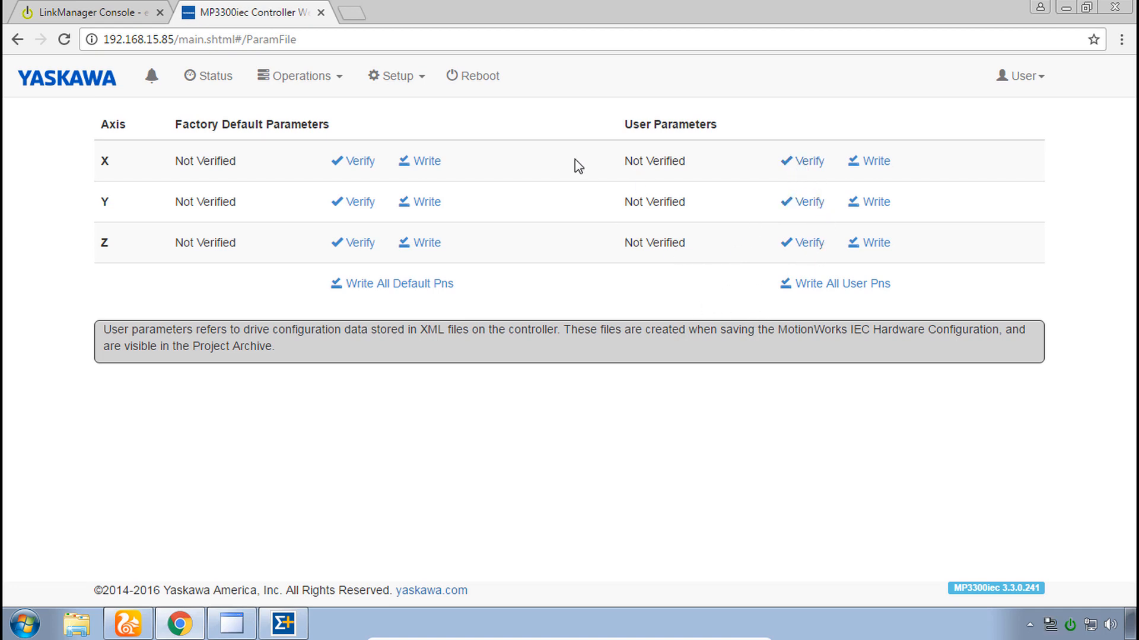
left_click(801, 161)
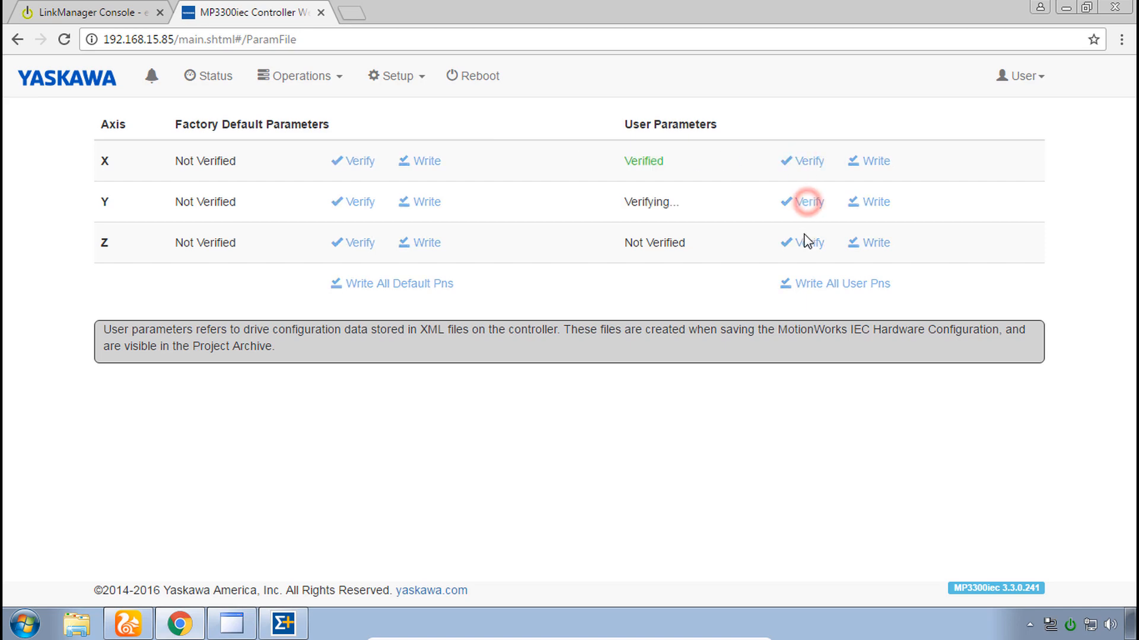
left_click(807, 243)
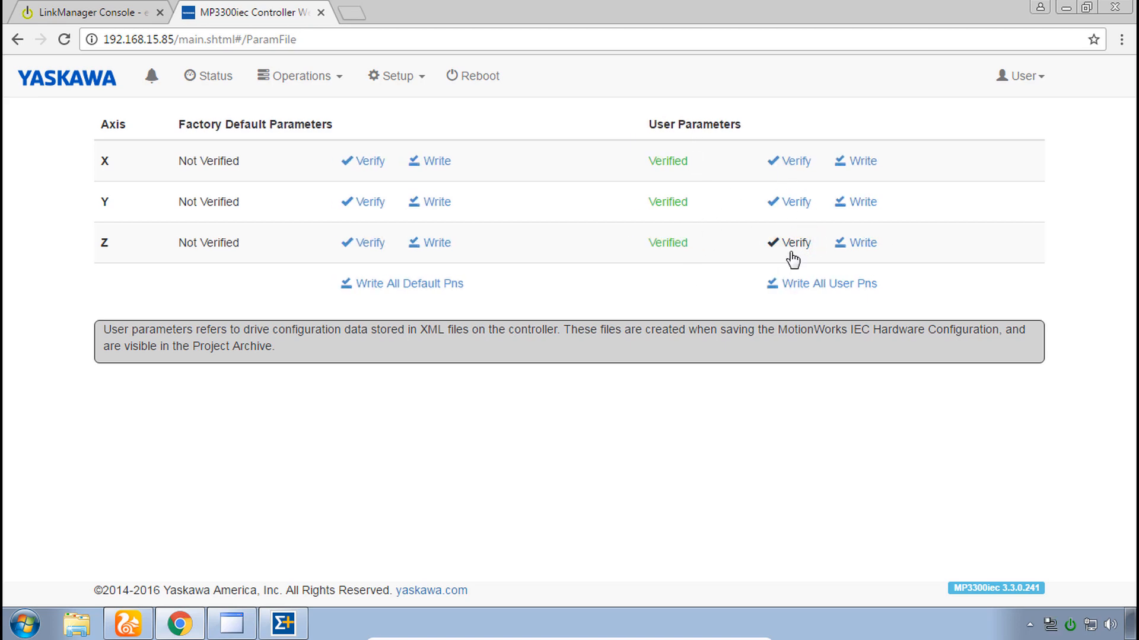
mouse_move(798, 278)
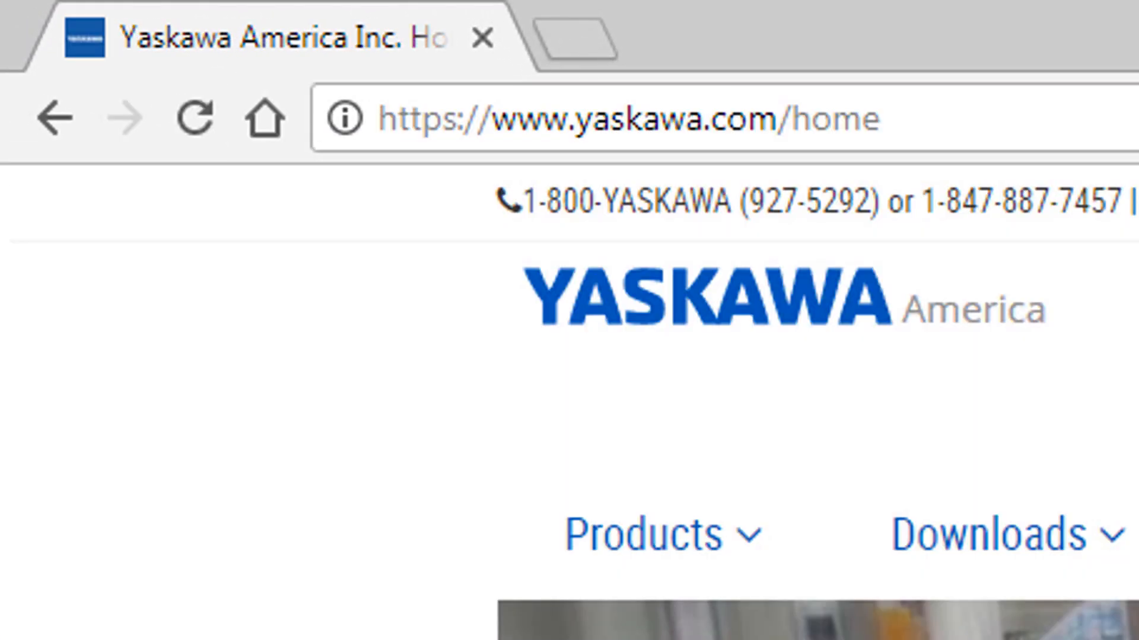
Step: Show the Motion product categories, including Sigma-7 Servo Products, on yaskawa.com
left_click(642, 535)
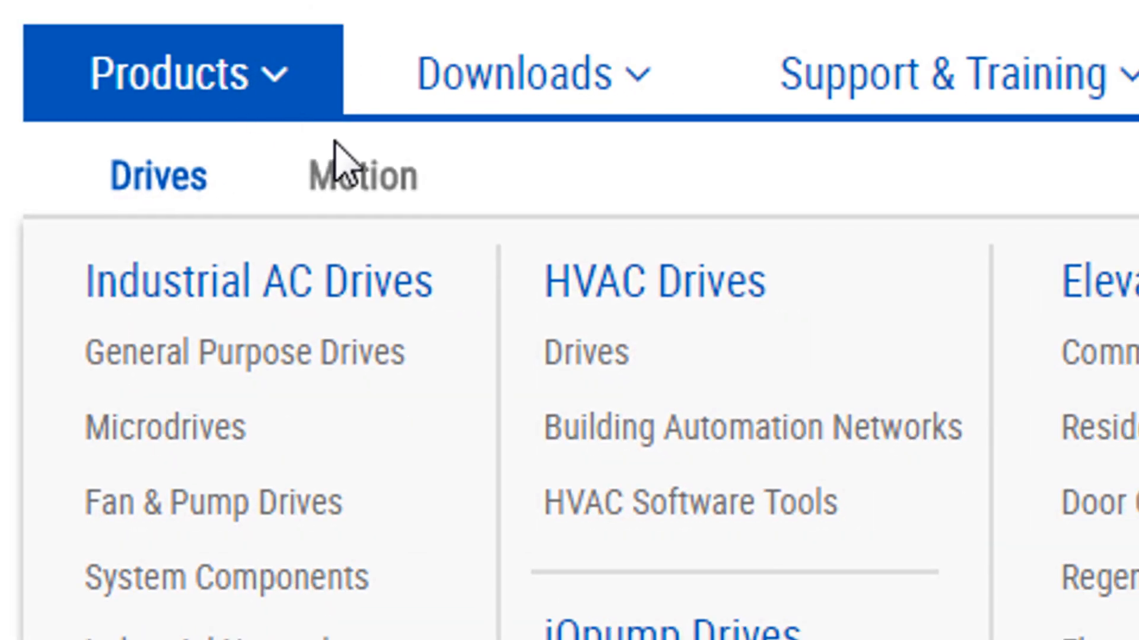
left_click(361, 174)
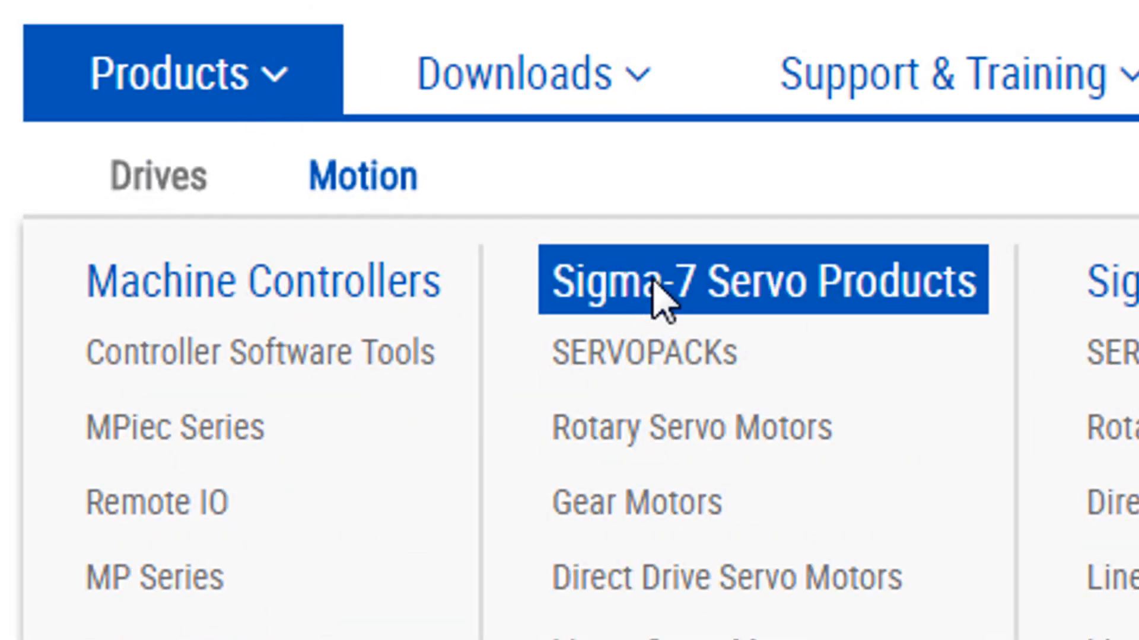